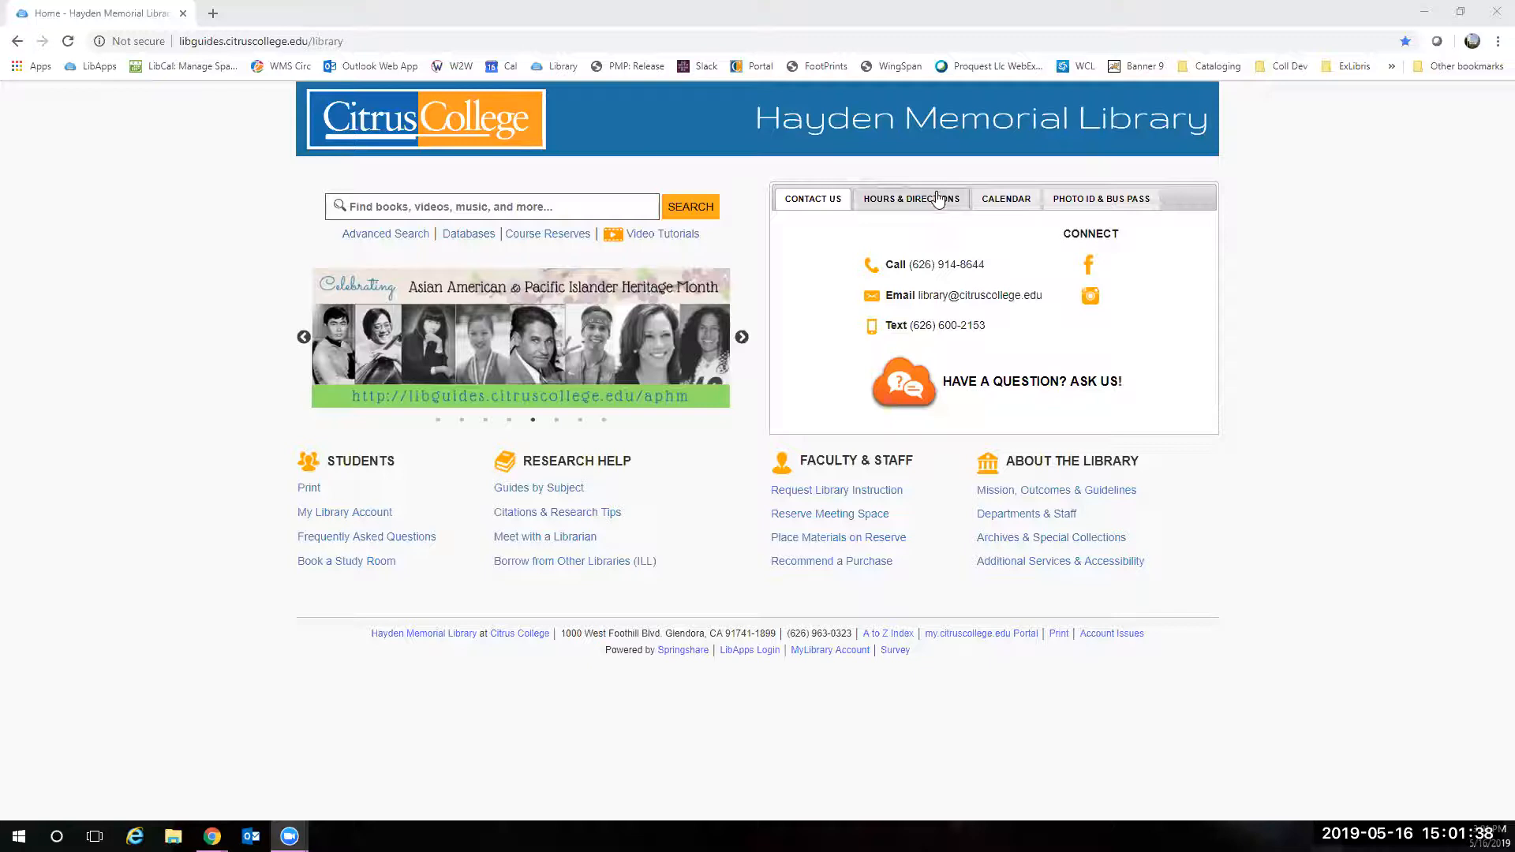
- Browse the library's hours and contact details, then reach the My Library Account page
left_click(910, 199)
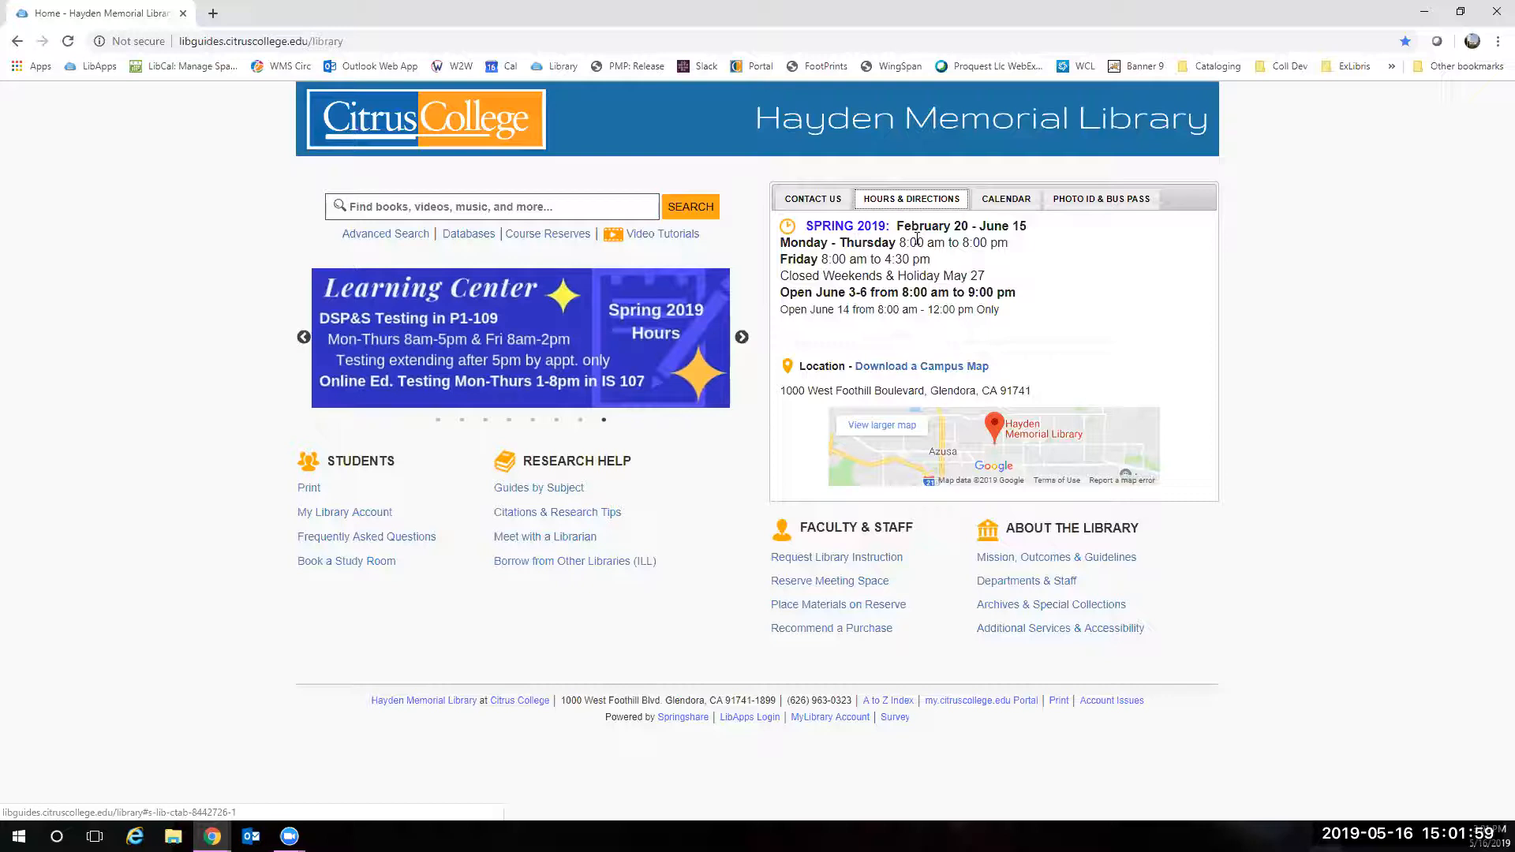
left_click(811, 199)
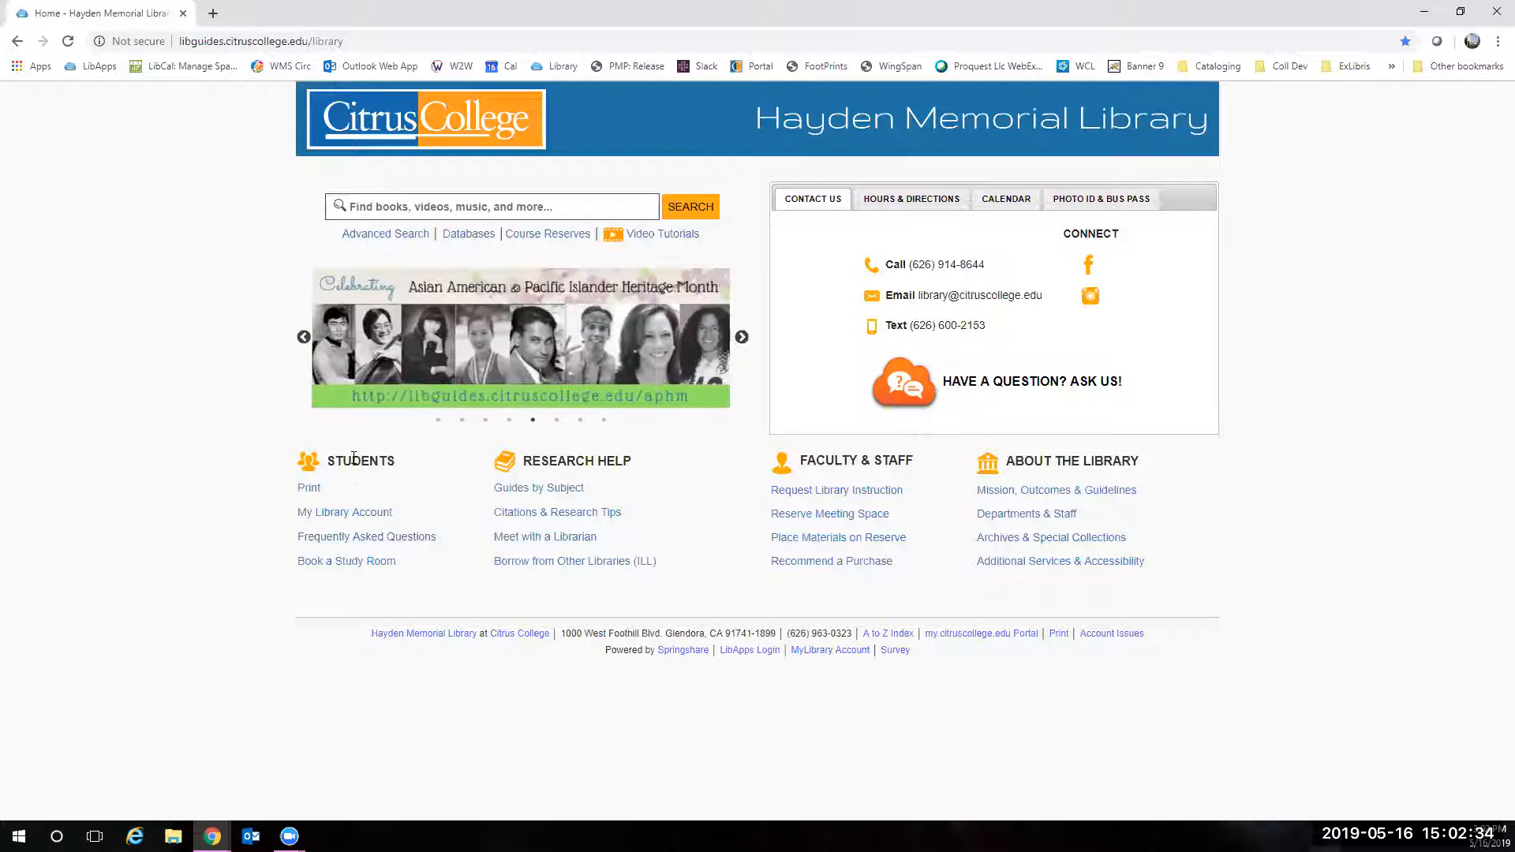
left_click(344, 512)
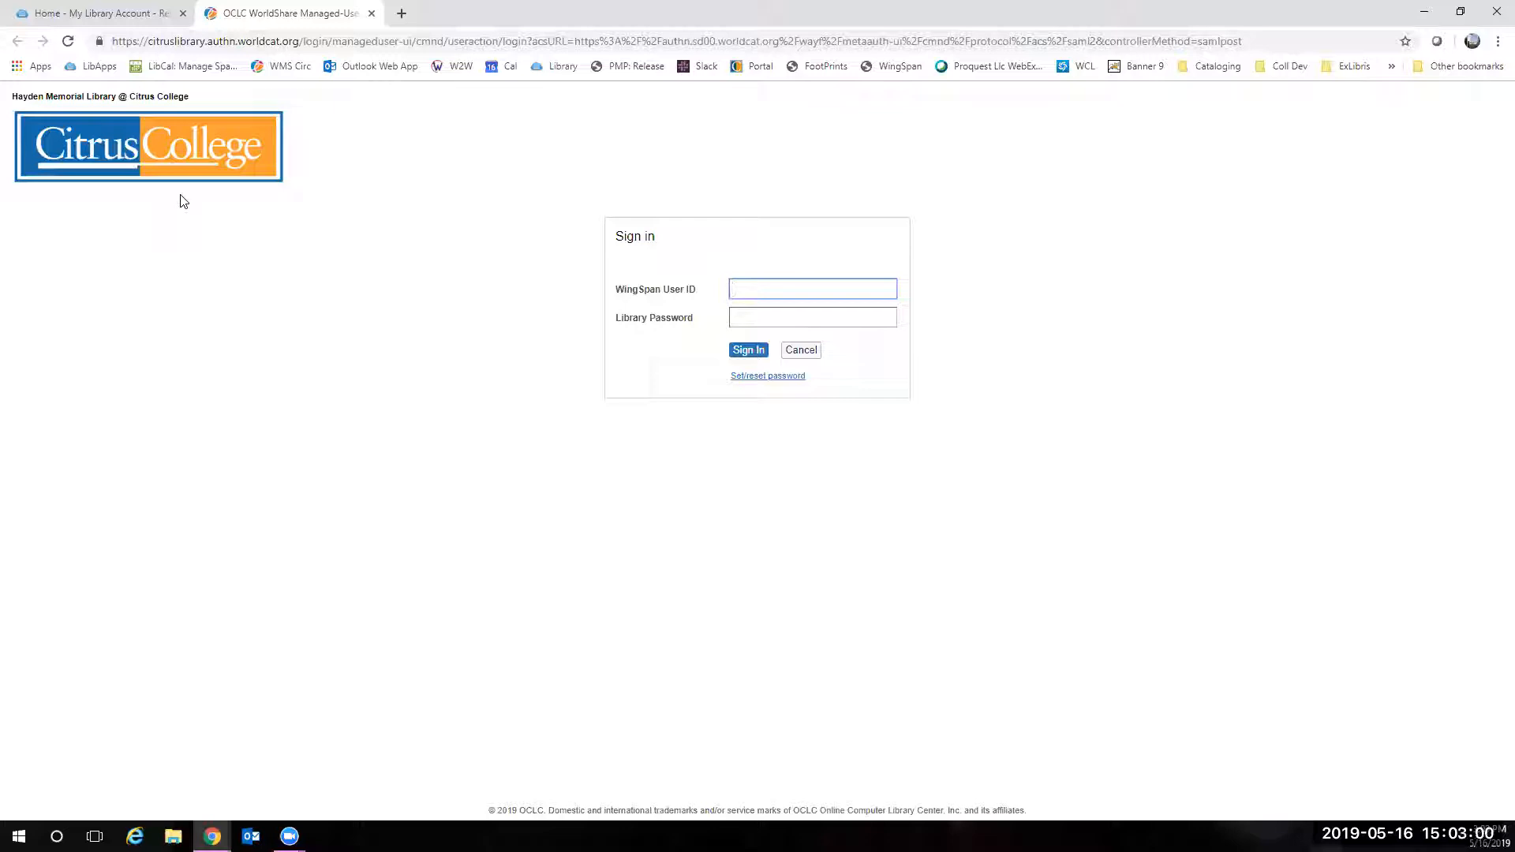
- From the WingSpan User ID sign-in, bring up the library password reset page
left_click(811, 287)
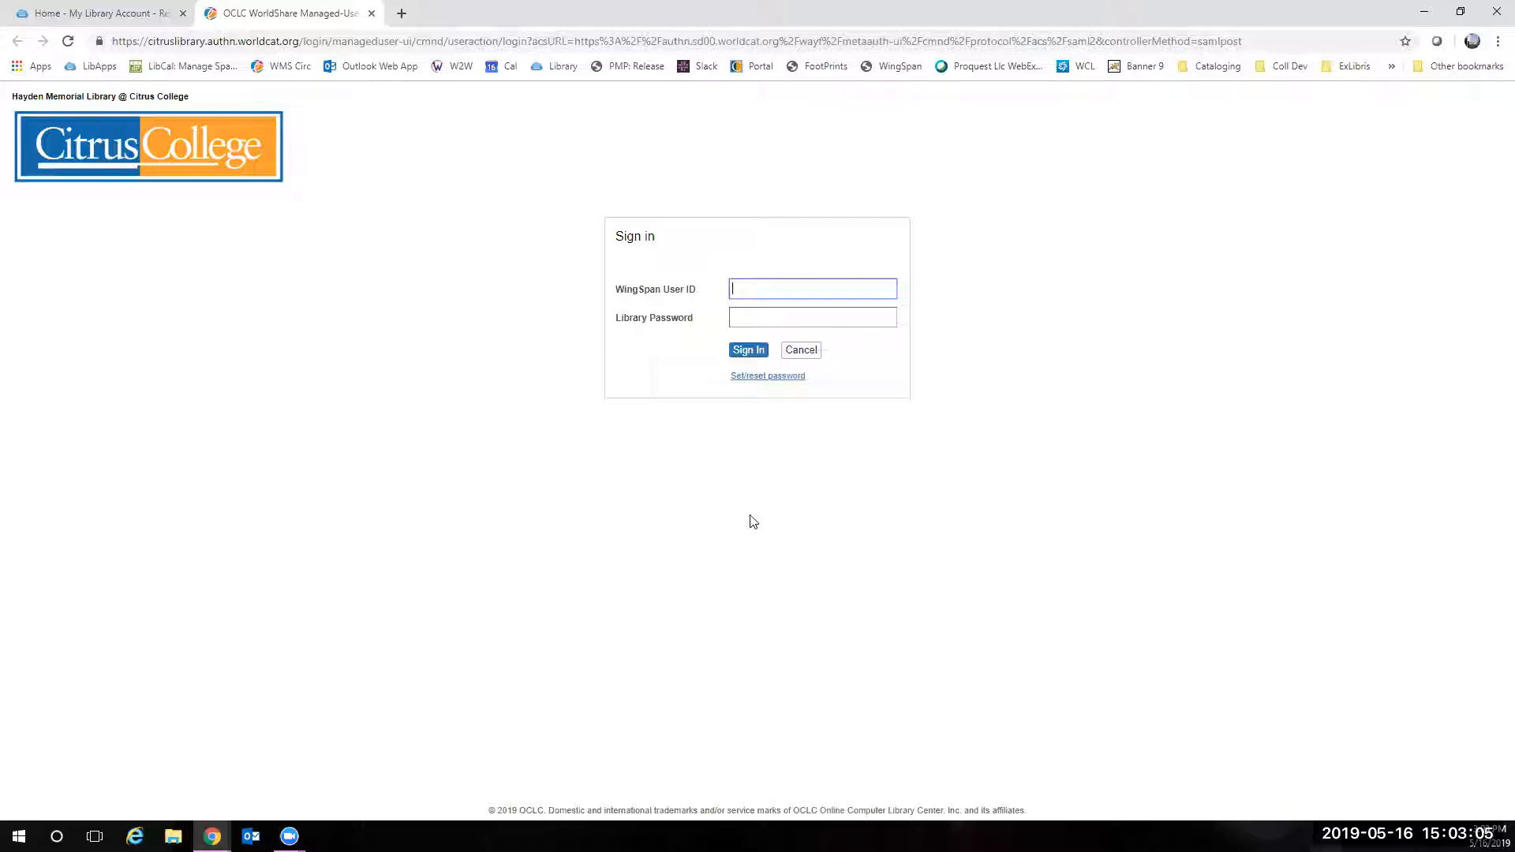
left_click(767, 376)
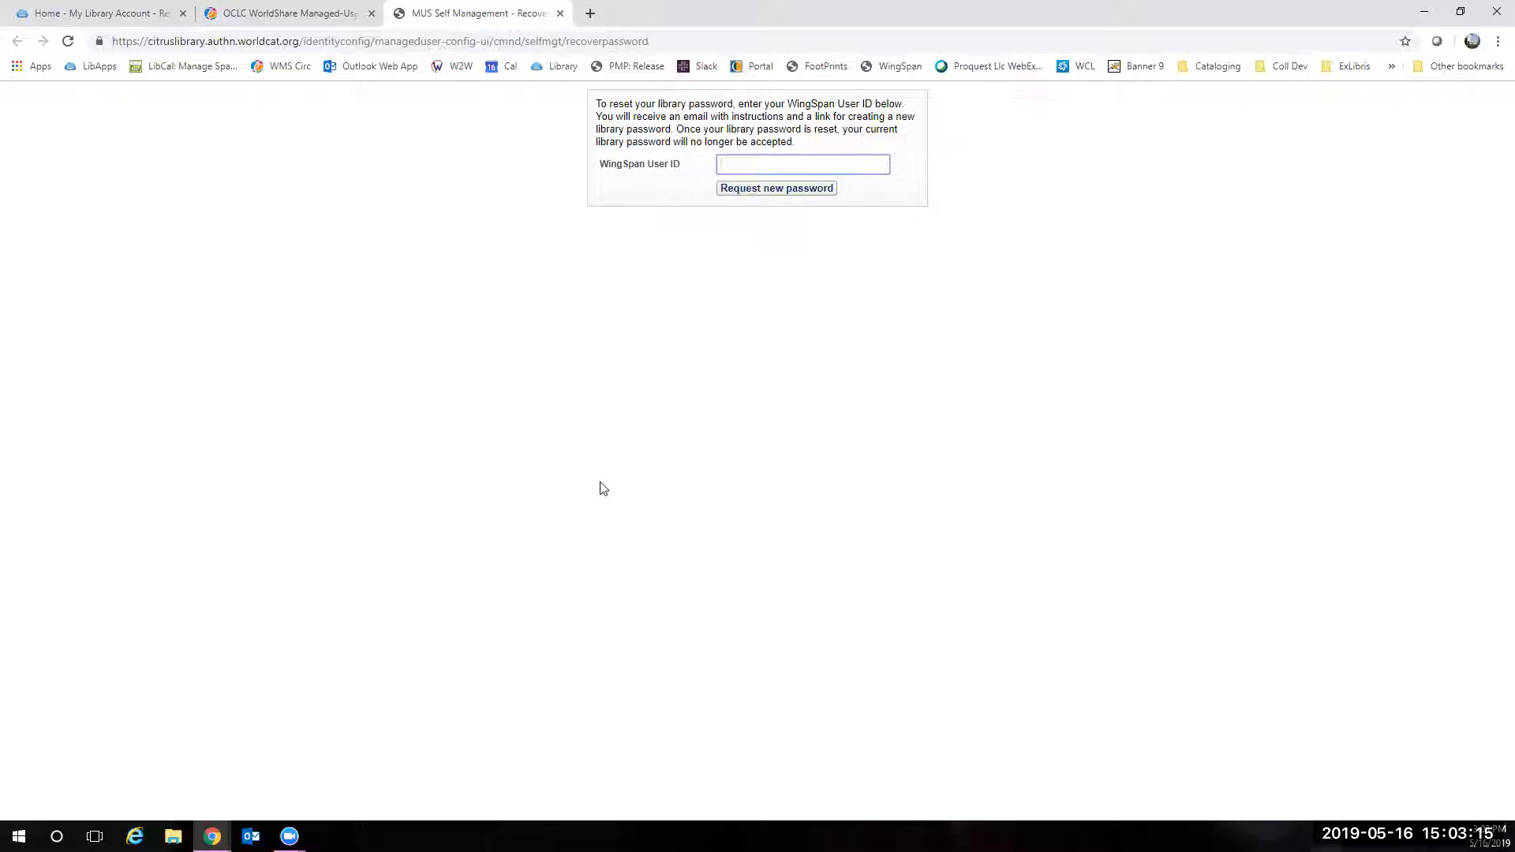
mouse_move(833, 153)
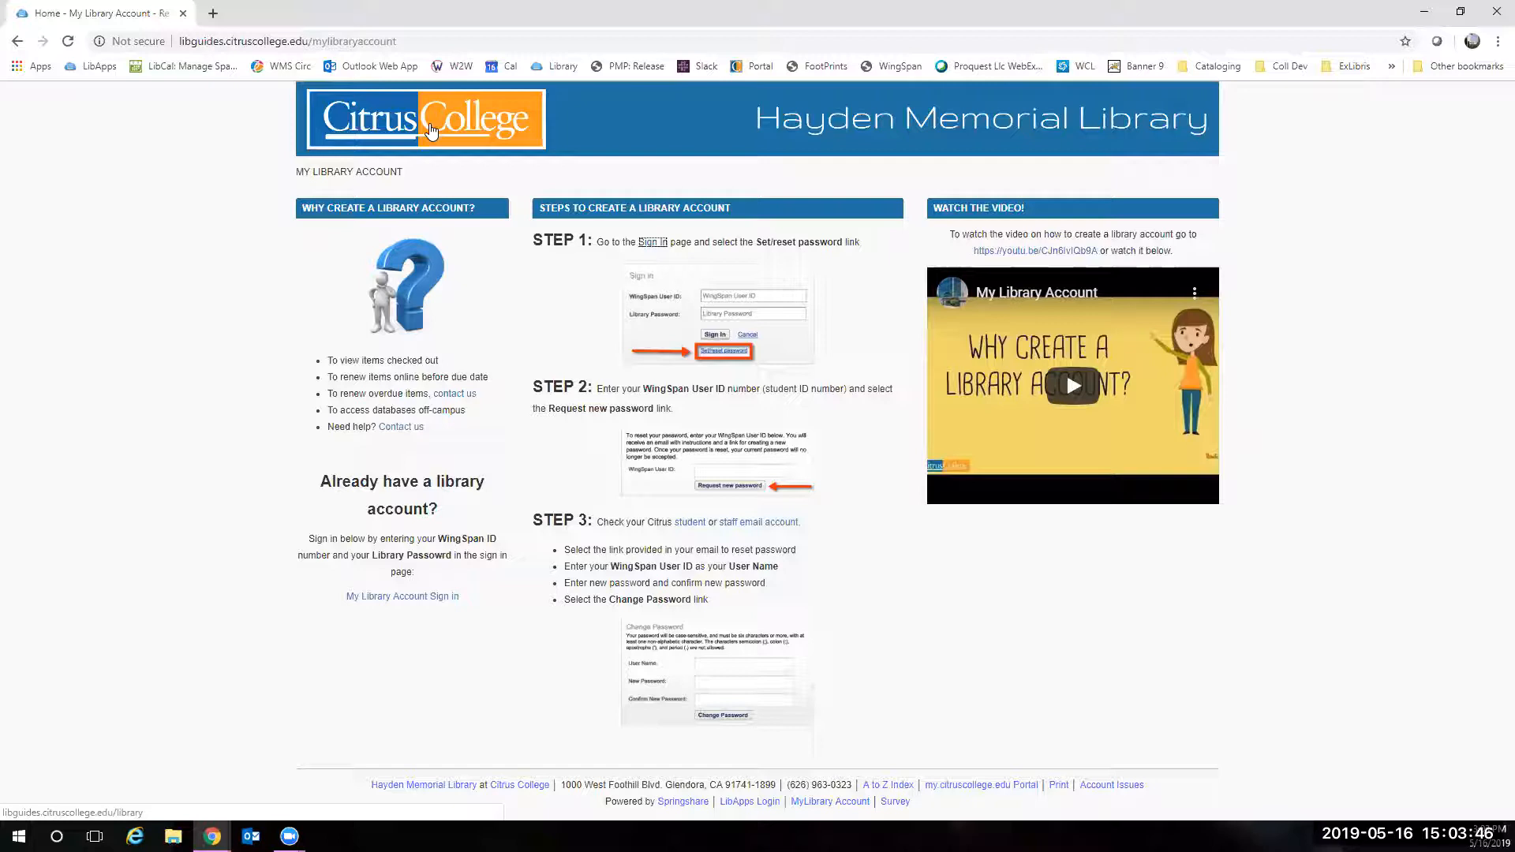
- Return to the Hayden Memorial Library homepage and start a new blank browser tab
left_click(425, 119)
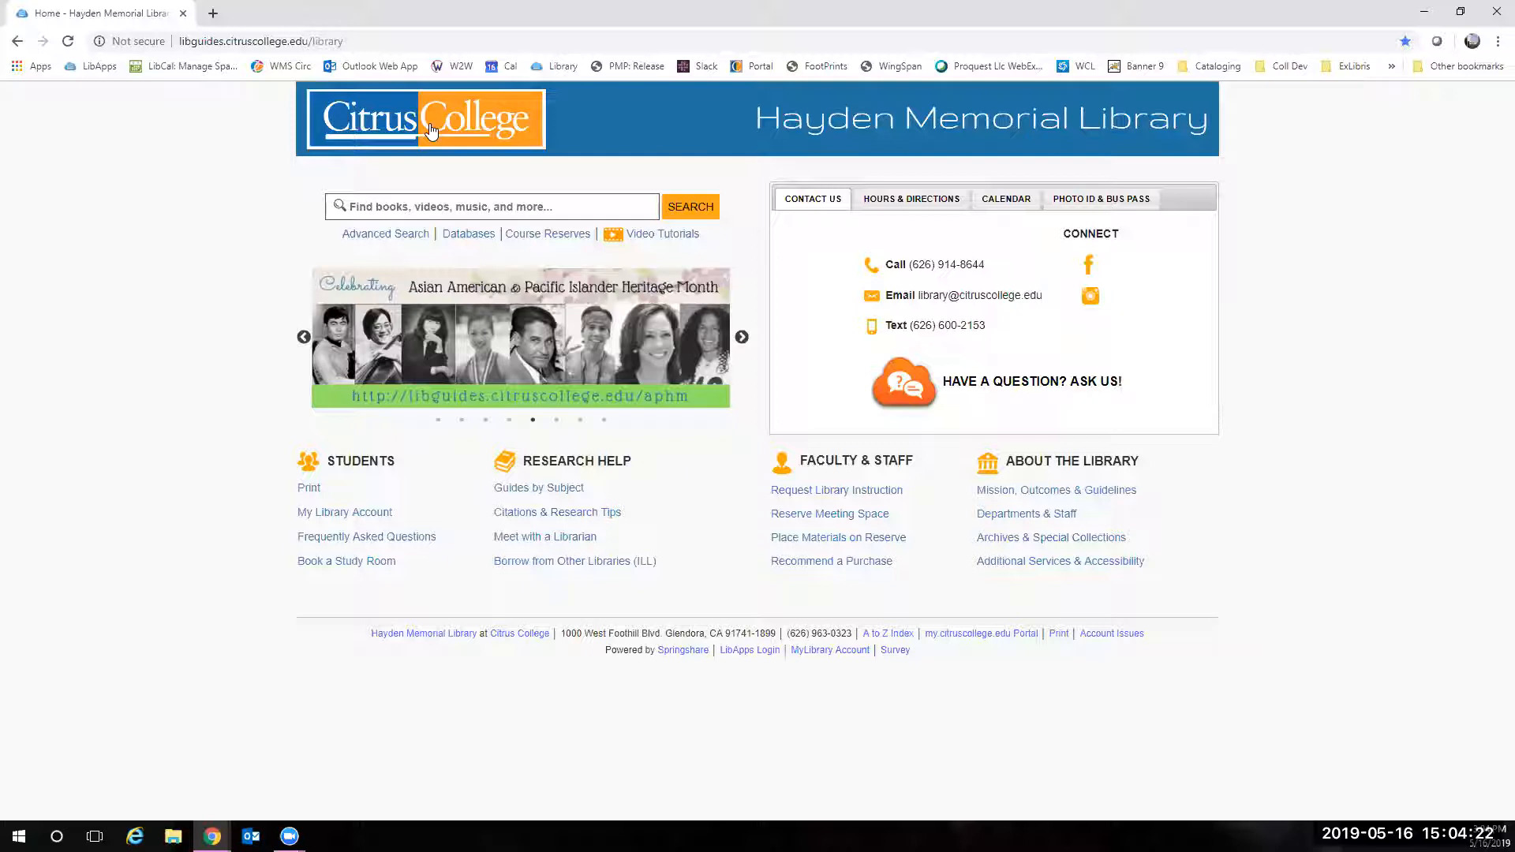
left_click(212, 12)
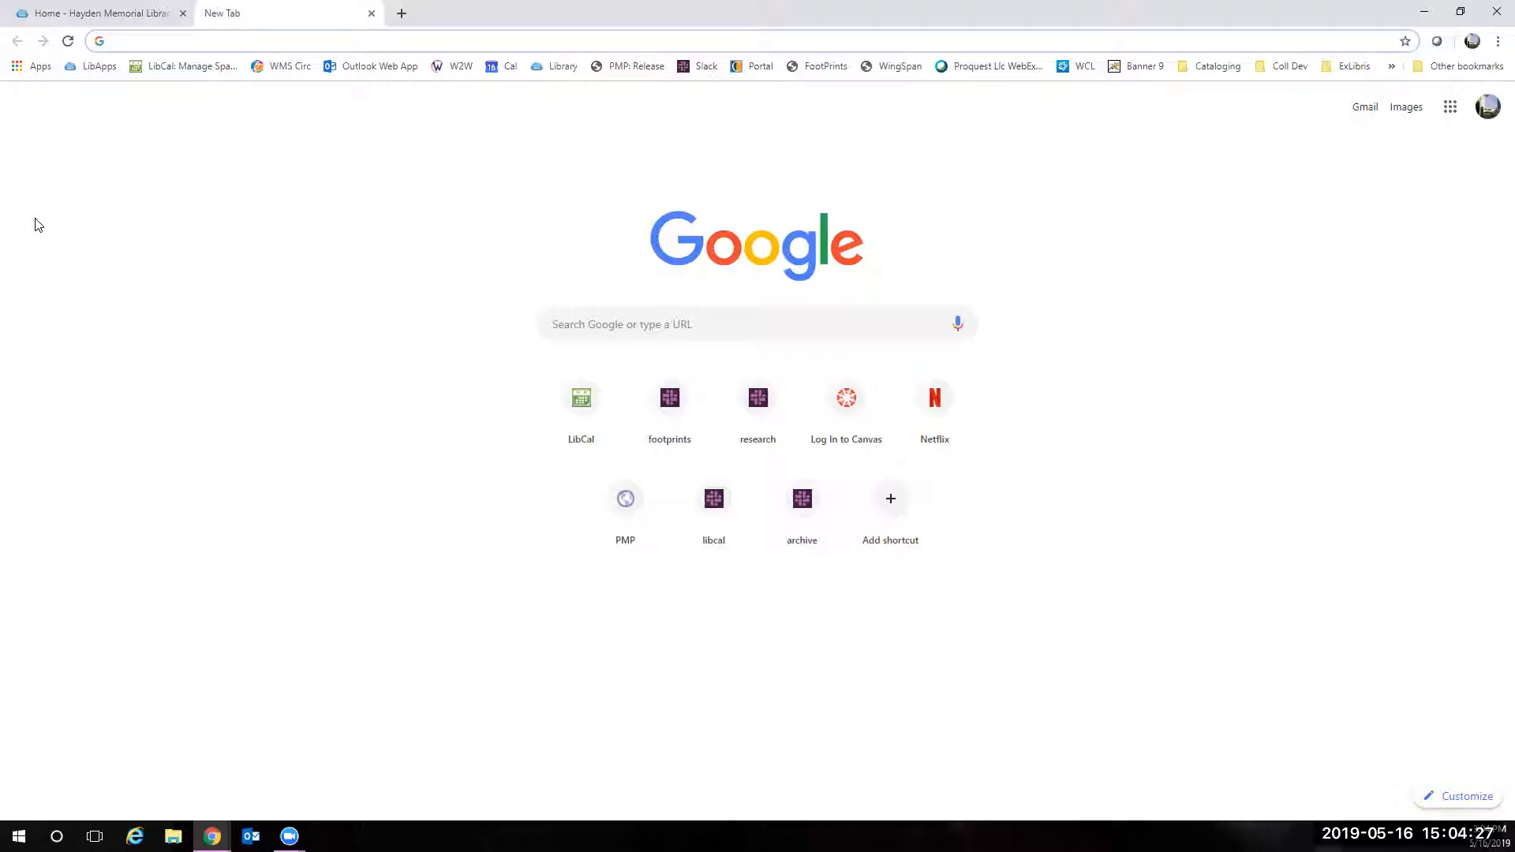
- Search Google for 'prison reform' and look over the Wikipedia summary and top stories
type("prison reform")
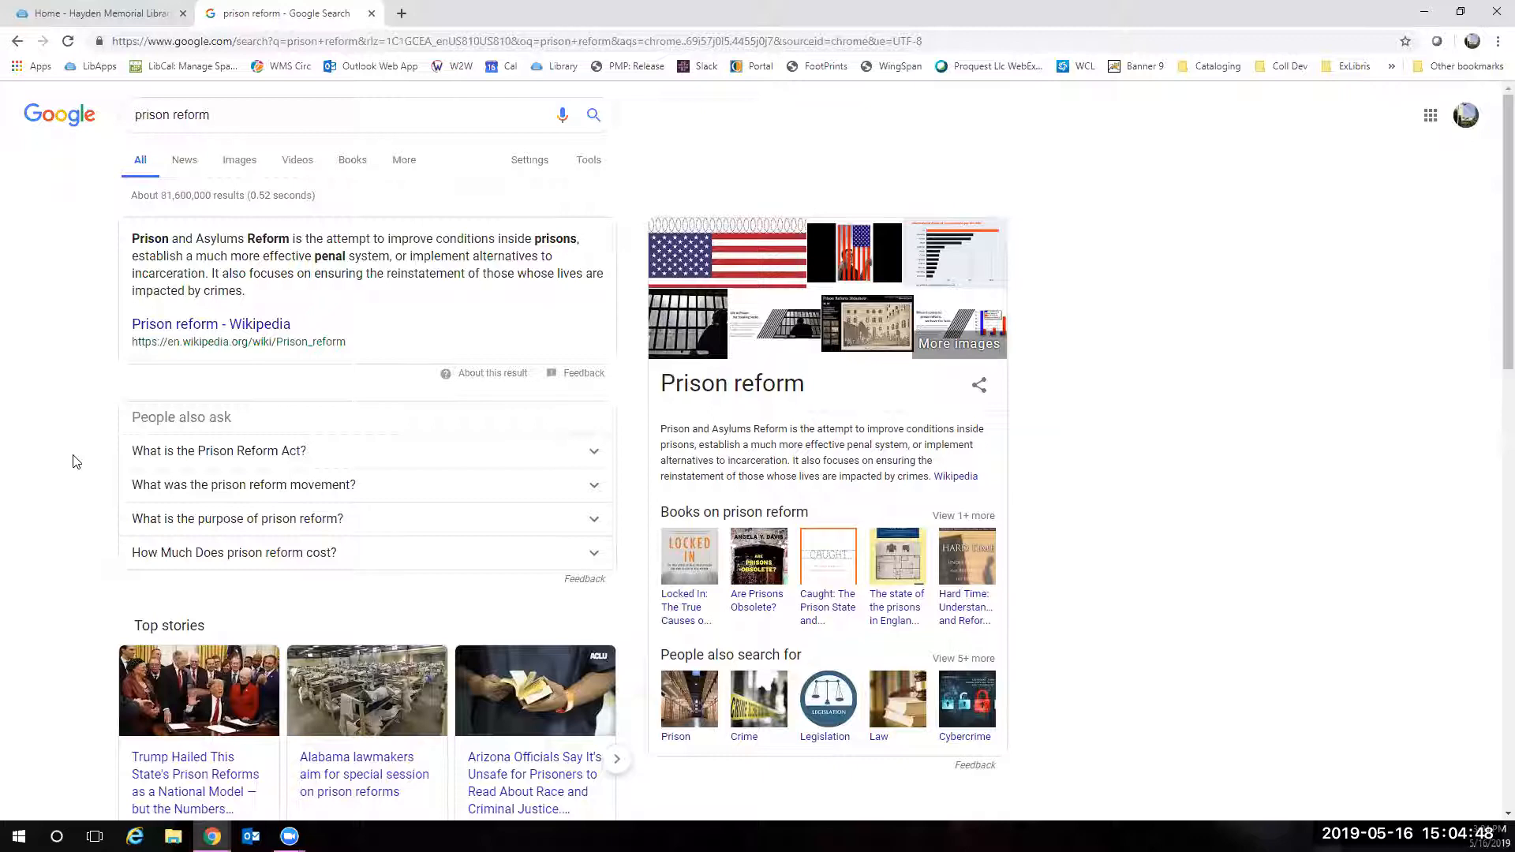
mouse_move(111, 379)
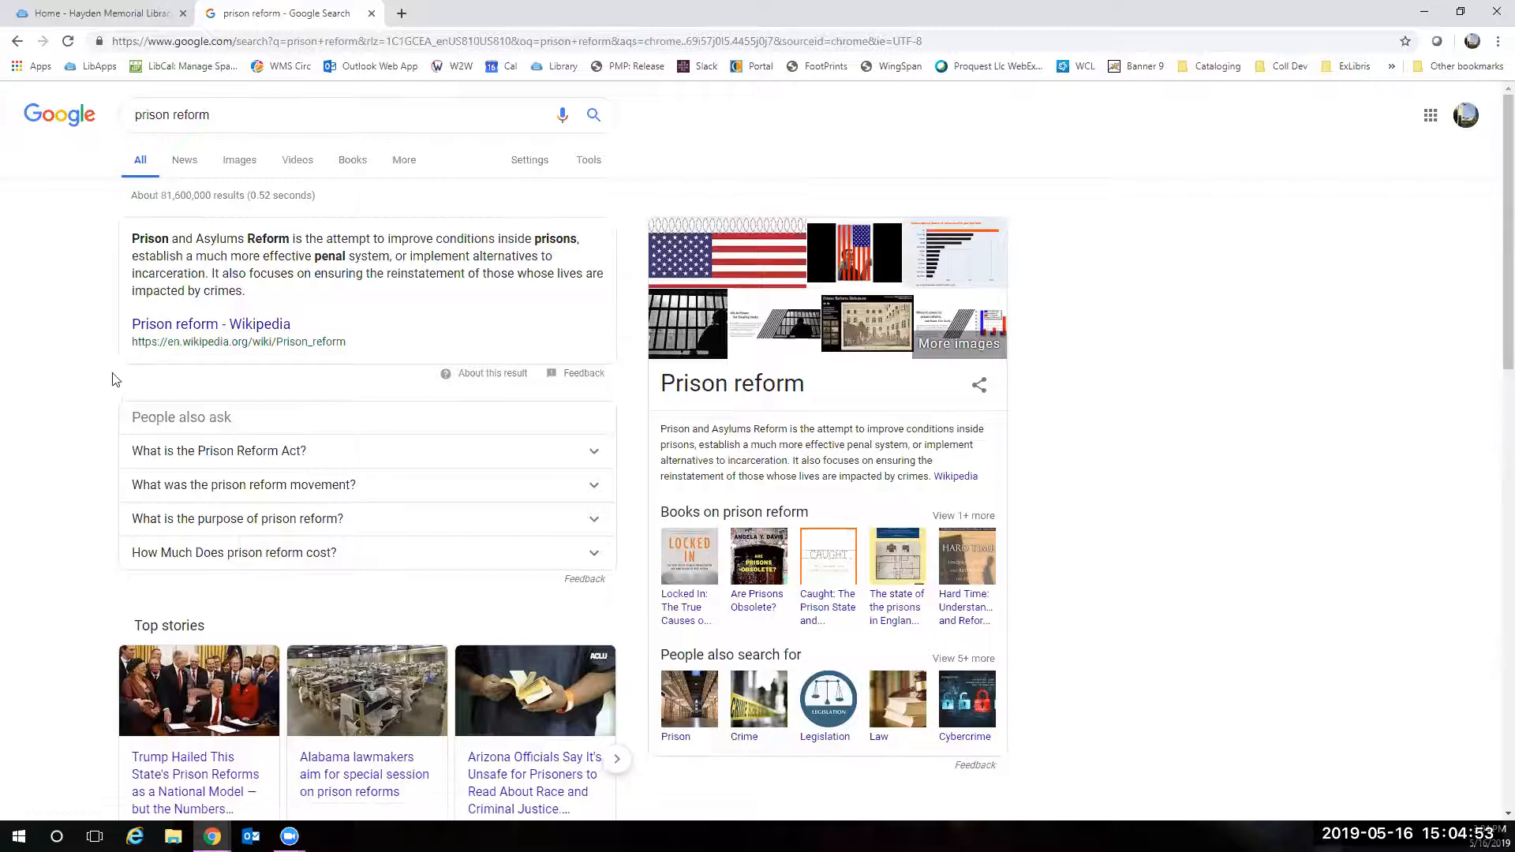
scroll("down", 3)
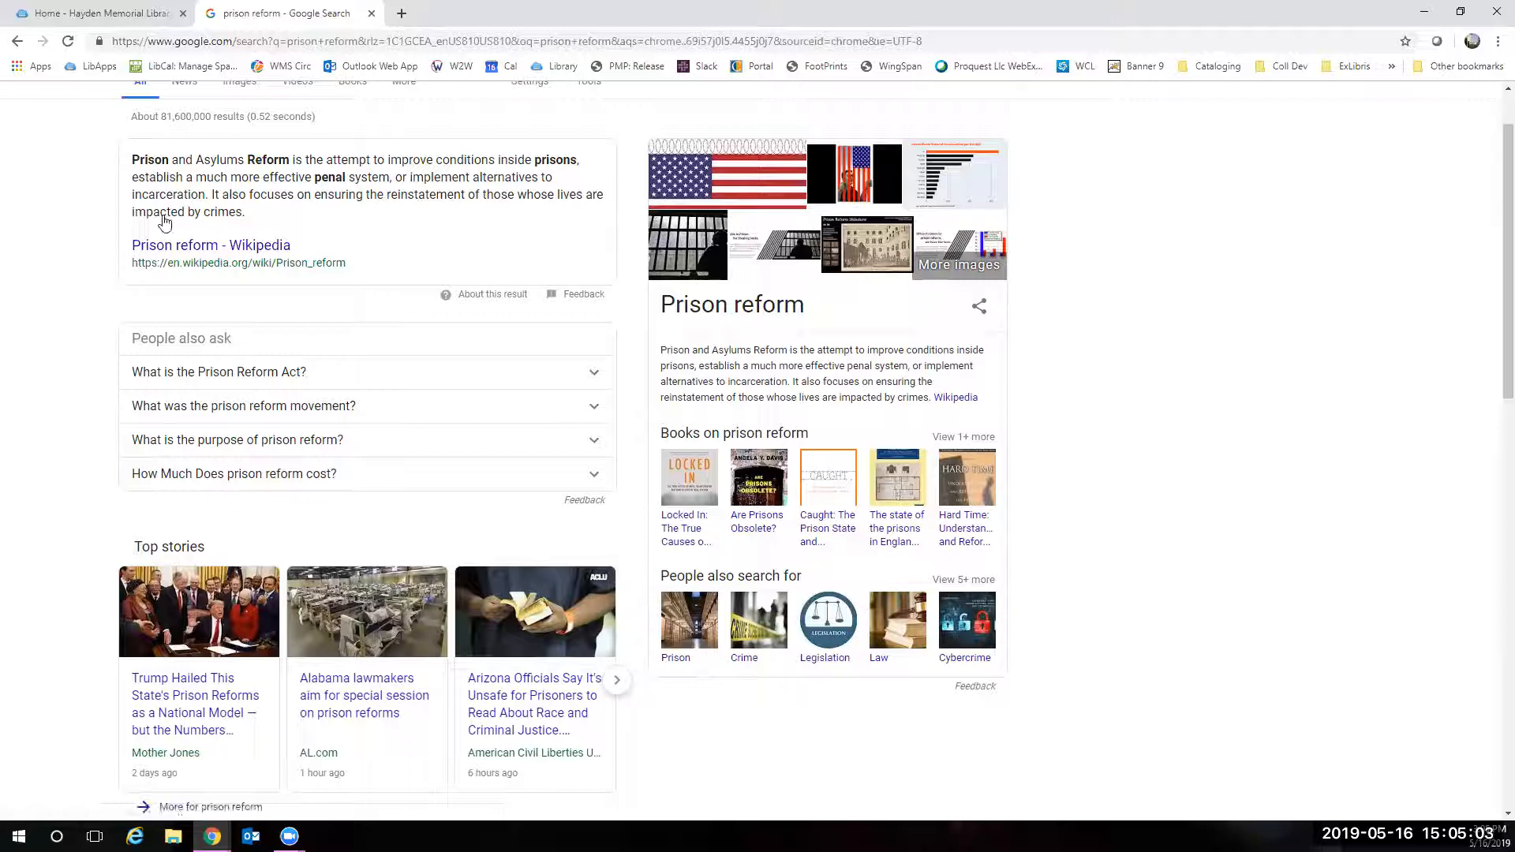
mouse_move(169, 275)
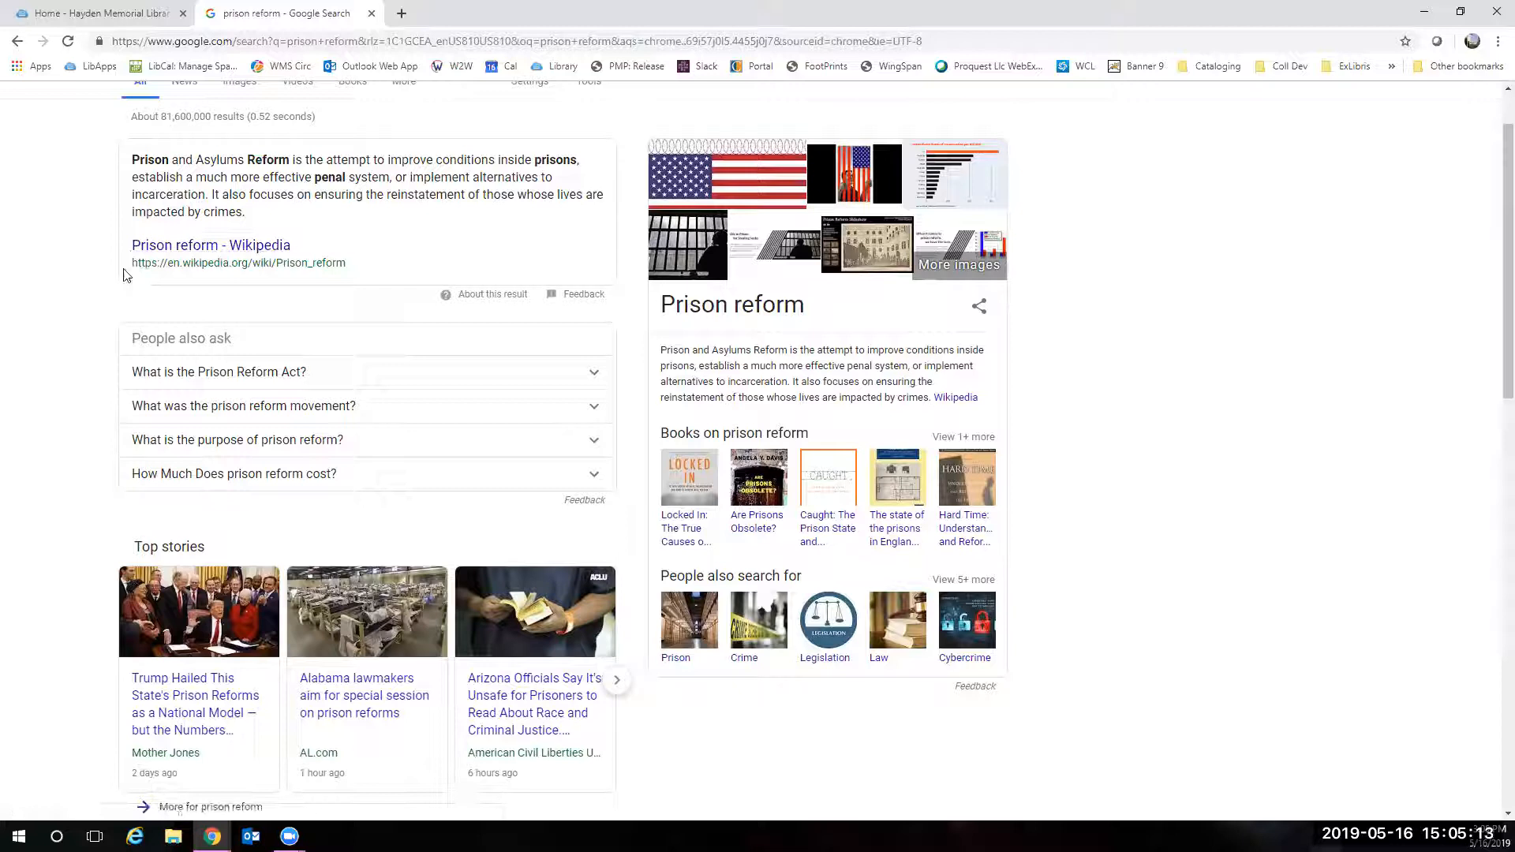
mouse_move(210, 245)
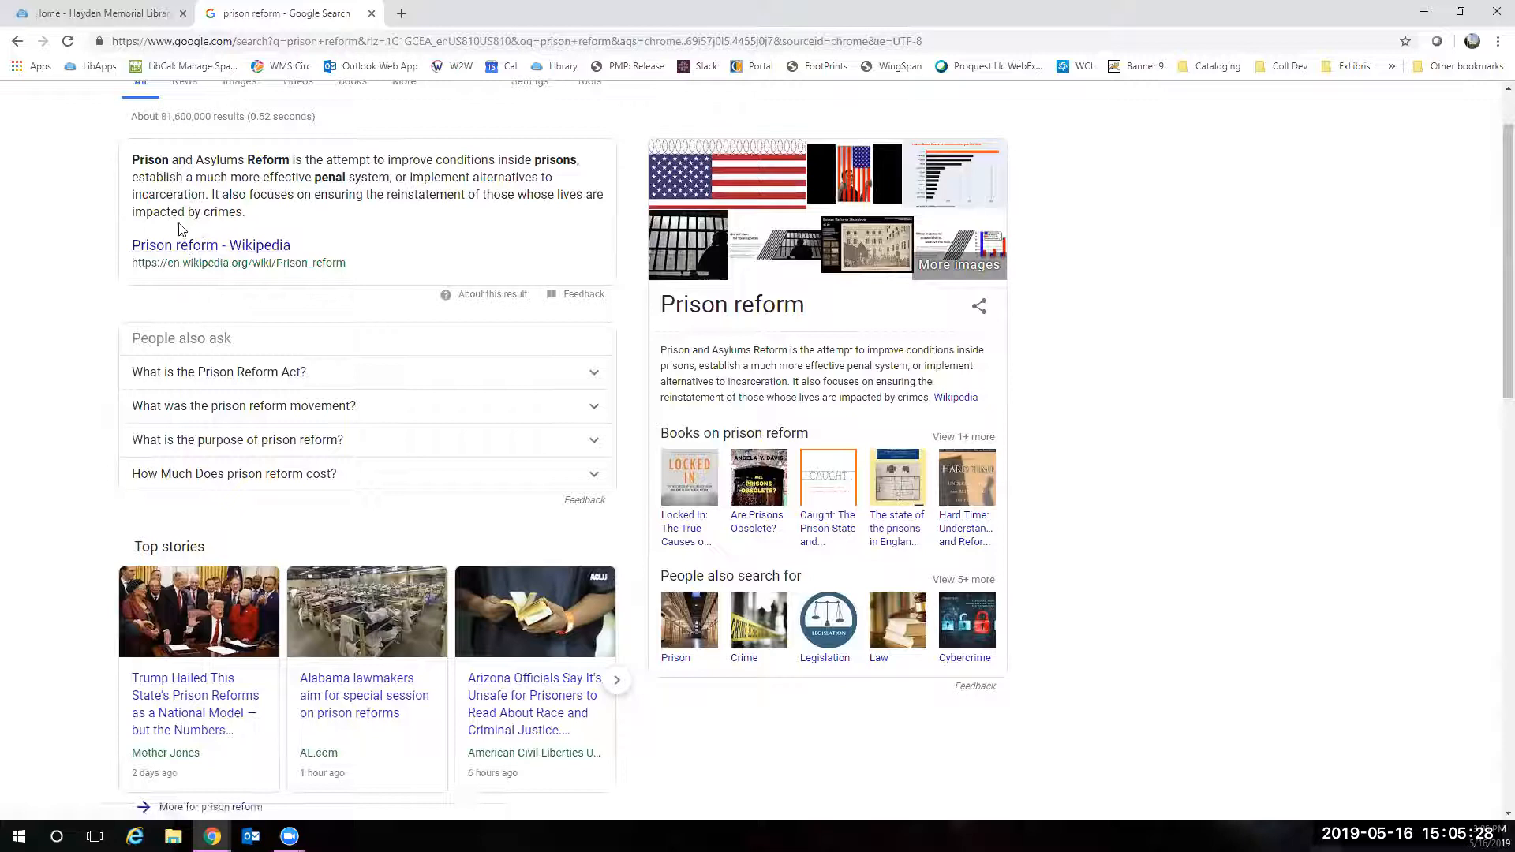
- Scroll through the remaining prison reform results from UNODC, FAMM, RAND and related searches
scroll("down", 3)
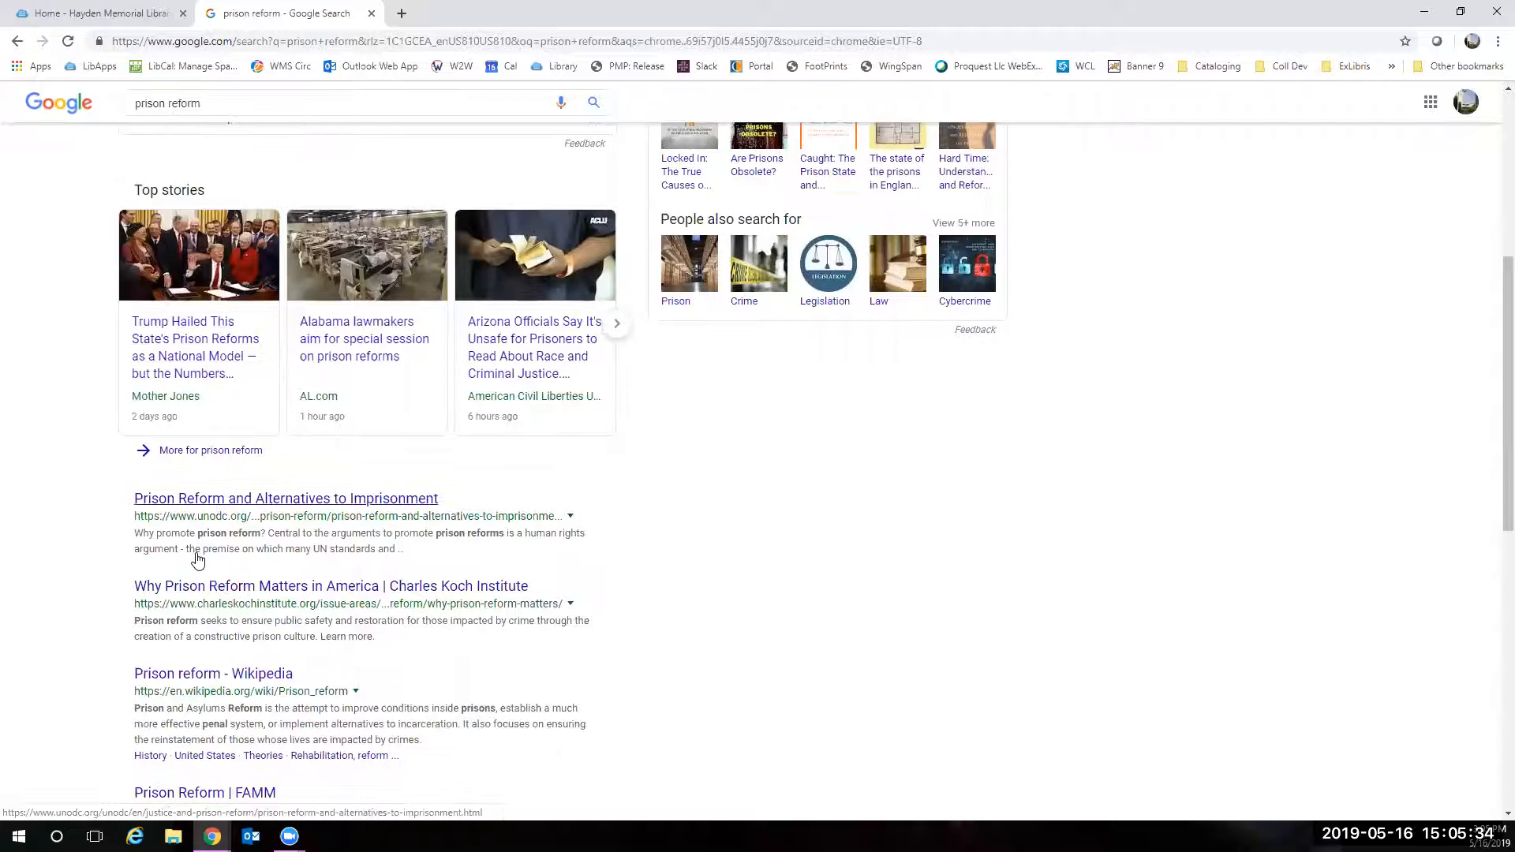
scroll("down", 3)
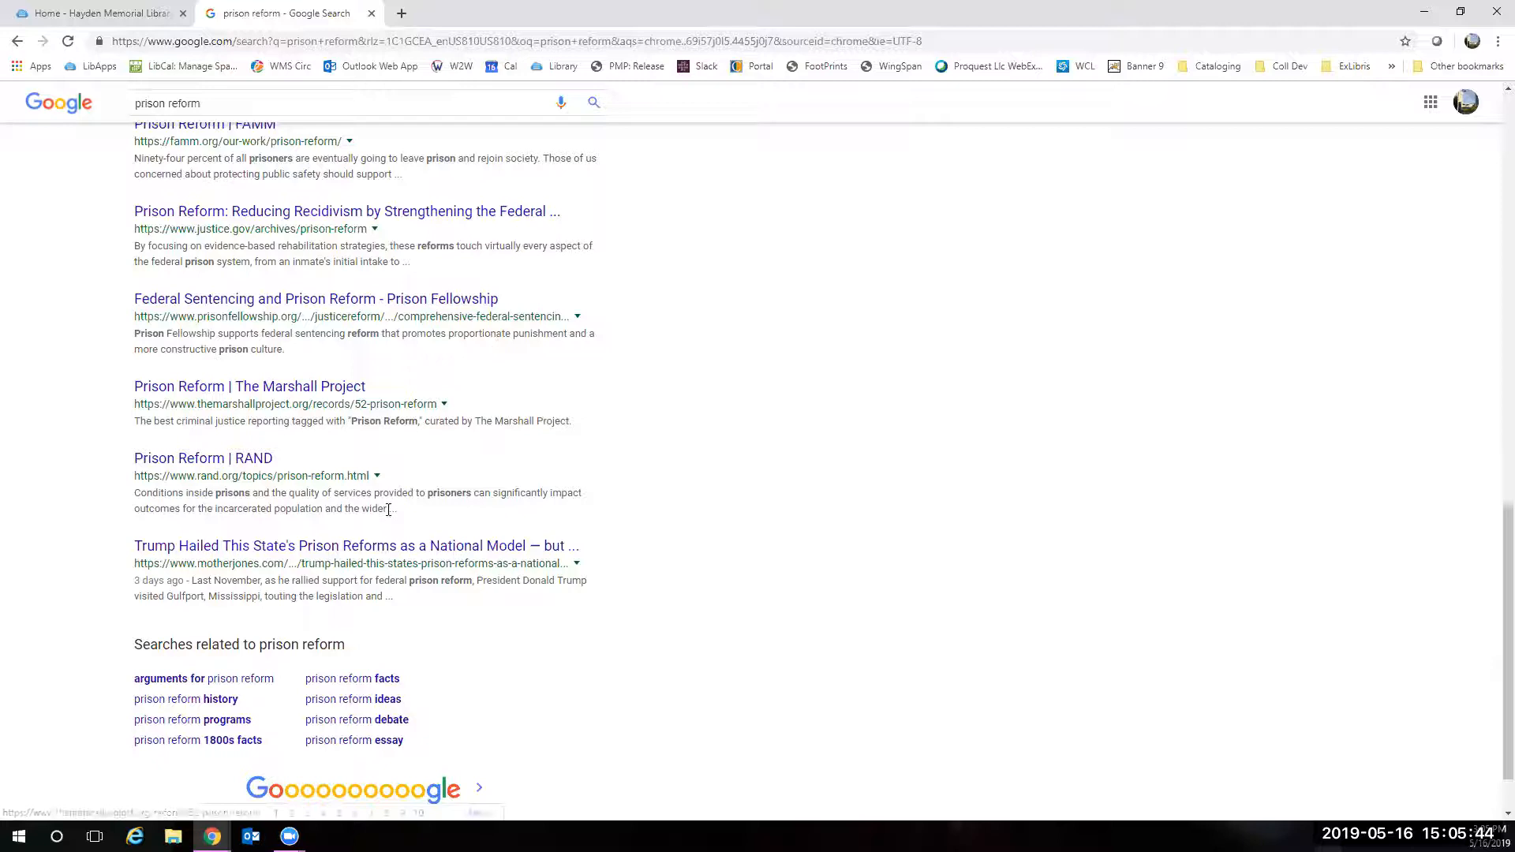
mouse_move(261, 386)
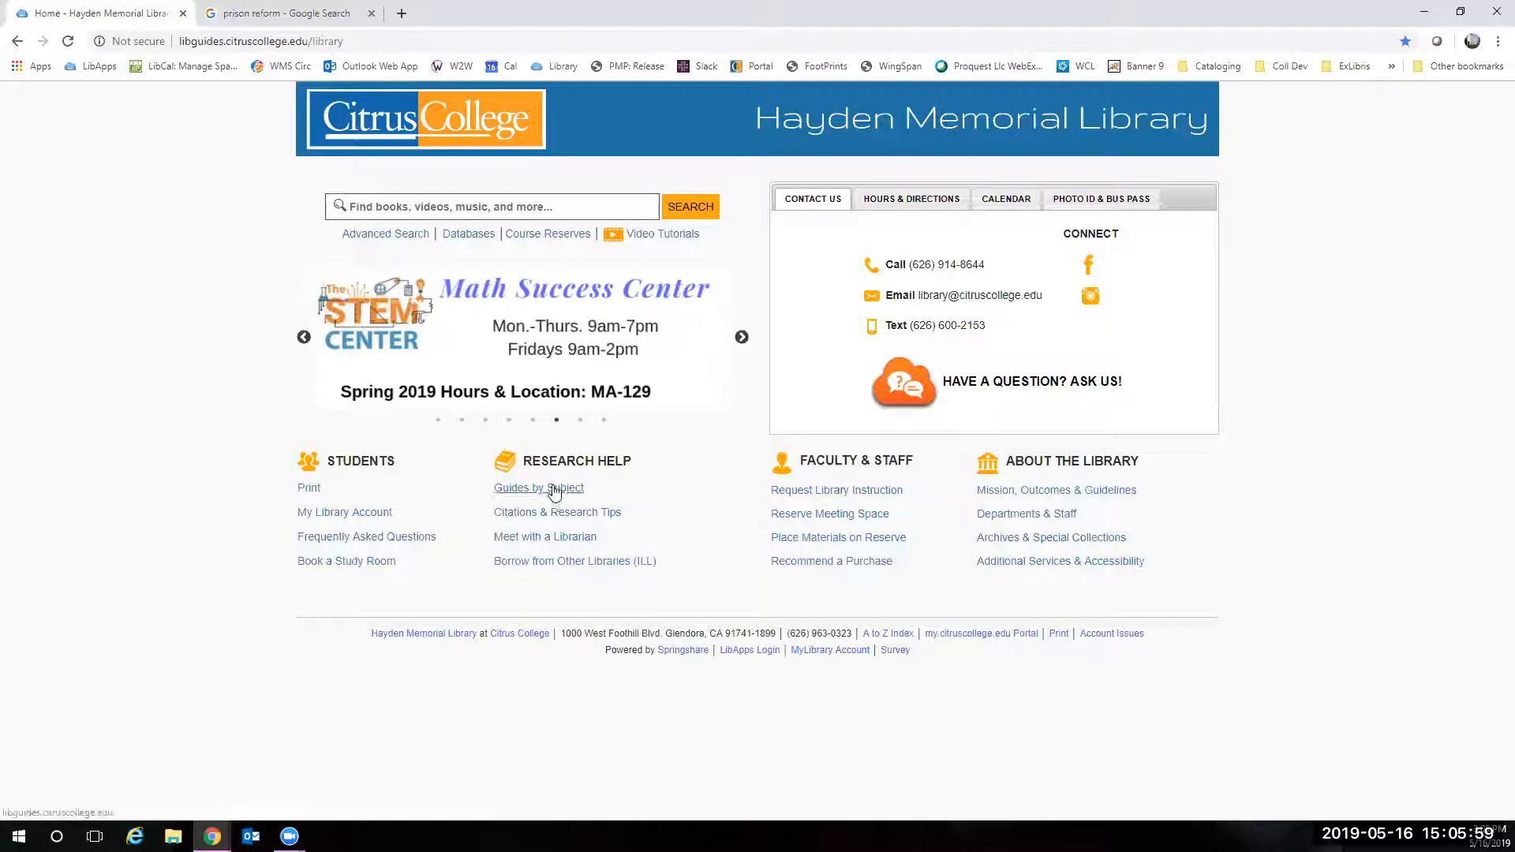
- Open the fake news guide's Be an Active News User page down to the CRAAP test
left_click(538, 487)
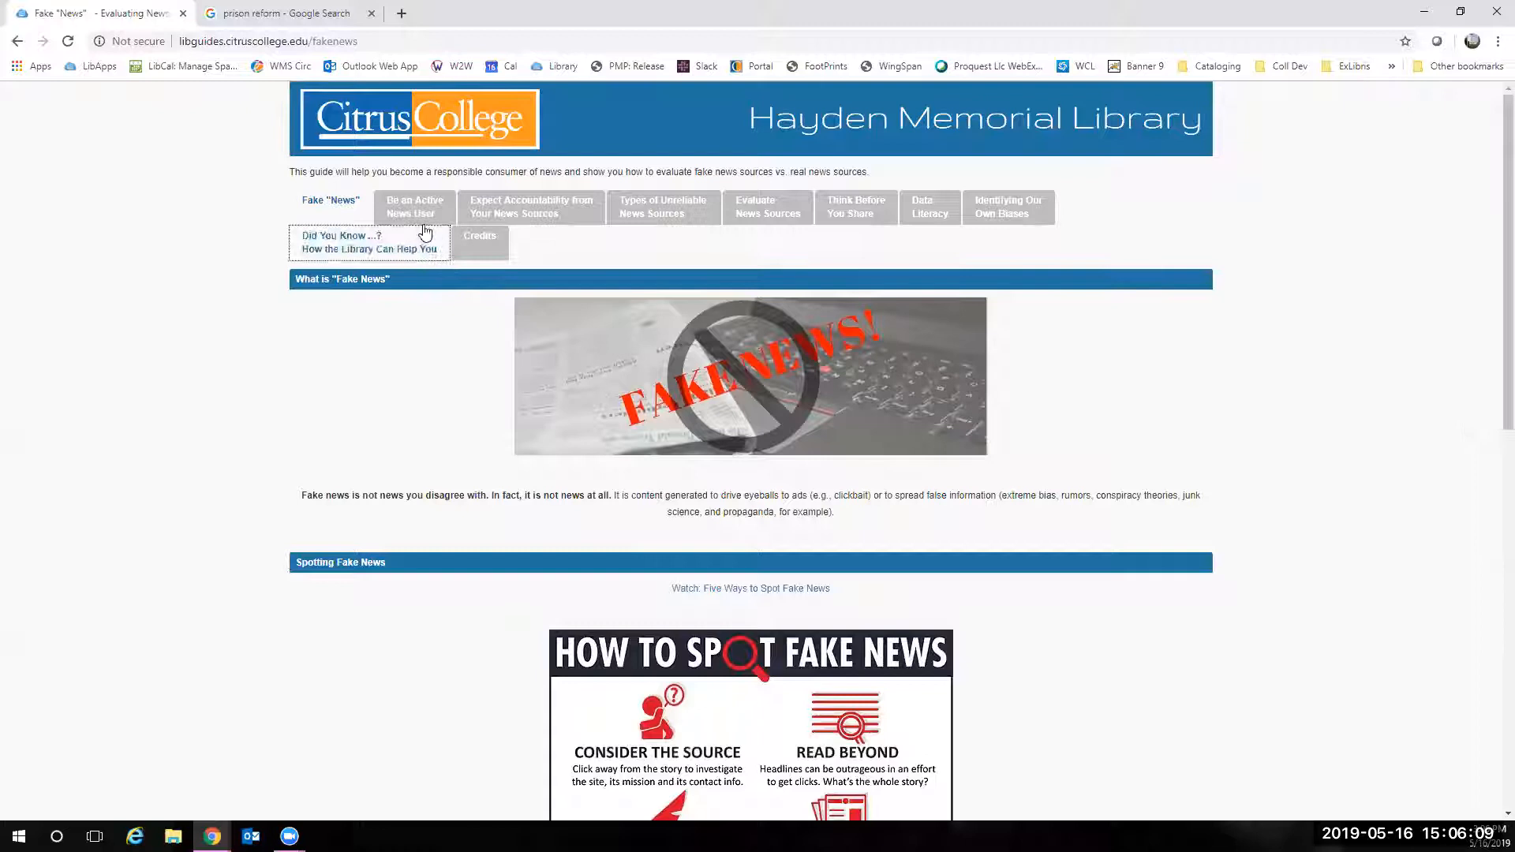
left_click(414, 207)
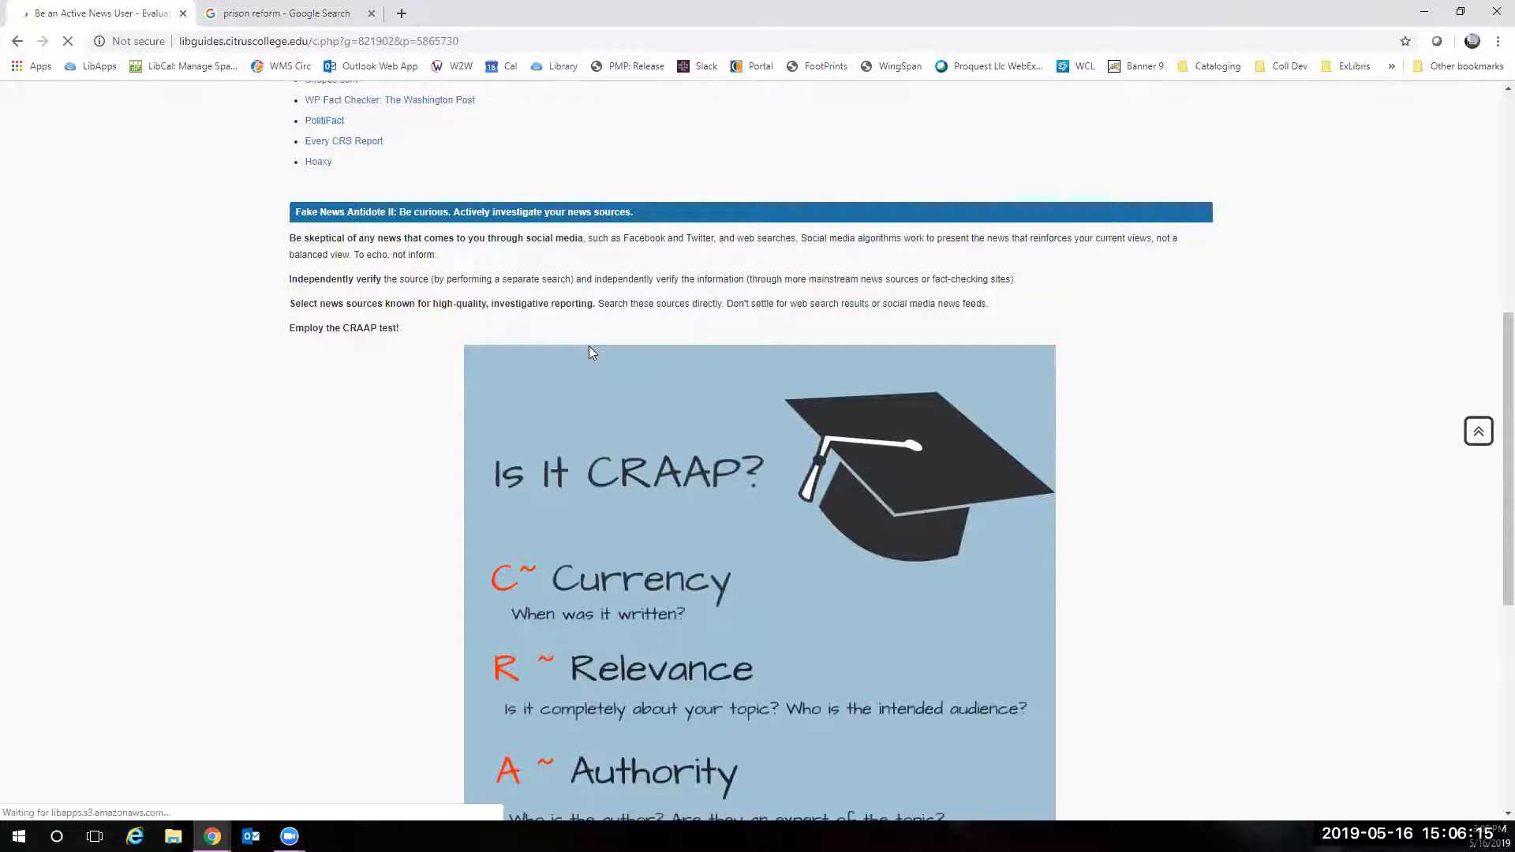
scroll("down", 3)
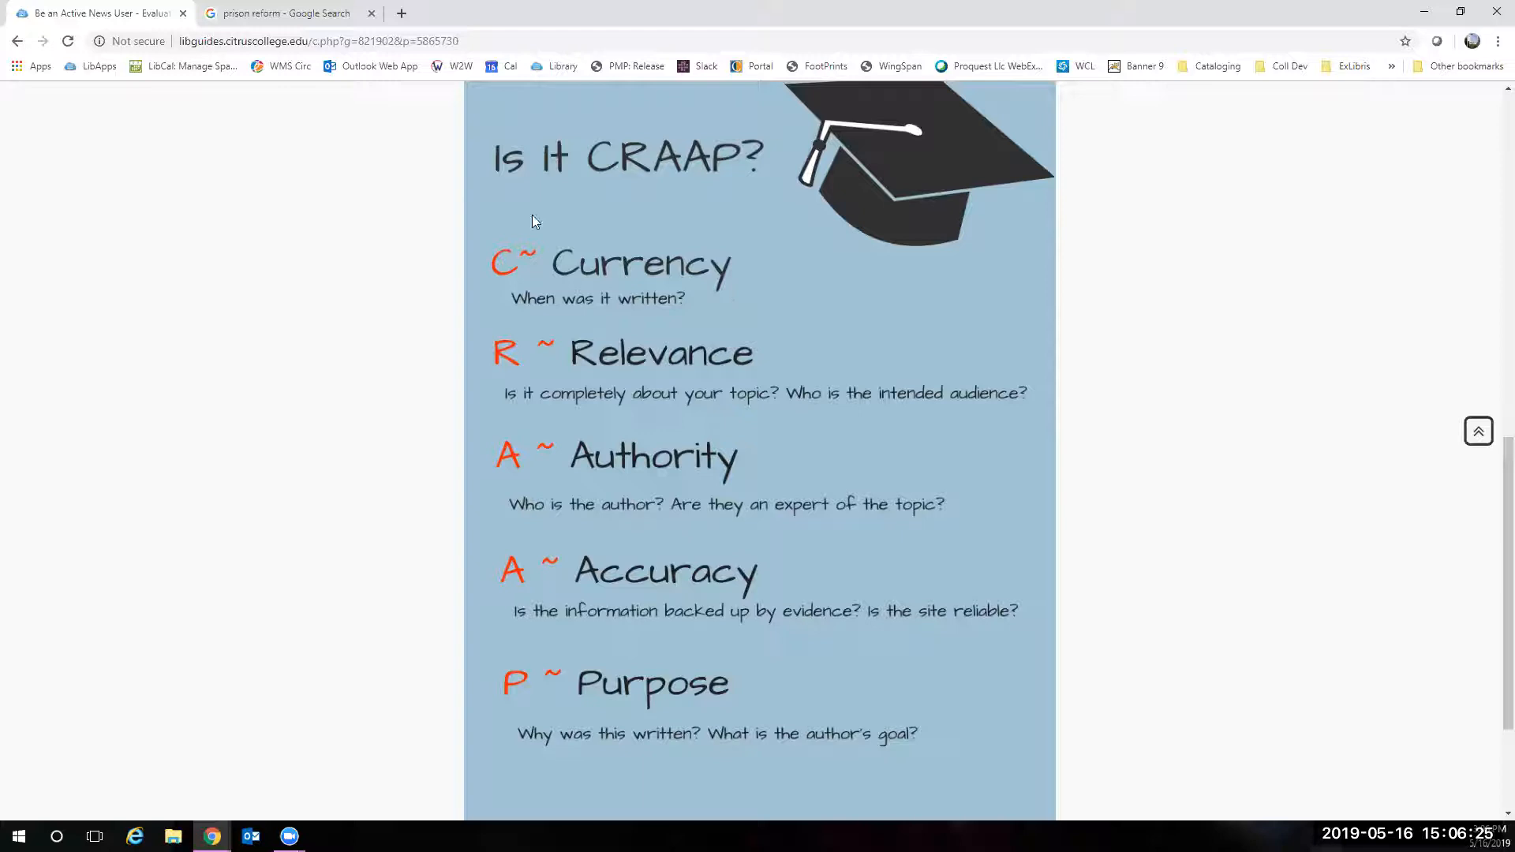
mouse_move(530, 345)
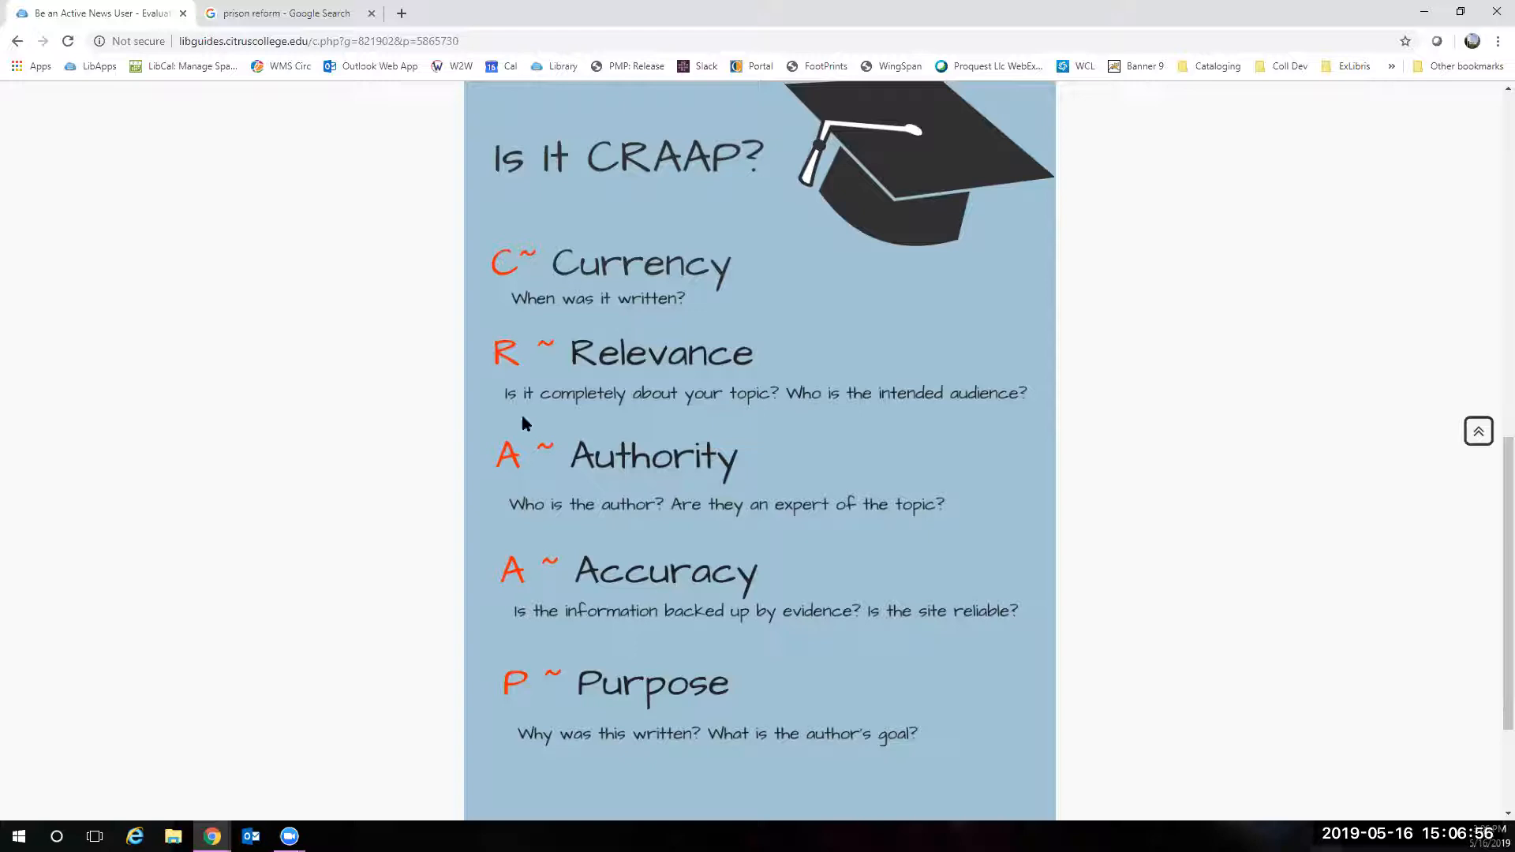
mouse_move(695, 415)
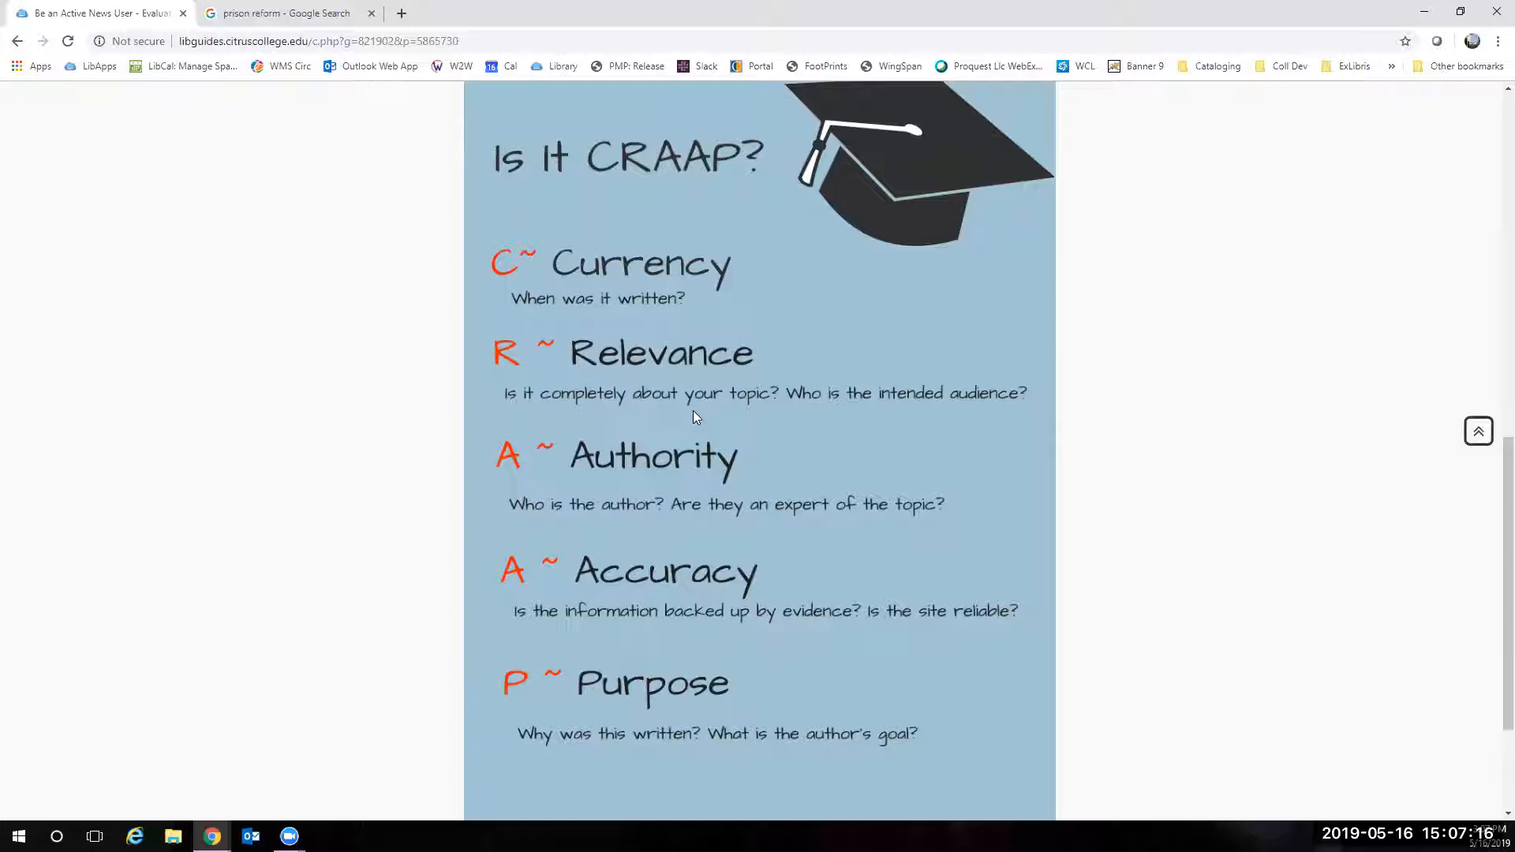
mouse_move(529, 447)
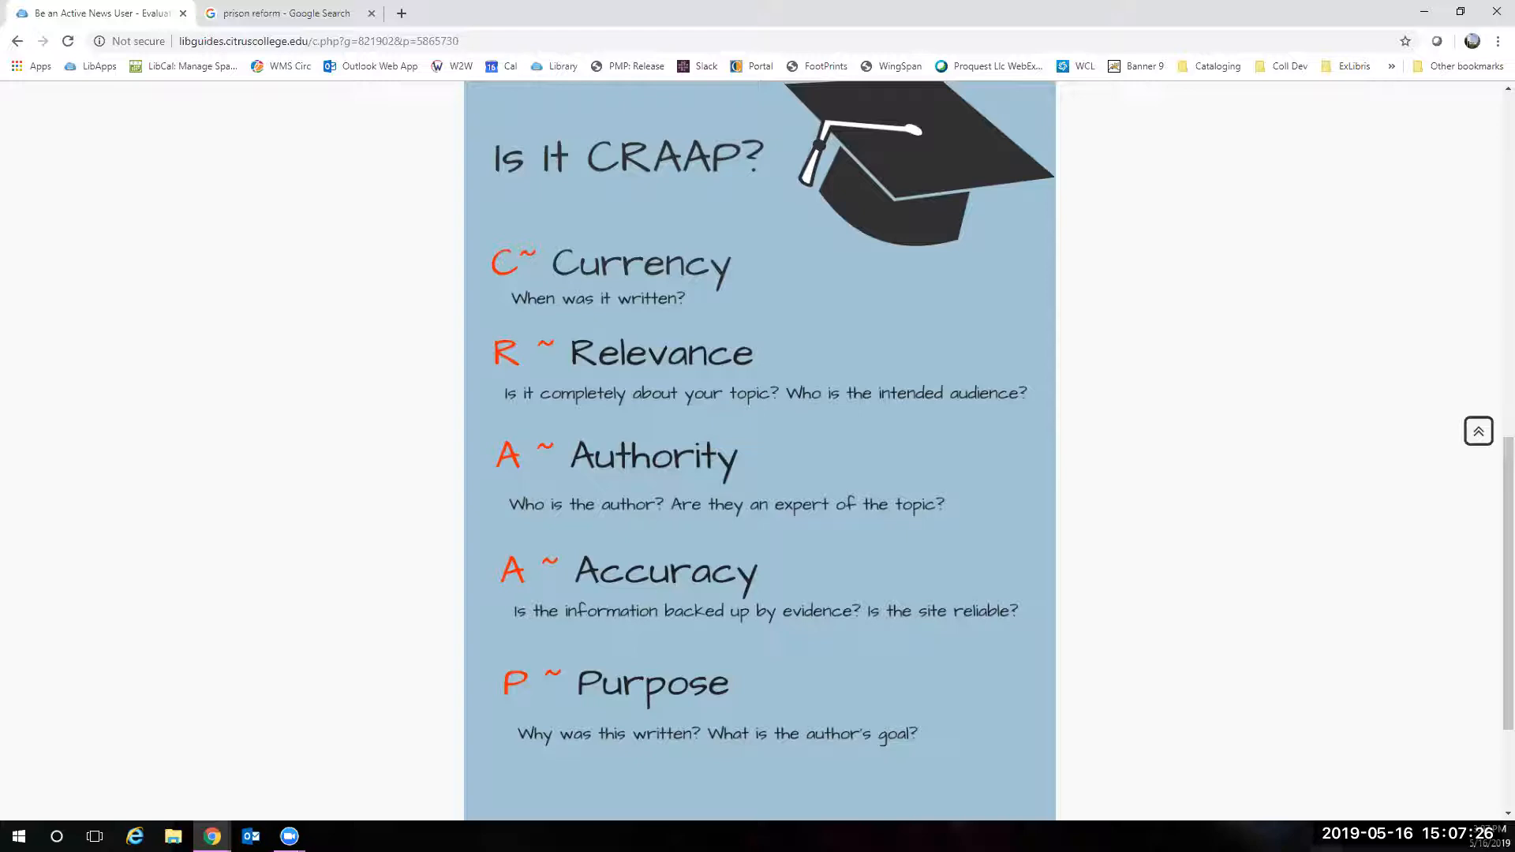
mouse_move(441, 488)
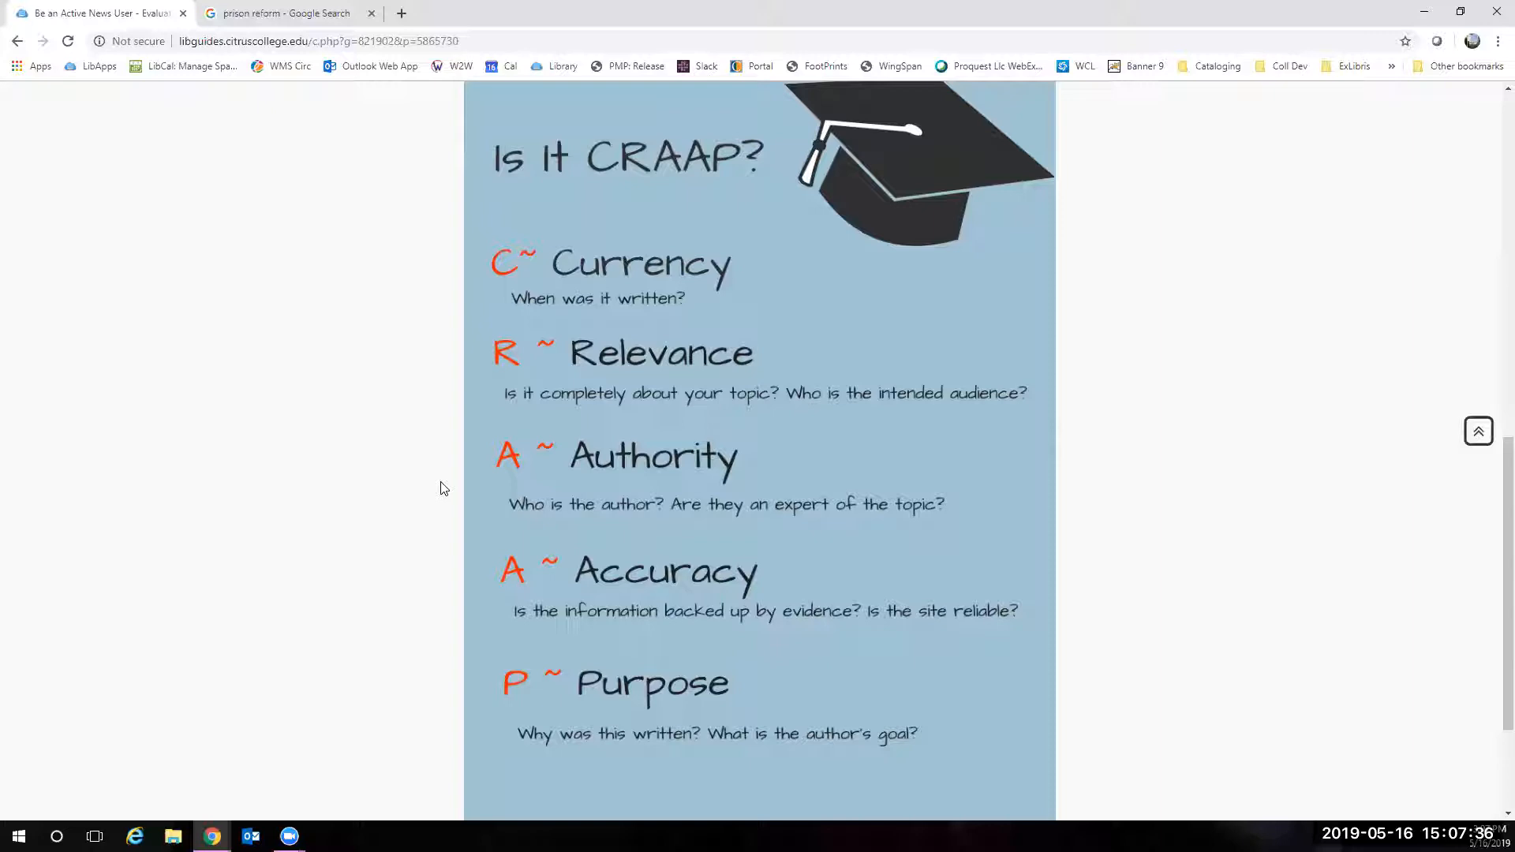
mouse_move(300, 496)
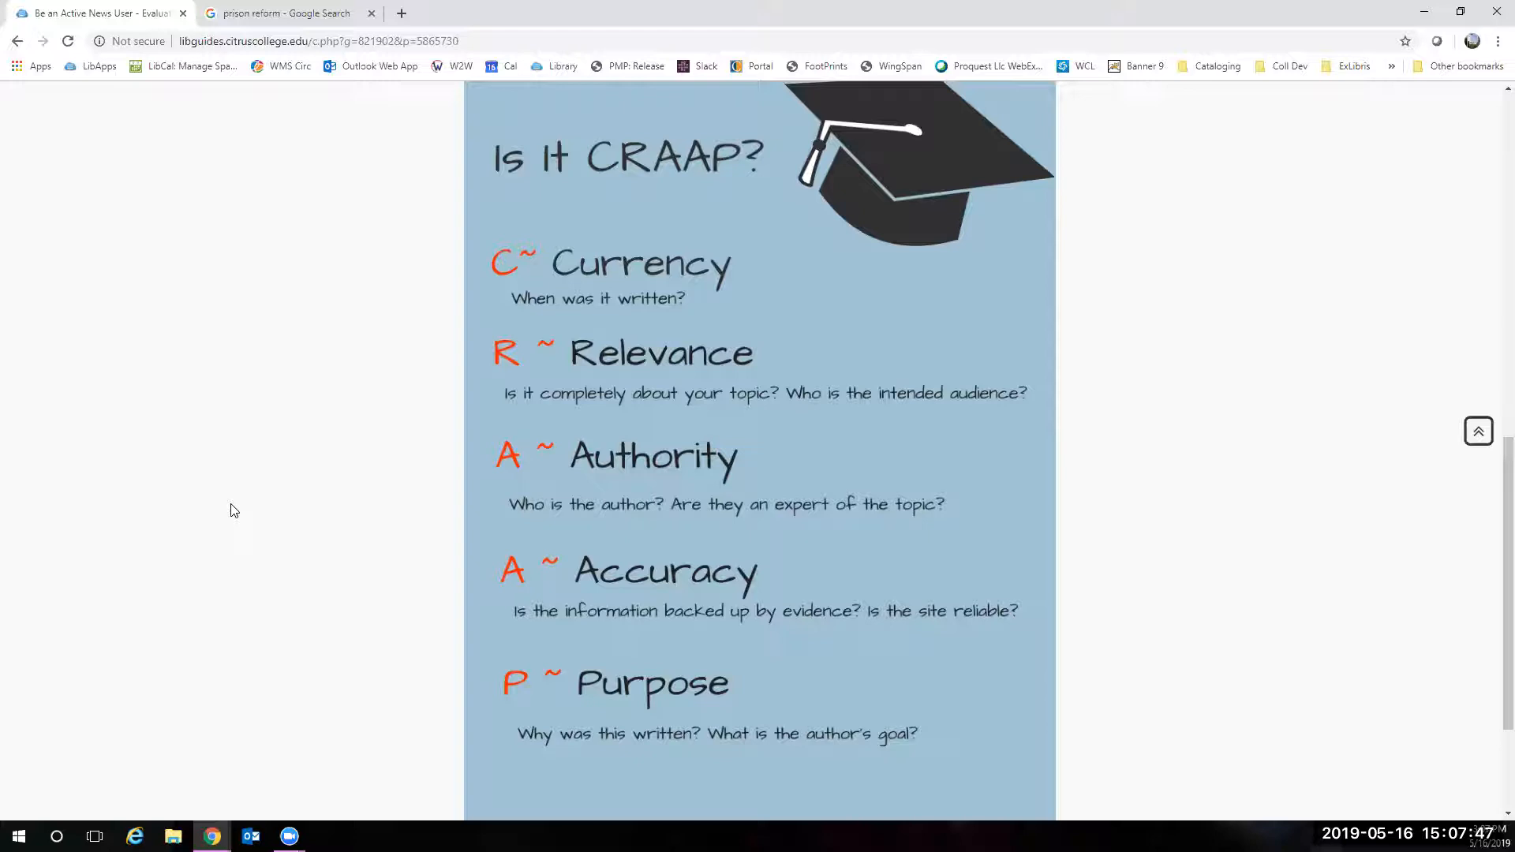
mouse_move(535, 548)
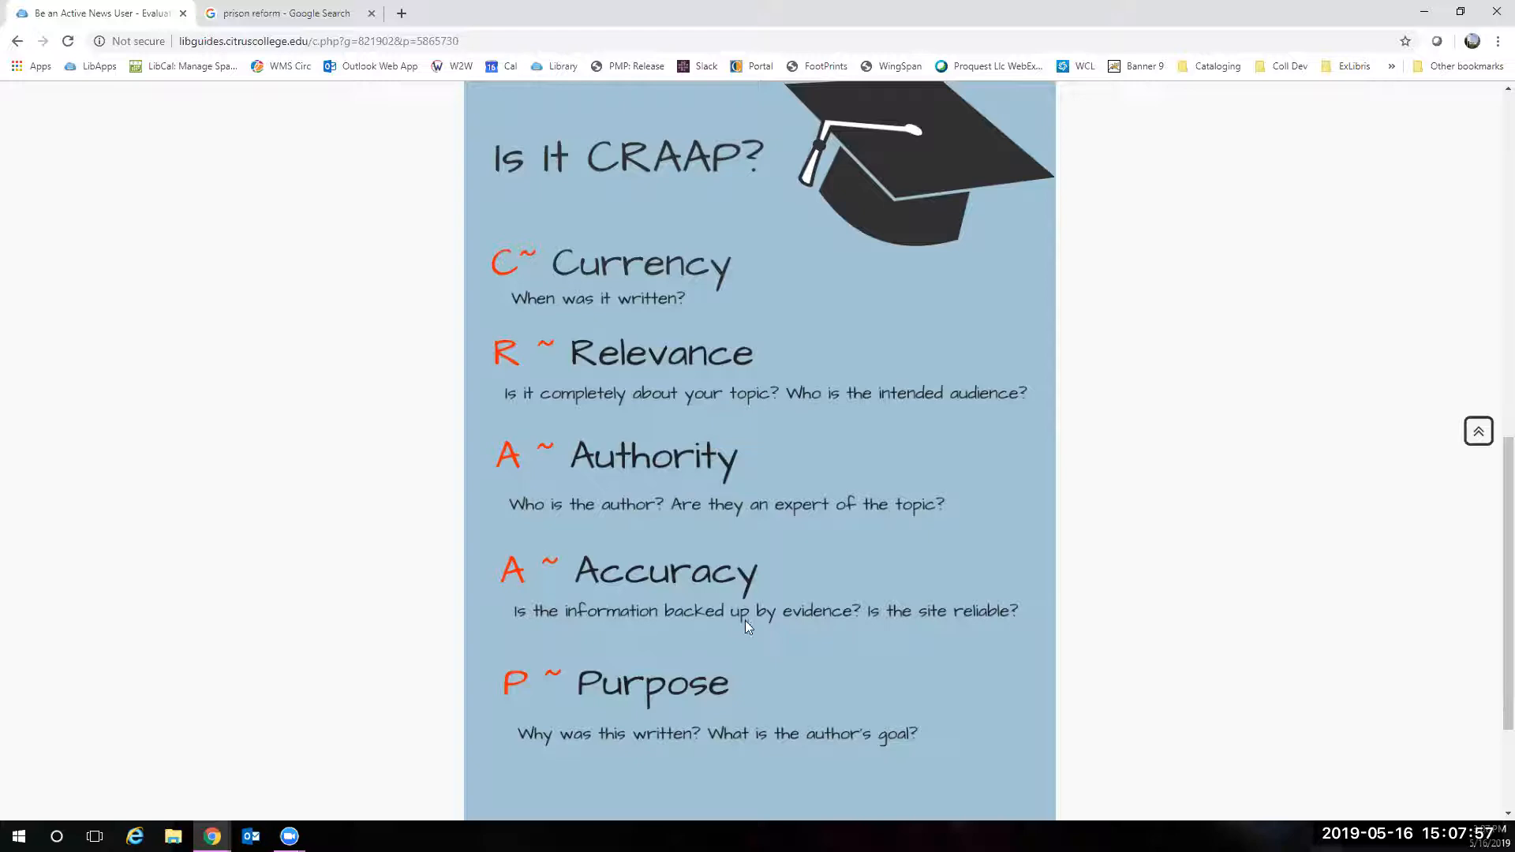
mouse_move(393, 500)
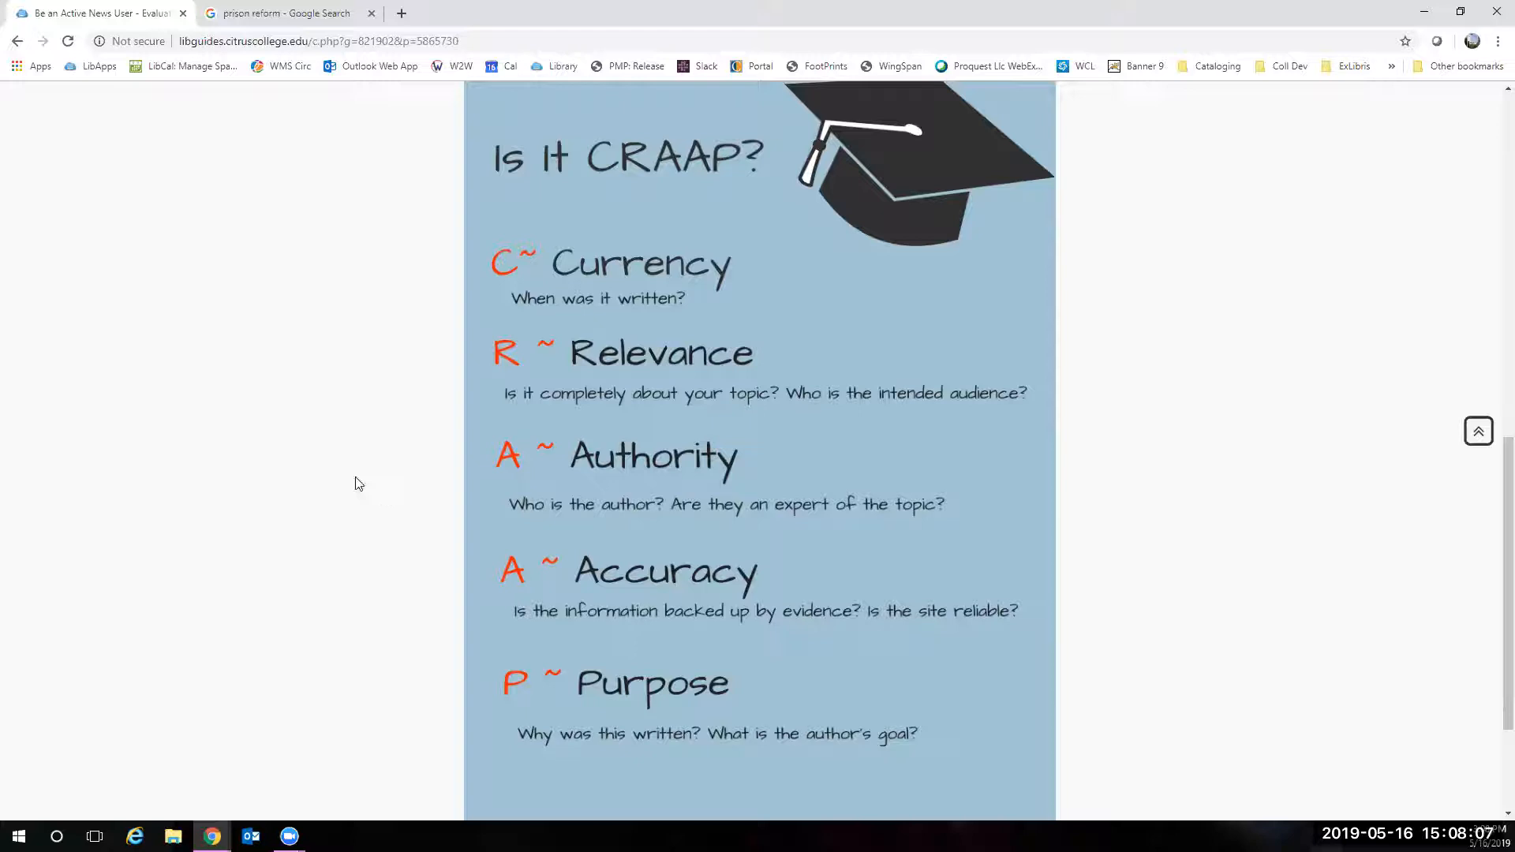
mouse_move(477, 568)
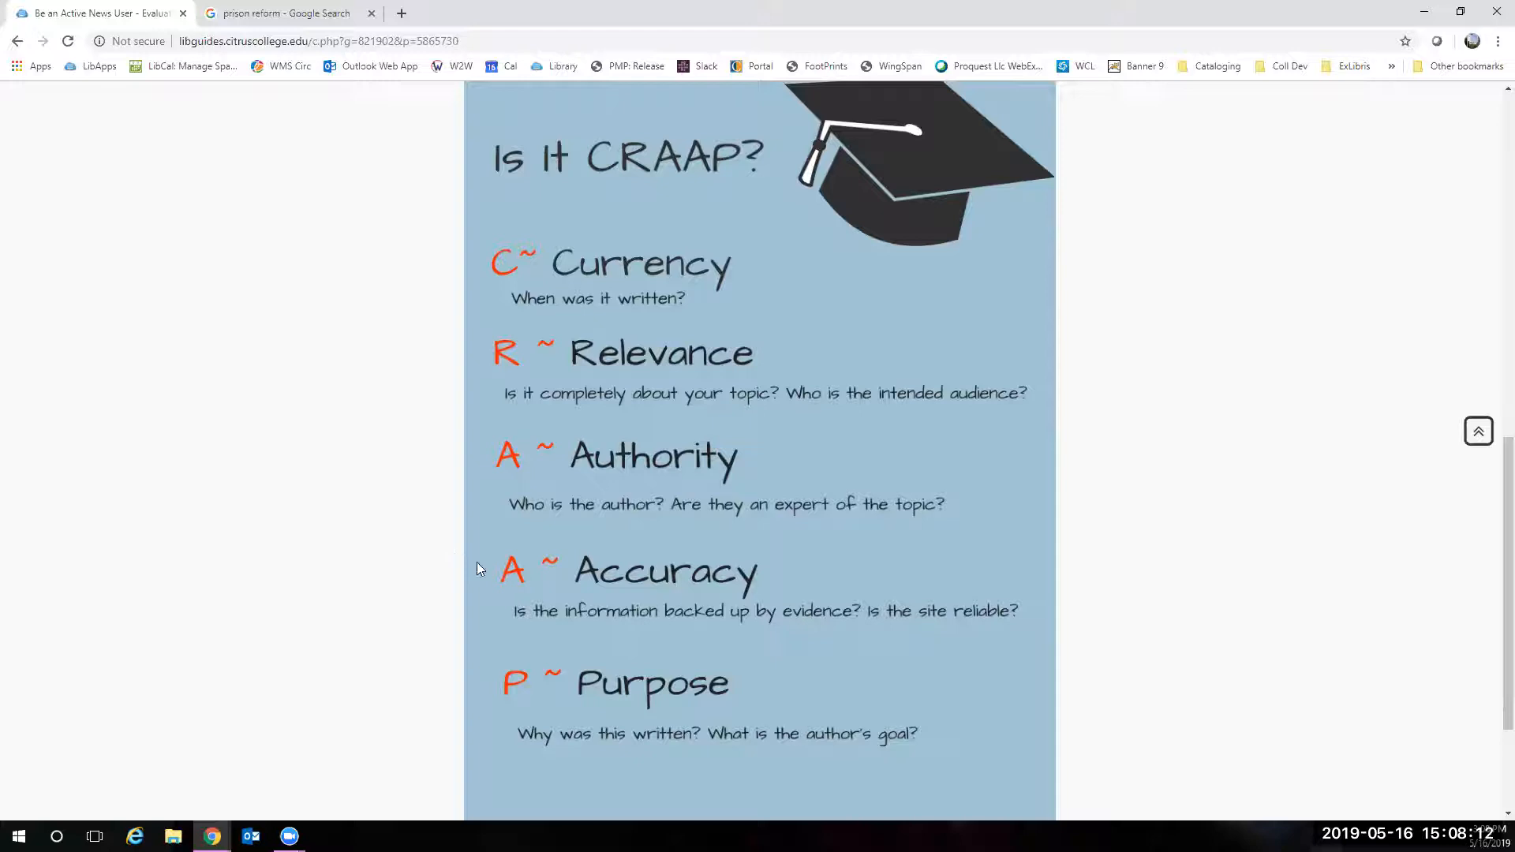
mouse_move(569, 593)
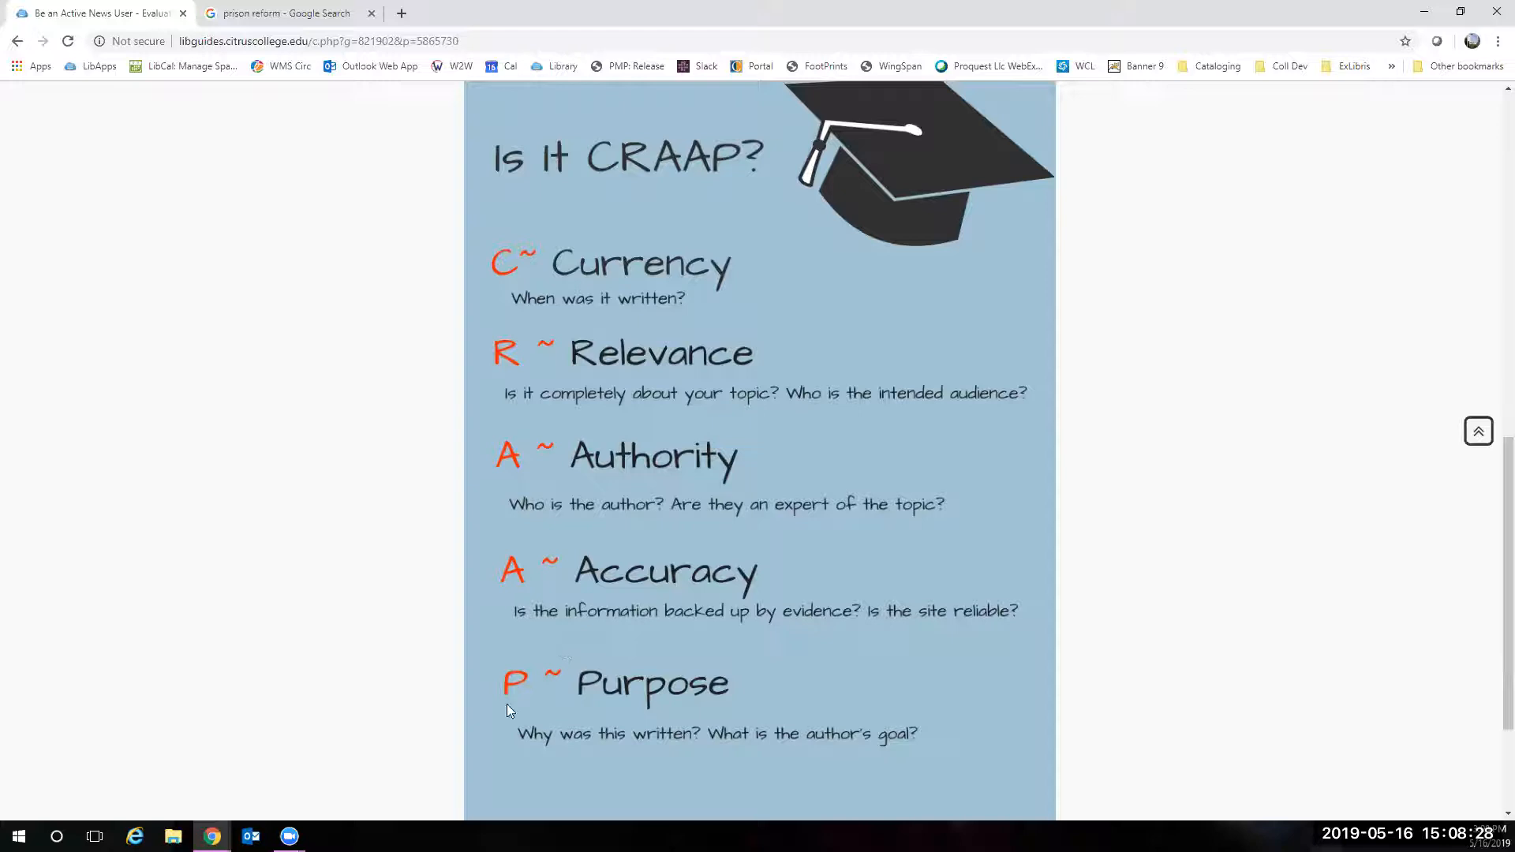
mouse_move(548, 672)
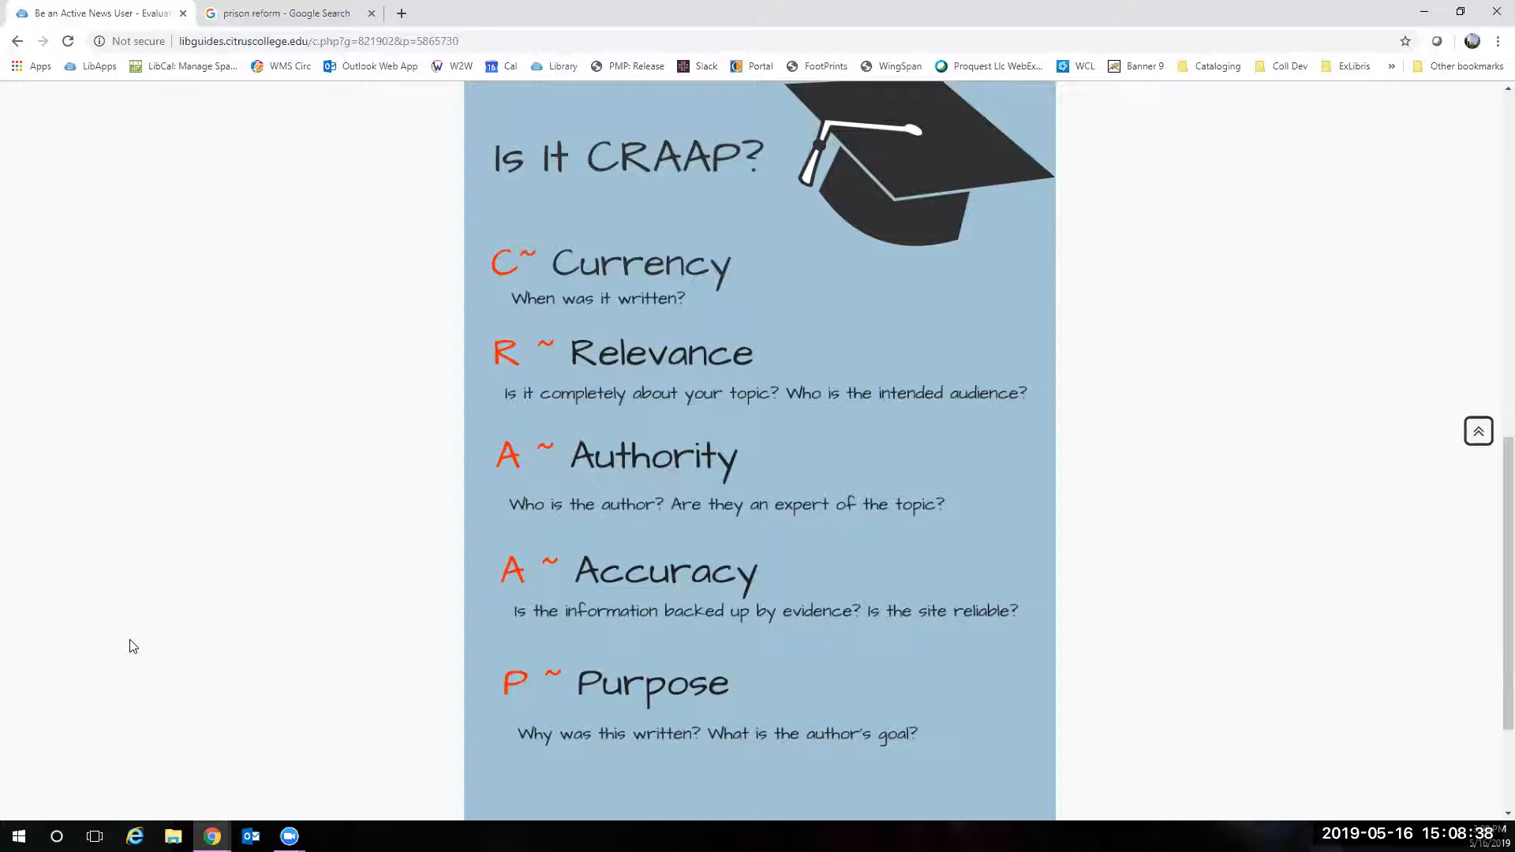
mouse_move(597, 605)
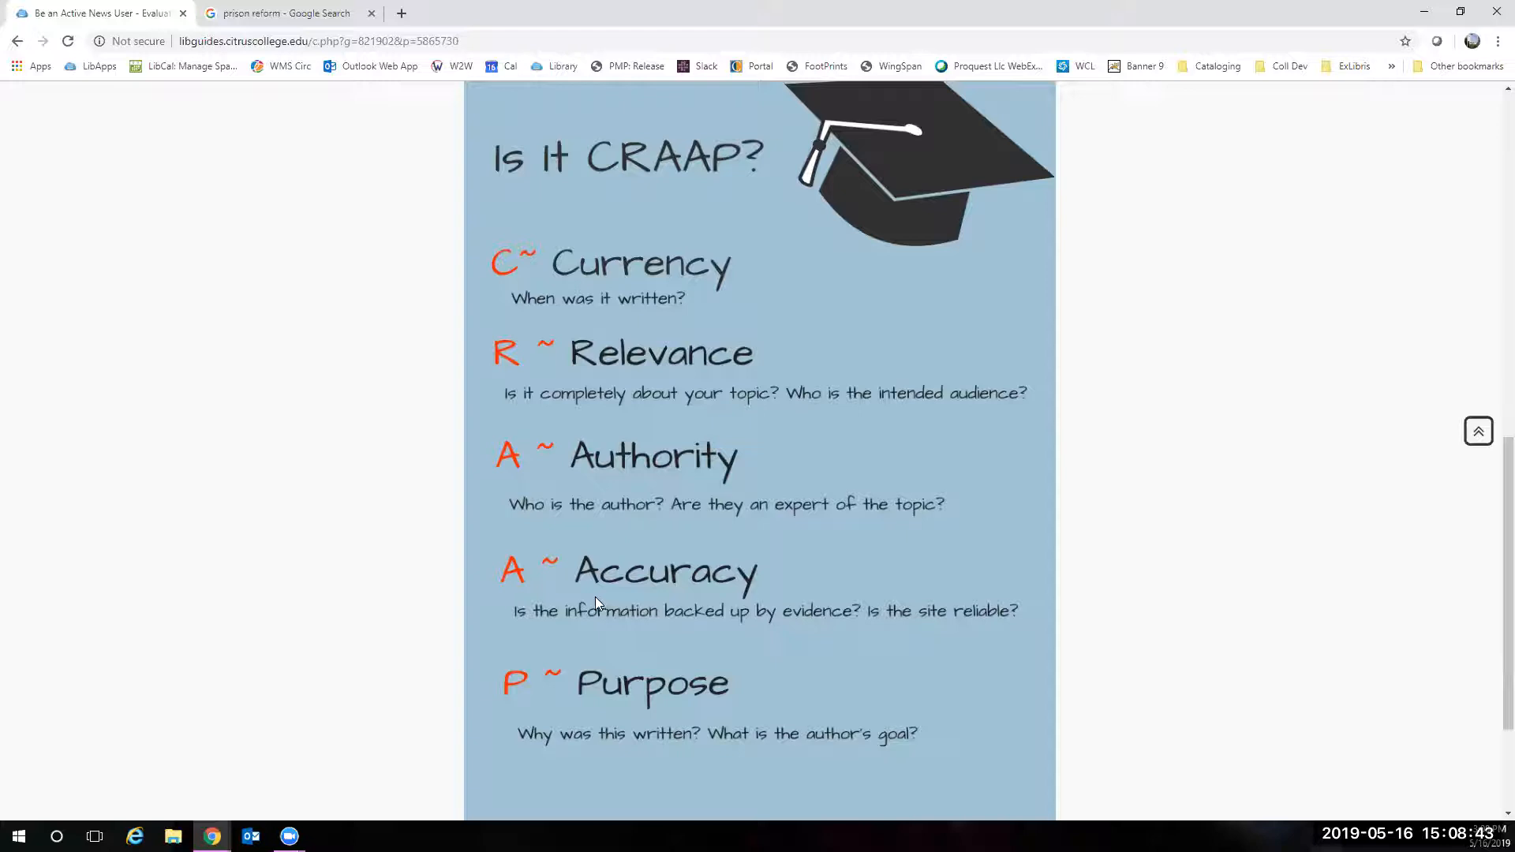
mouse_move(623, 701)
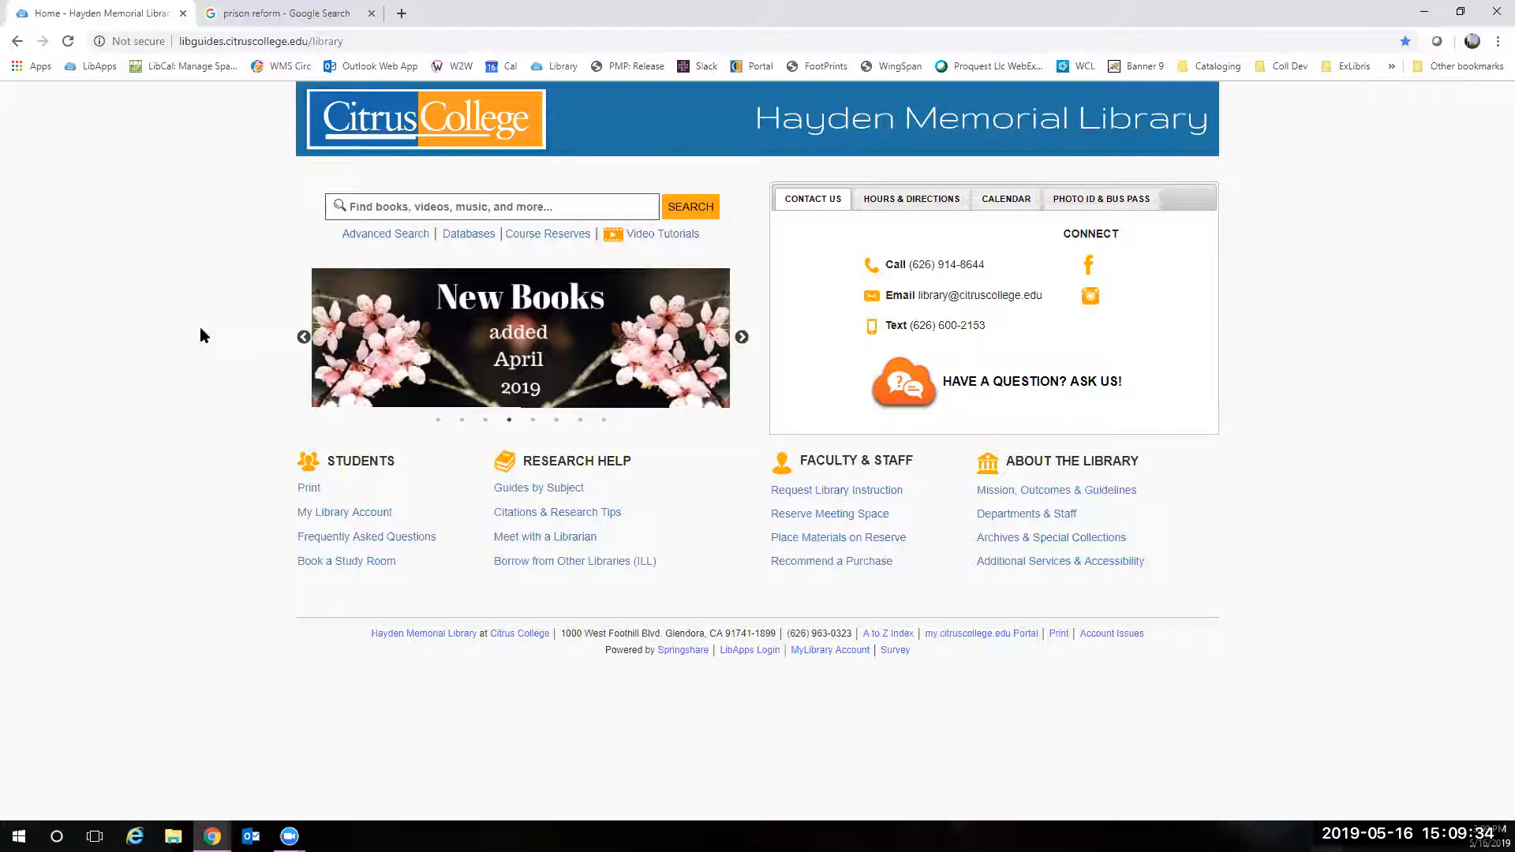
mouse_move(469, 234)
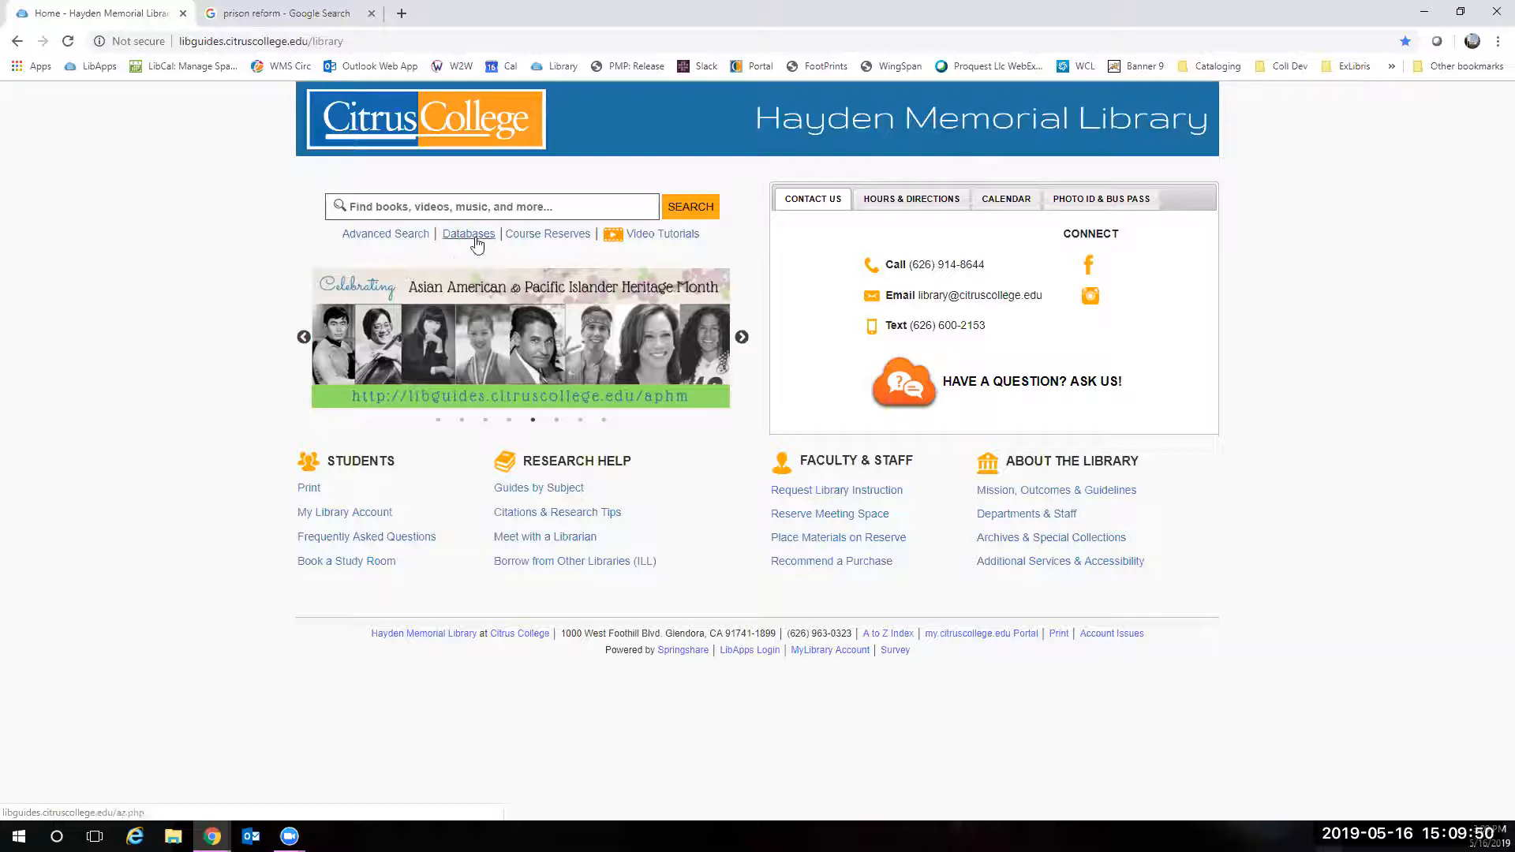
- Filter the A-Z Databases list to O and launch Opposing Viewpoints in Context
left_click(467, 235)
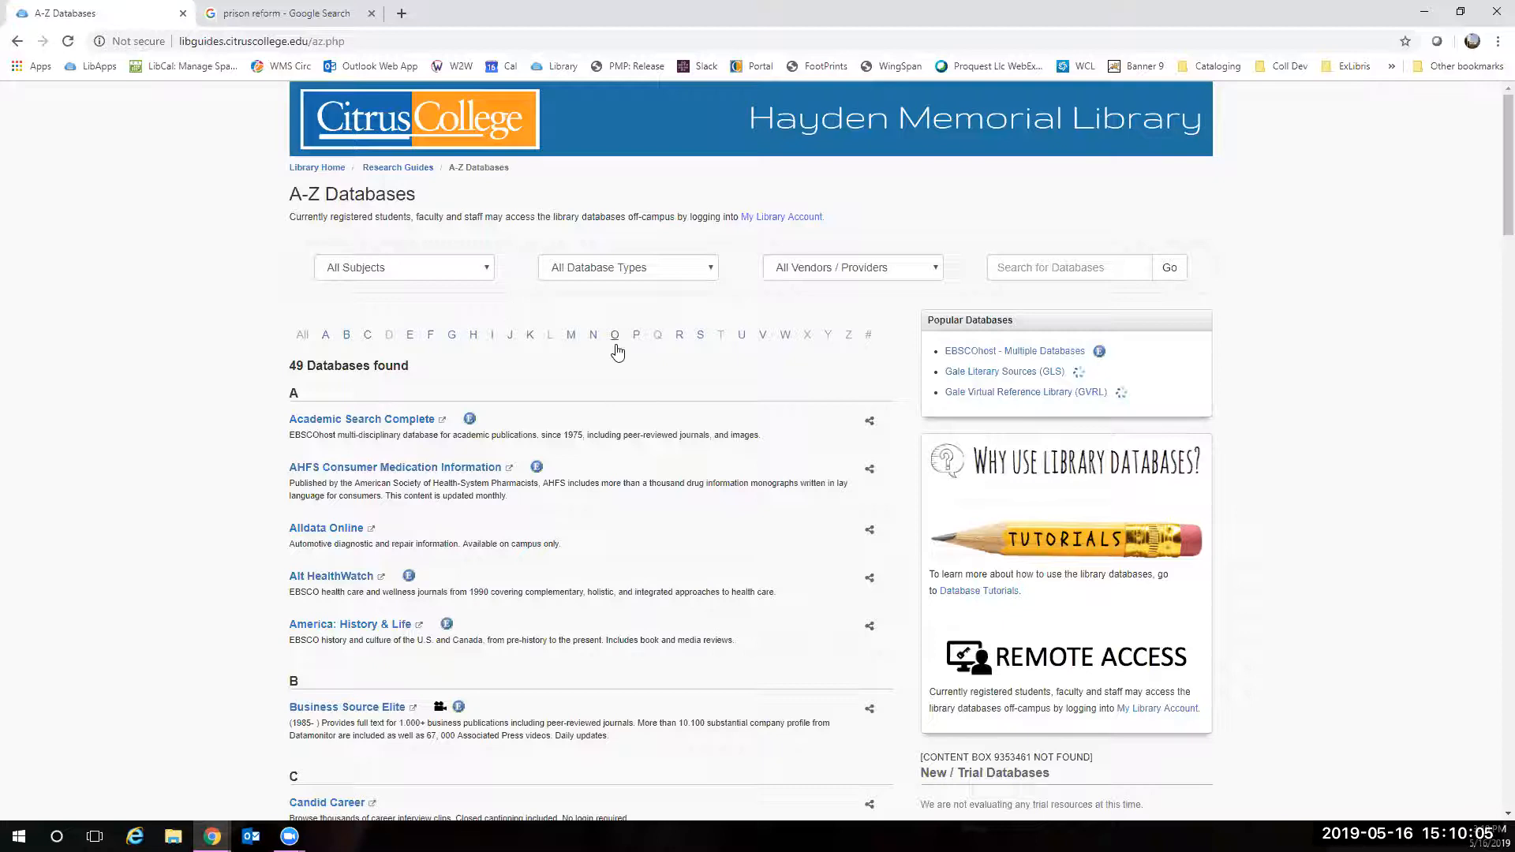
left_click(614, 334)
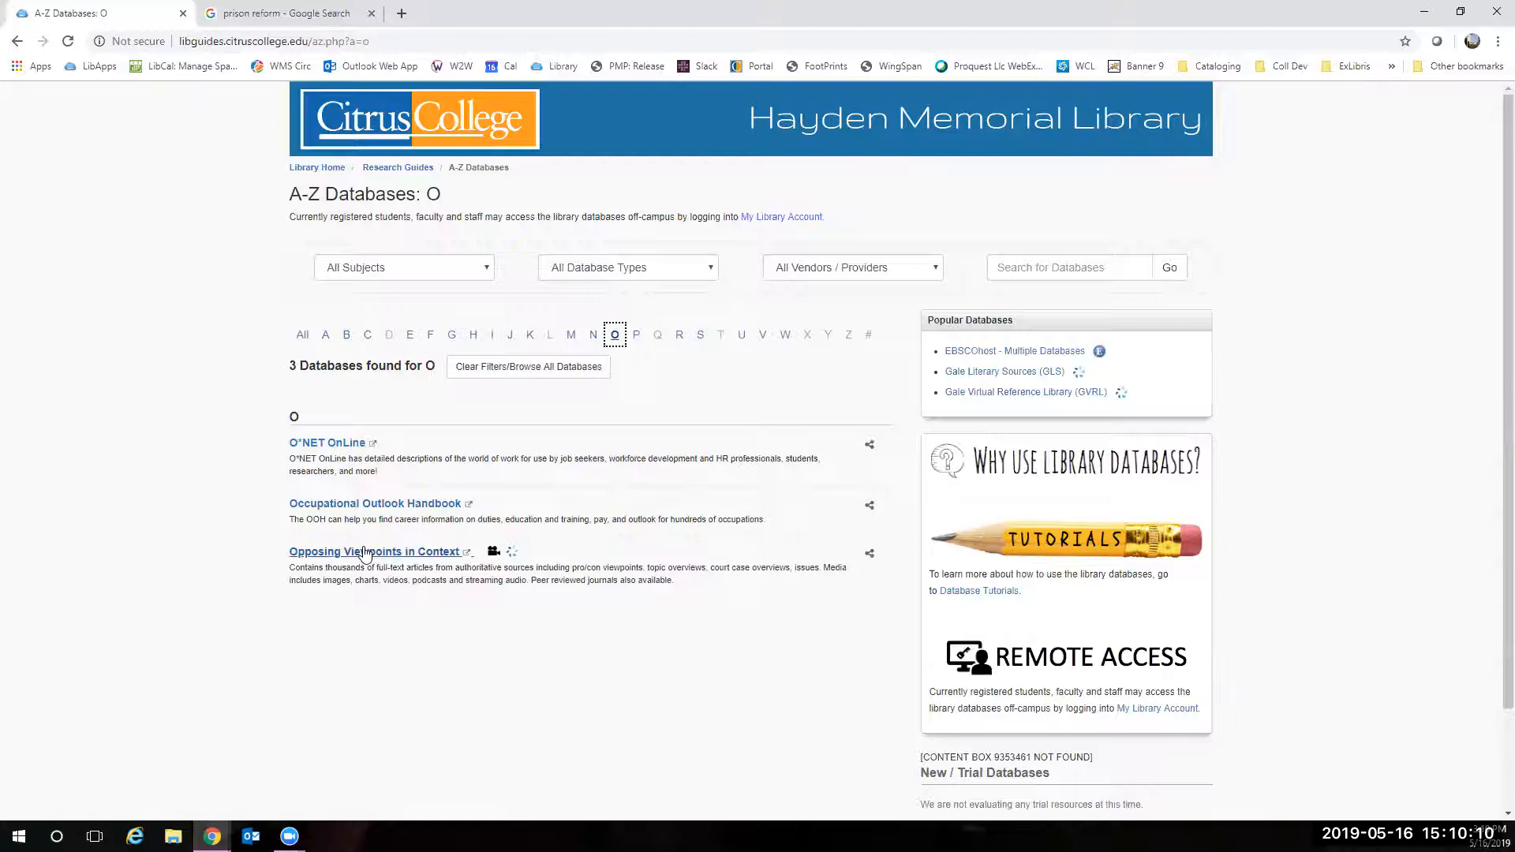
left_click(373, 551)
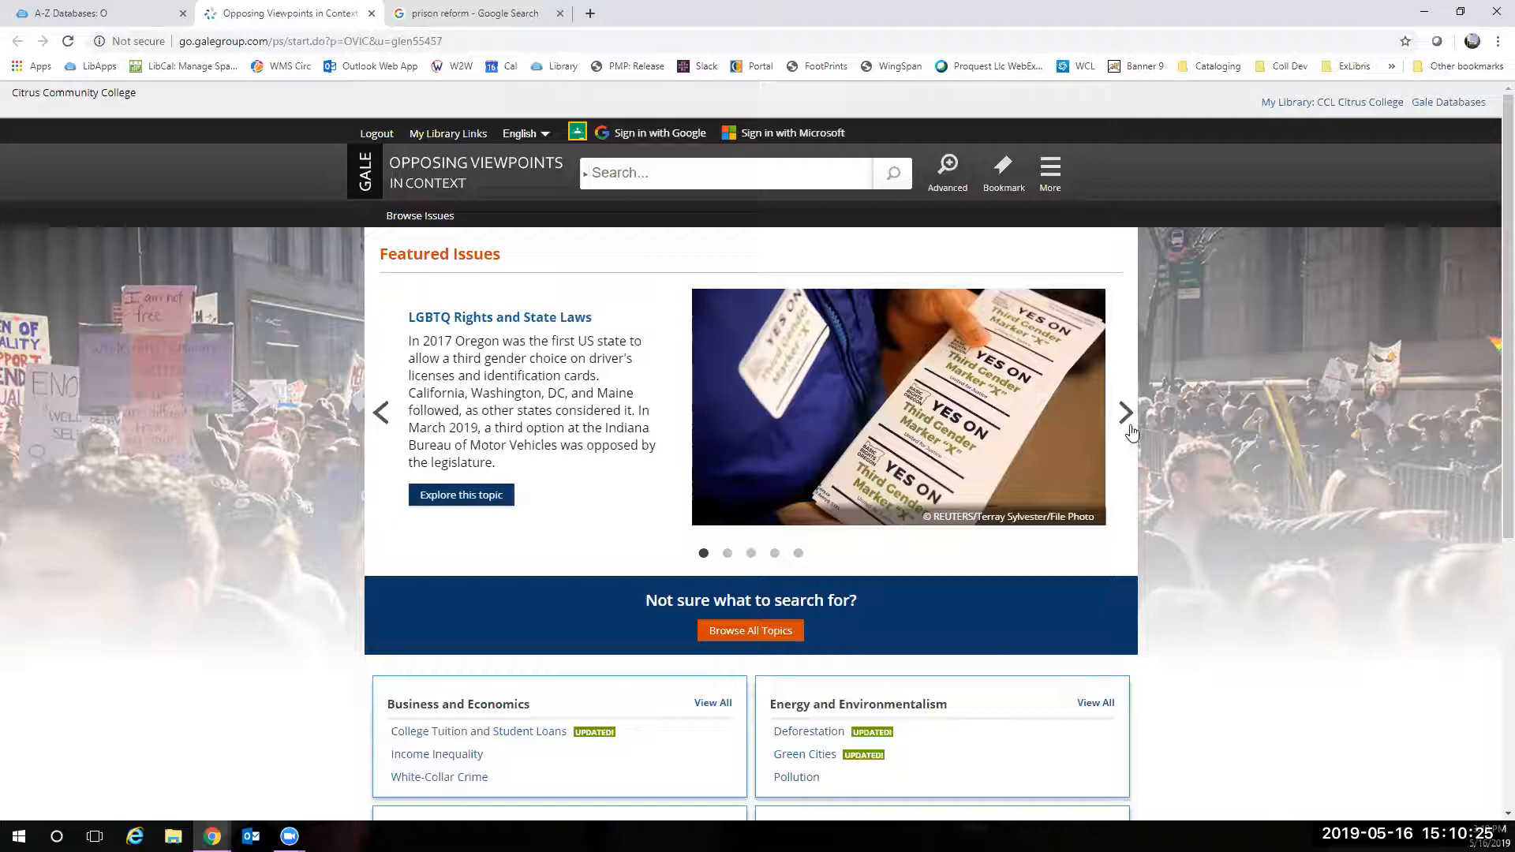
- Cycle through the featured issues carousel, then bring up the alphabetical Browse Issues list
left_click(1124, 412)
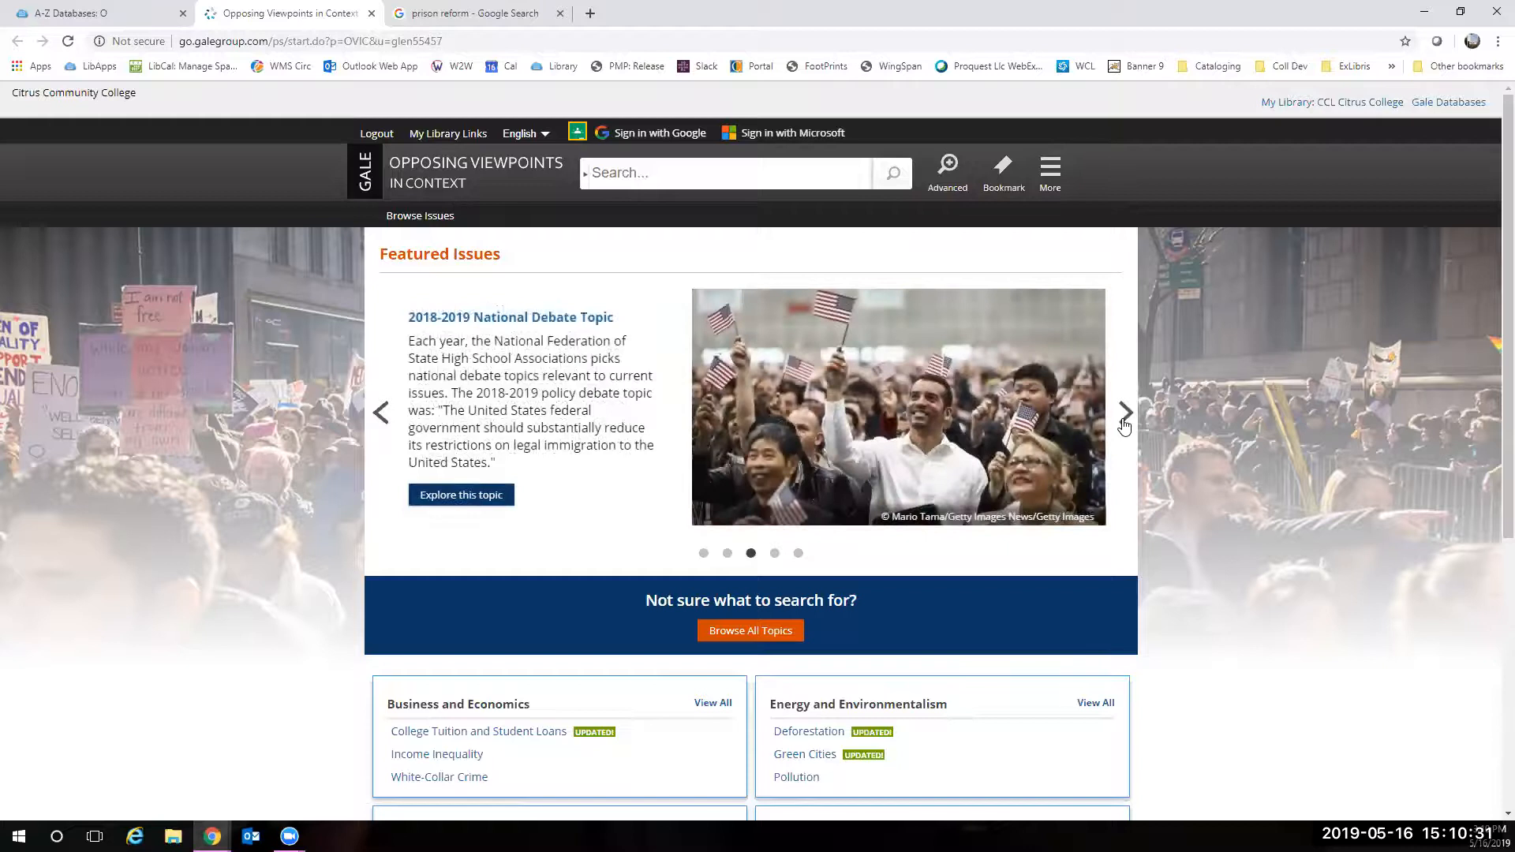
left_click(1124, 412)
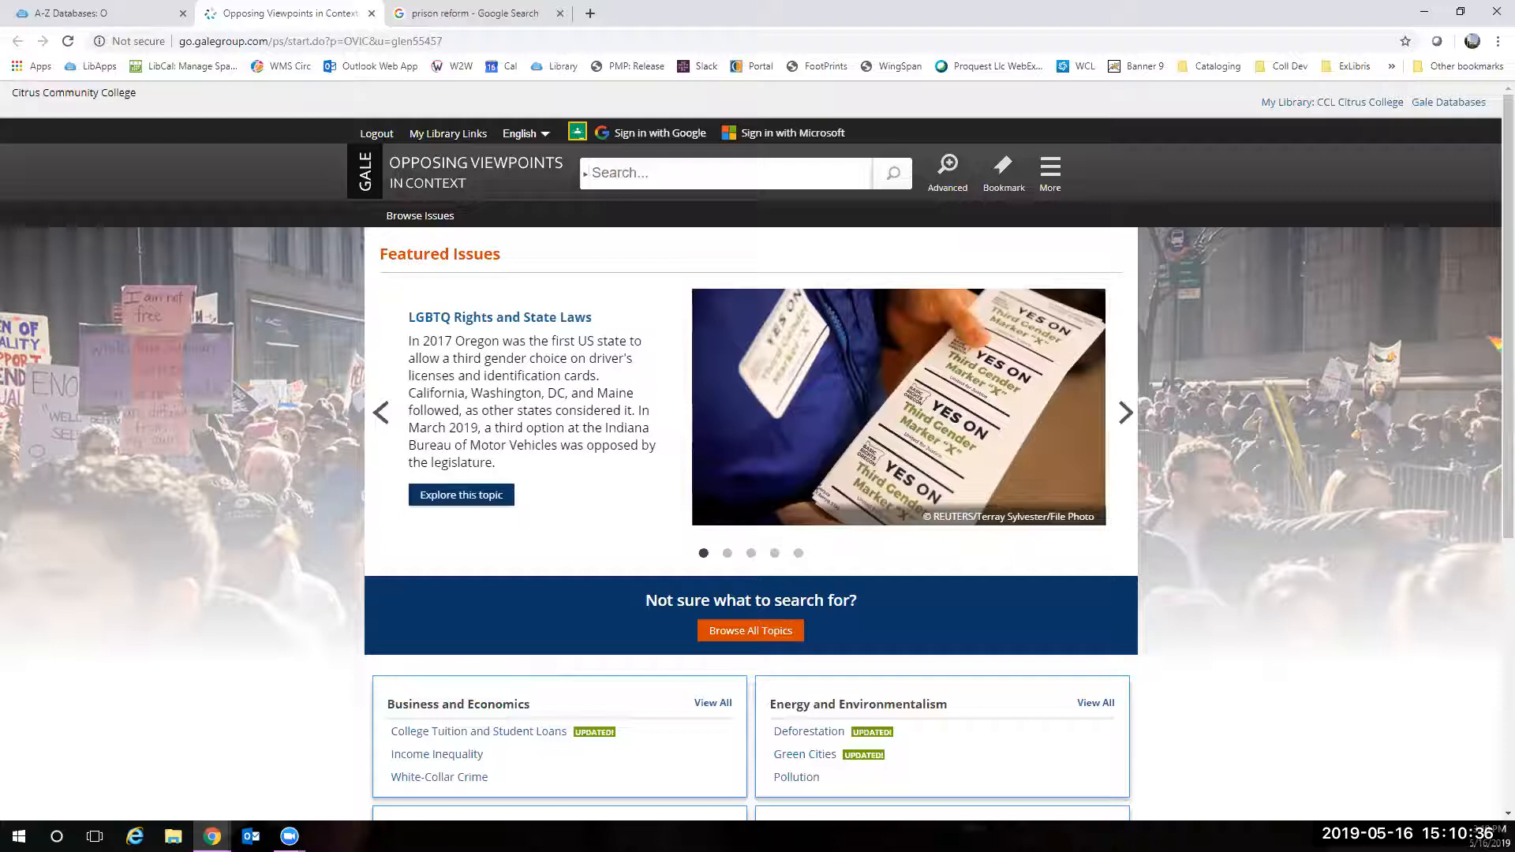
left_click(1124, 412)
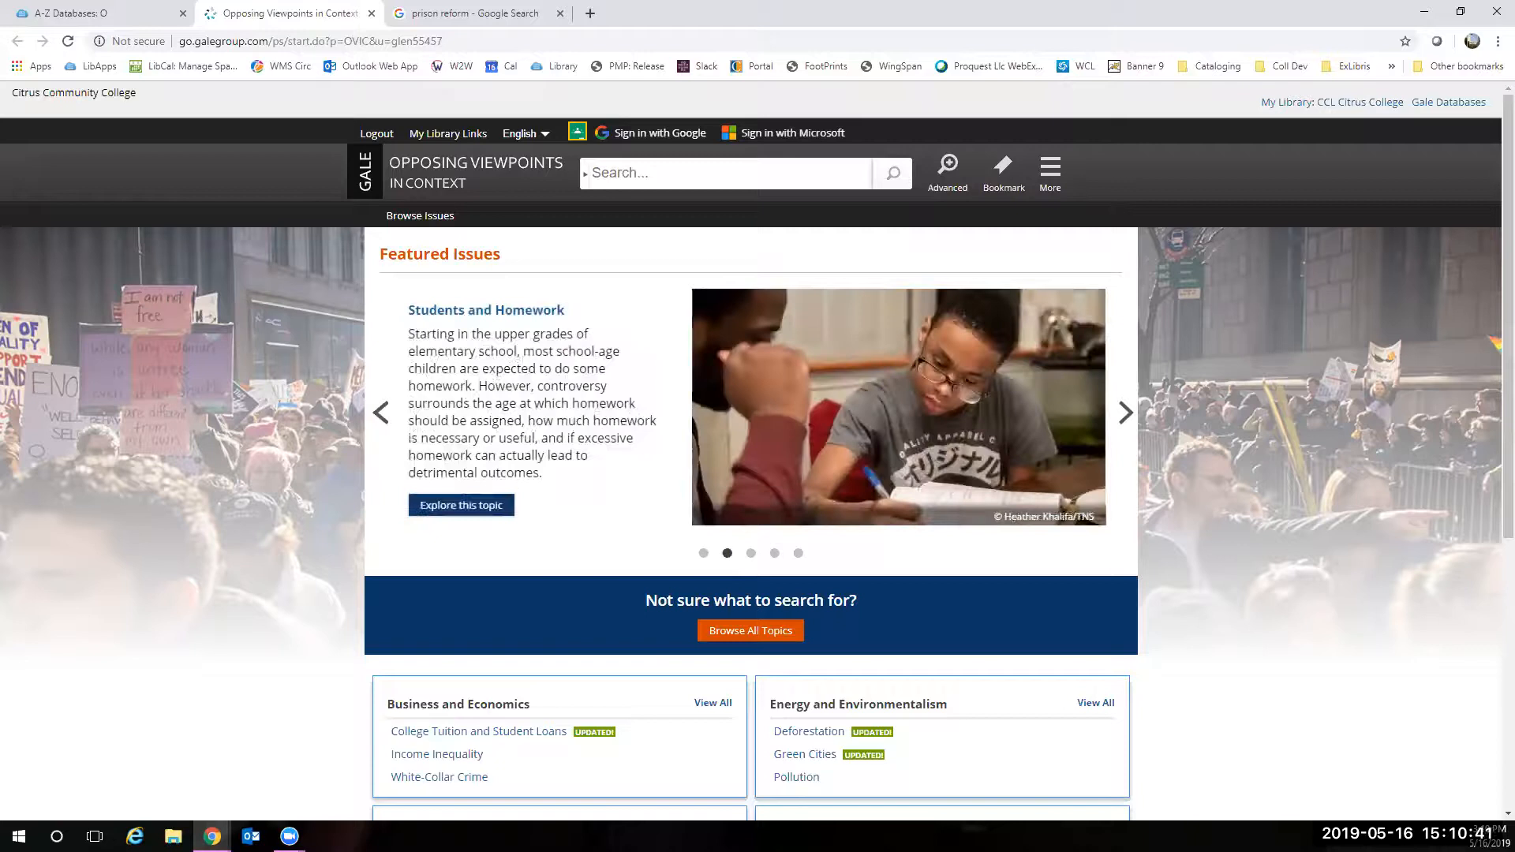
left_click(1124, 412)
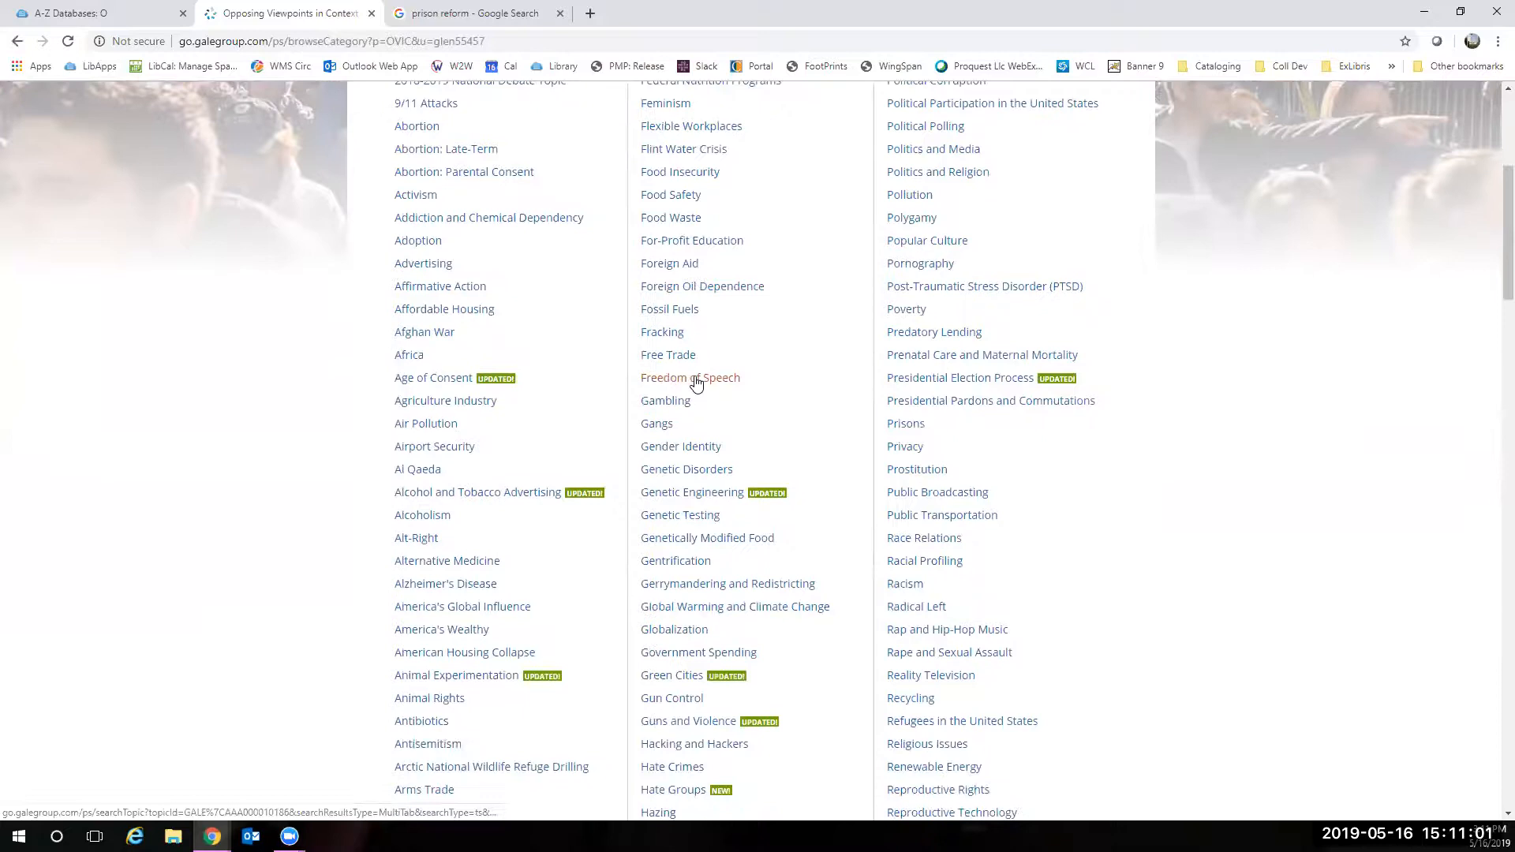
- Locate Prisons in the Browse Issues list and view its topic overview
scroll("down", 3)
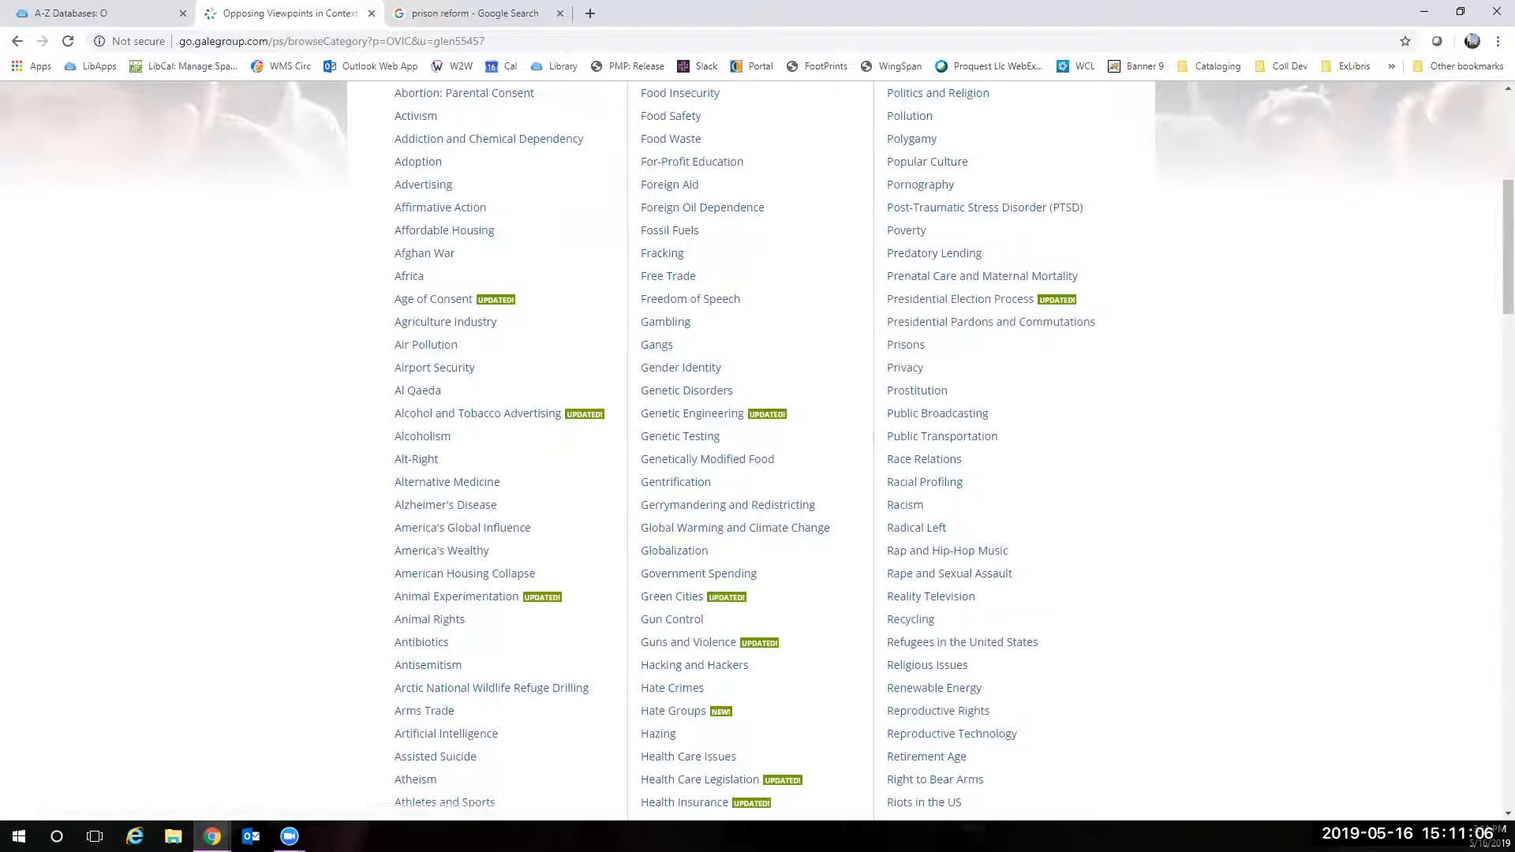
left_click(906, 344)
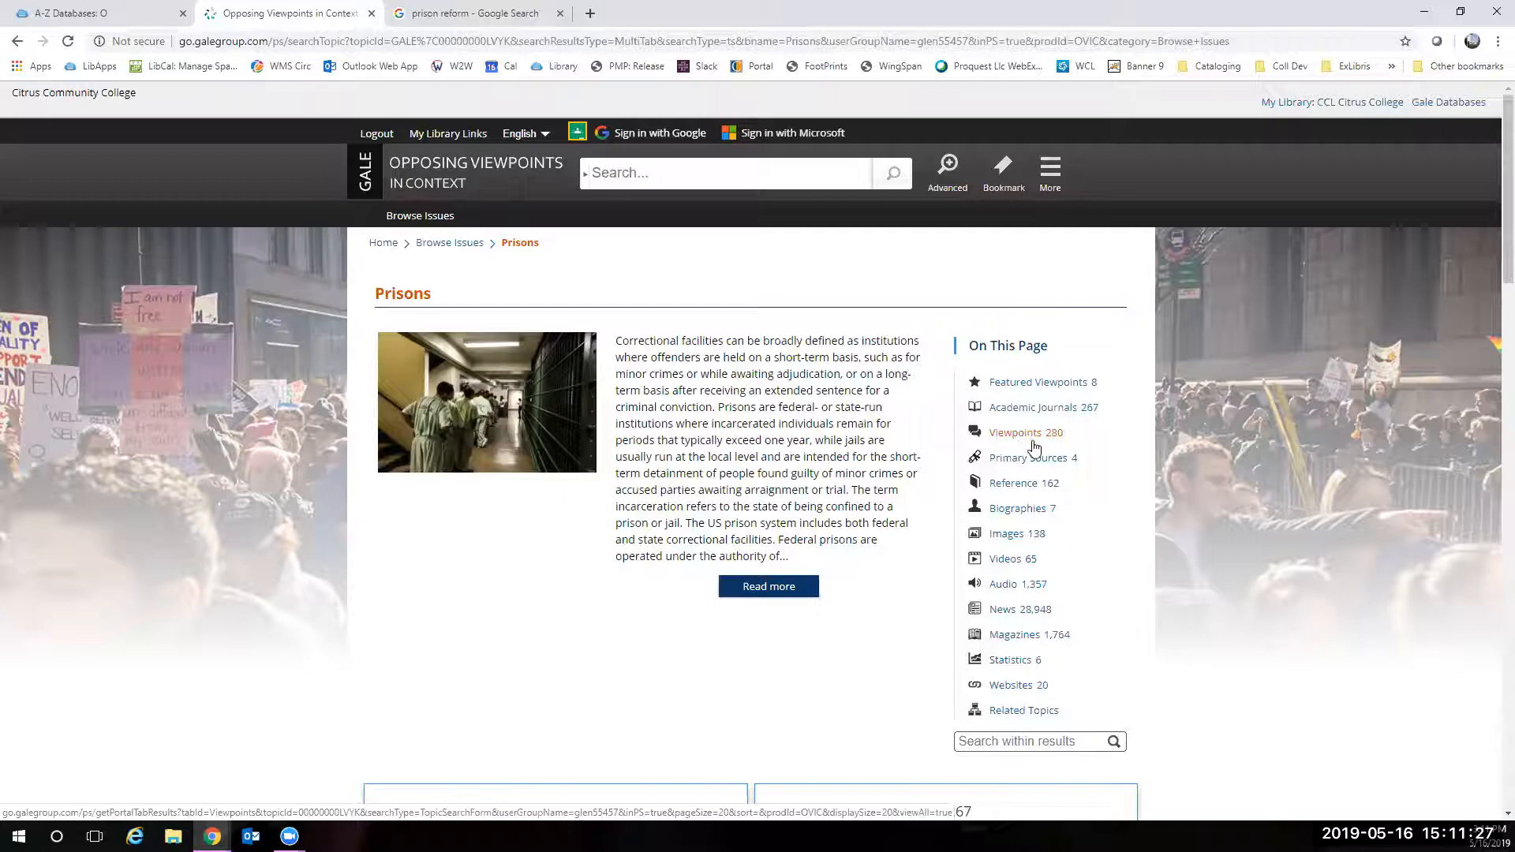
- List the 280 Prisons viewpoint essays, led by 'The Justice System Must Not Criminalize Poverty.'
left_click(1015, 433)
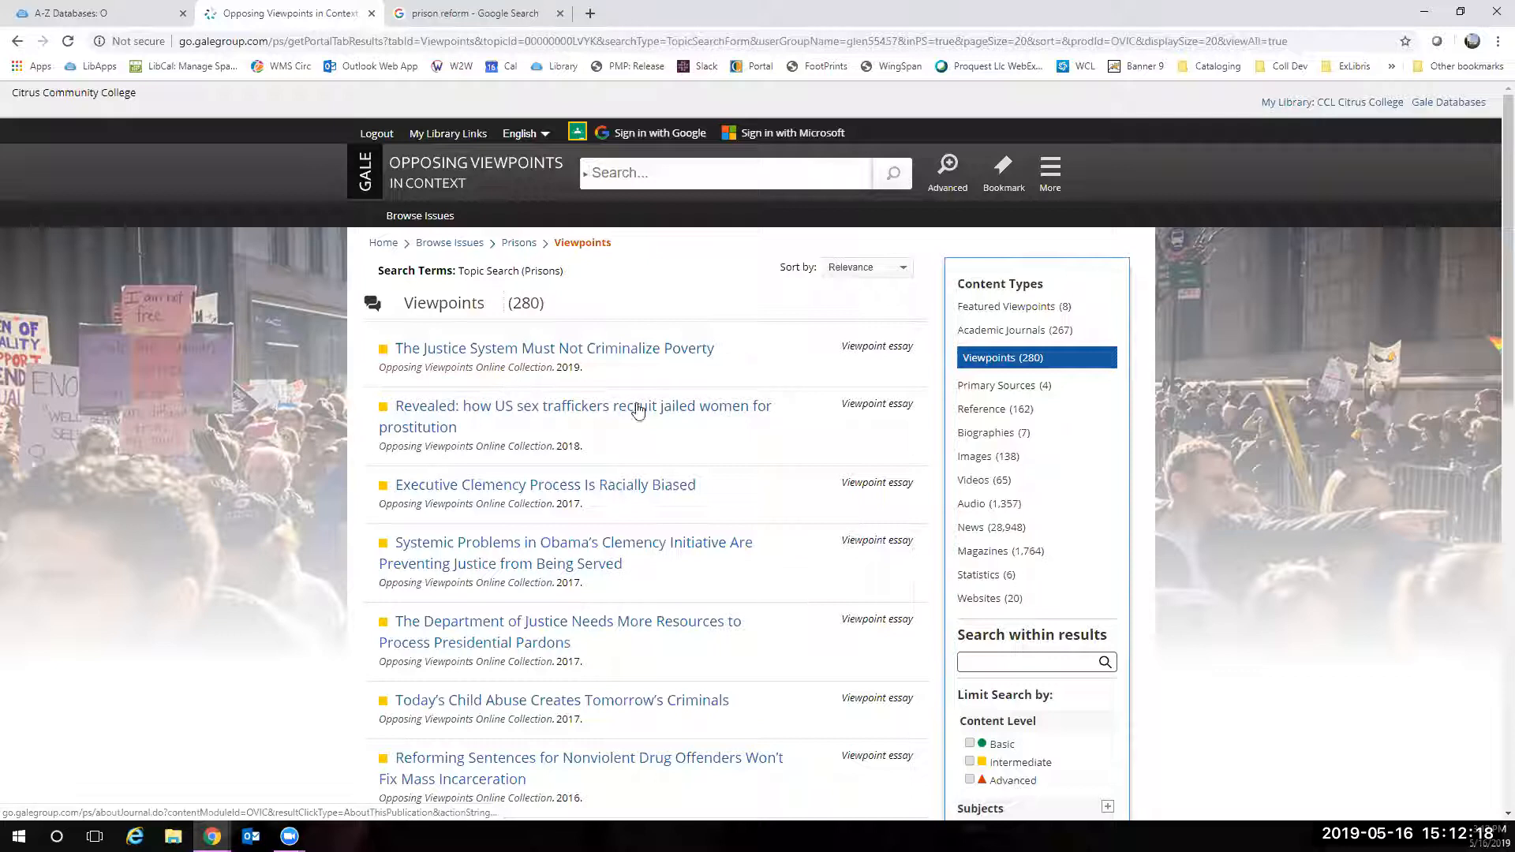
mouse_move(761, 611)
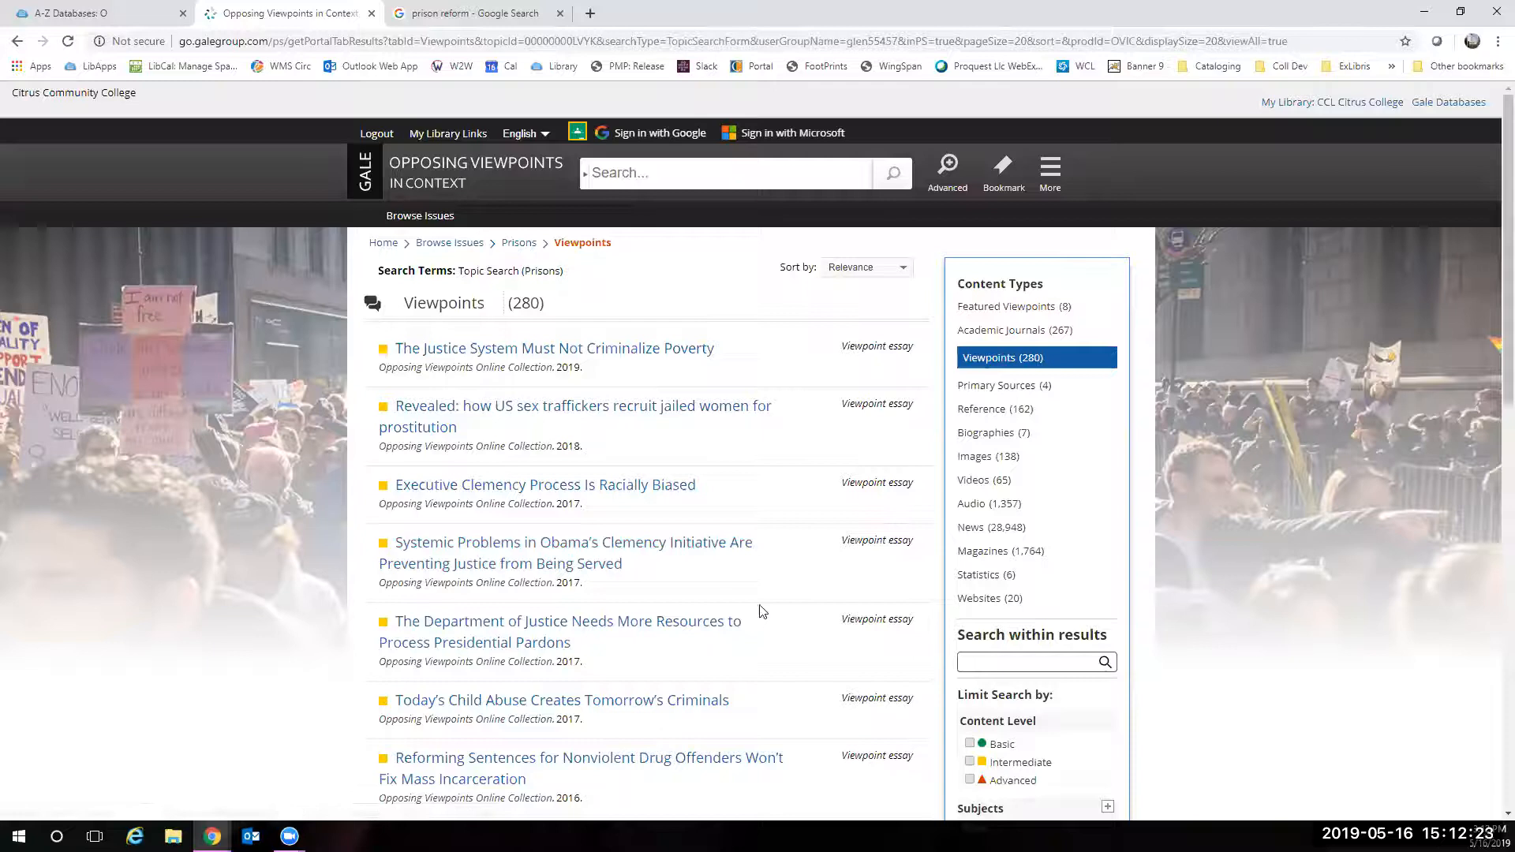
mouse_move(395, 332)
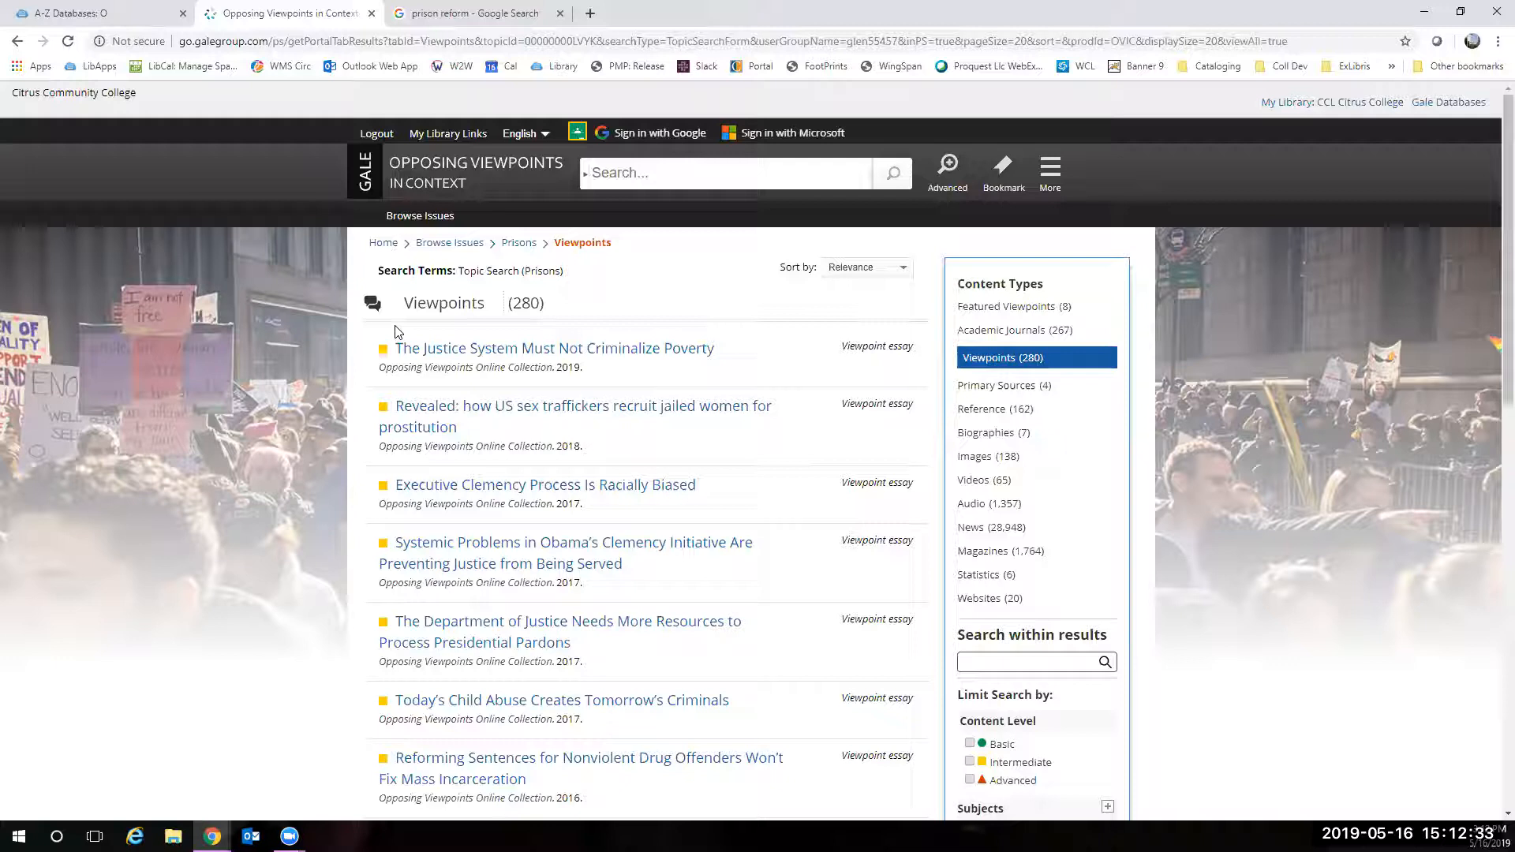
- Go back to the Prisons topic page and scroll to the Featured Viewpoints and Academic Journals previews
left_click(520, 243)
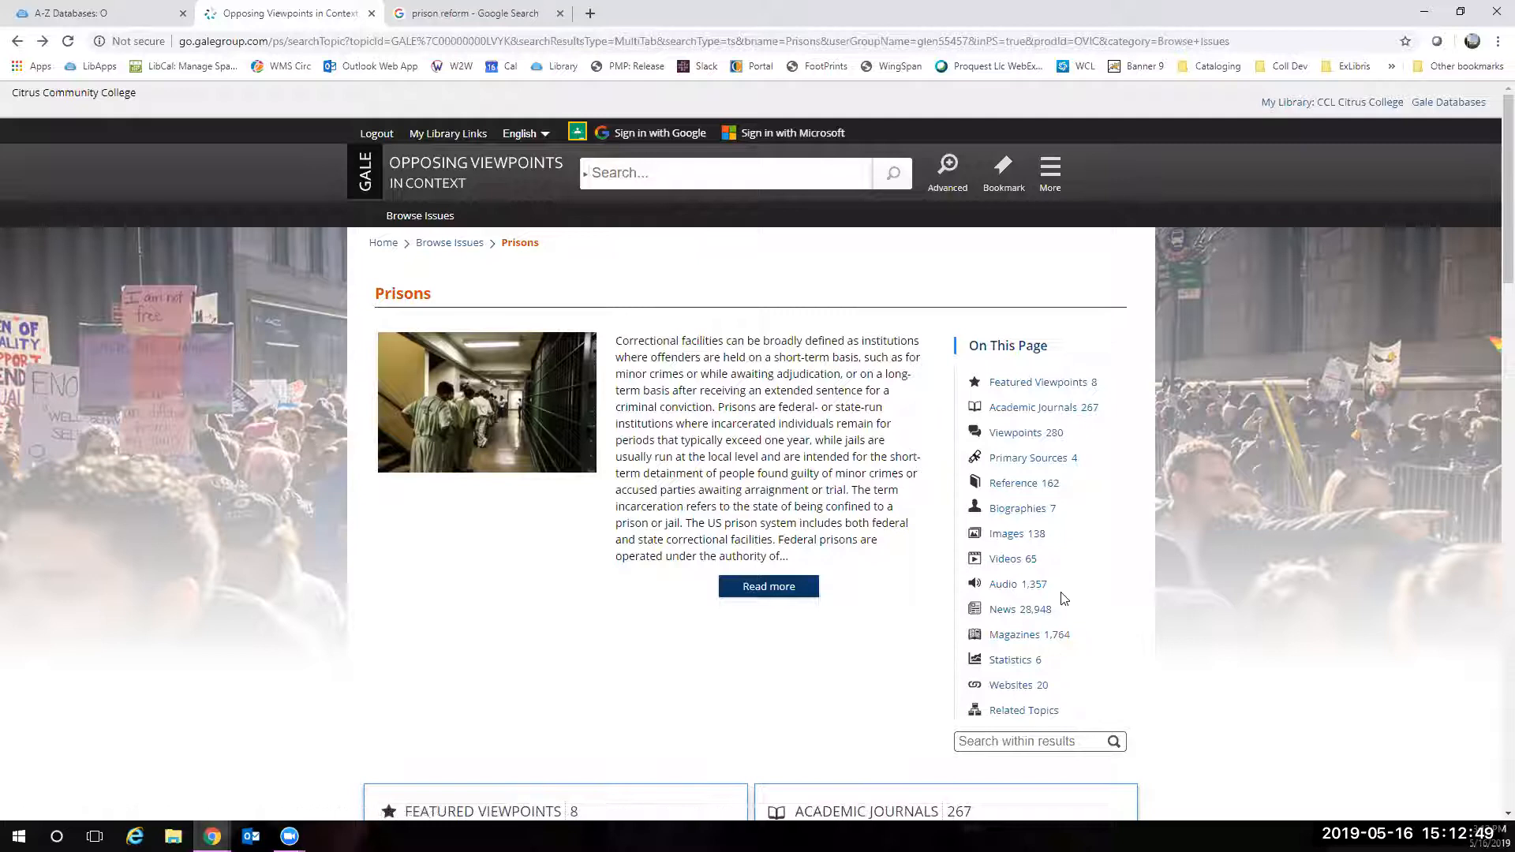
scroll("down", 3)
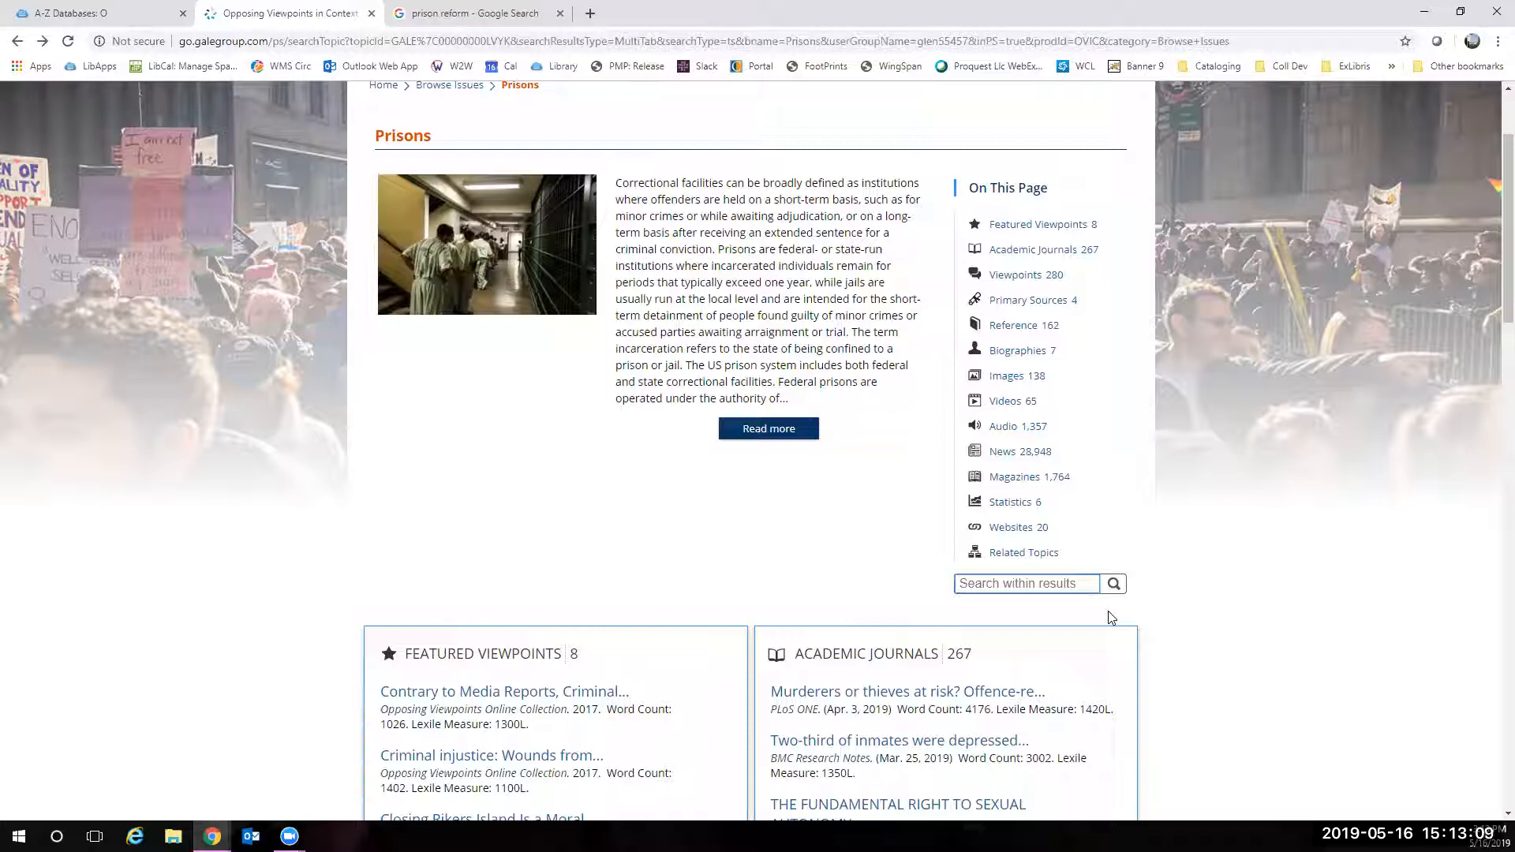
- Search within the Prisons results for 'mandatory sentences'
type("mandatory sente")
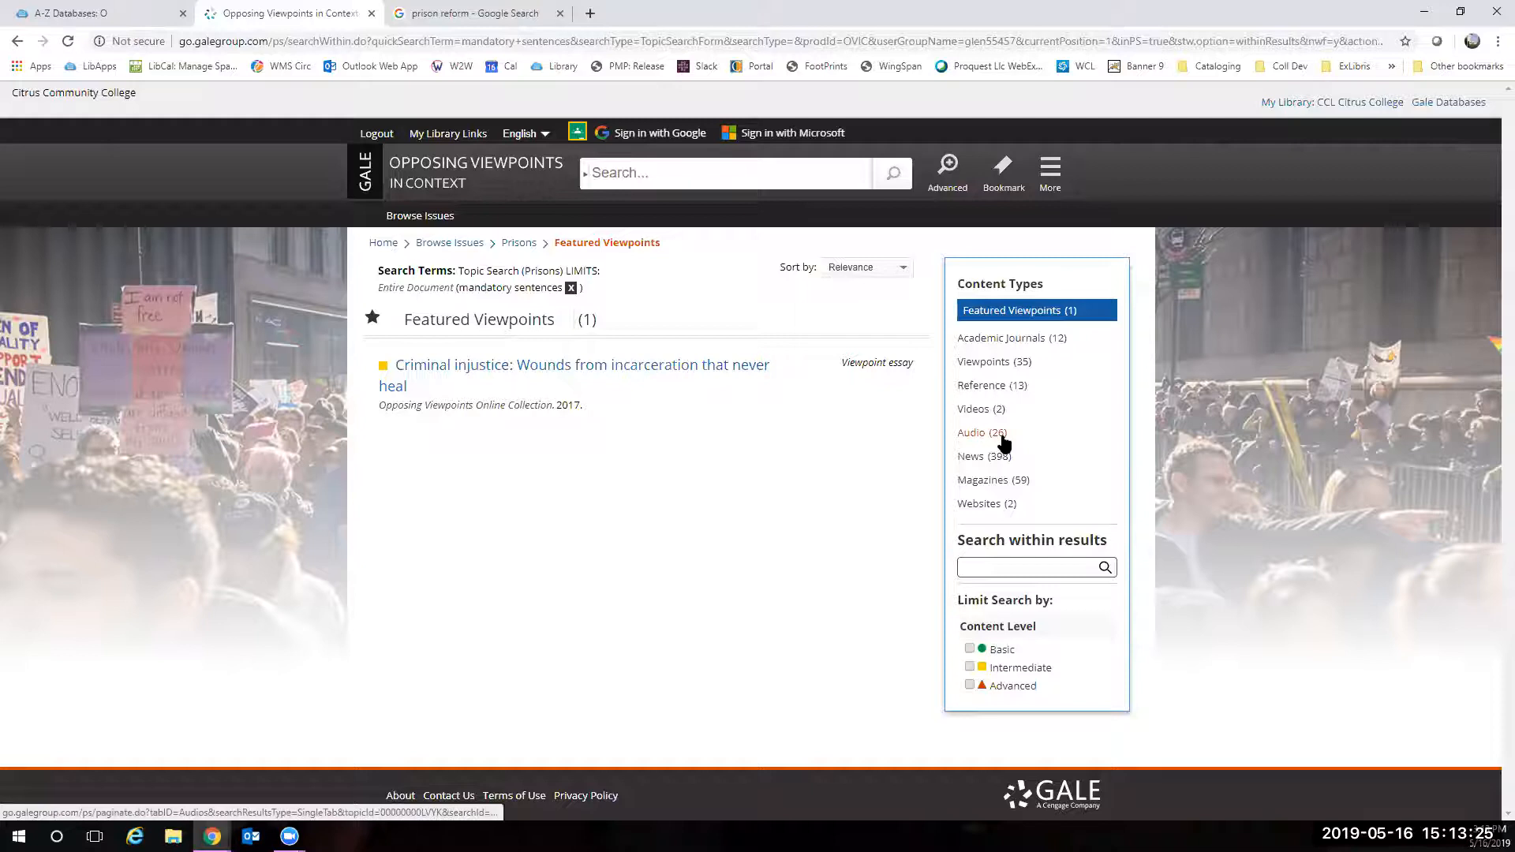
mouse_move(983, 480)
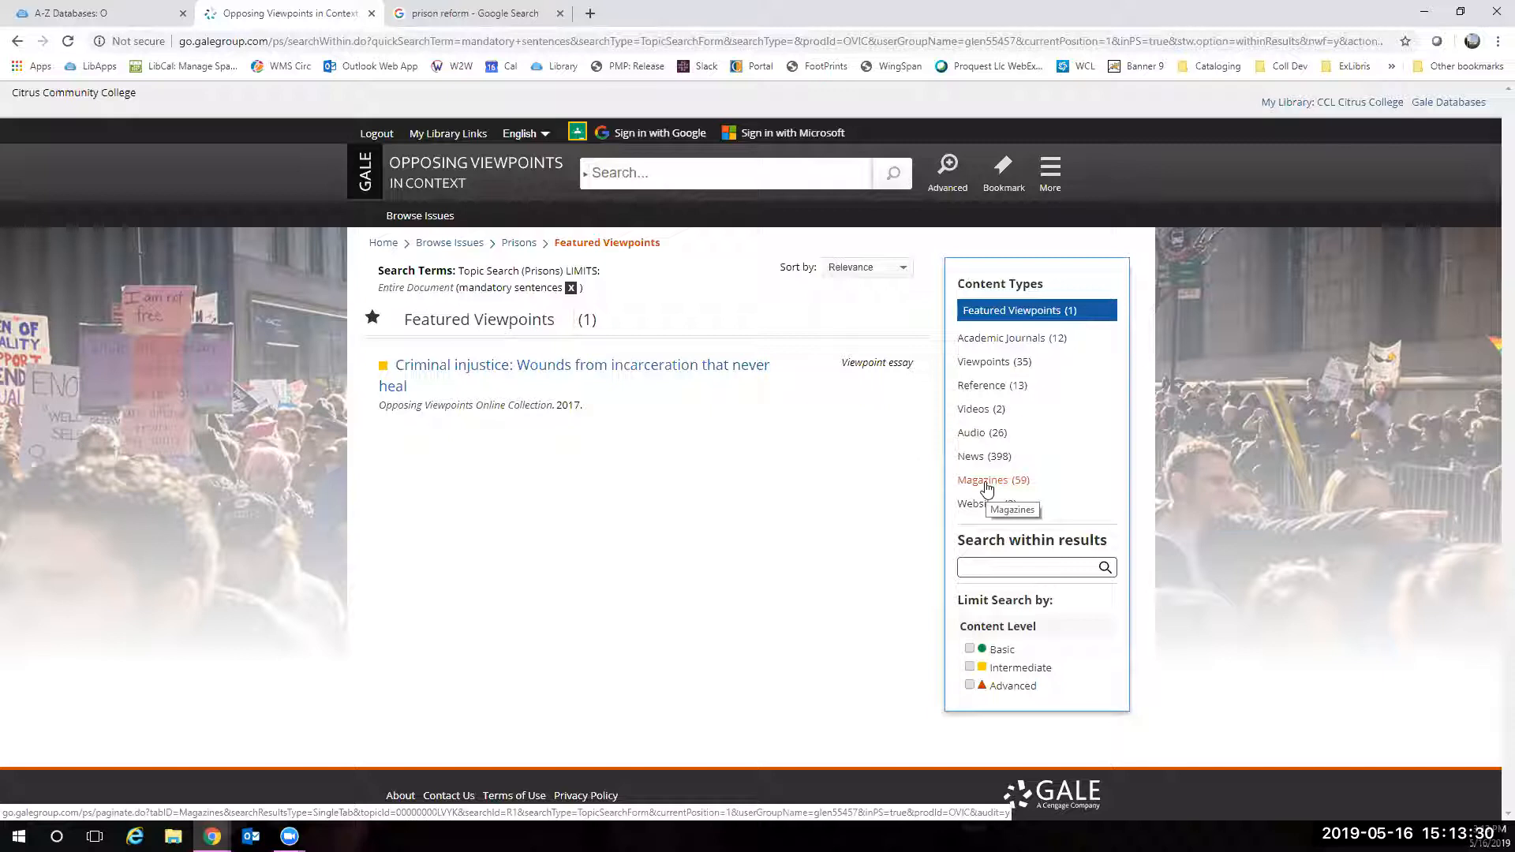
- Show only the 398 News results and pick the 'He Got Life for Selling Crack' headline
left_click(971, 454)
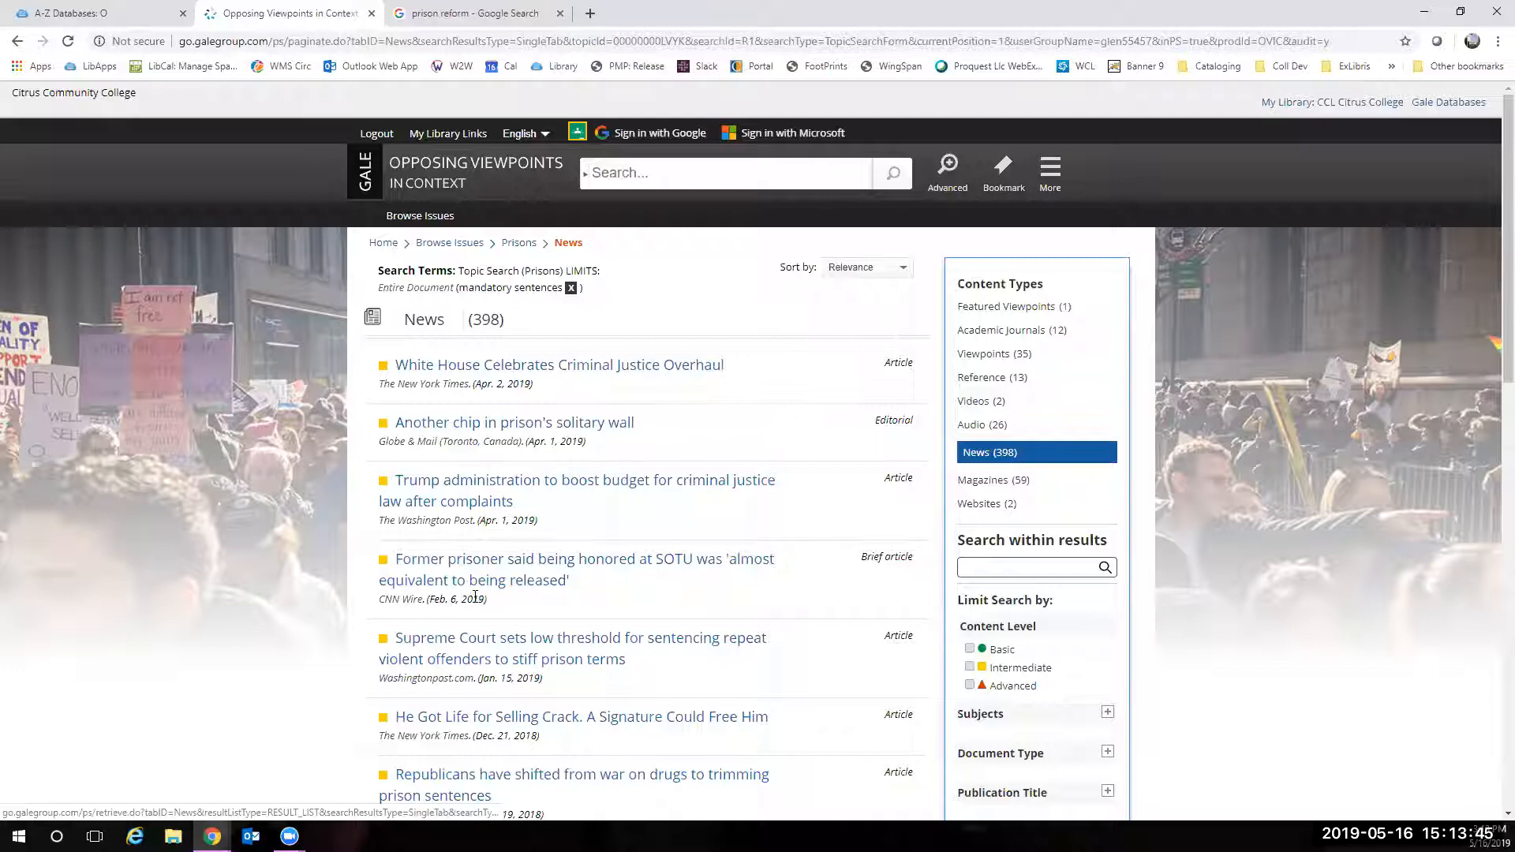
mouse_move(677, 317)
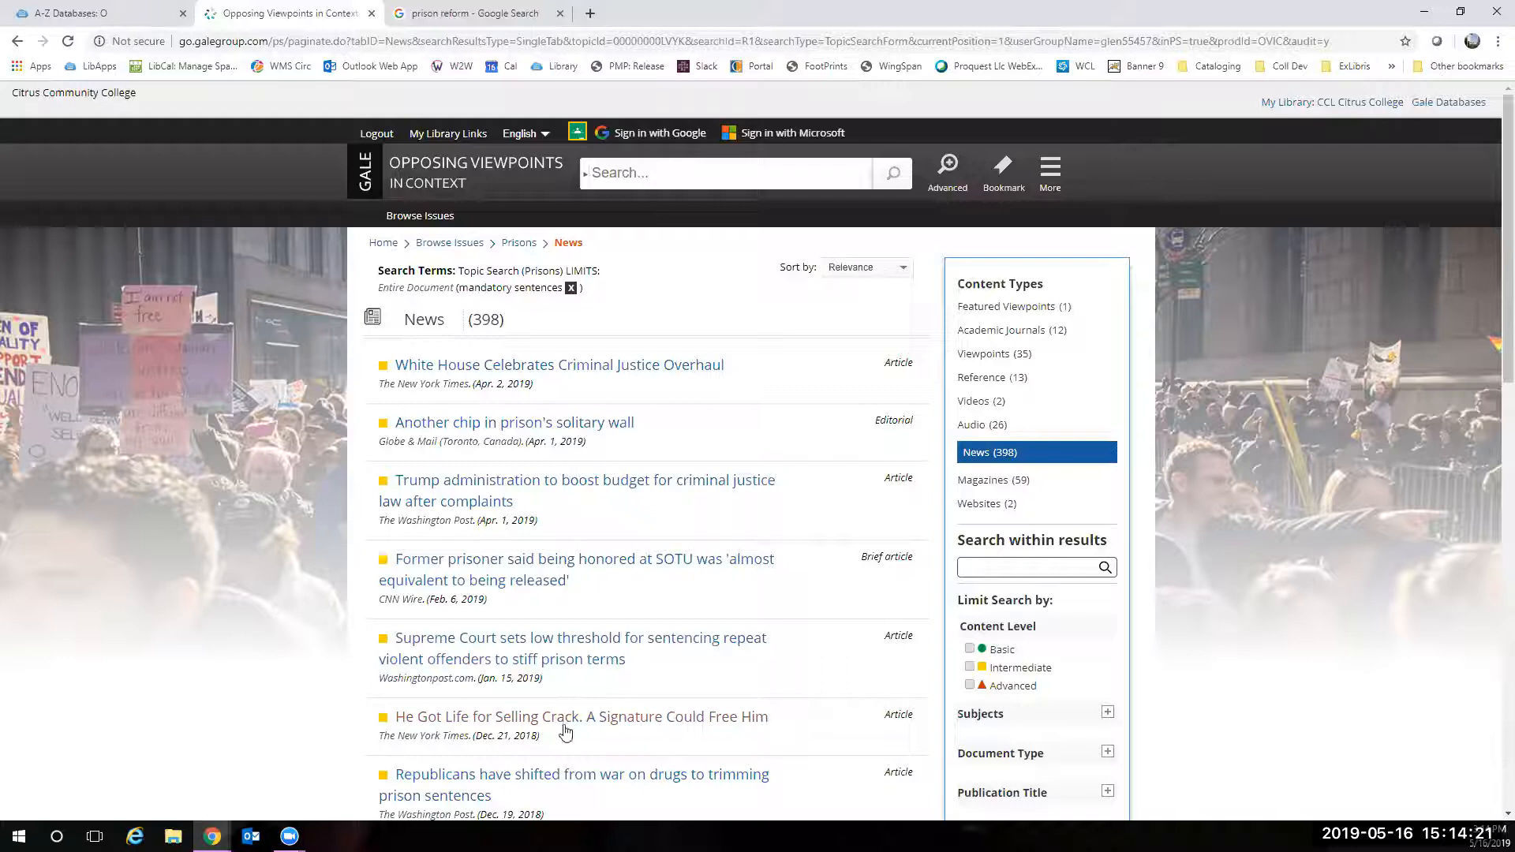
scroll("down", 3)
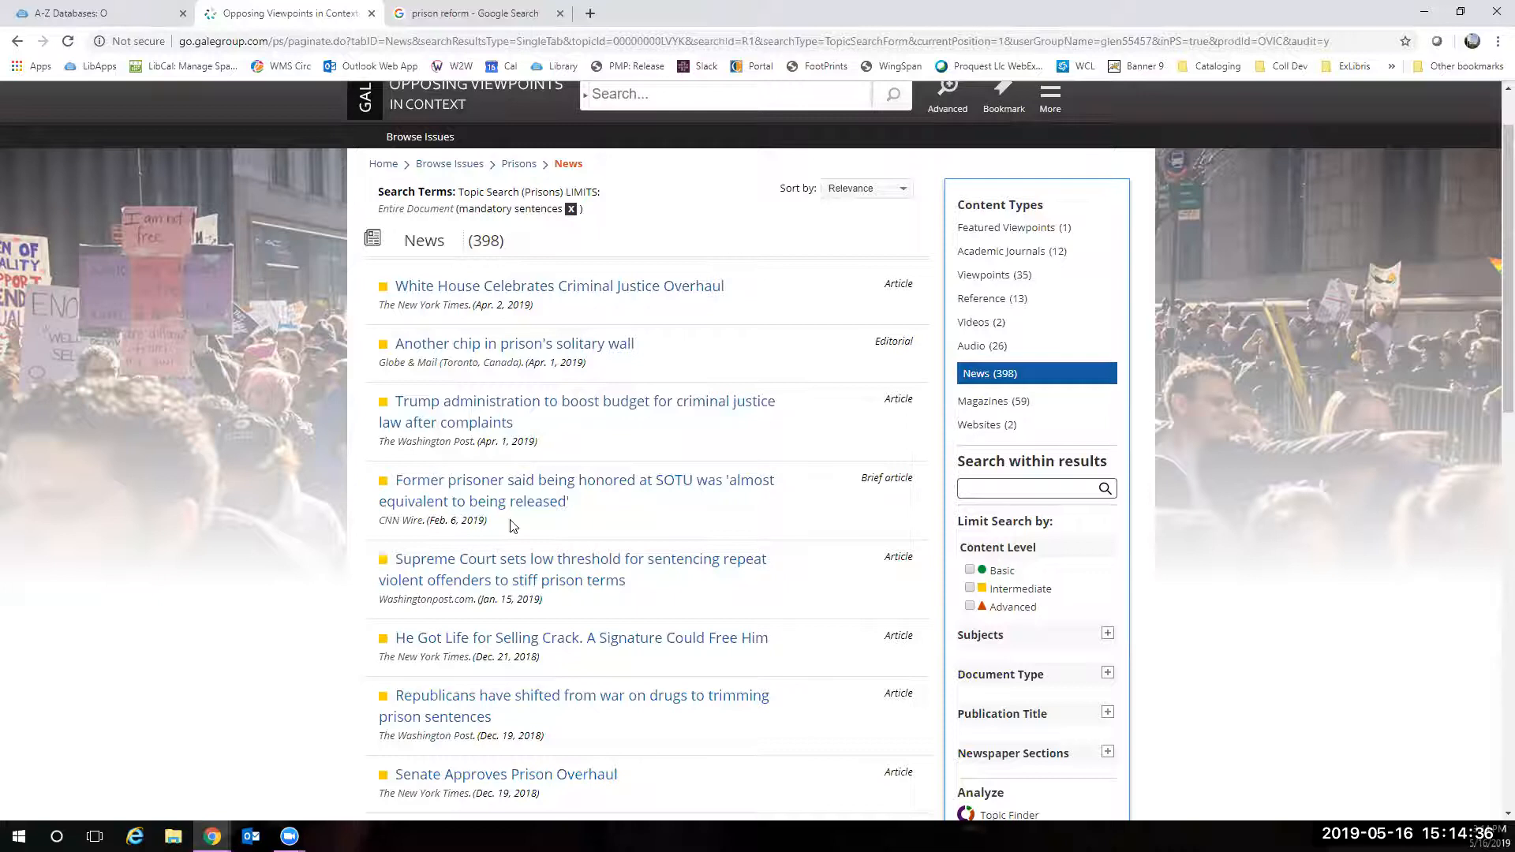
left_click(581, 638)
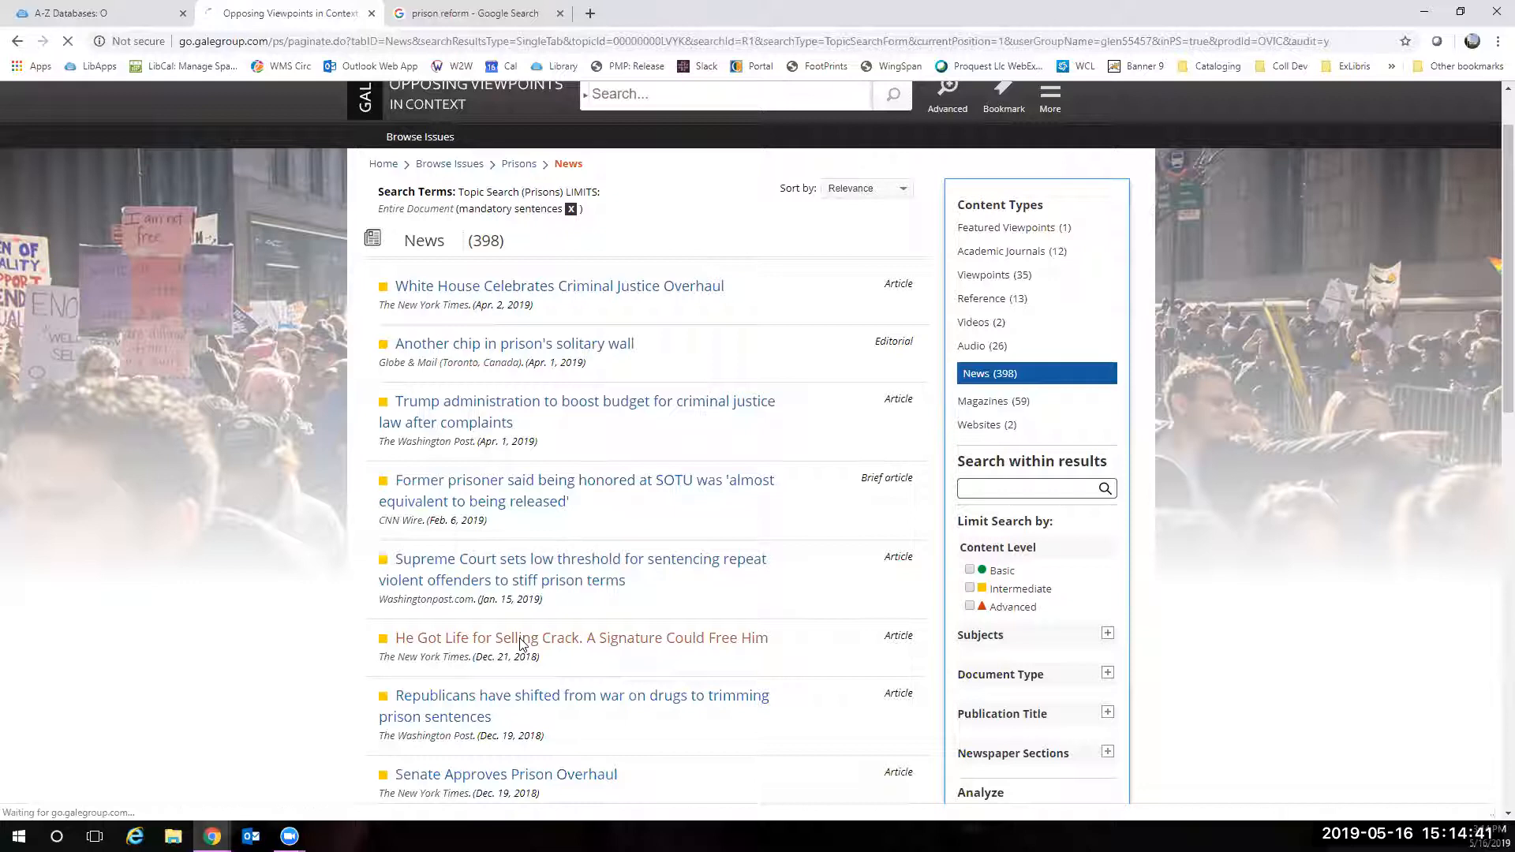
- View the full text of 'He Got Life for Selling Crack' from The New York Times
left_click(581, 638)
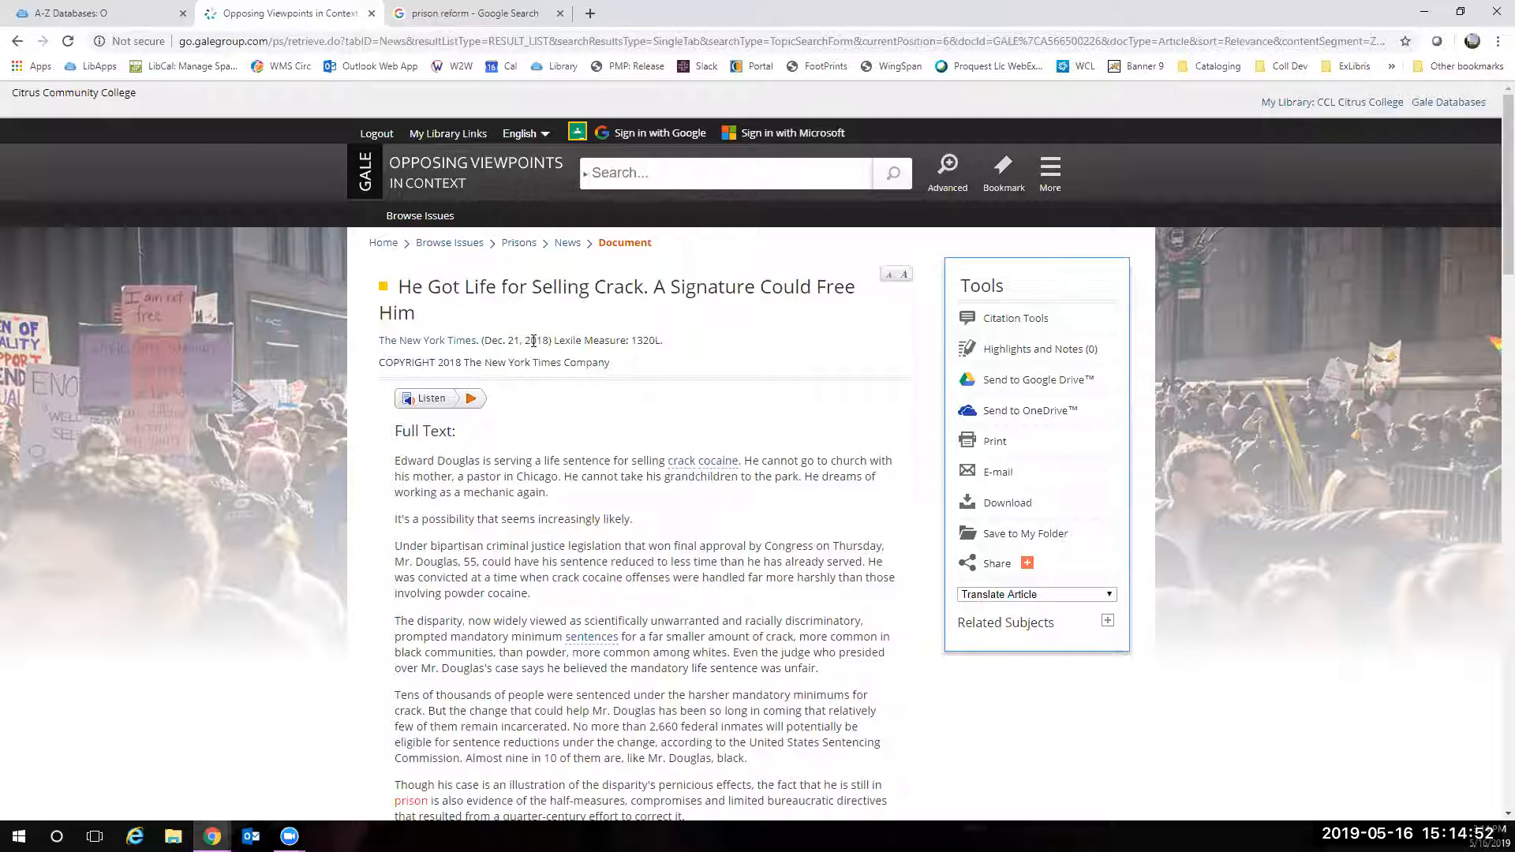
scroll("down", 3)
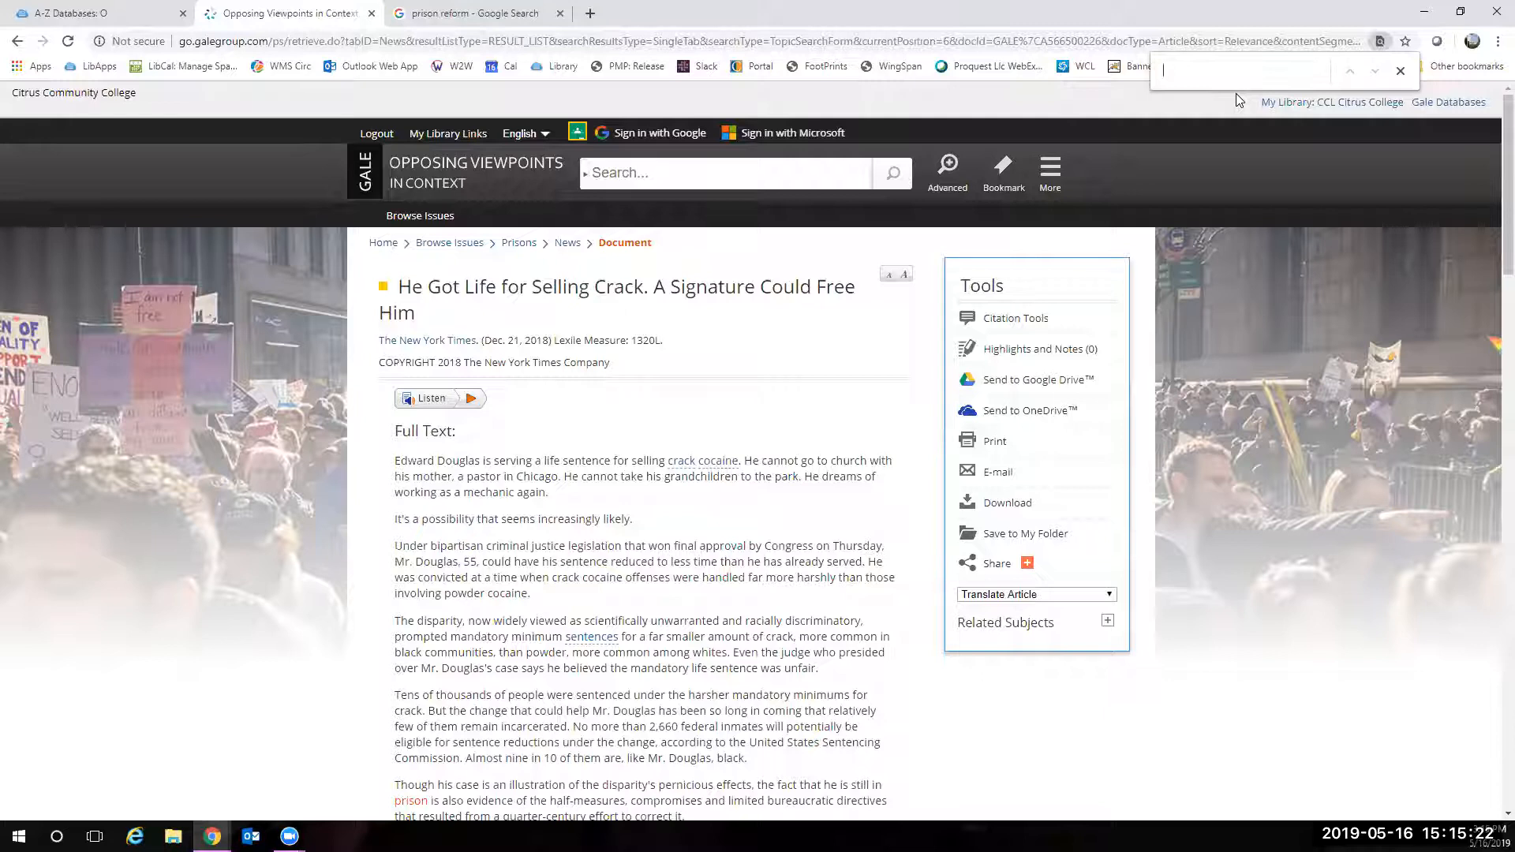
- Find 'mandat' in the article, turning up eight matches including 'Mandatory Minimums'
type("mandat")
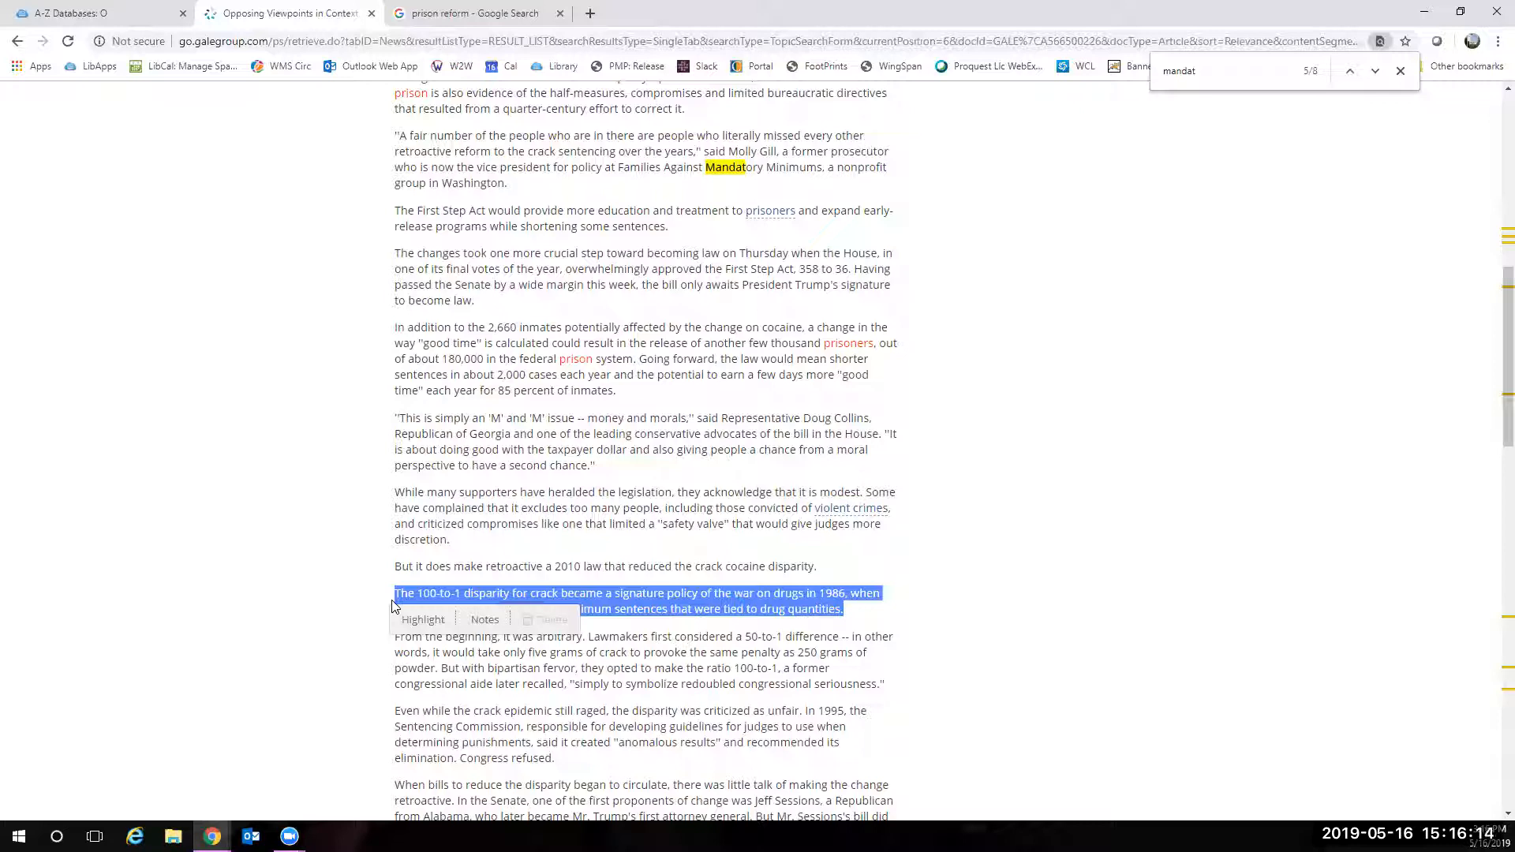
- Highlight the selected 100-to-1 crack disparity passage as the article's first saved highlight
left_click(423, 618)
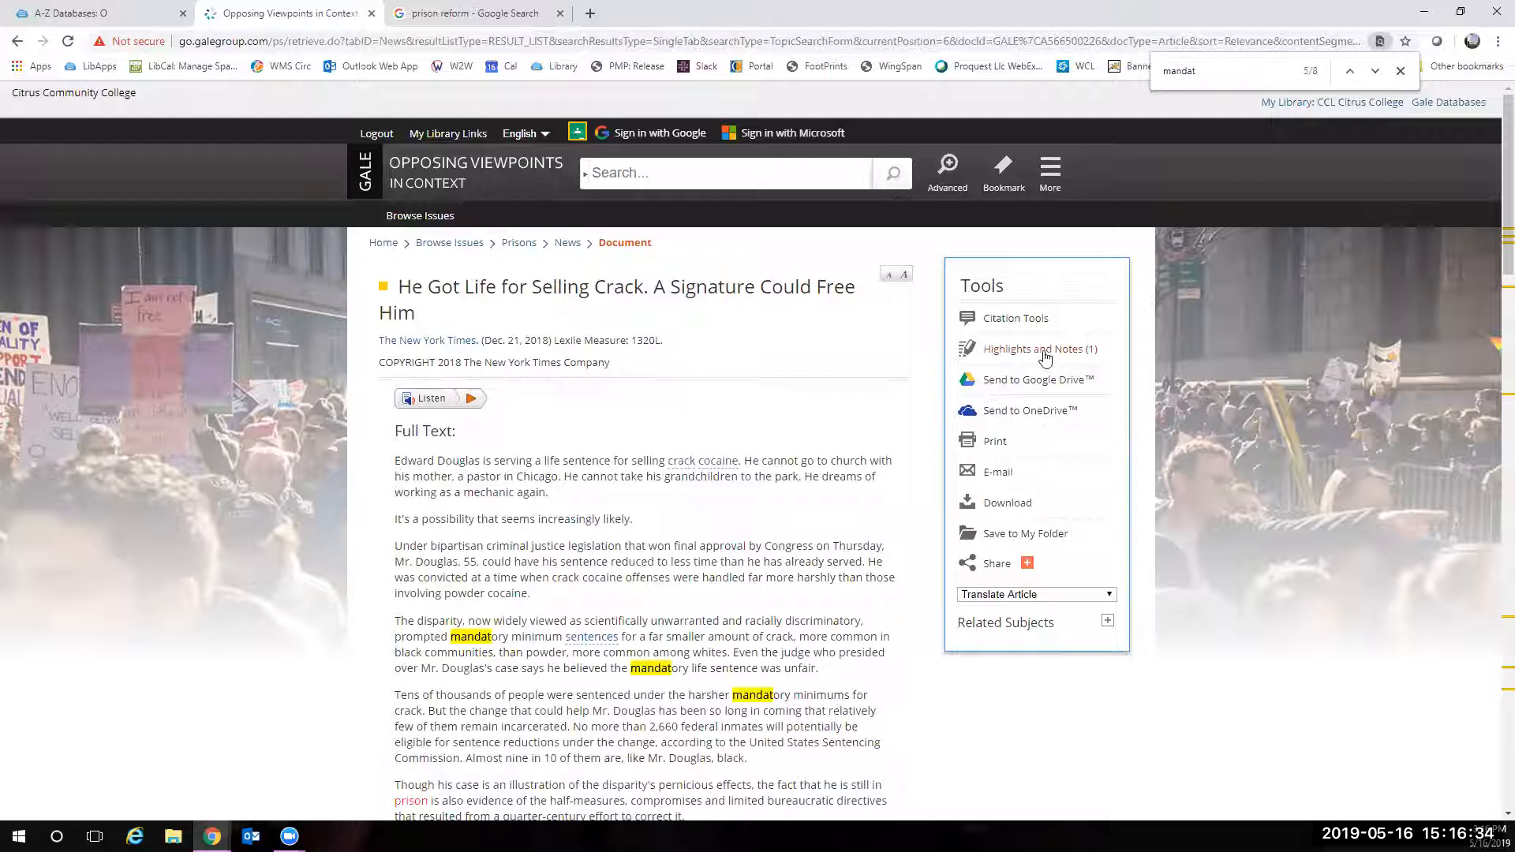
mouse_move(1062, 401)
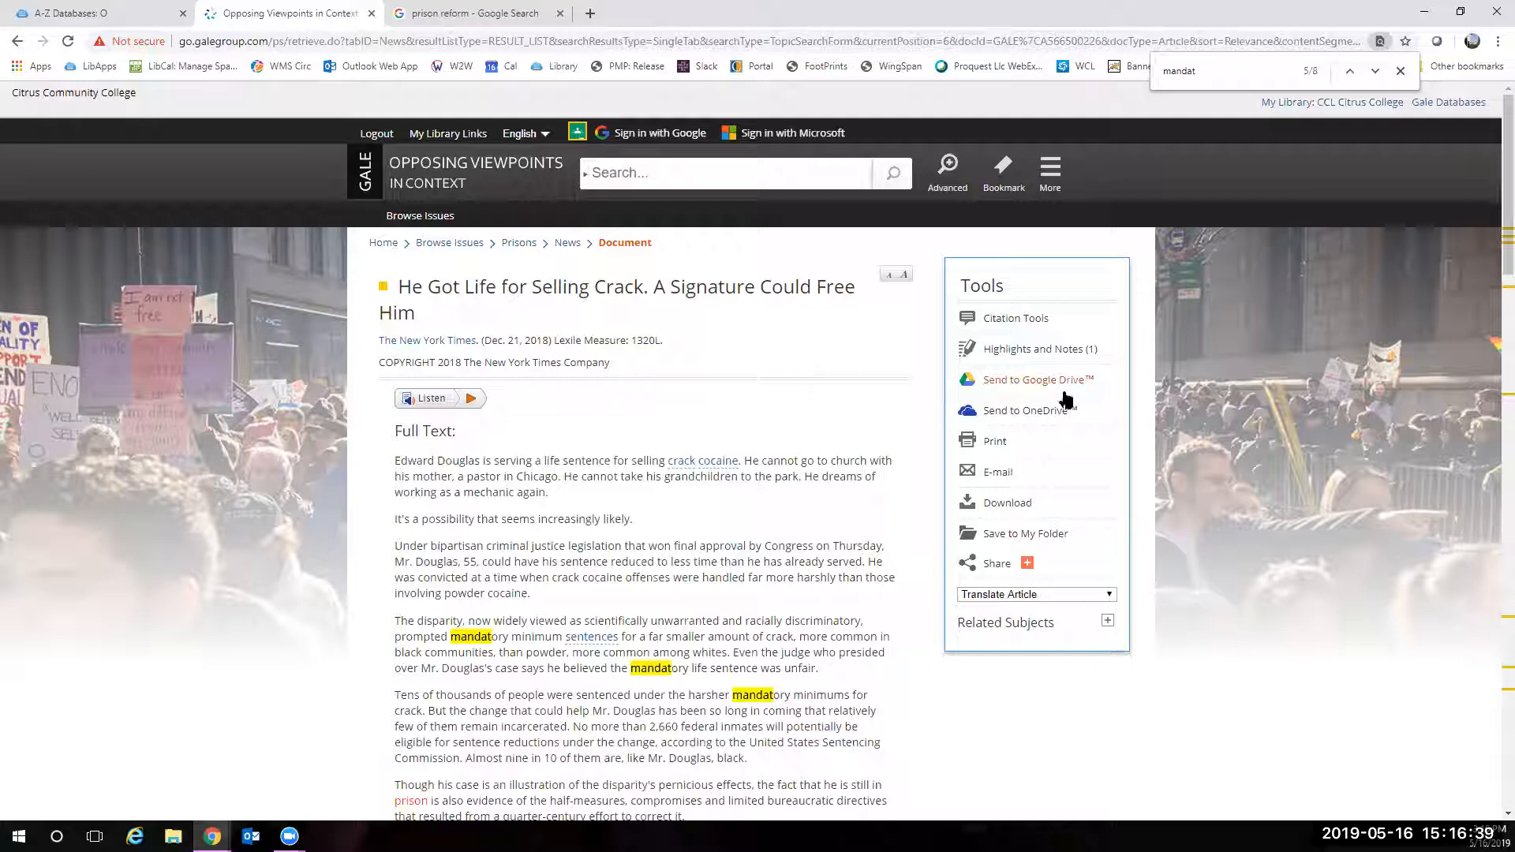
mouse_move(1058, 425)
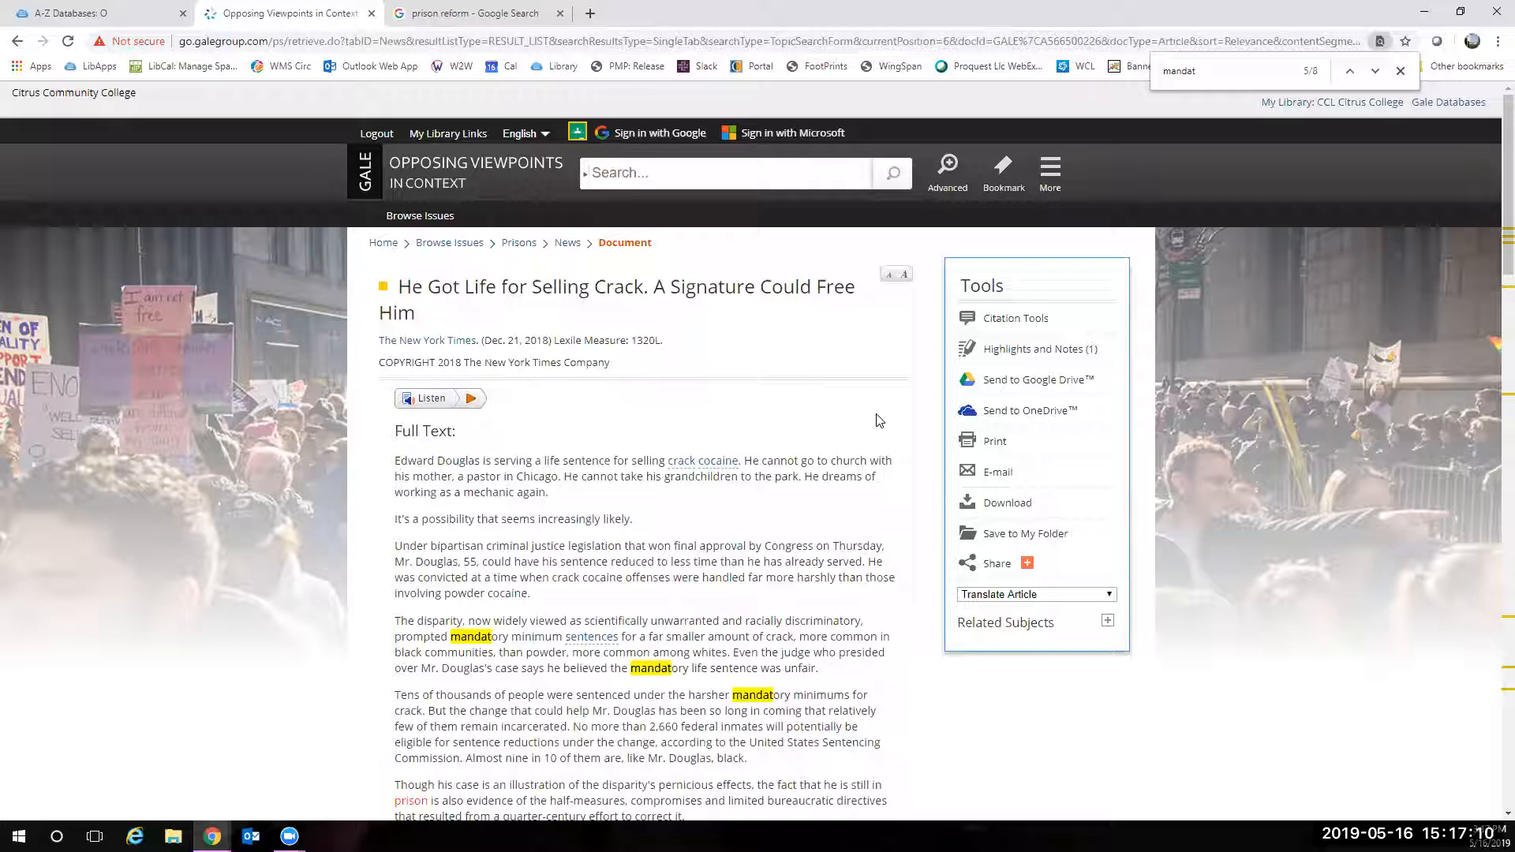
mouse_move(791, 409)
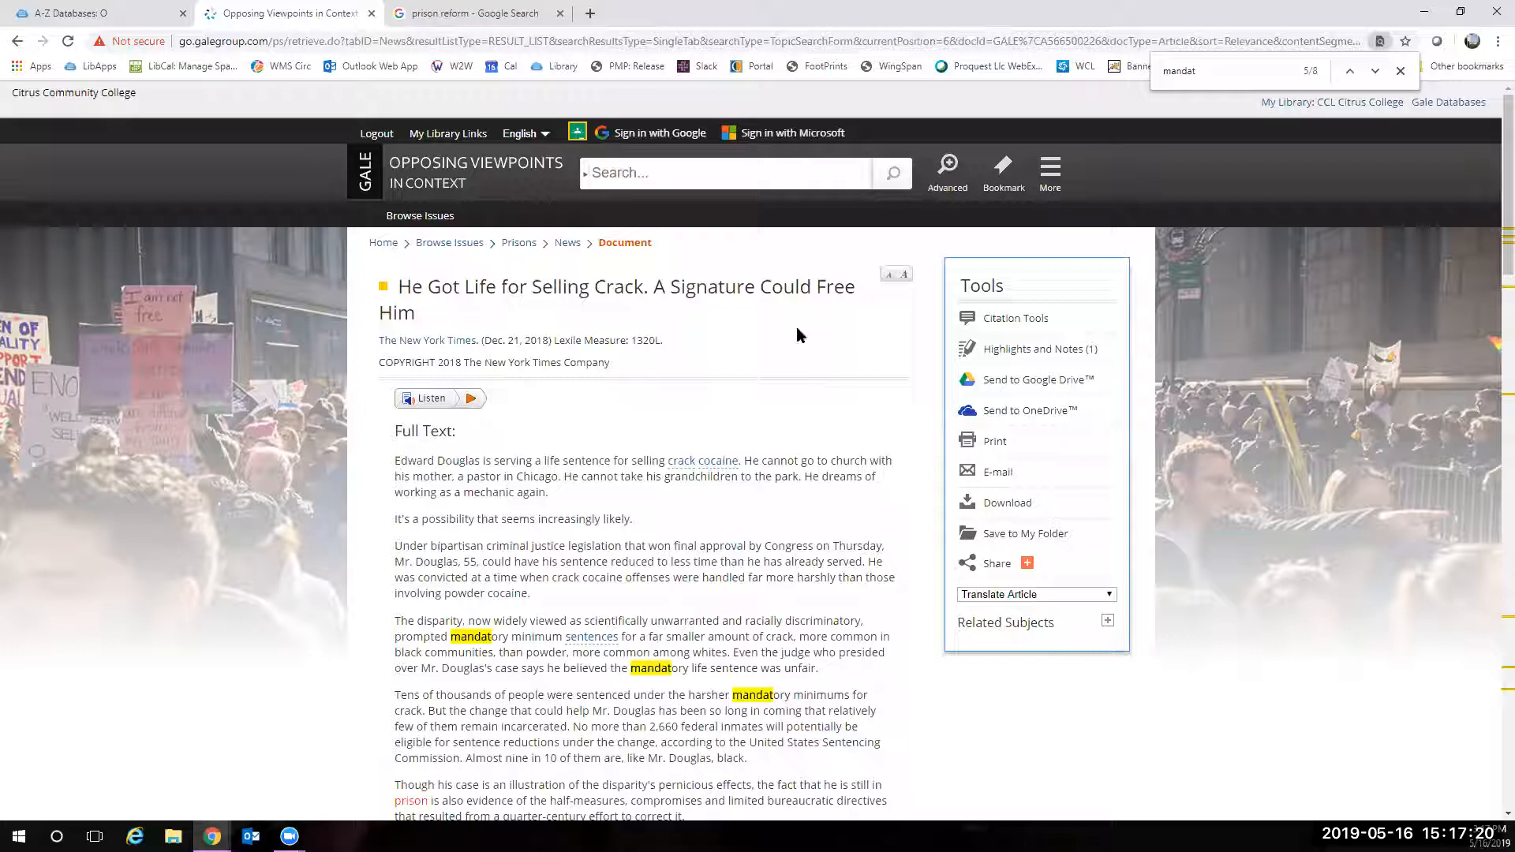
mouse_move(1034, 379)
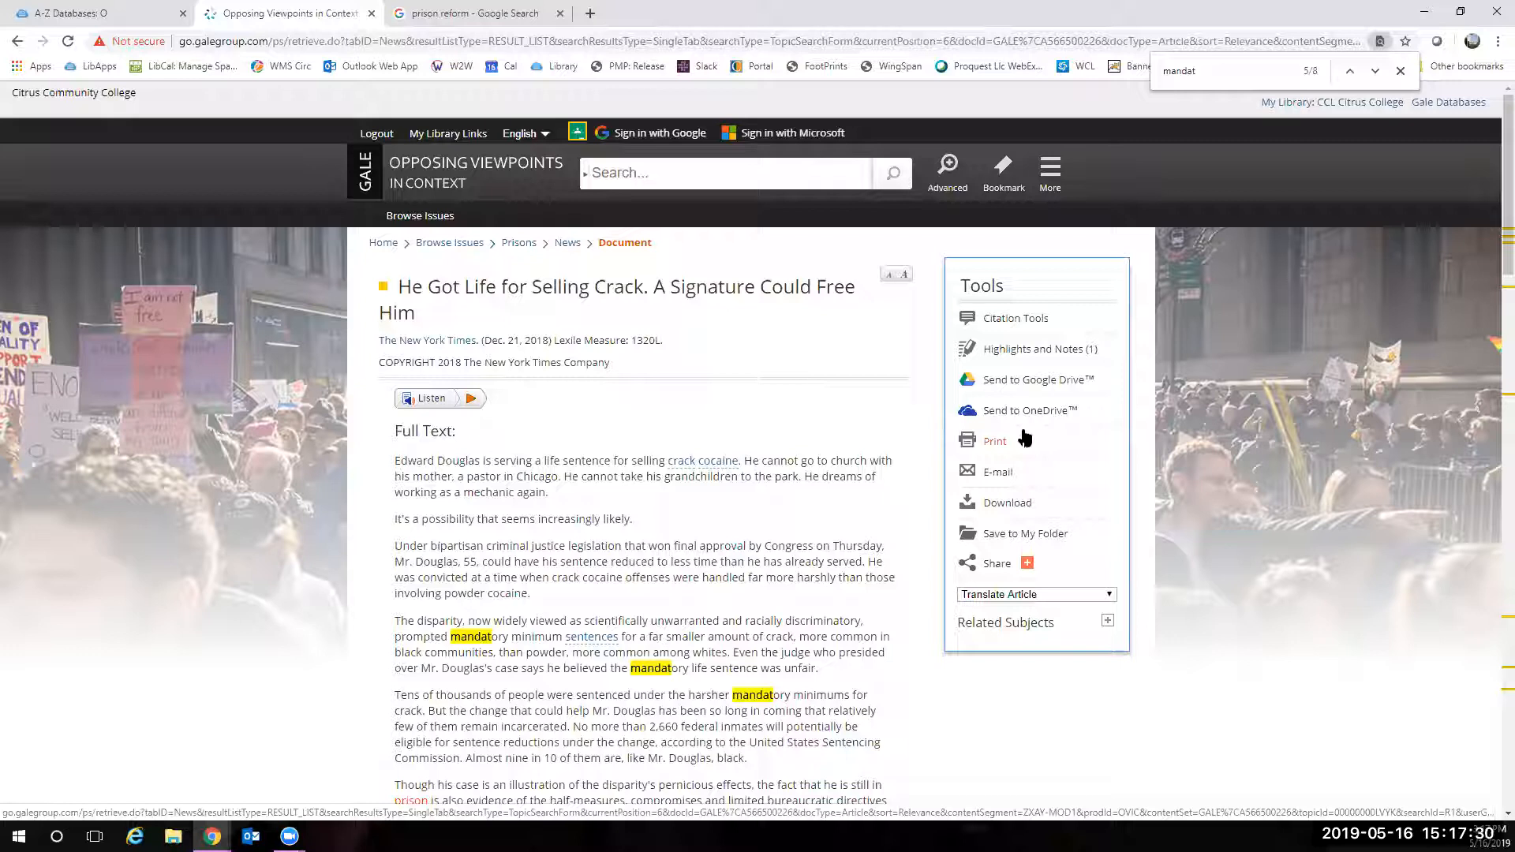
mouse_move(1089, 420)
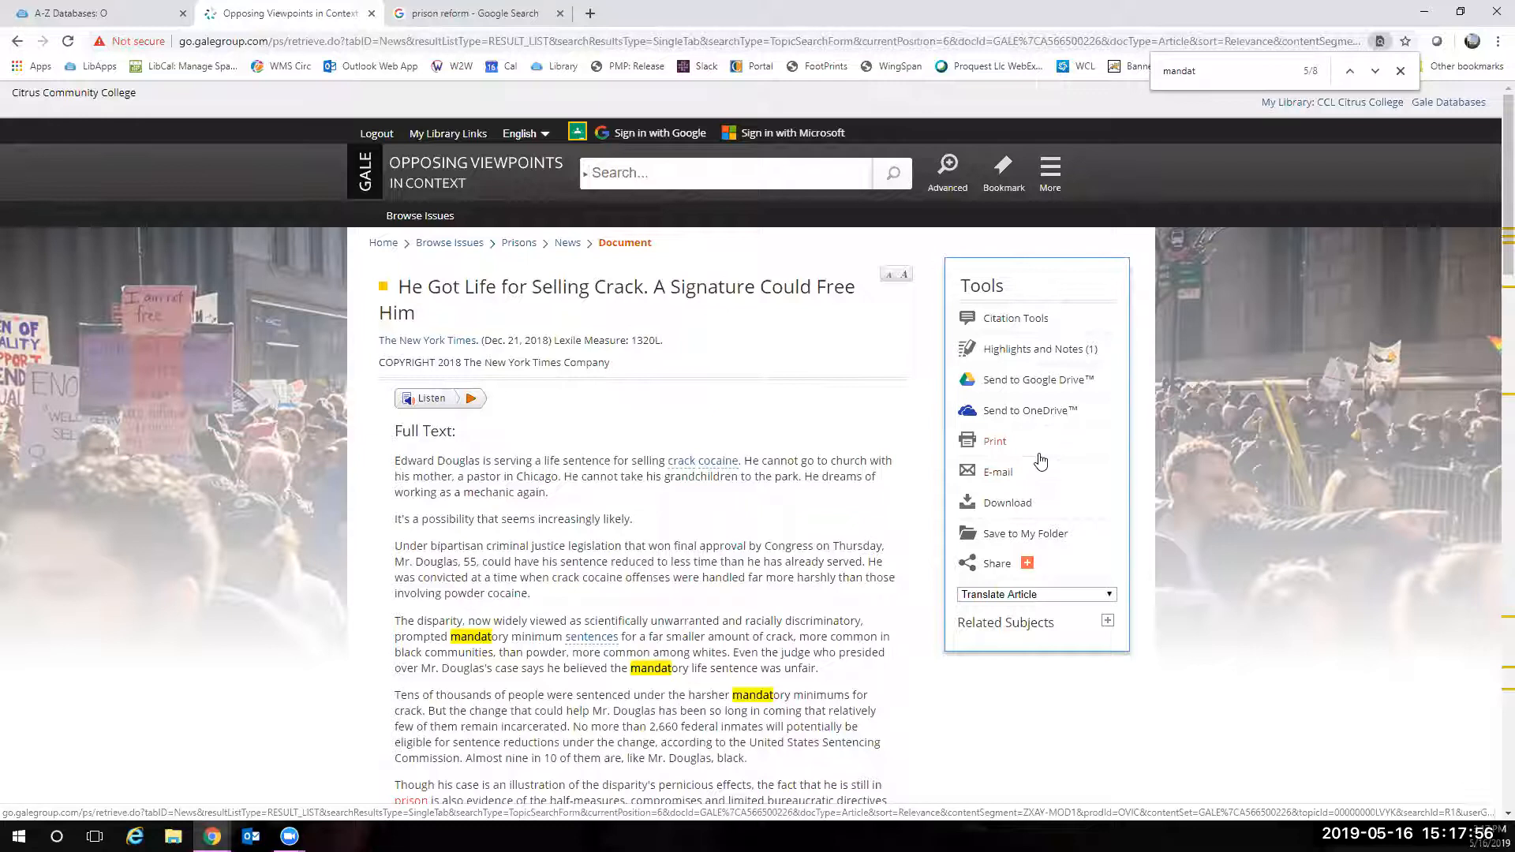
left_click(993, 440)
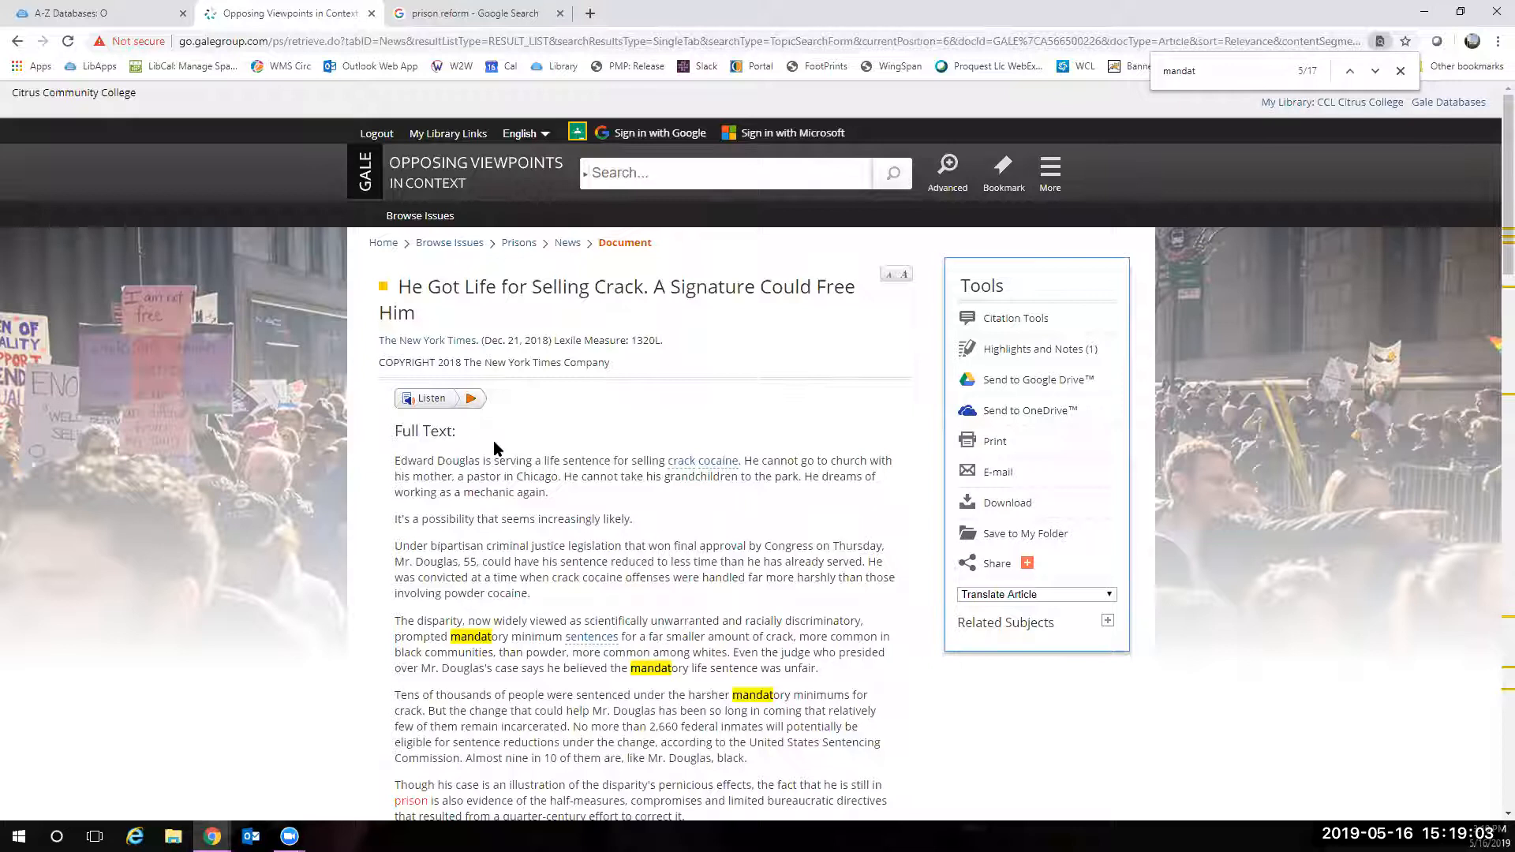
left_click(1015, 318)
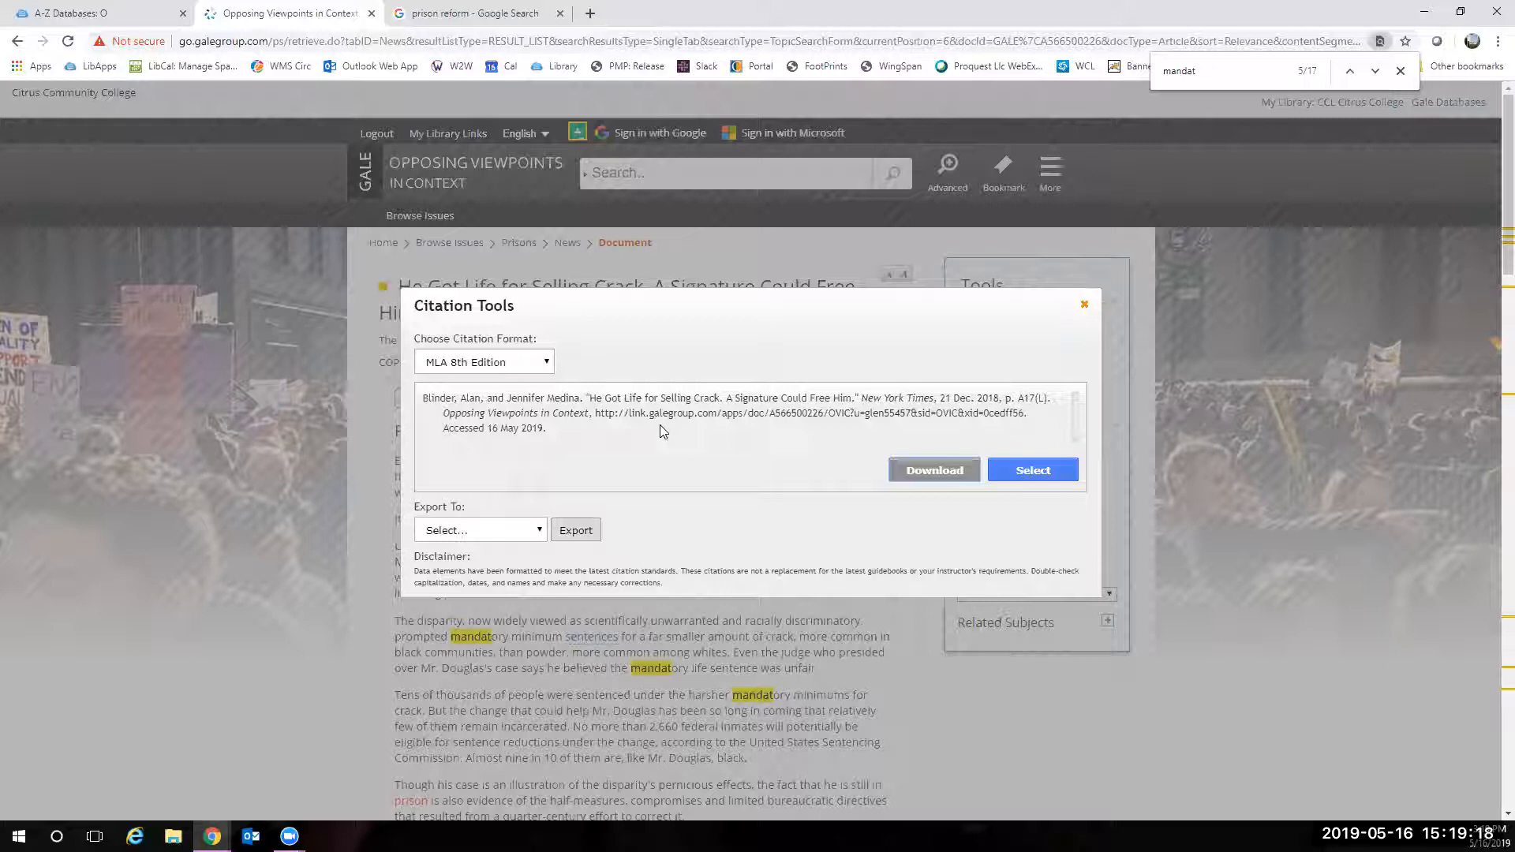
mouse_move(629, 401)
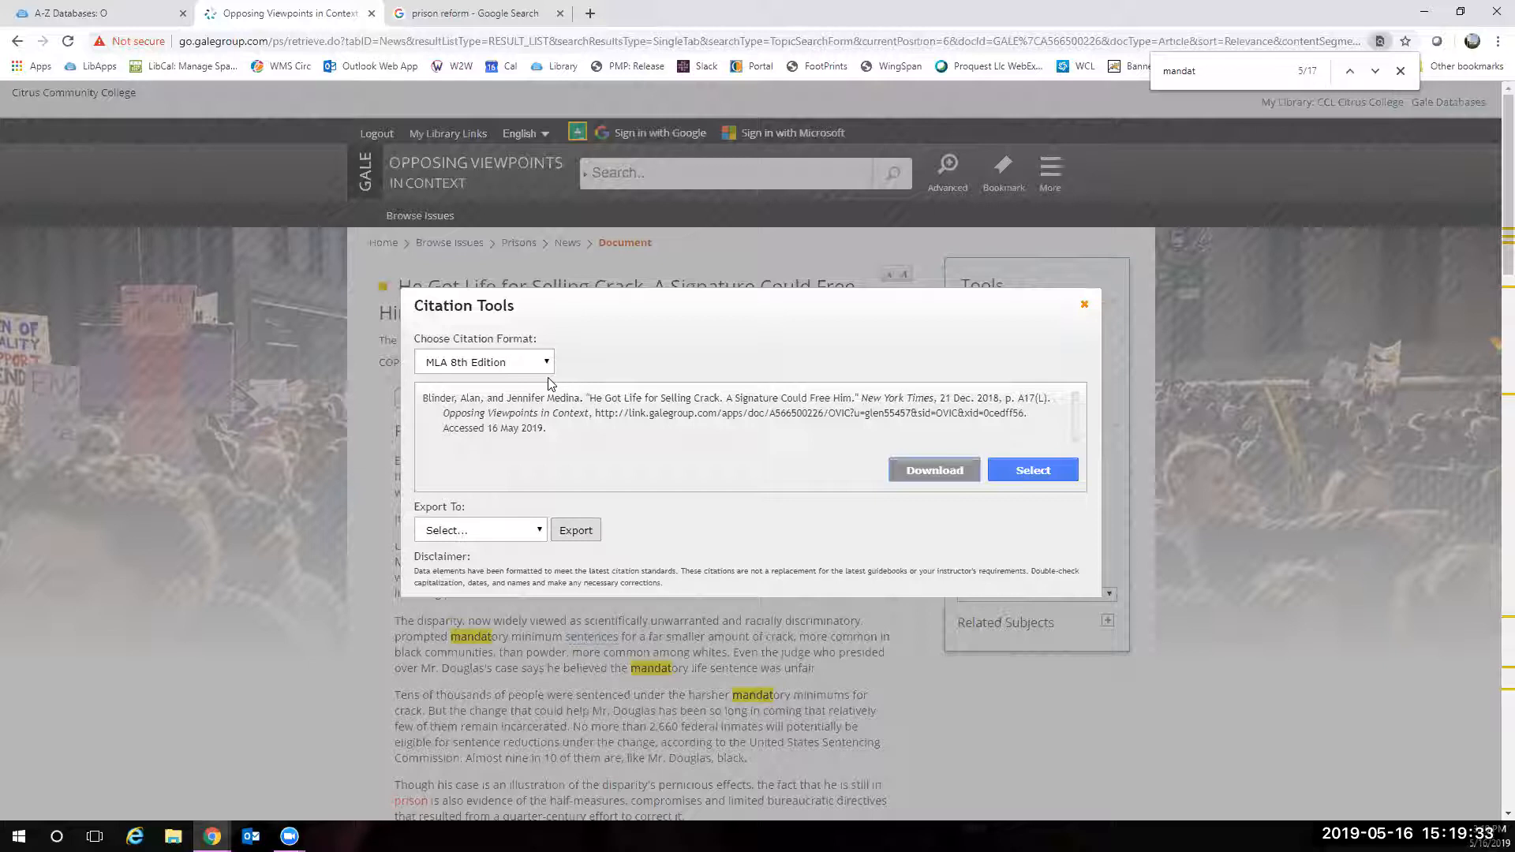
mouse_move(548, 497)
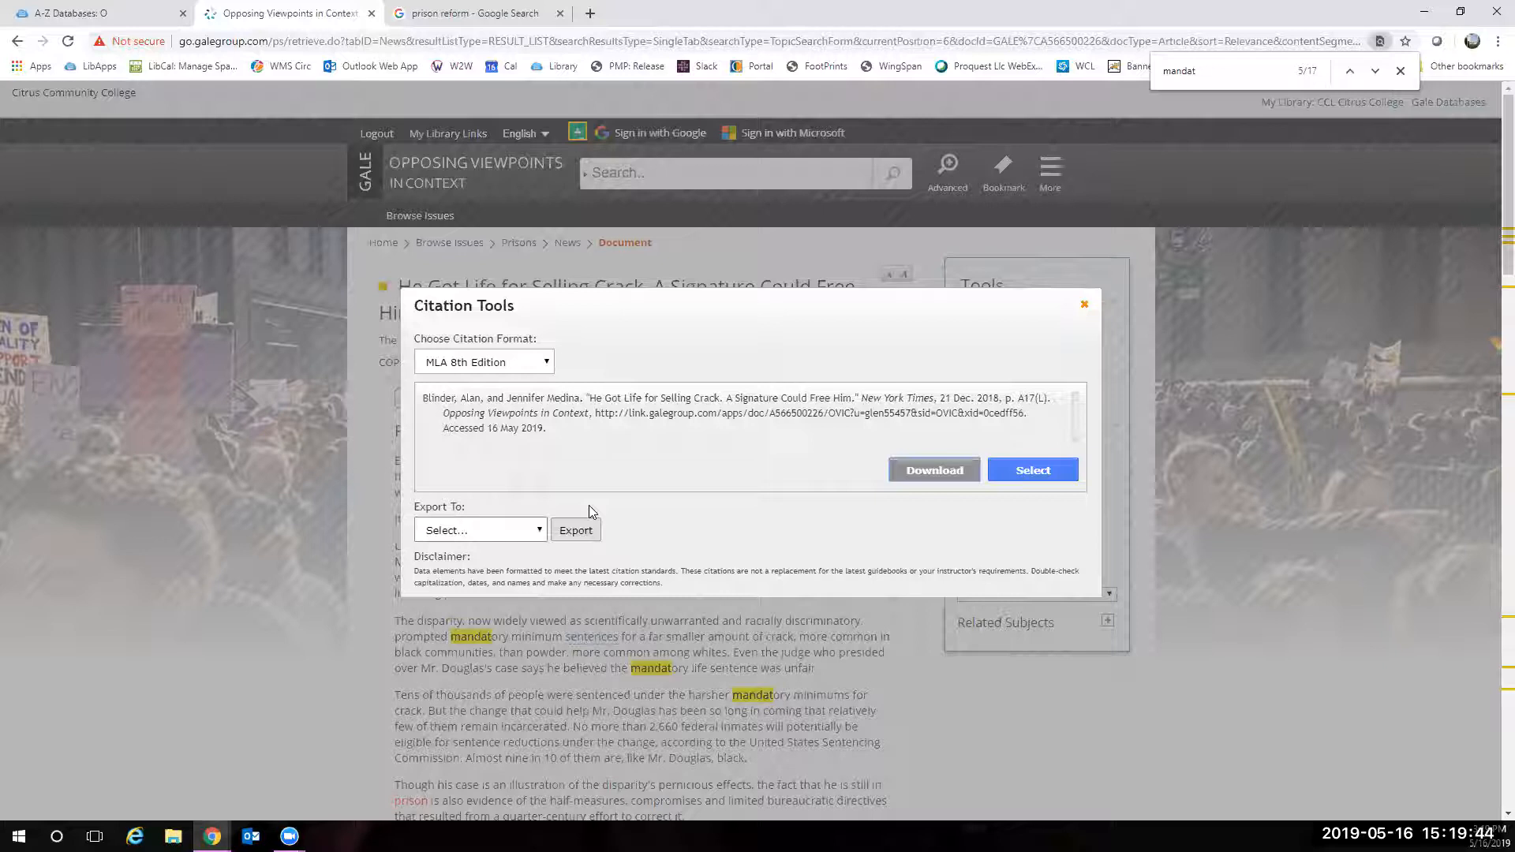
mouse_move(1082, 310)
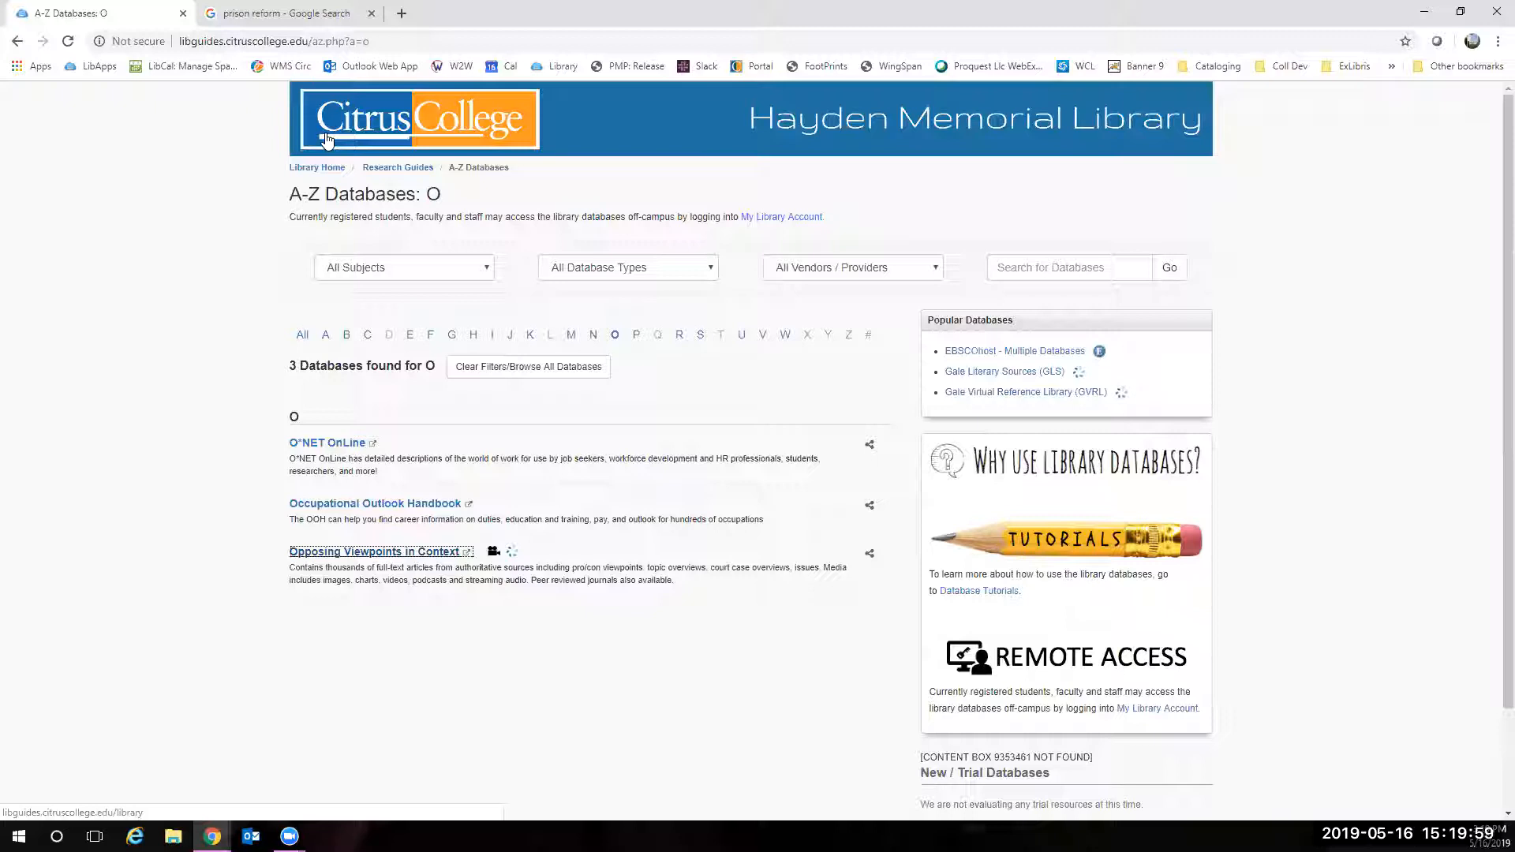
- Filter the A-Z Databases list to the six databases beginning with M
left_click(570, 334)
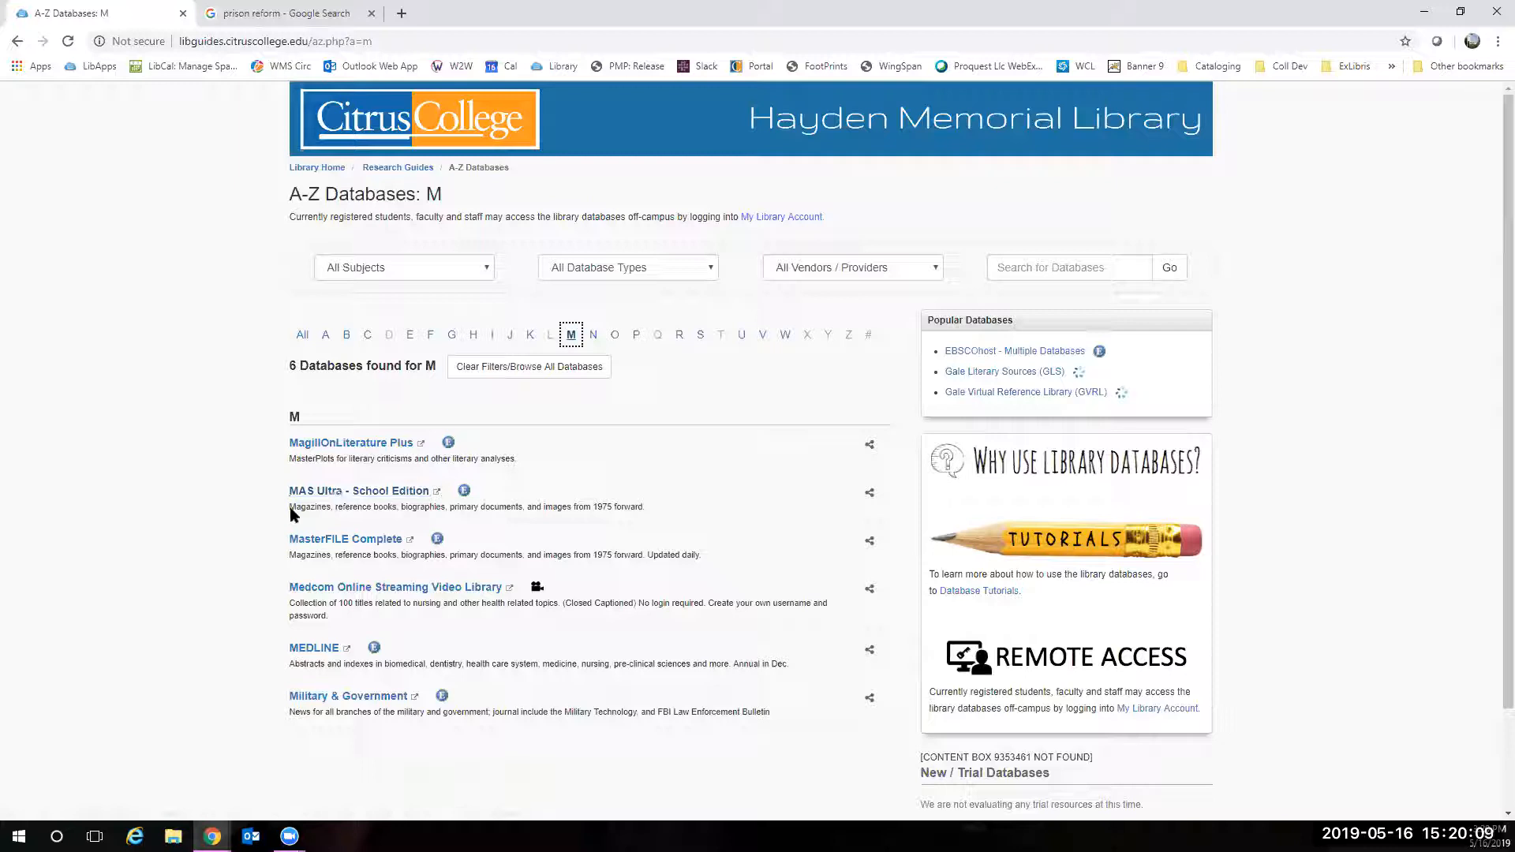
- Enter MAS Ultra - School Edition and set the first term to 'opioid crisis or opioid epidemic' from suggestions
left_click(358, 489)
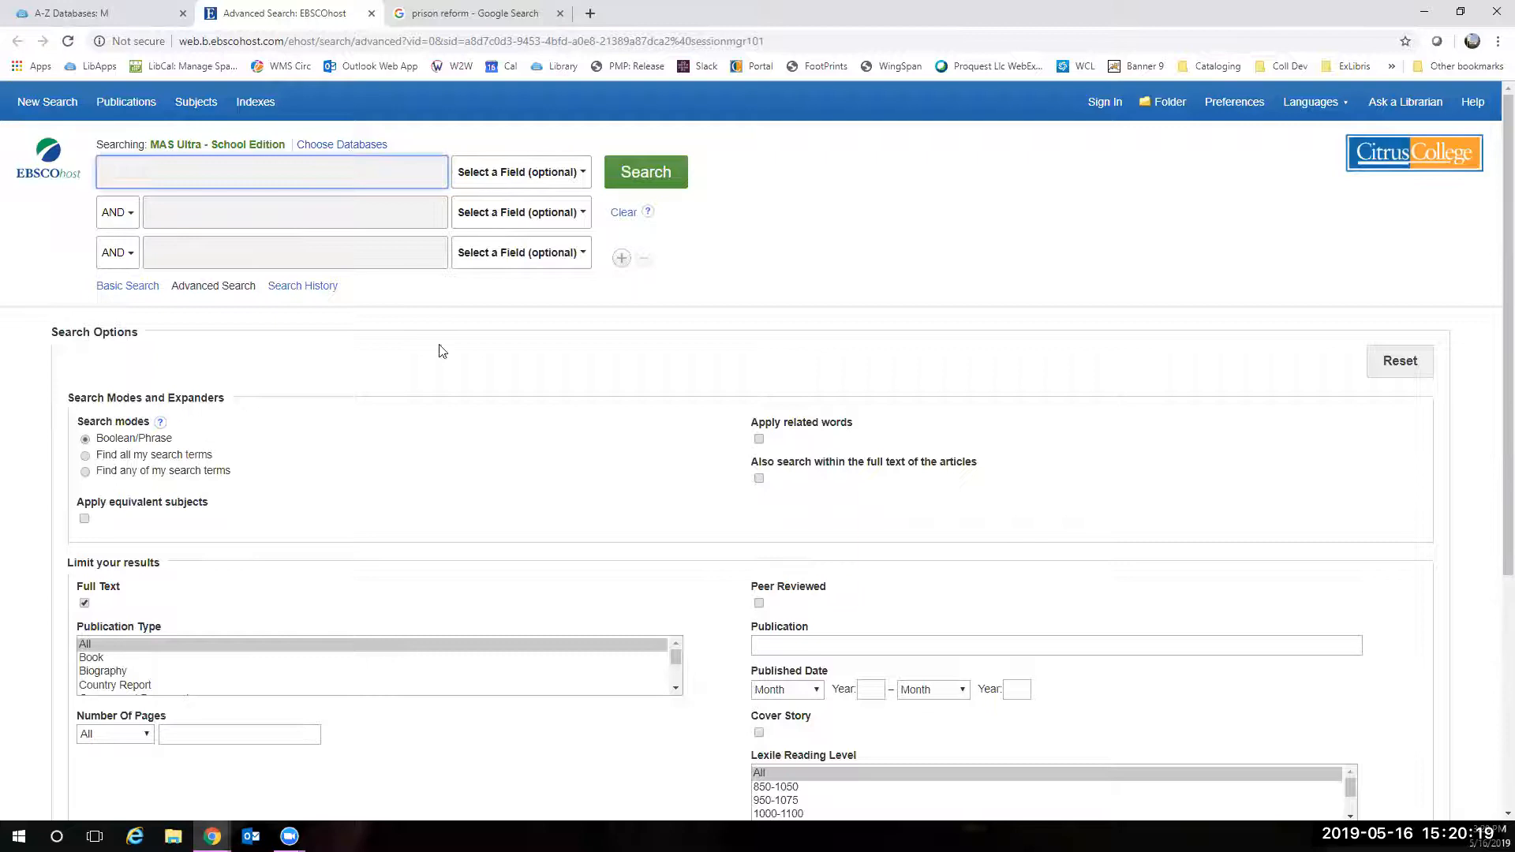
mouse_move(214, 322)
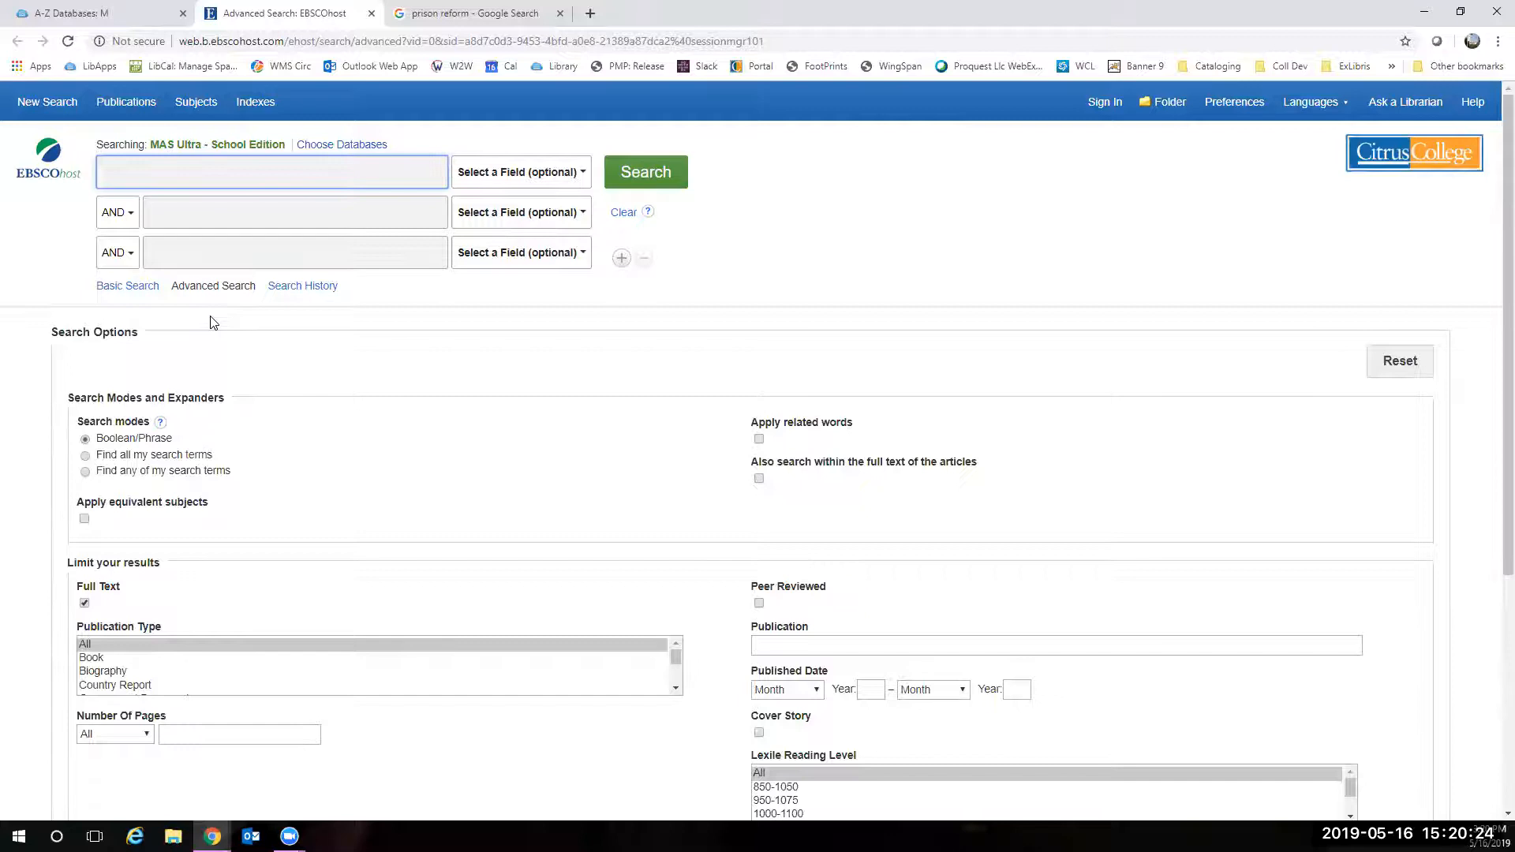
type("O")
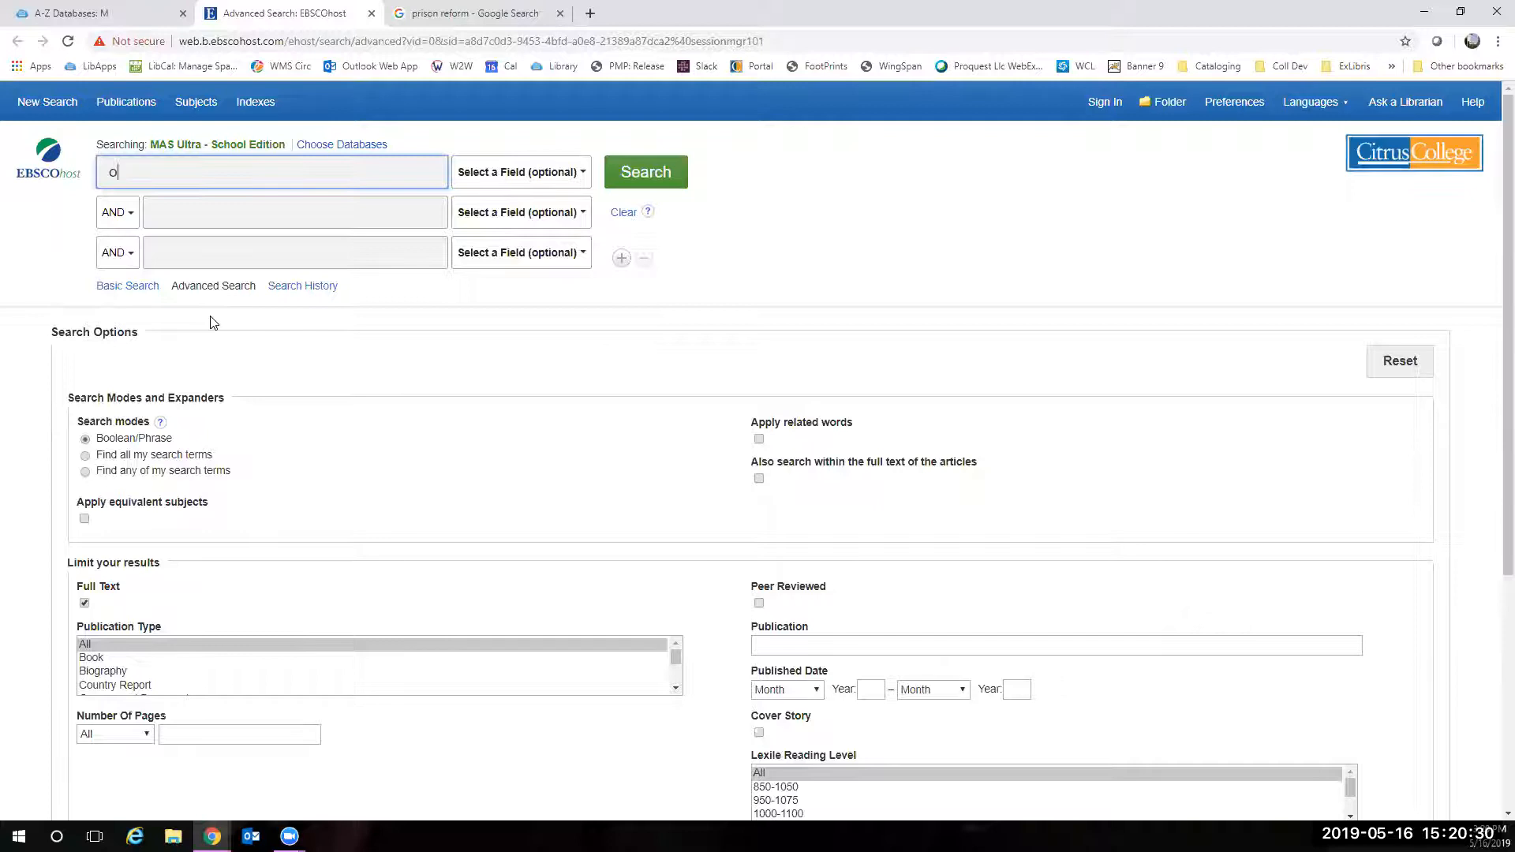
type("piod crisis or")
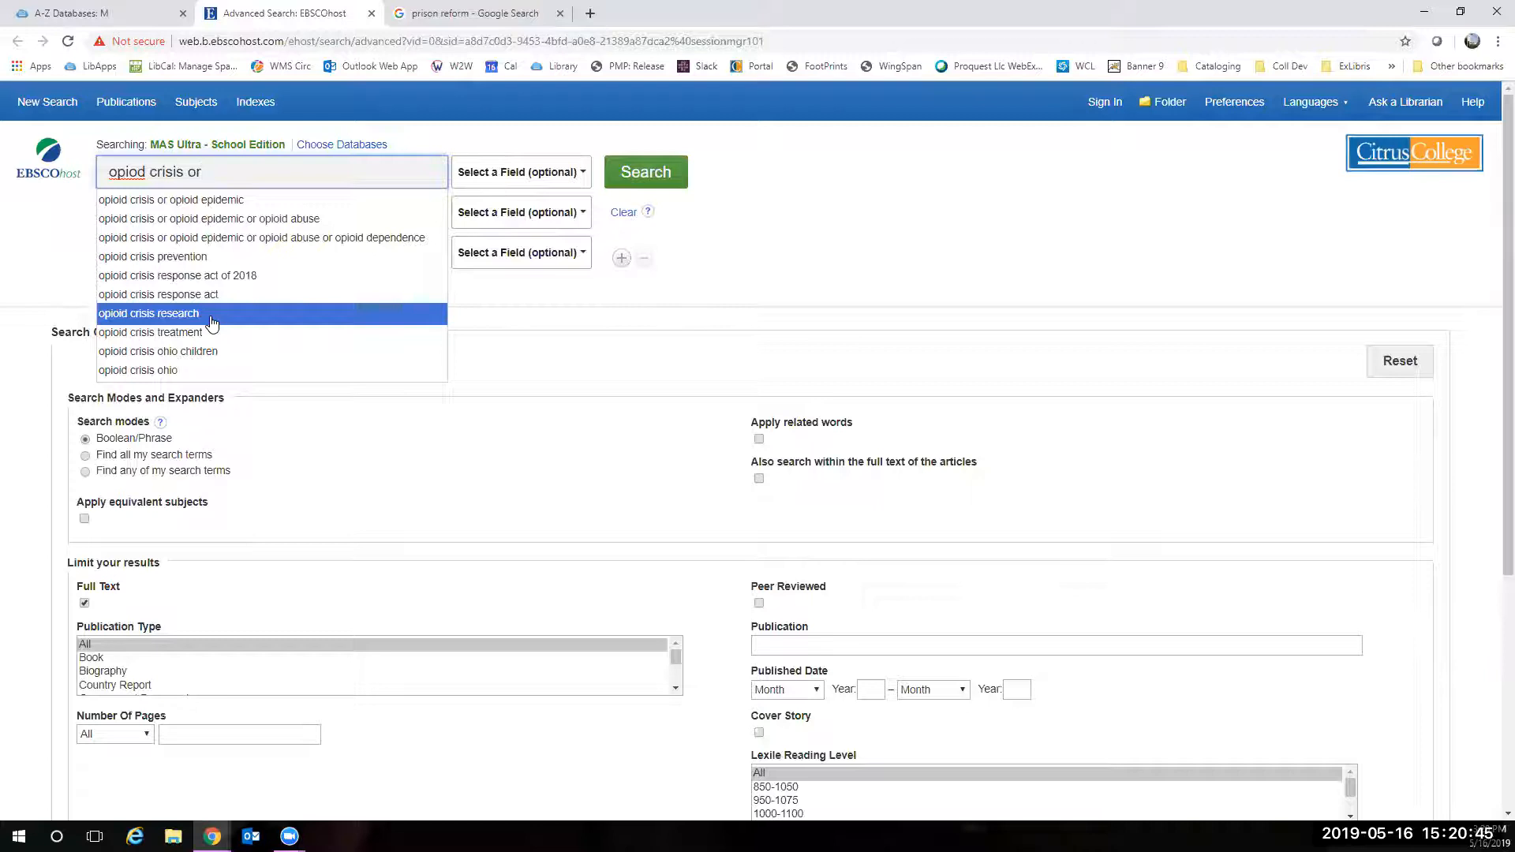
mouse_move(191, 264)
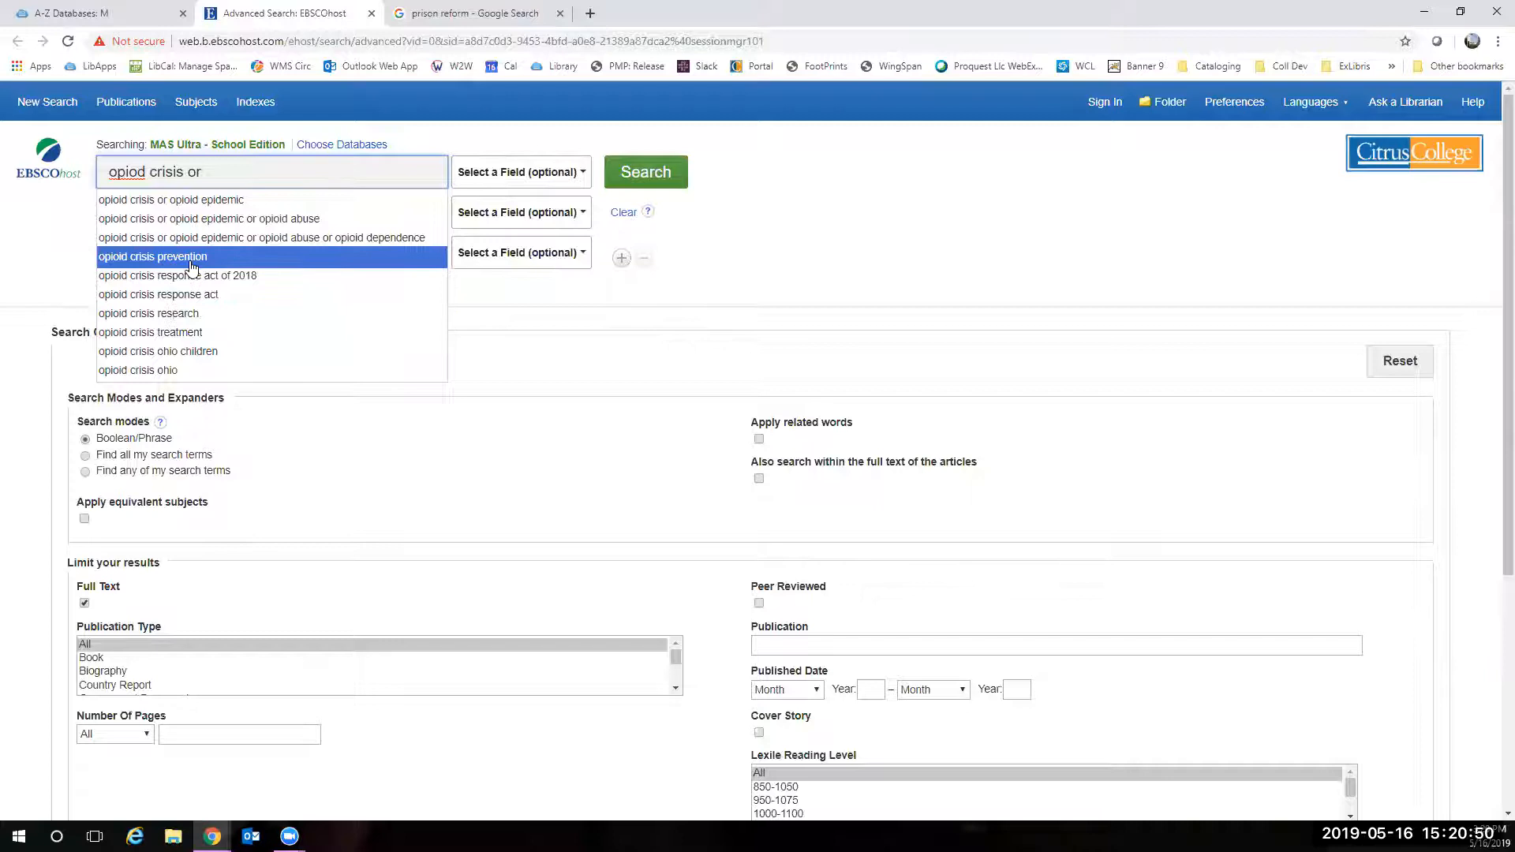
mouse_move(183, 200)
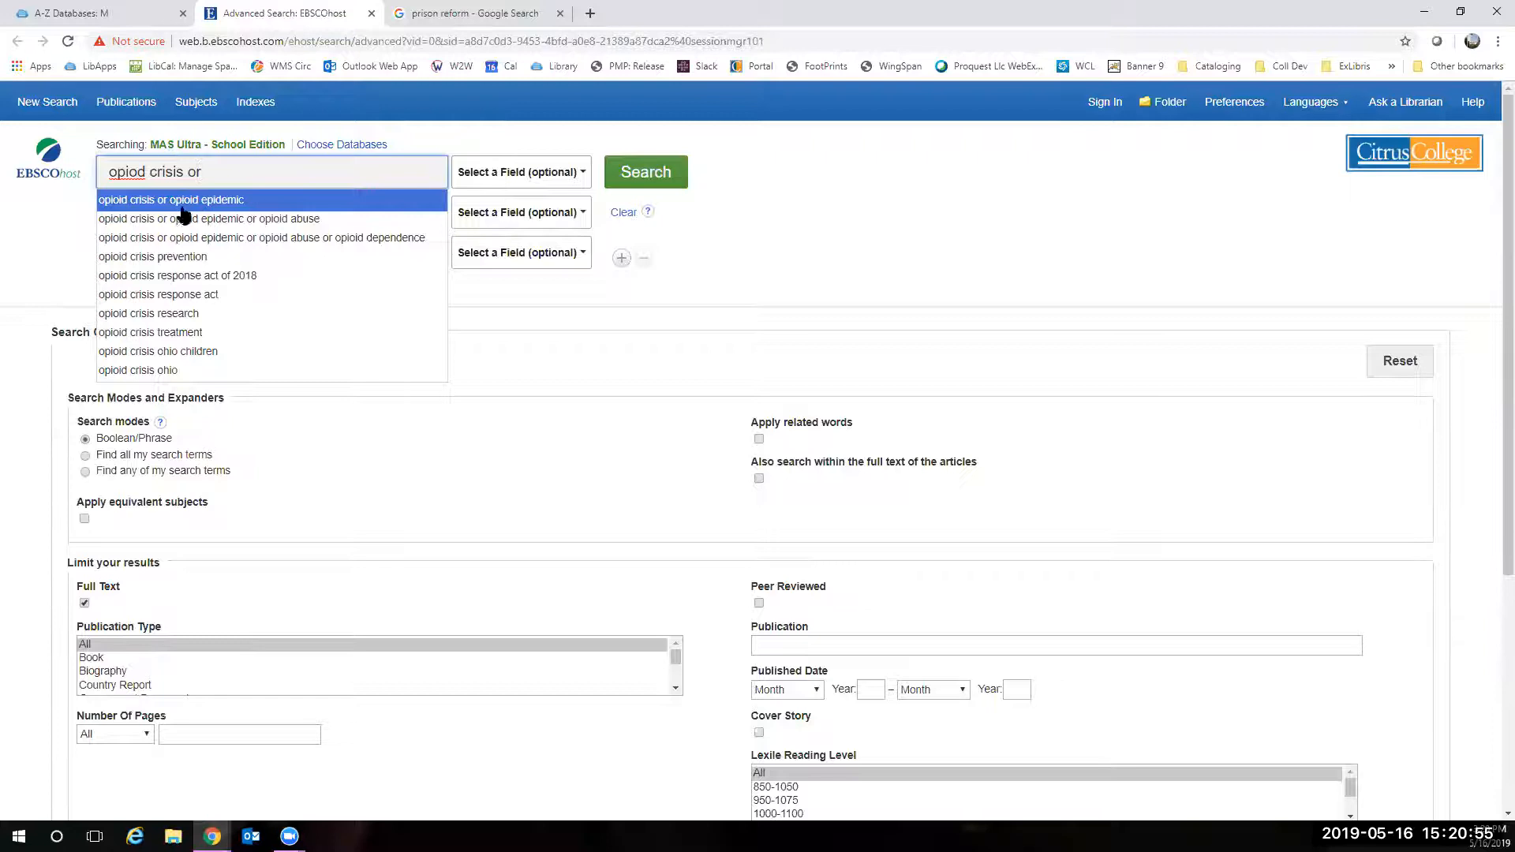
left_click(170, 199)
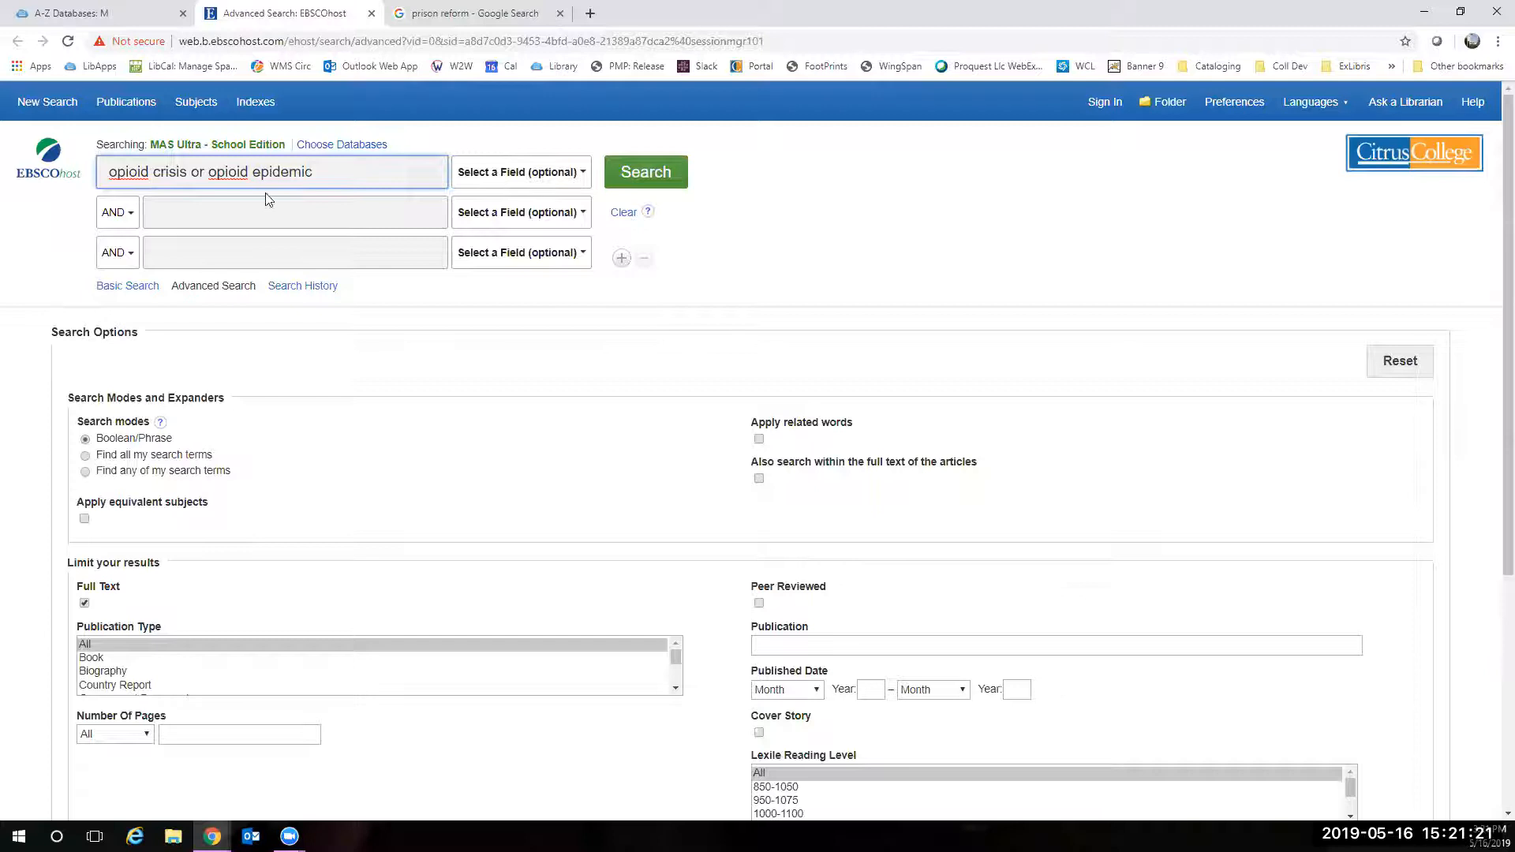
- Add 'prison' as a second term joined with AND and run the combined search
left_click(521, 172)
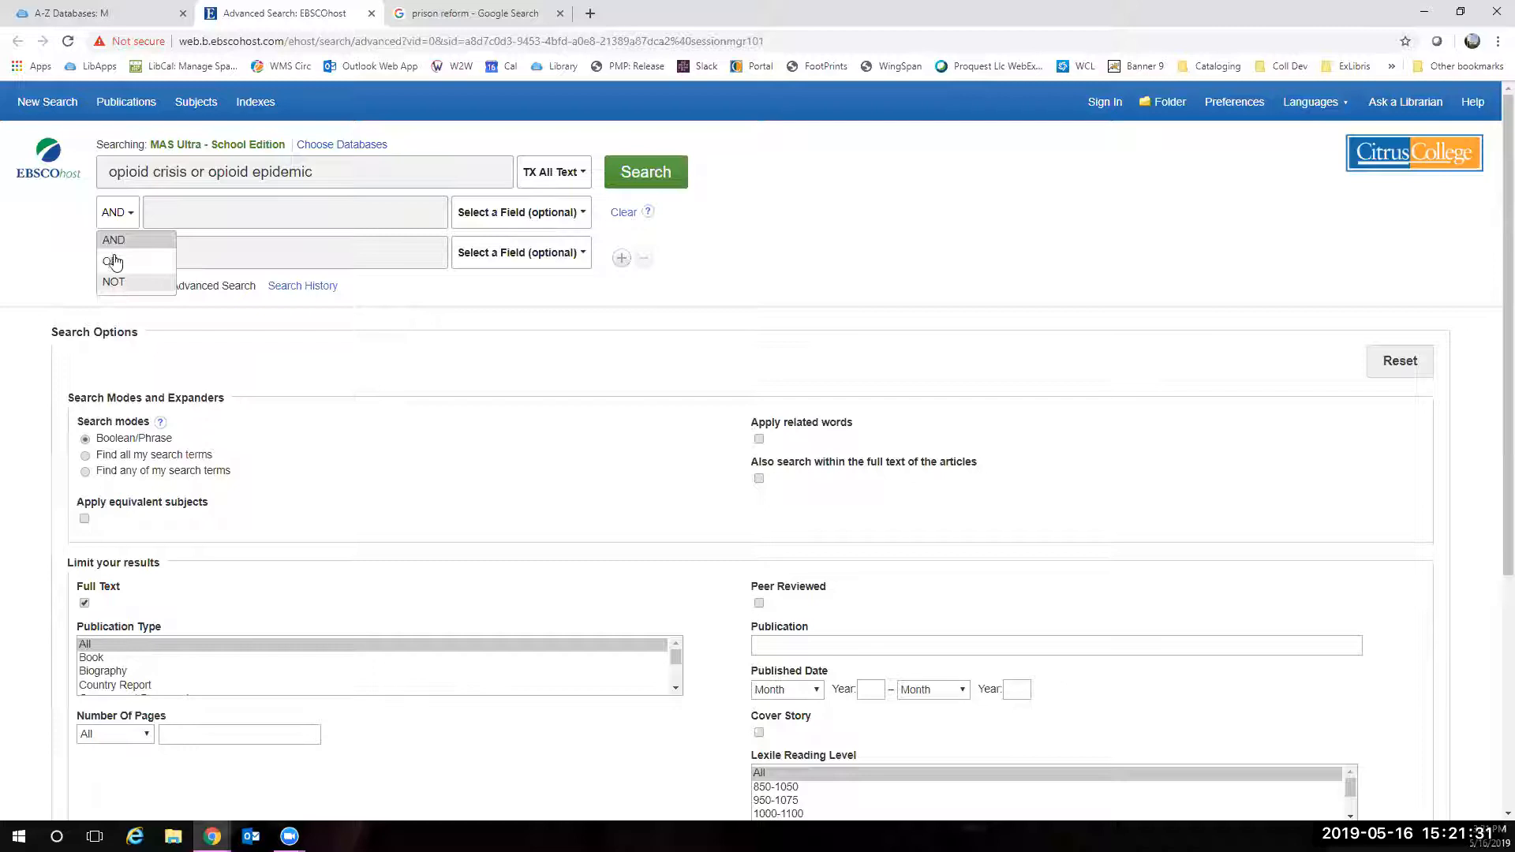
left_click(114, 240)
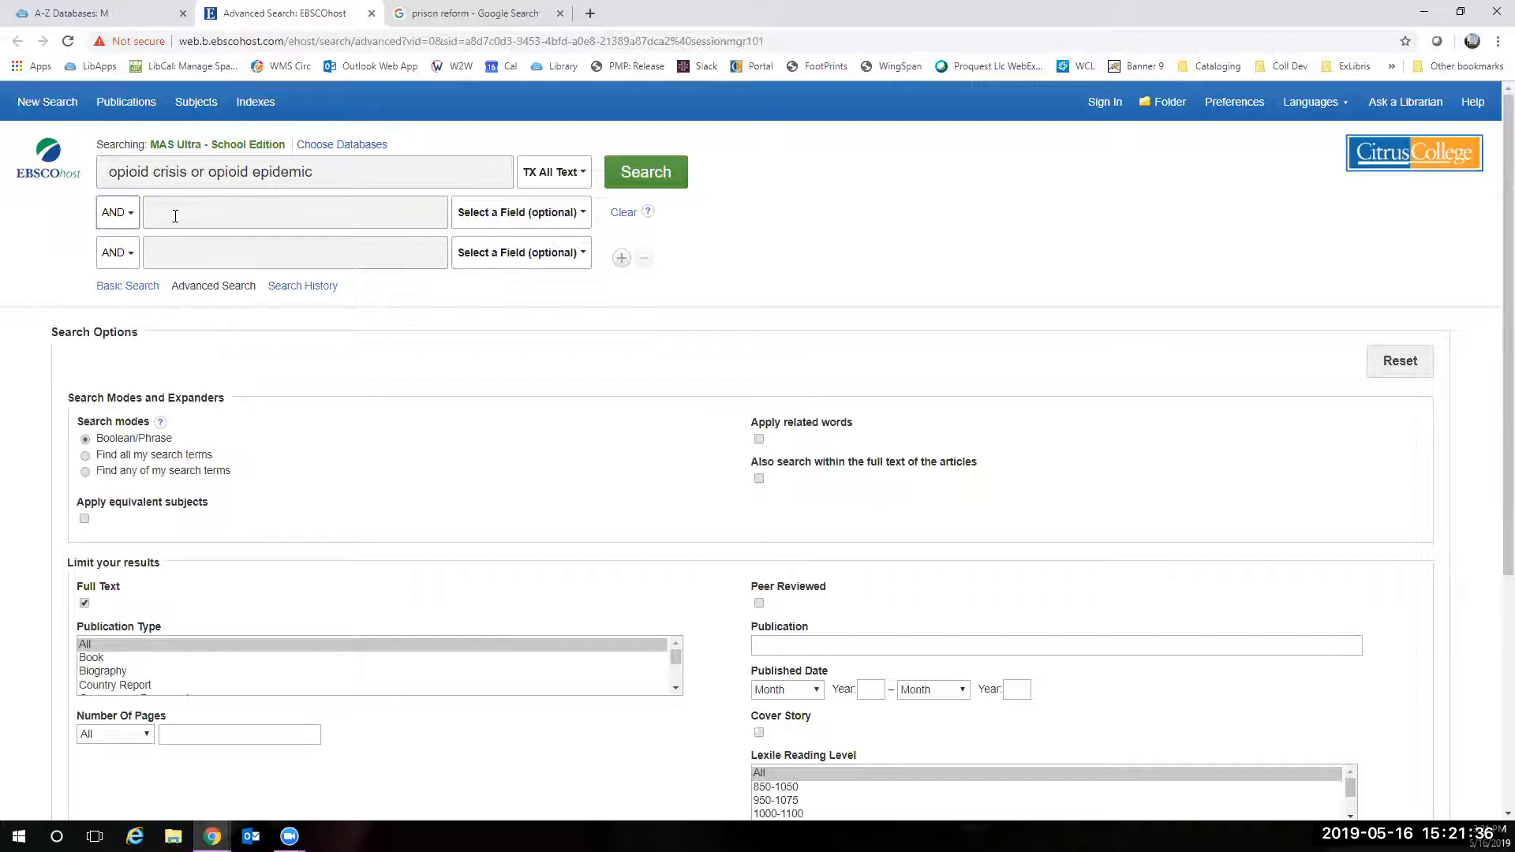
type("pris")
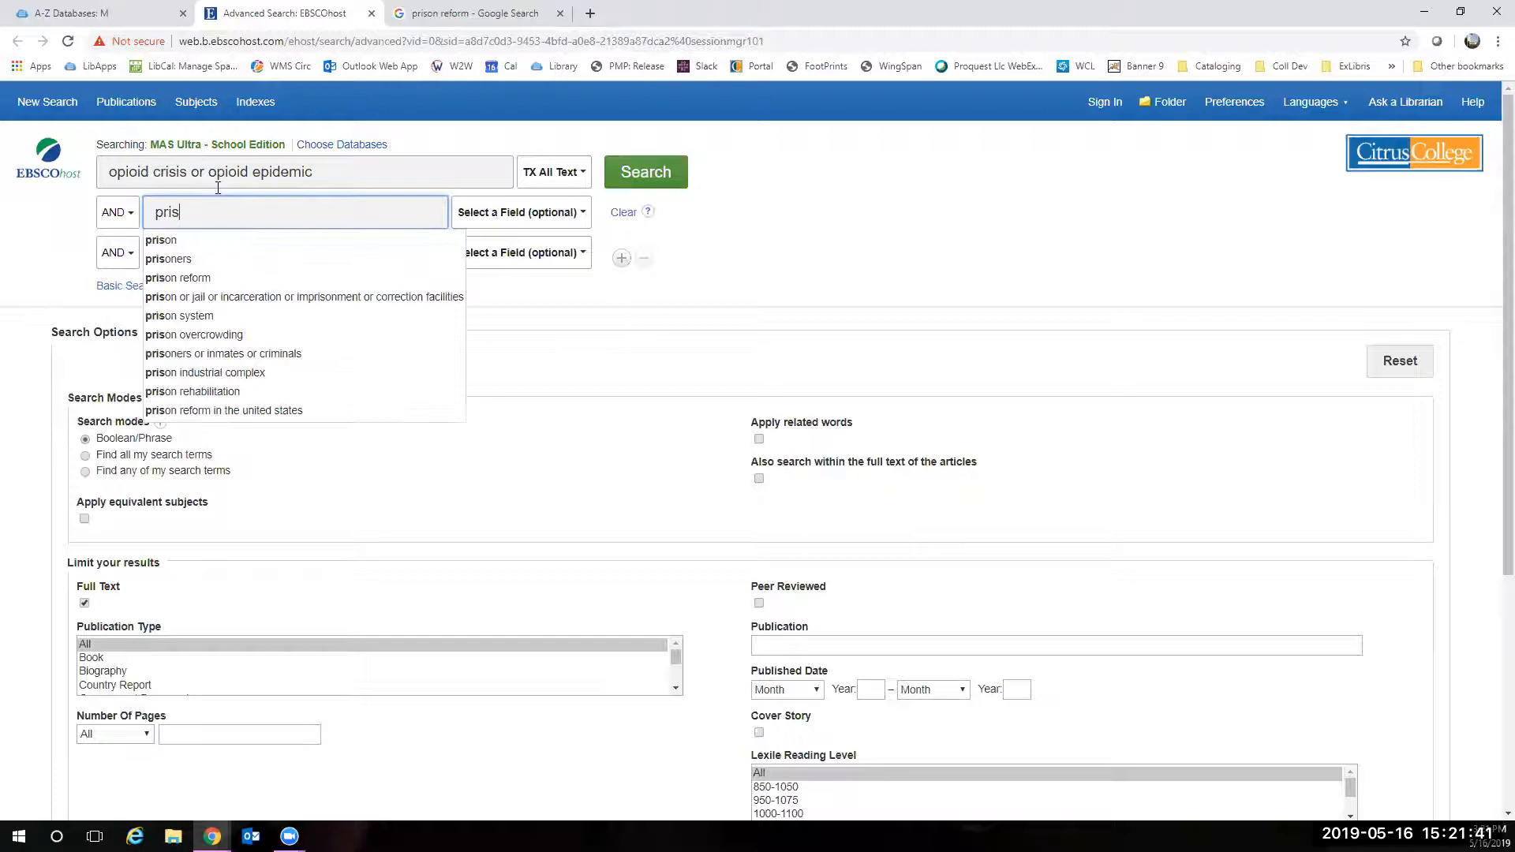
left_click(161, 240)
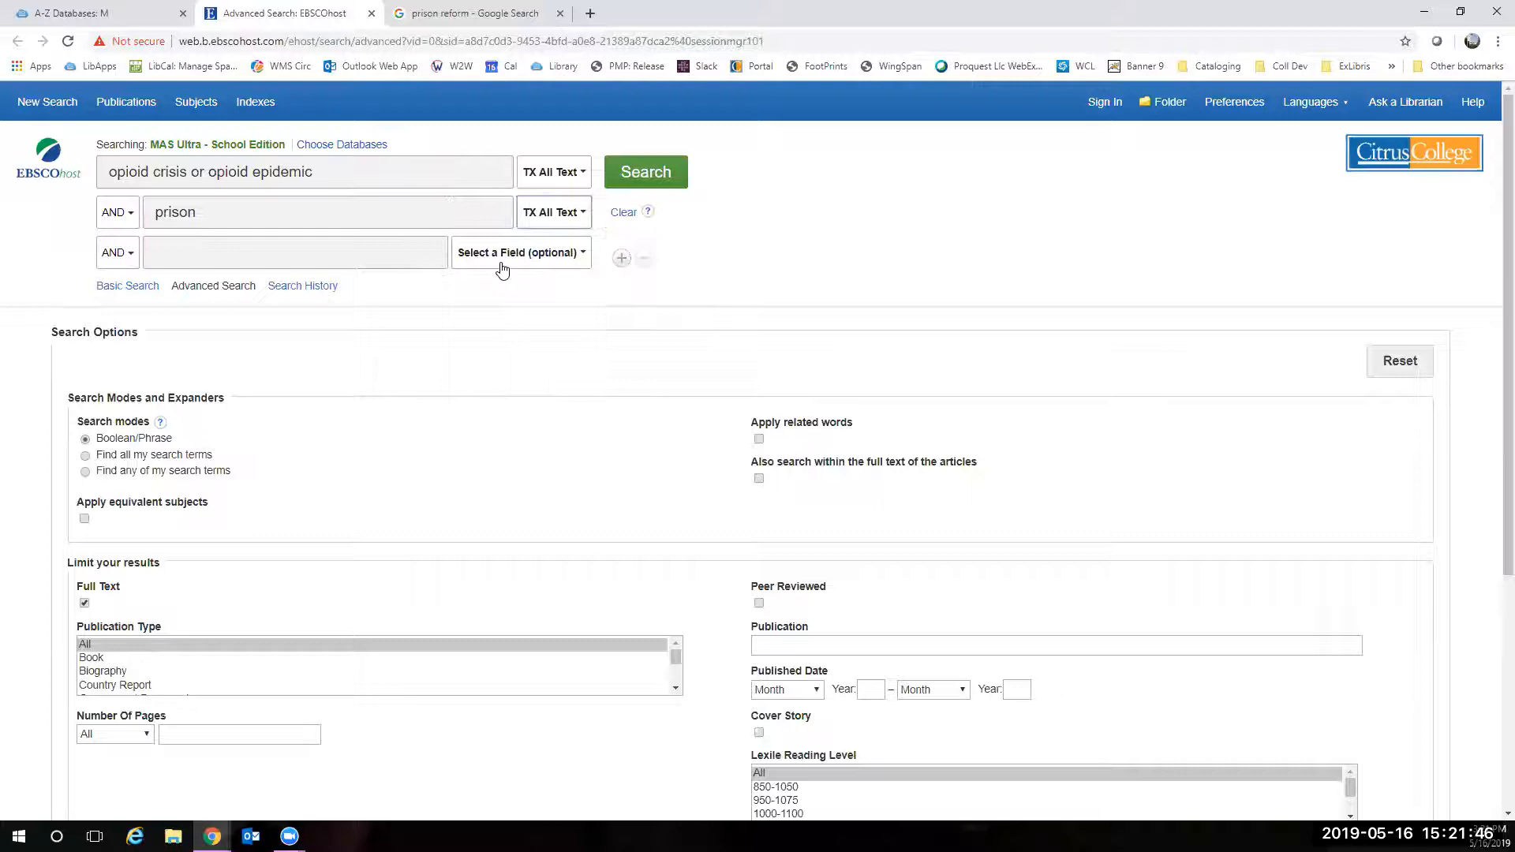
left_click(646, 172)
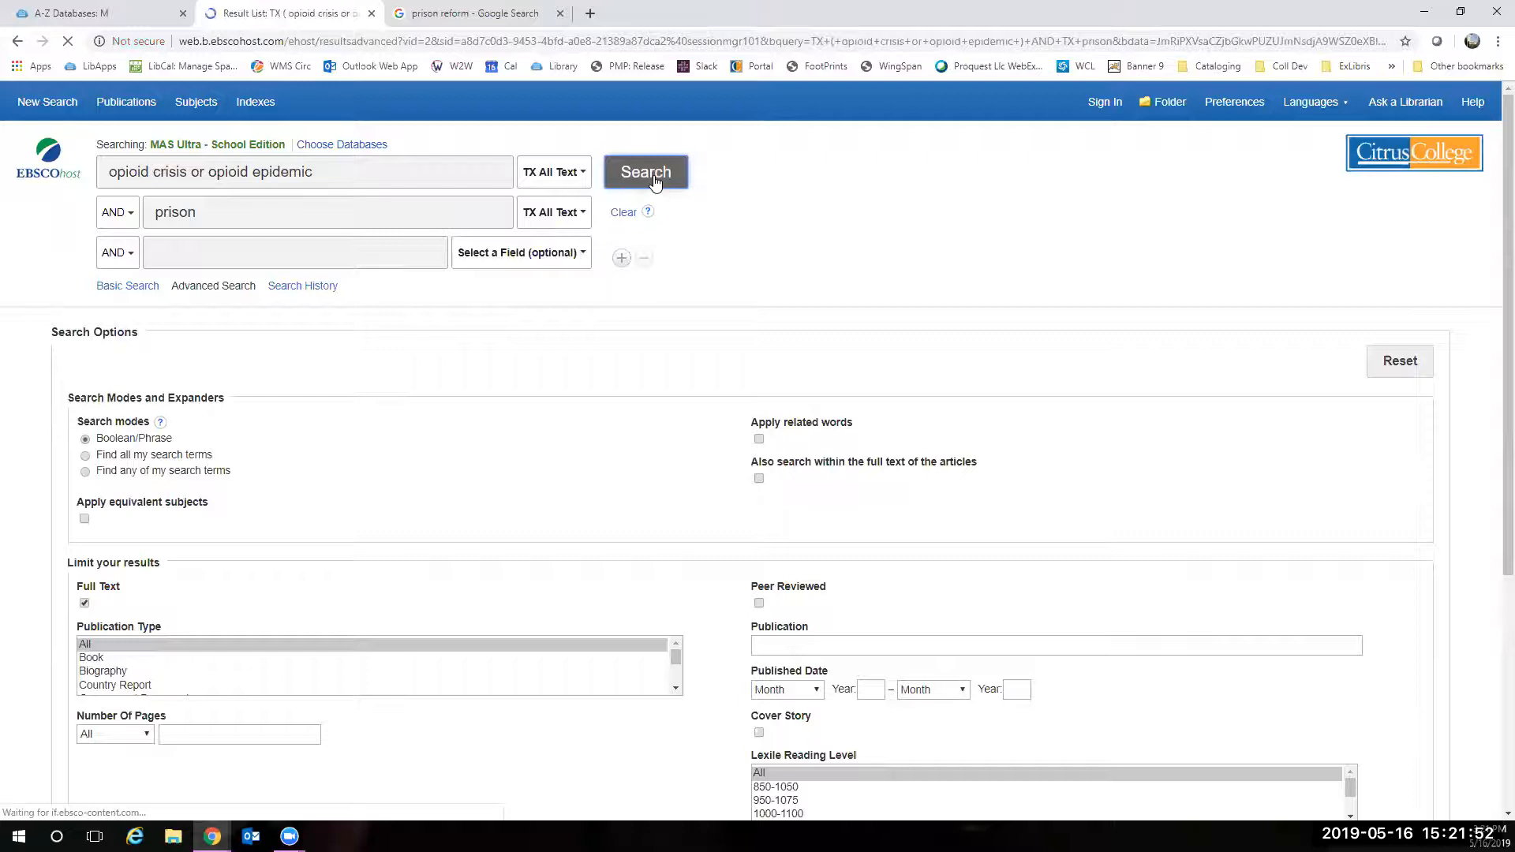
- Load the 261 full-text results for opioids and prison and scroll through the first entries
left_click(645, 170)
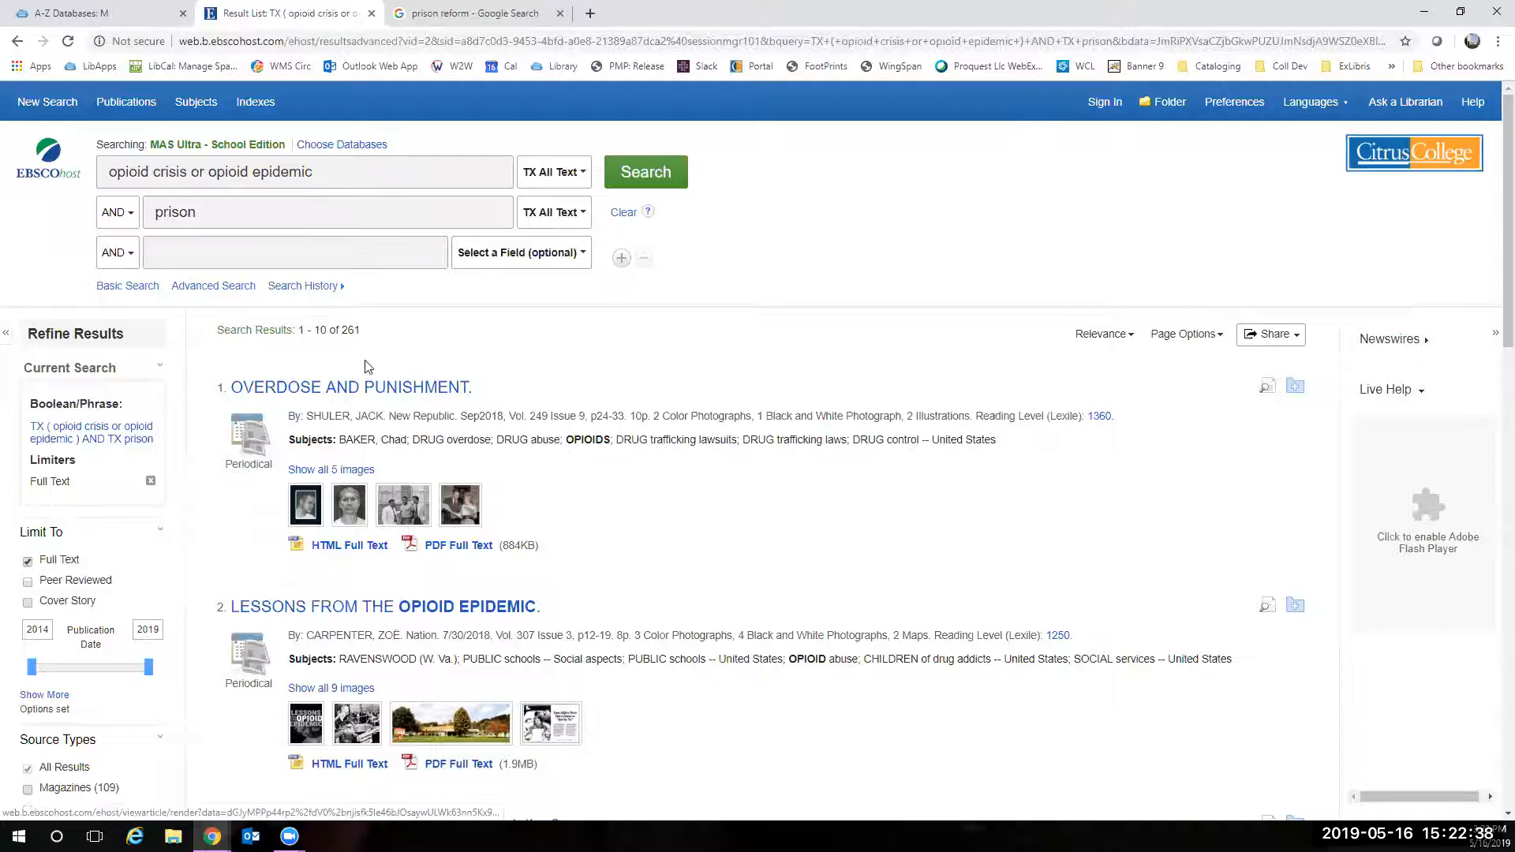
scroll("down", 3)
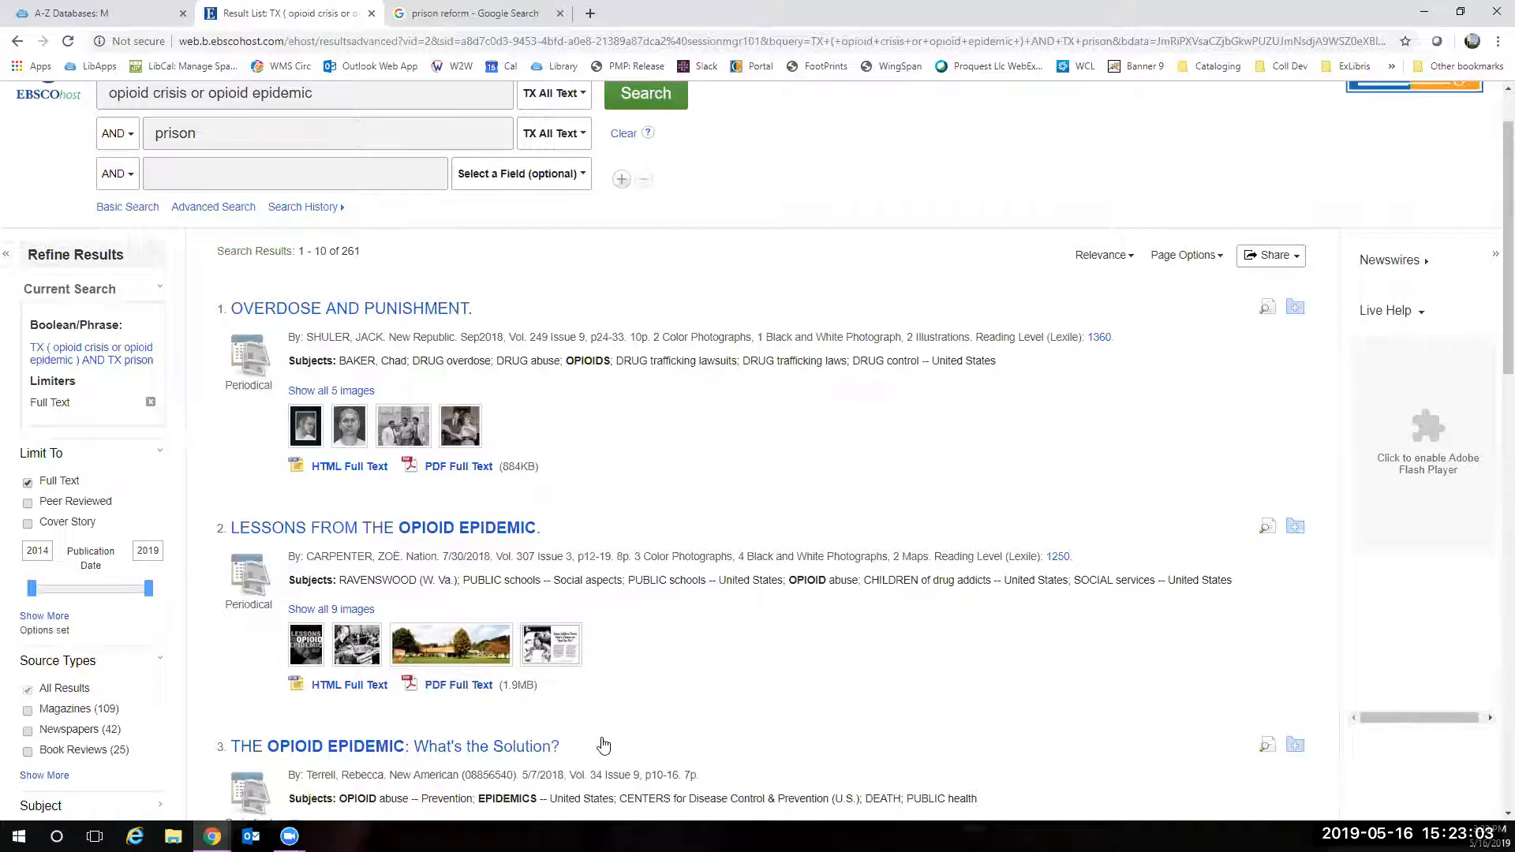
mouse_move(836, 629)
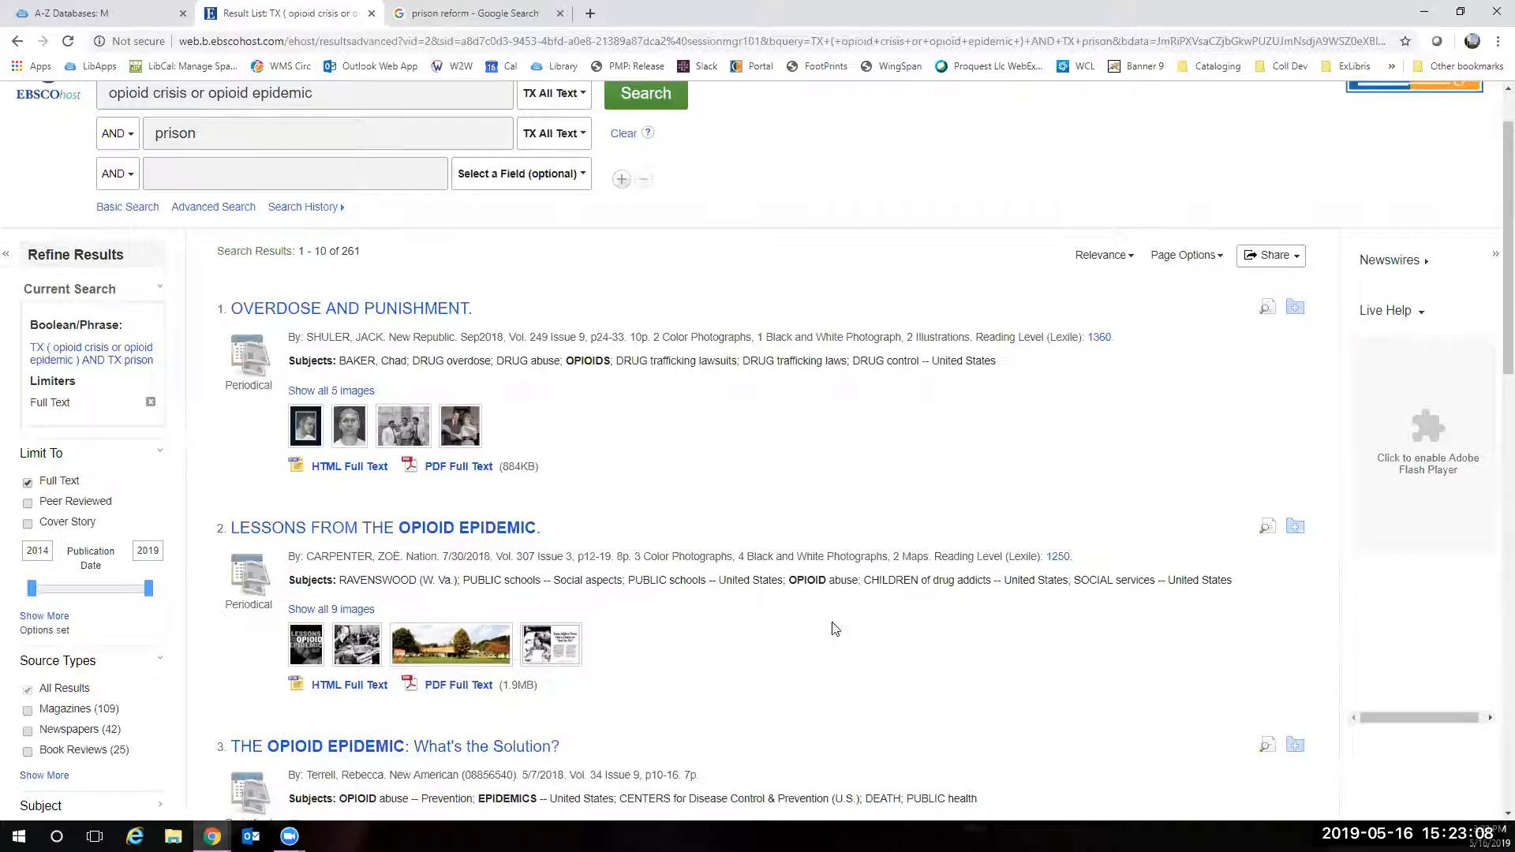
scroll("down", 3)
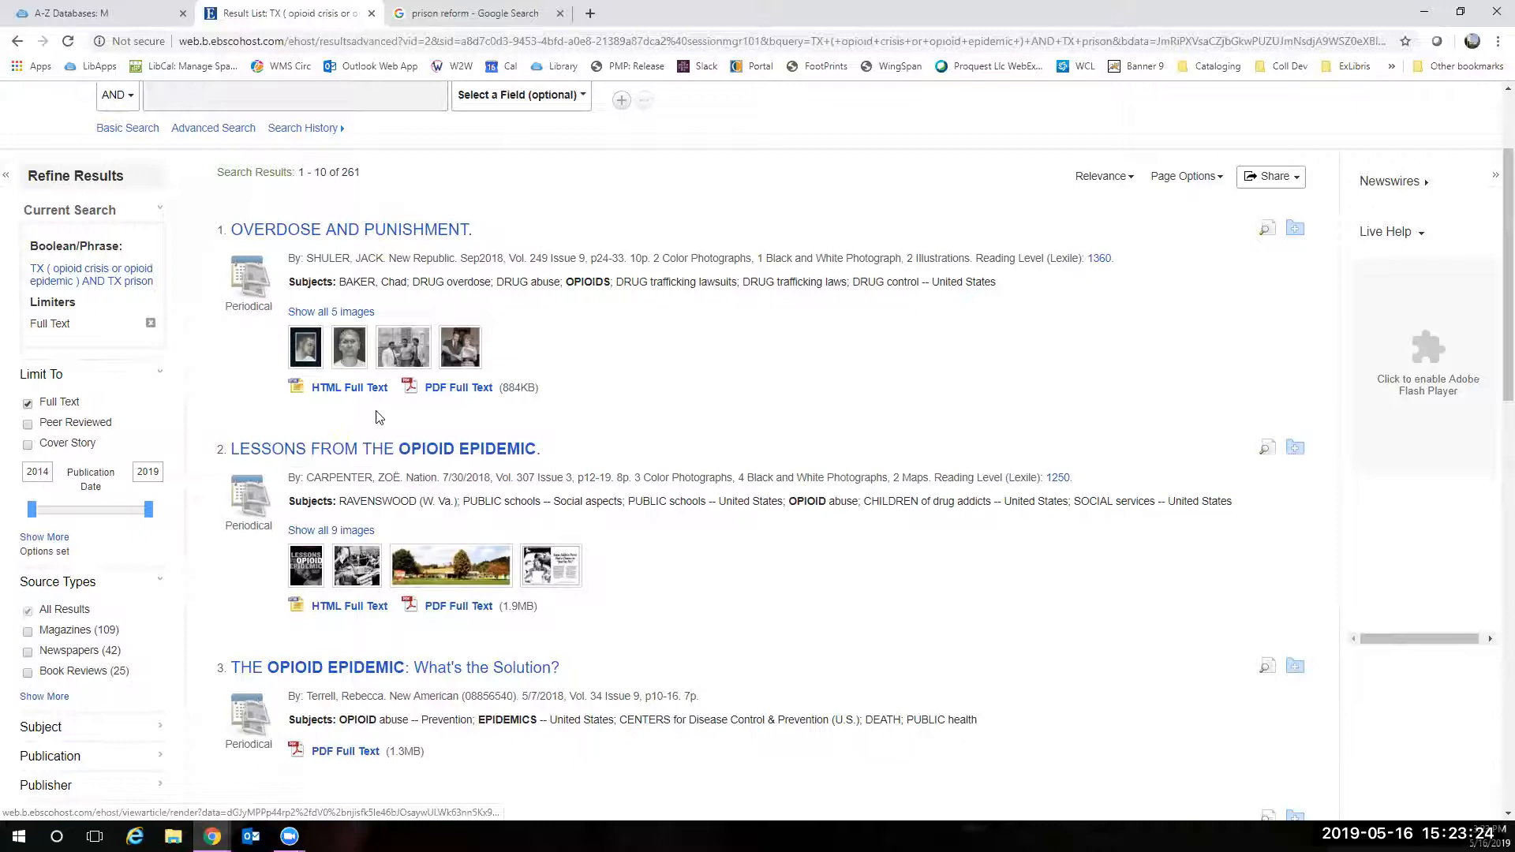
scroll("down", 3)
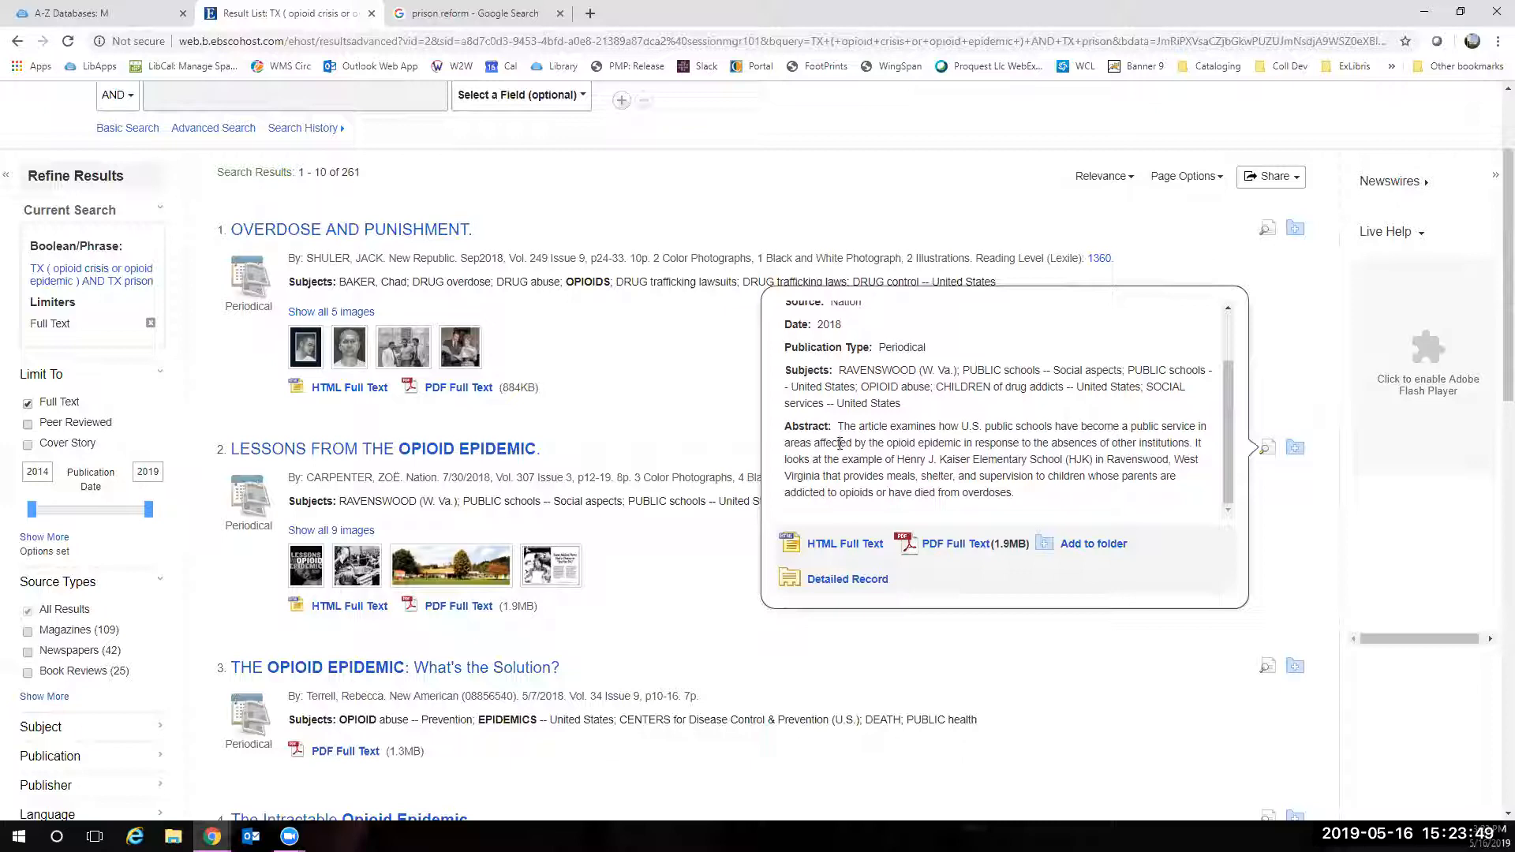
mouse_move(1067, 491)
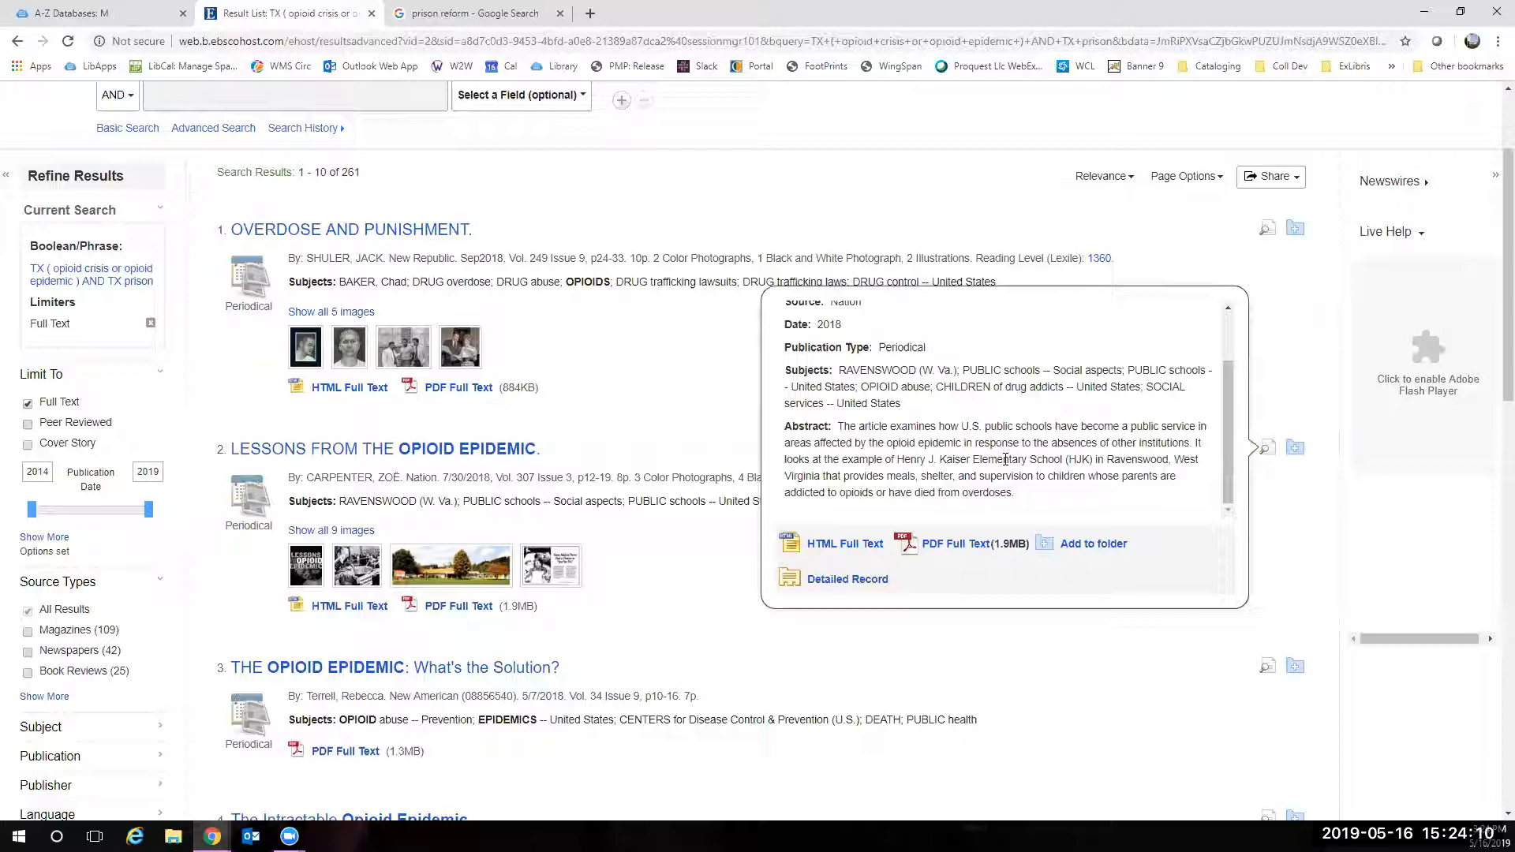
- Load the PDF Full Text of 'Lessons from the Opioid Epidemic' from result 2
left_click(957, 543)
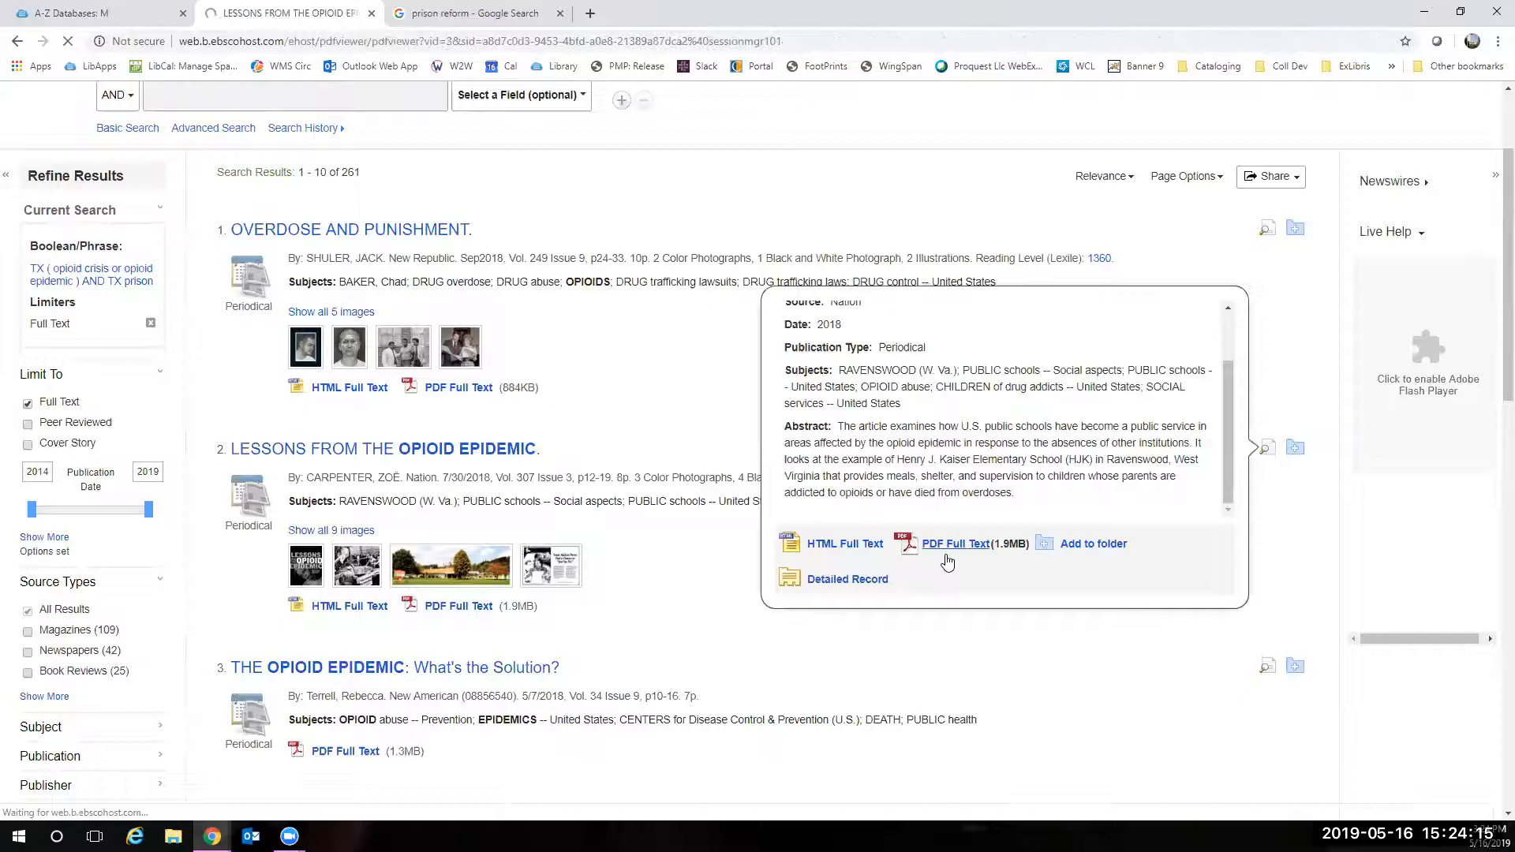
- Scroll through the pages of the opened 'Lessons from the Opioid Epidemic' PDF
left_click(957, 543)
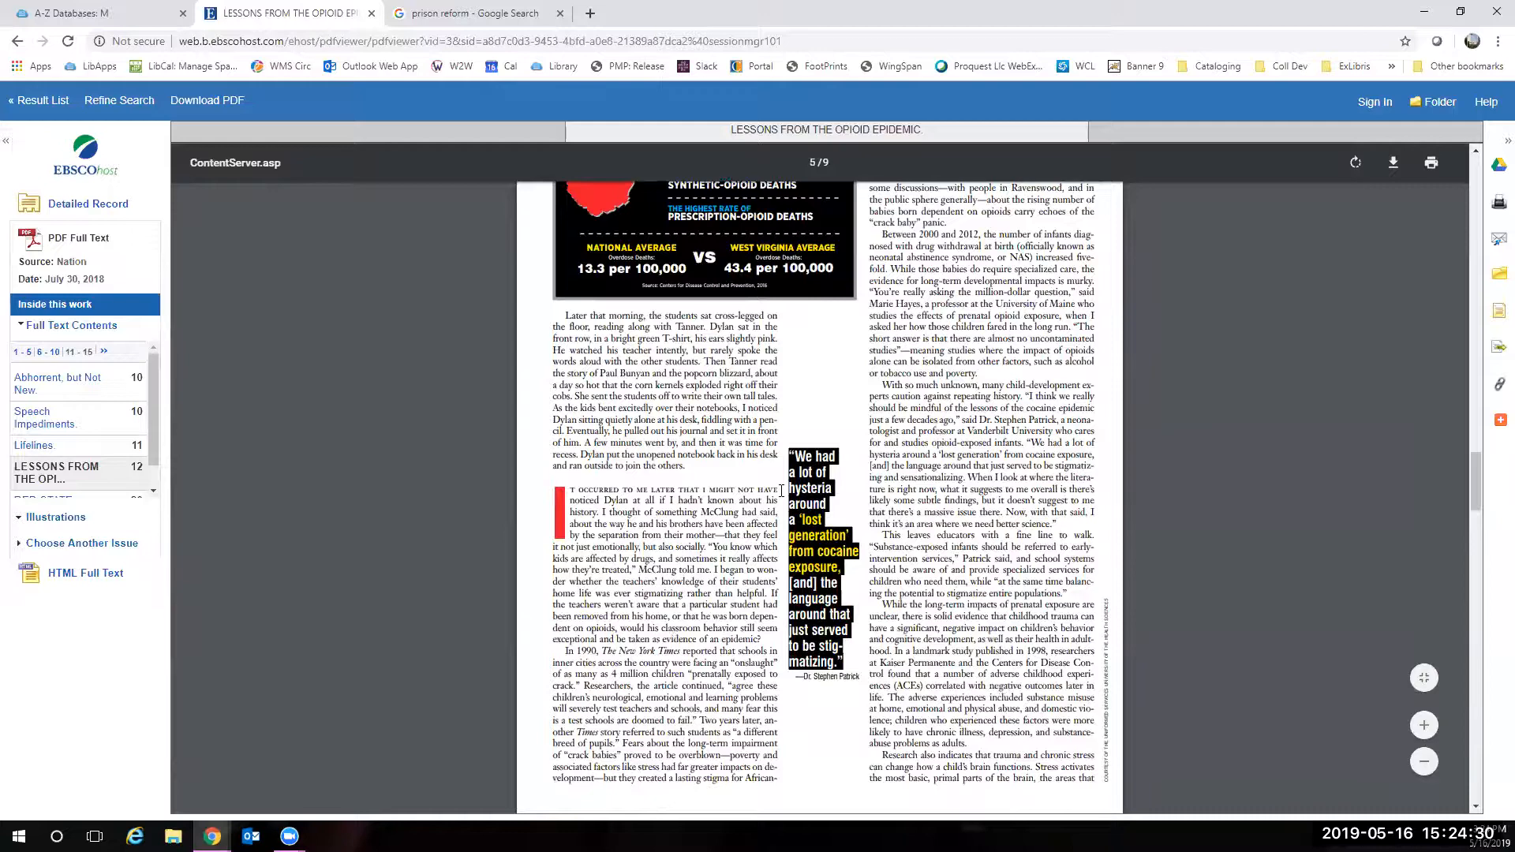
scroll("down", 3)
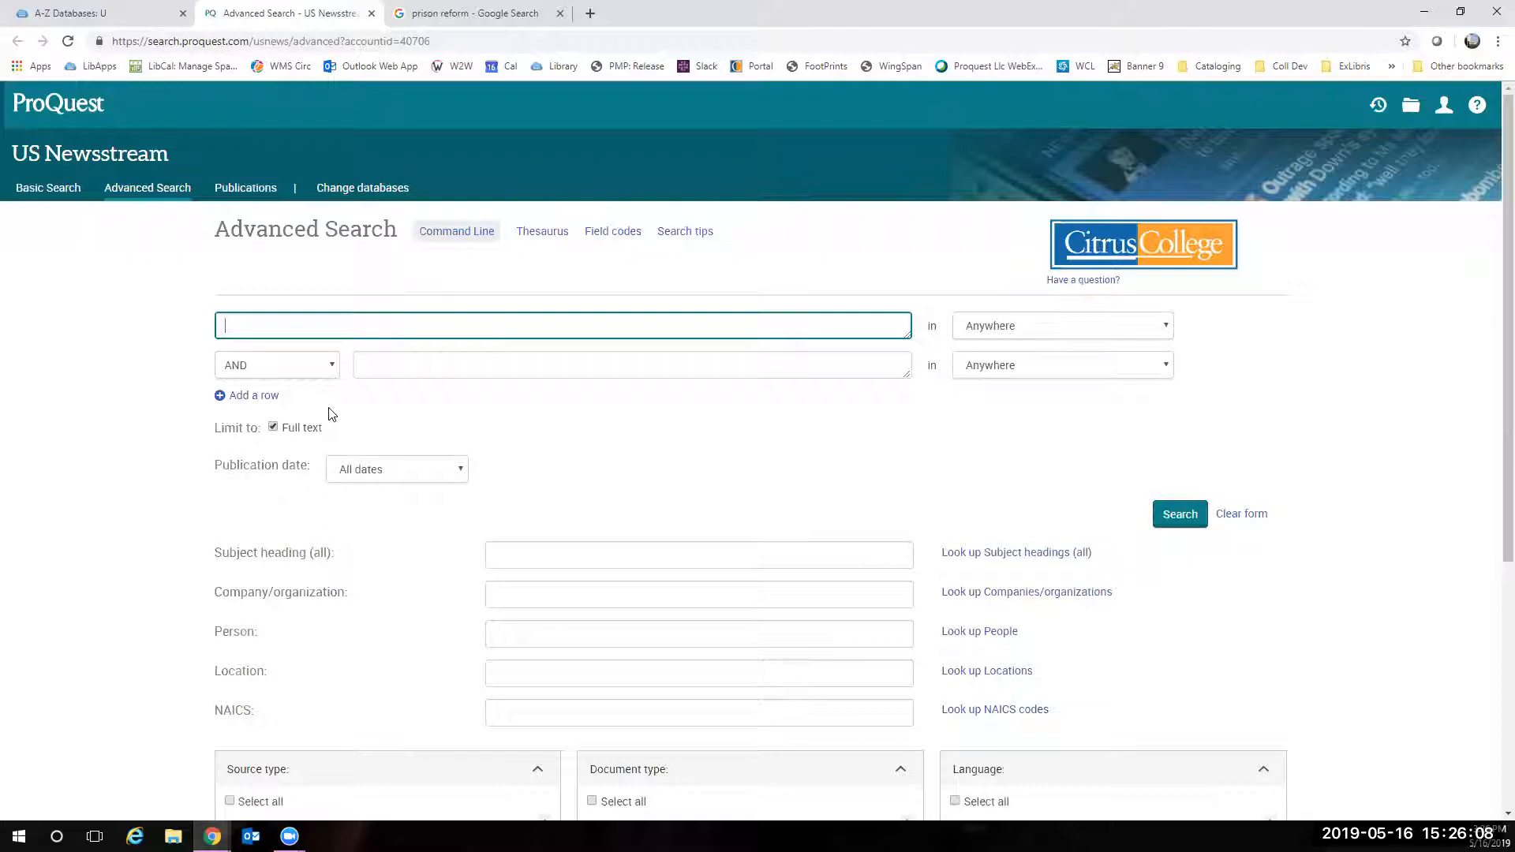
mouse_move(338, 374)
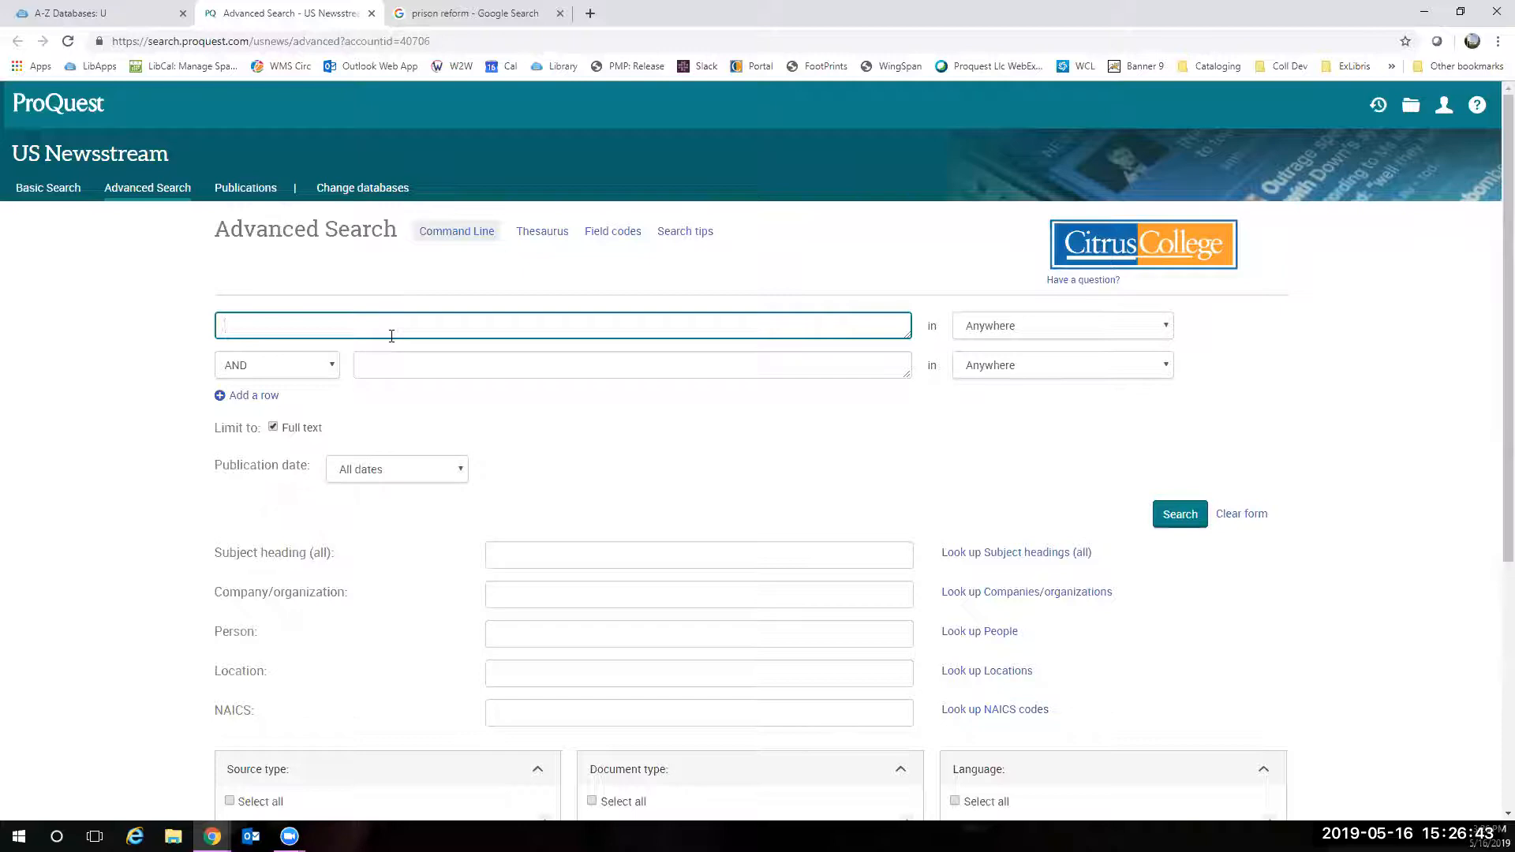
- Restrict the second row to Publication title 'new york times', picked from the suggestions
type("prison reform")
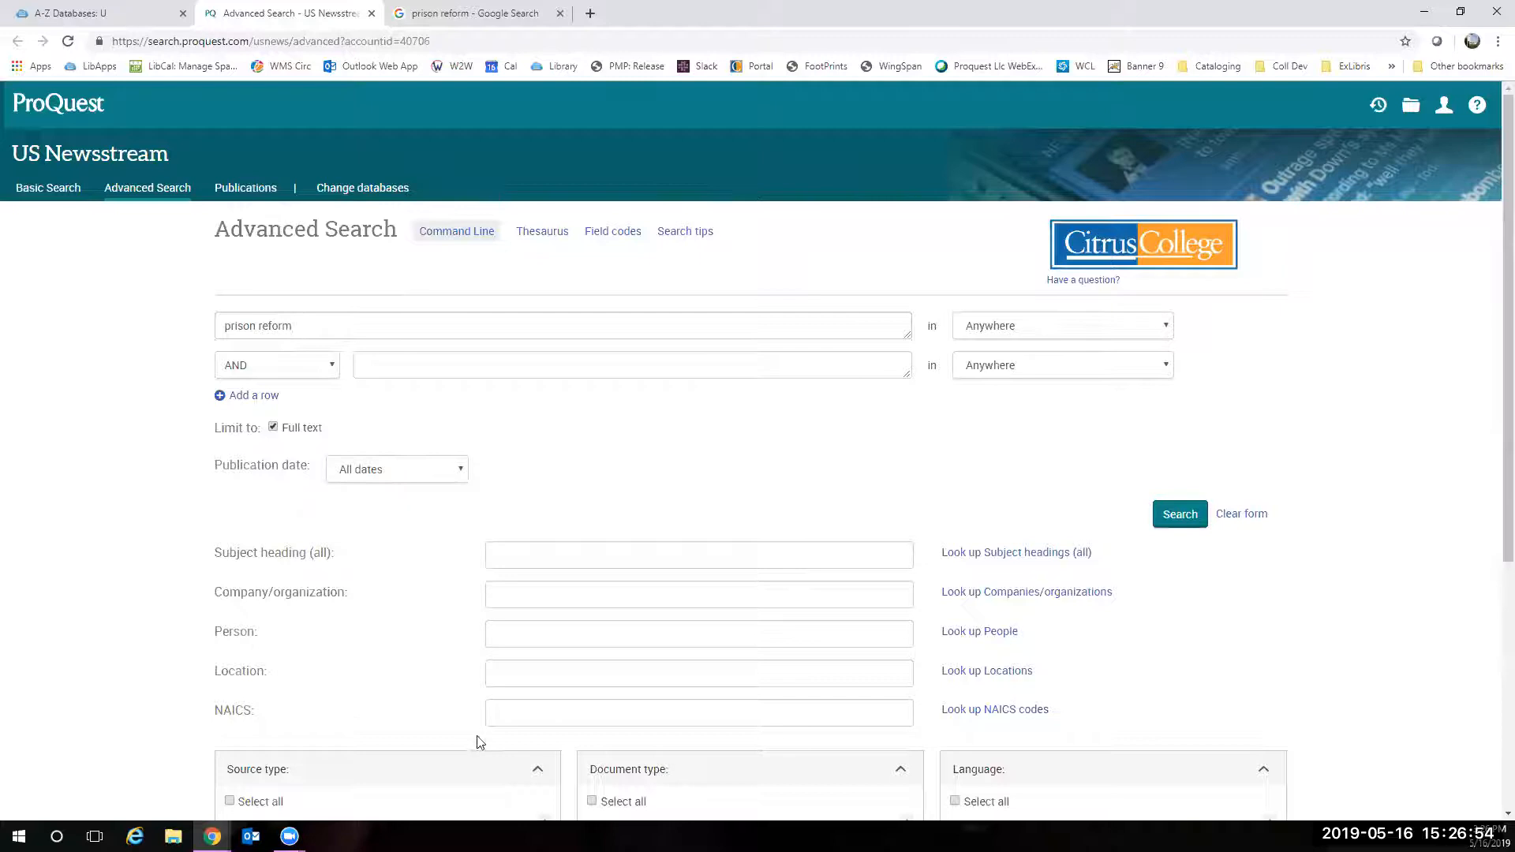
left_click(1062, 325)
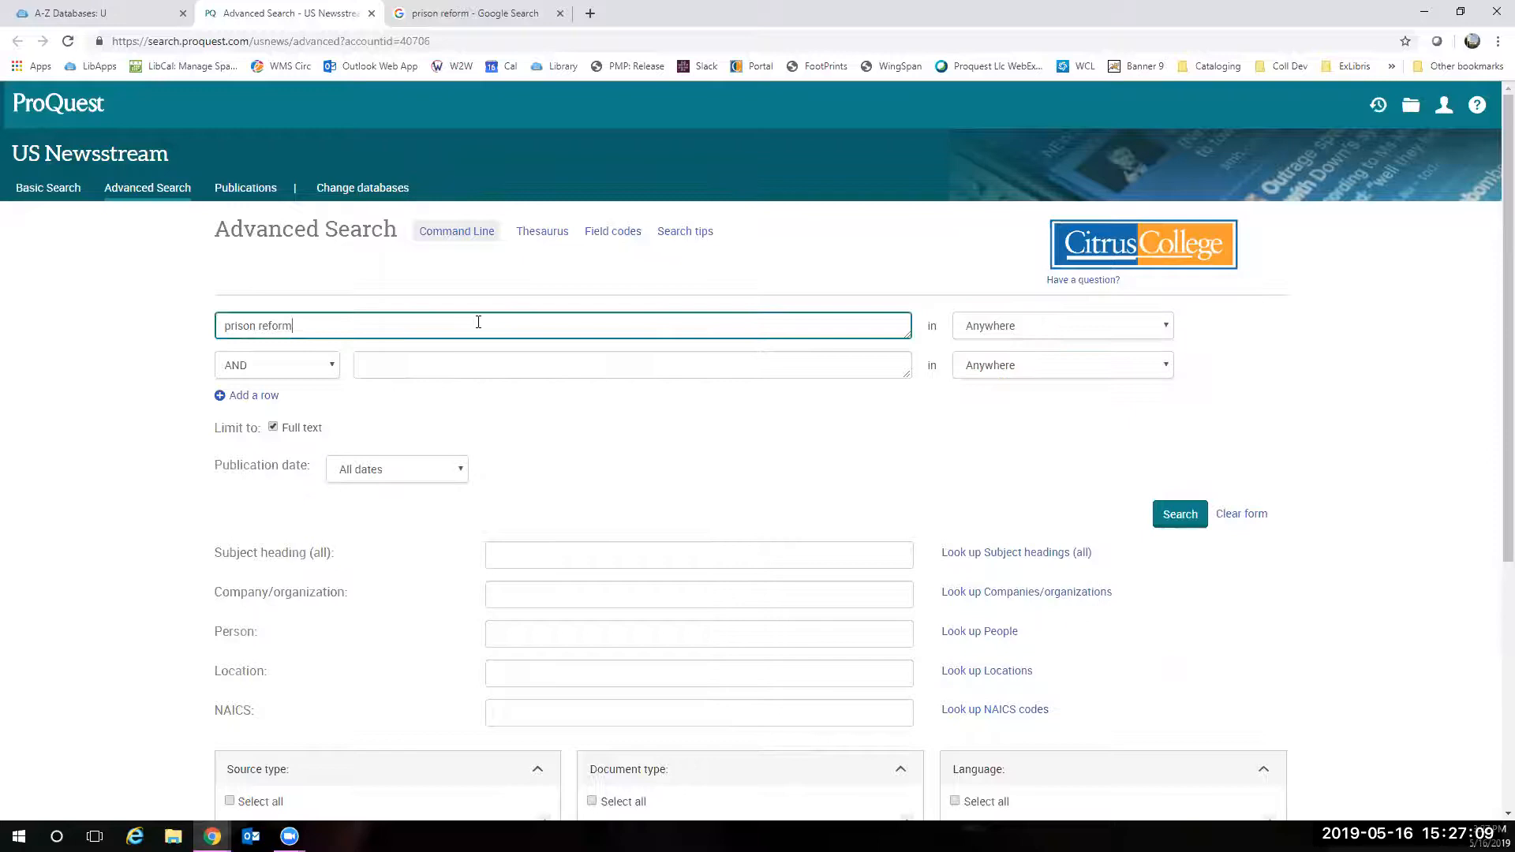
left_click(631, 364)
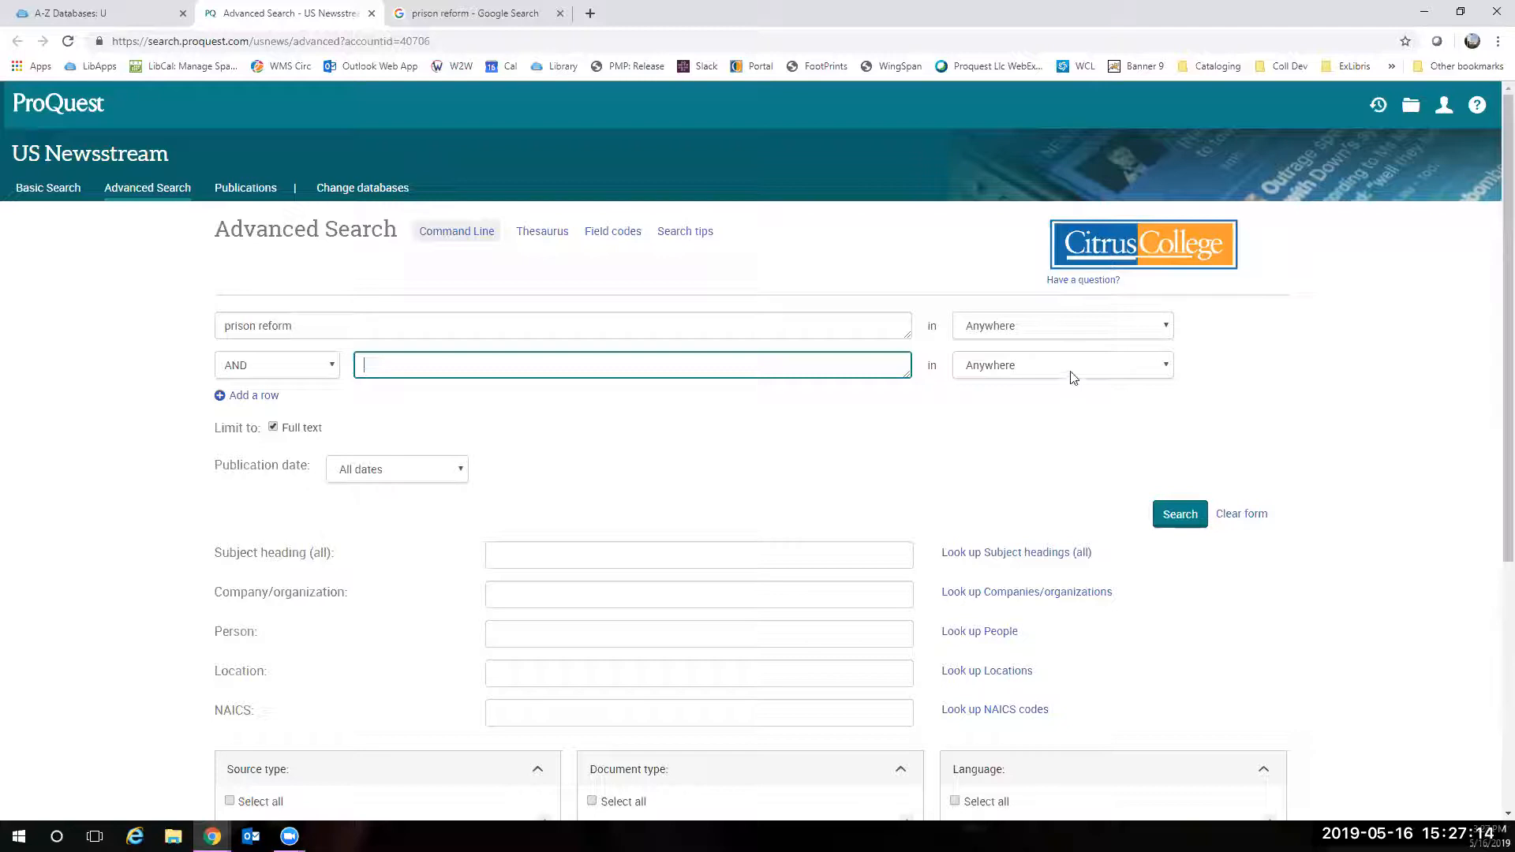
left_click(1061, 364)
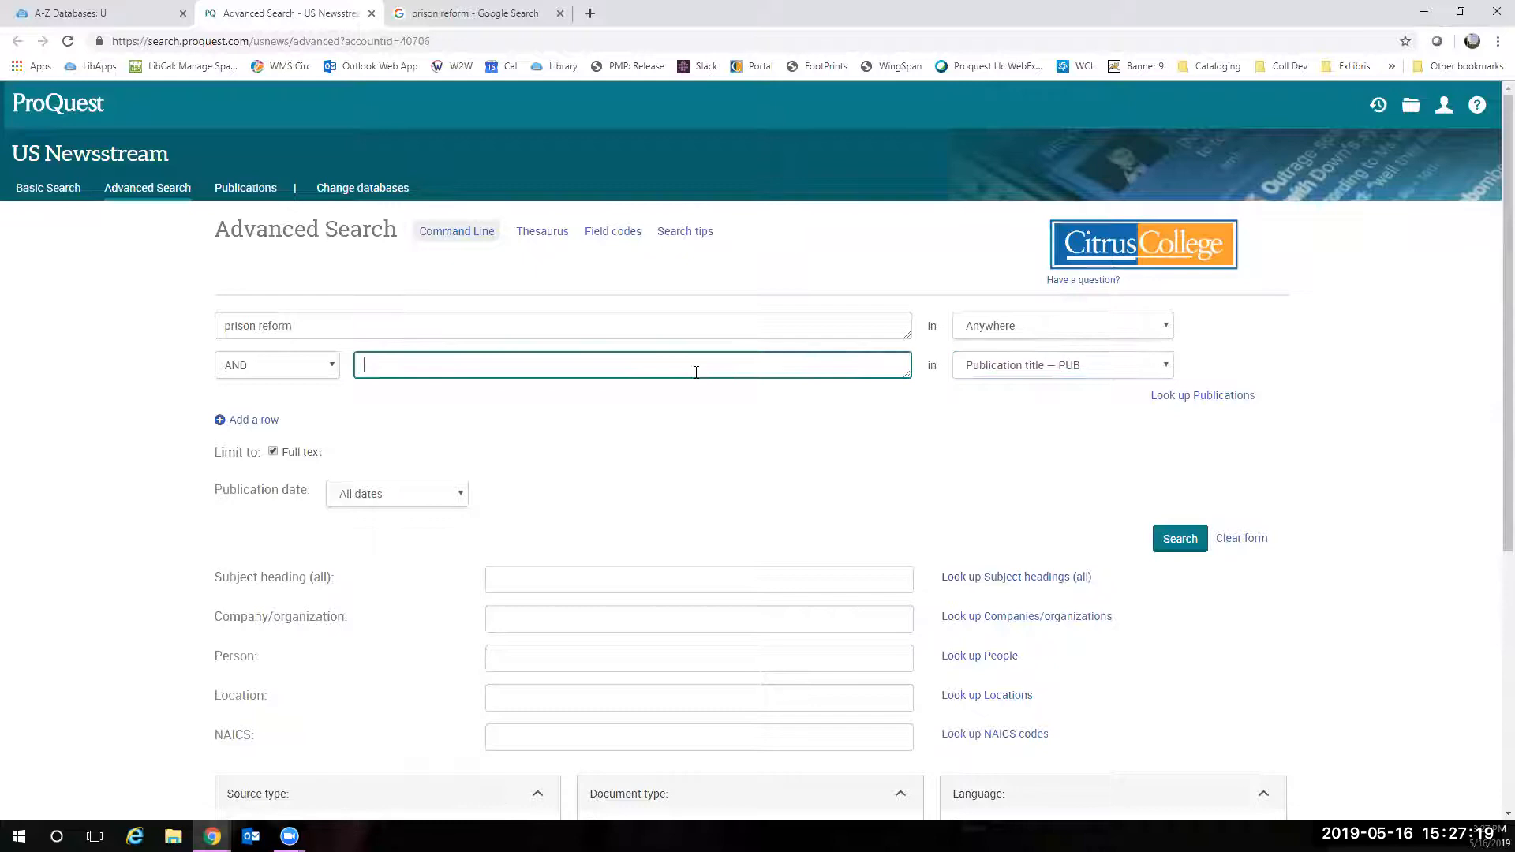
type("new yor")
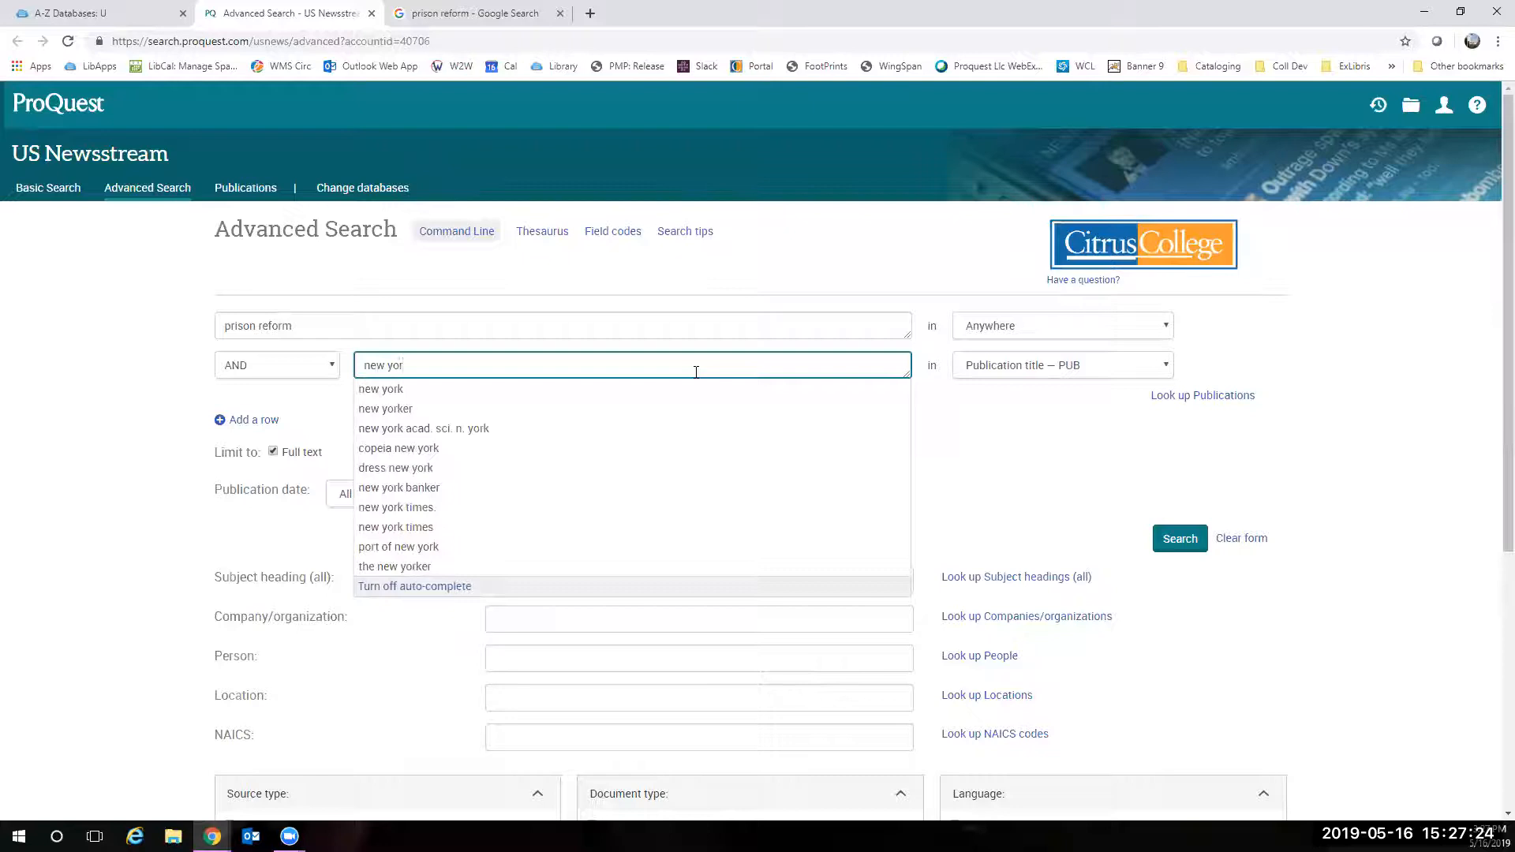
left_click(395, 527)
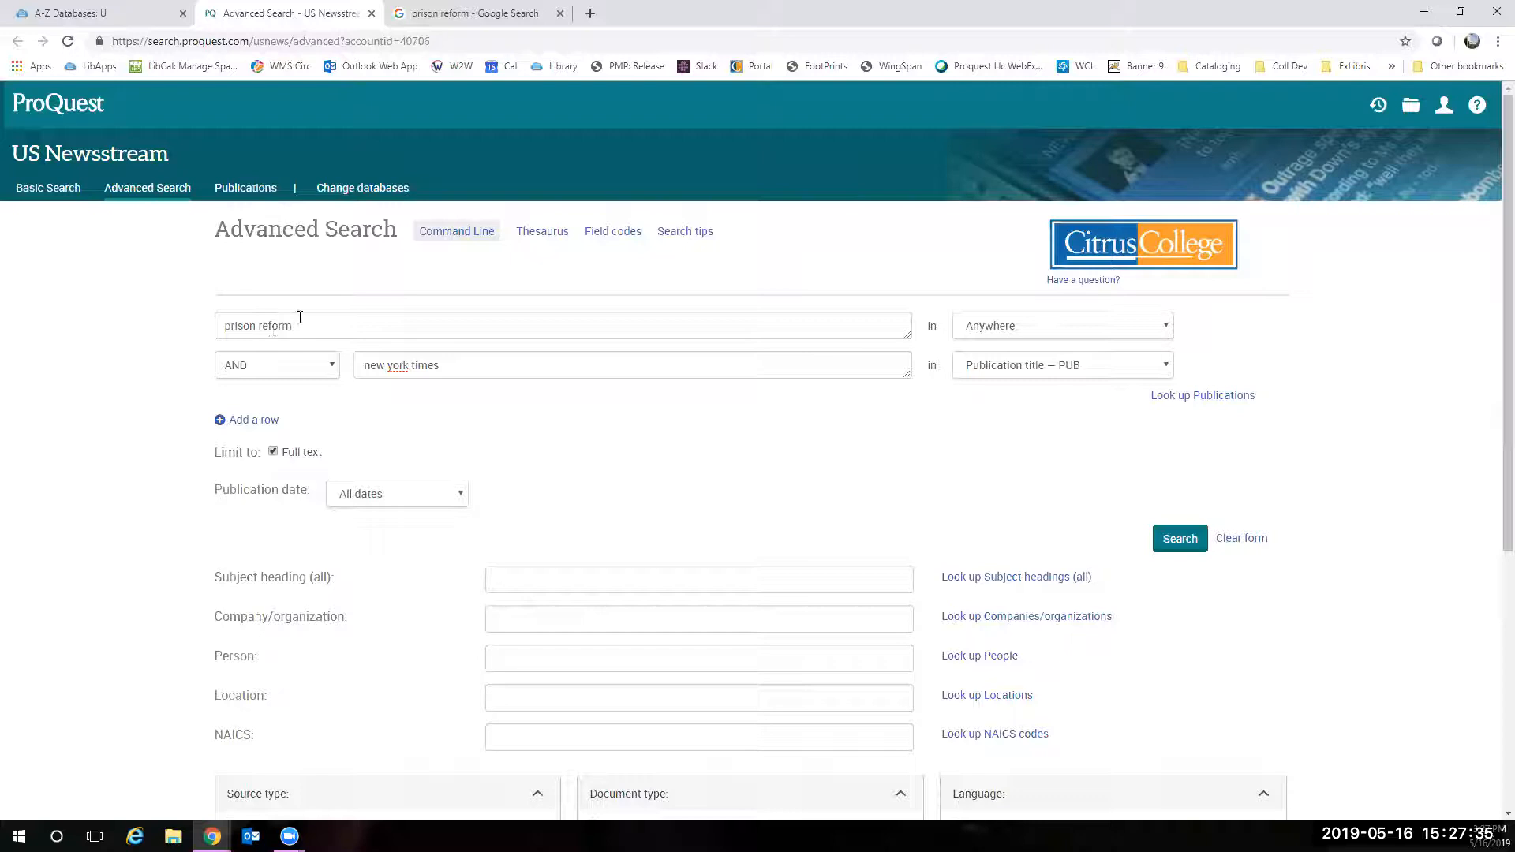
mouse_move(309, 320)
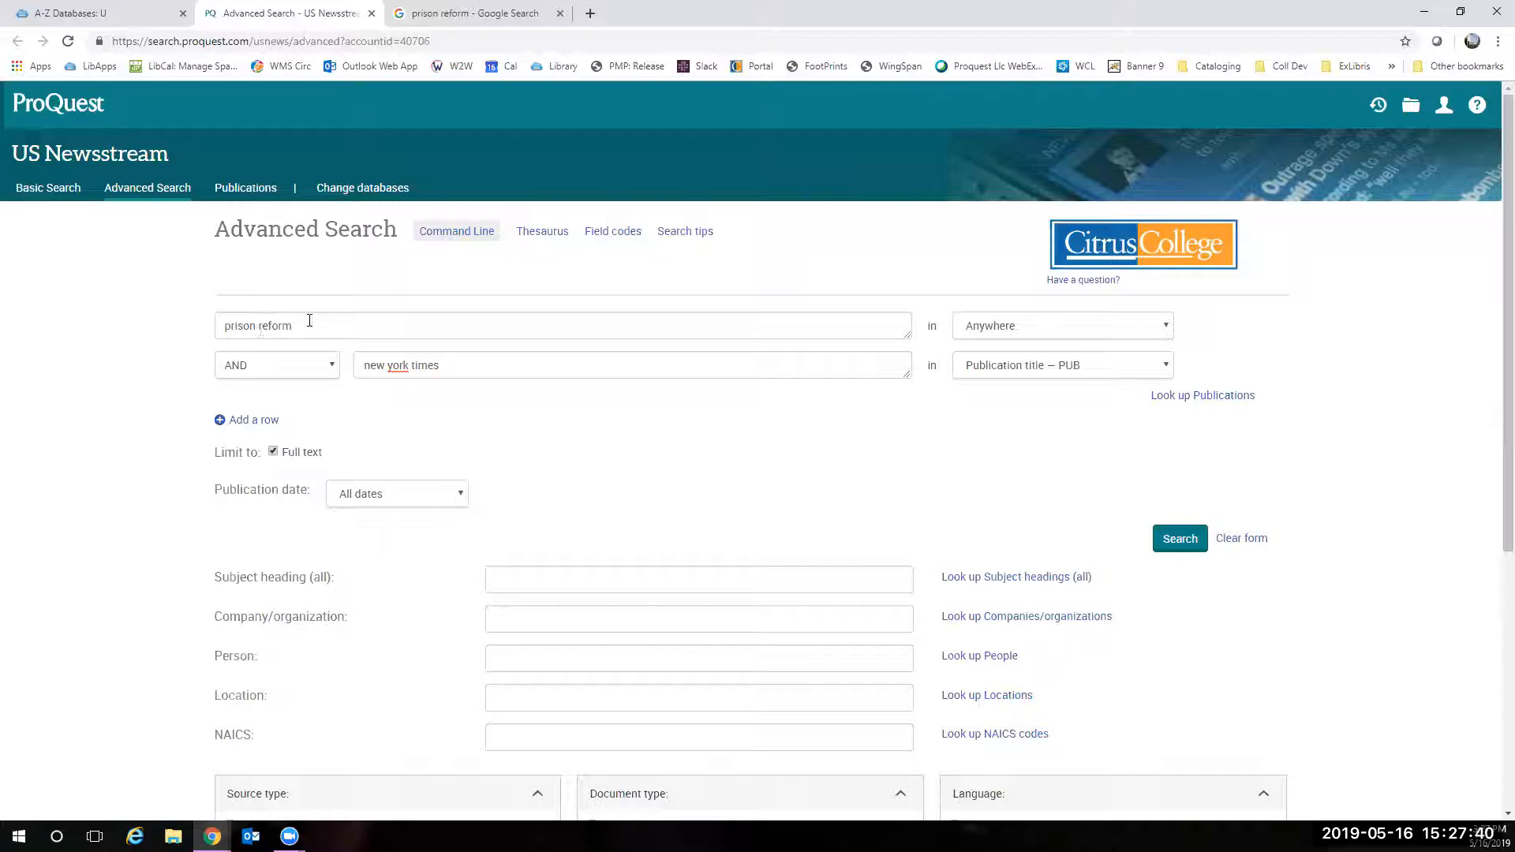
- Enter "prison reform" as the first row's search phrase
type("\"prison reform\"")
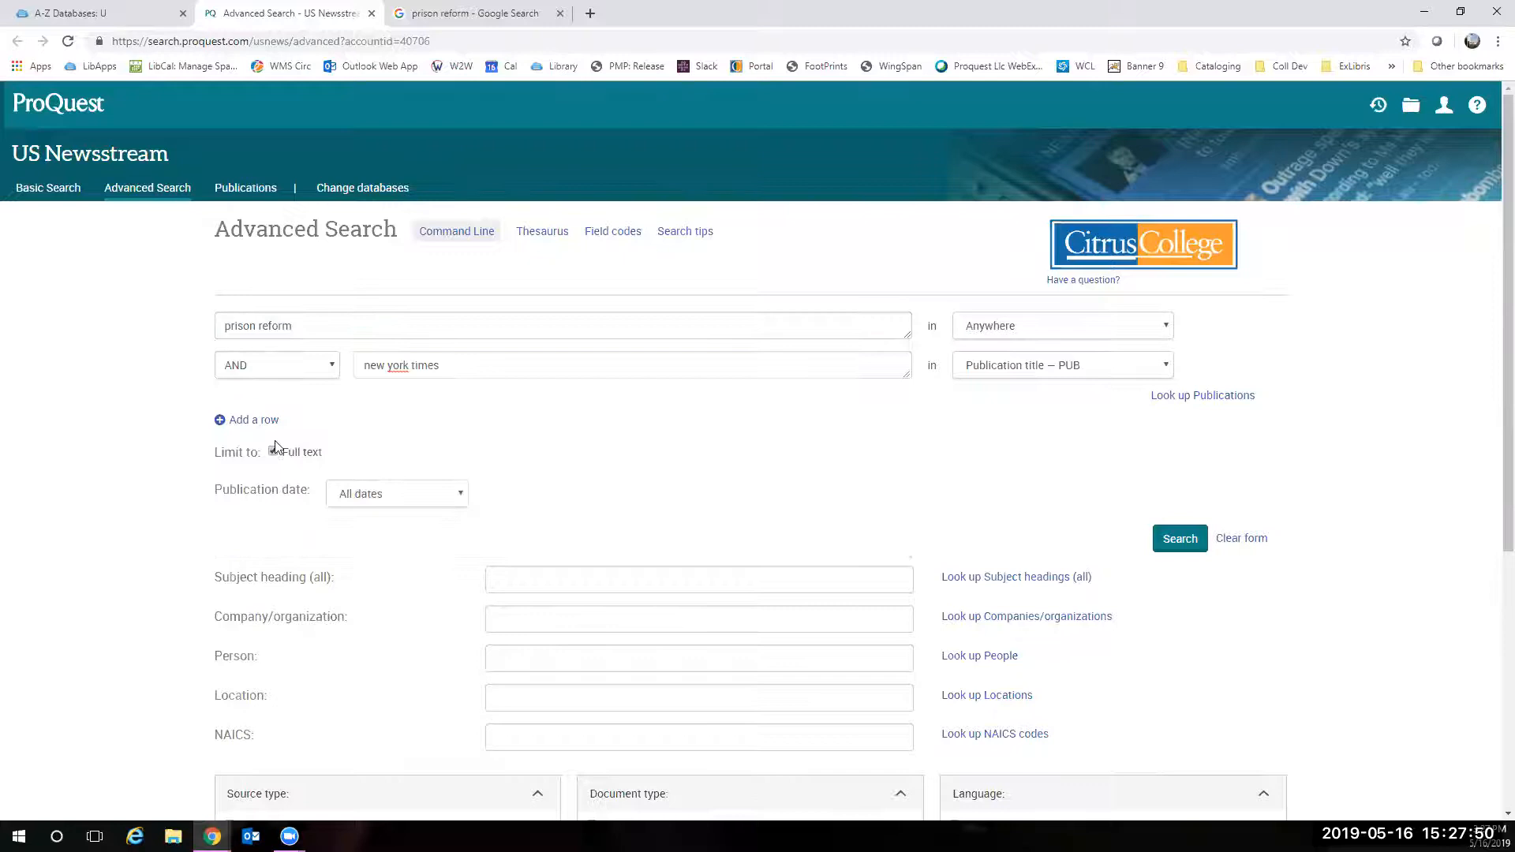
- Set the Publication date limit to Last 3 years
left_click(273, 451)
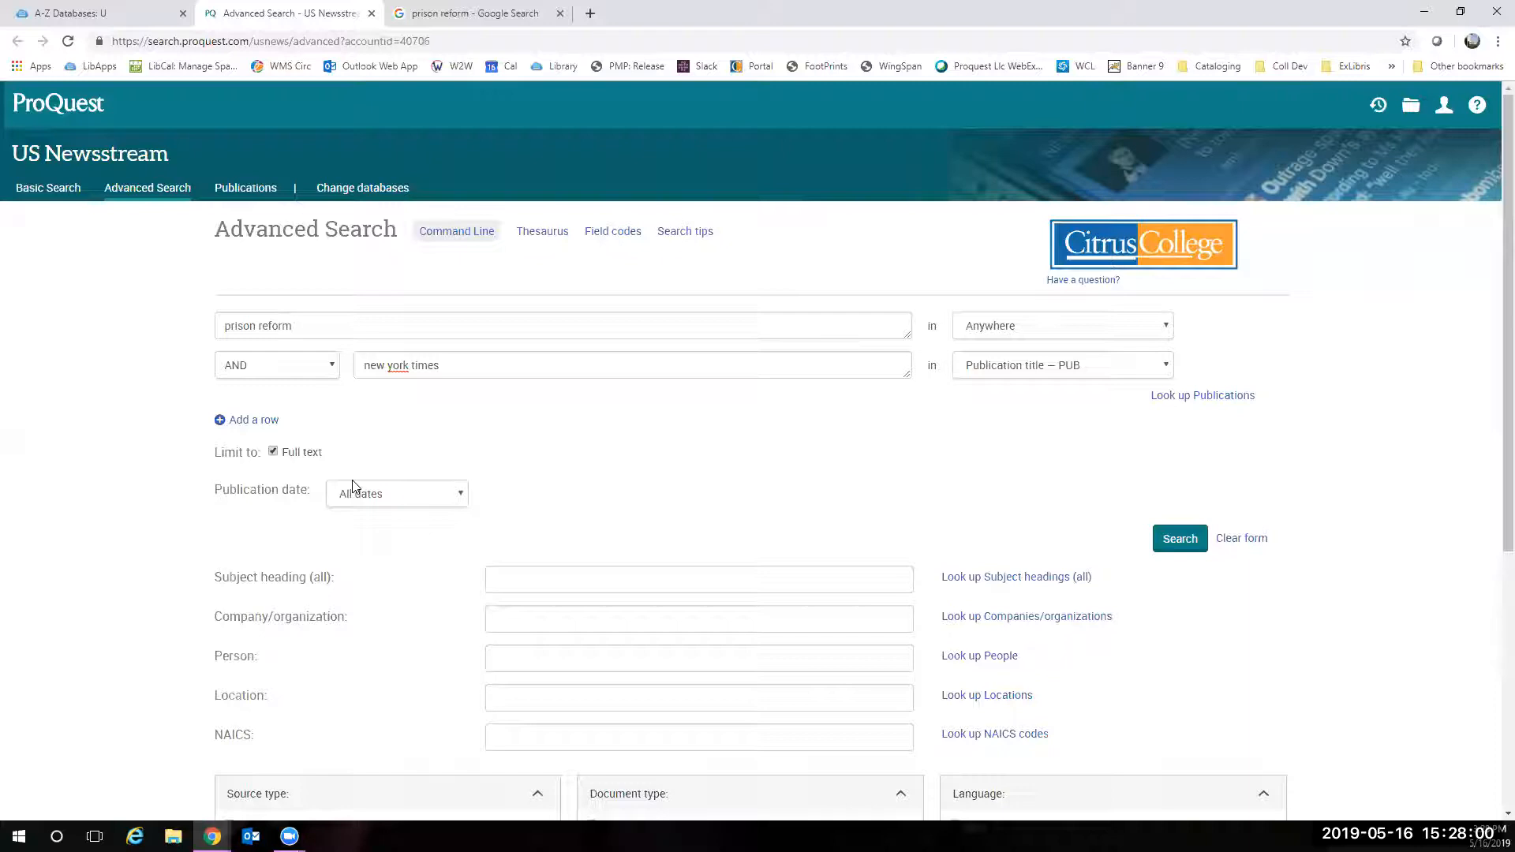
mouse_move(278, 538)
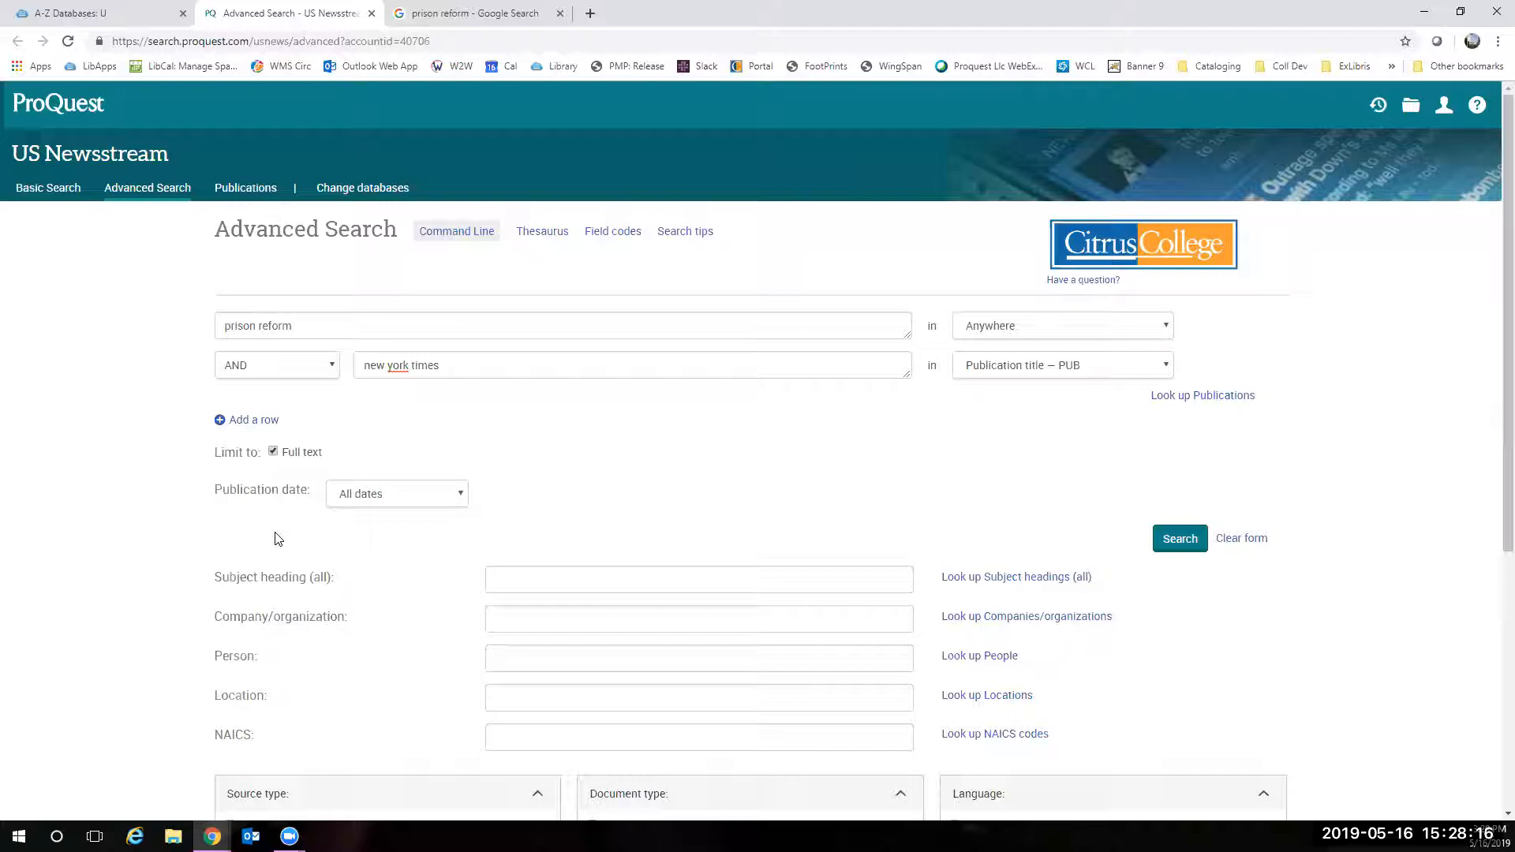
left_click(396, 495)
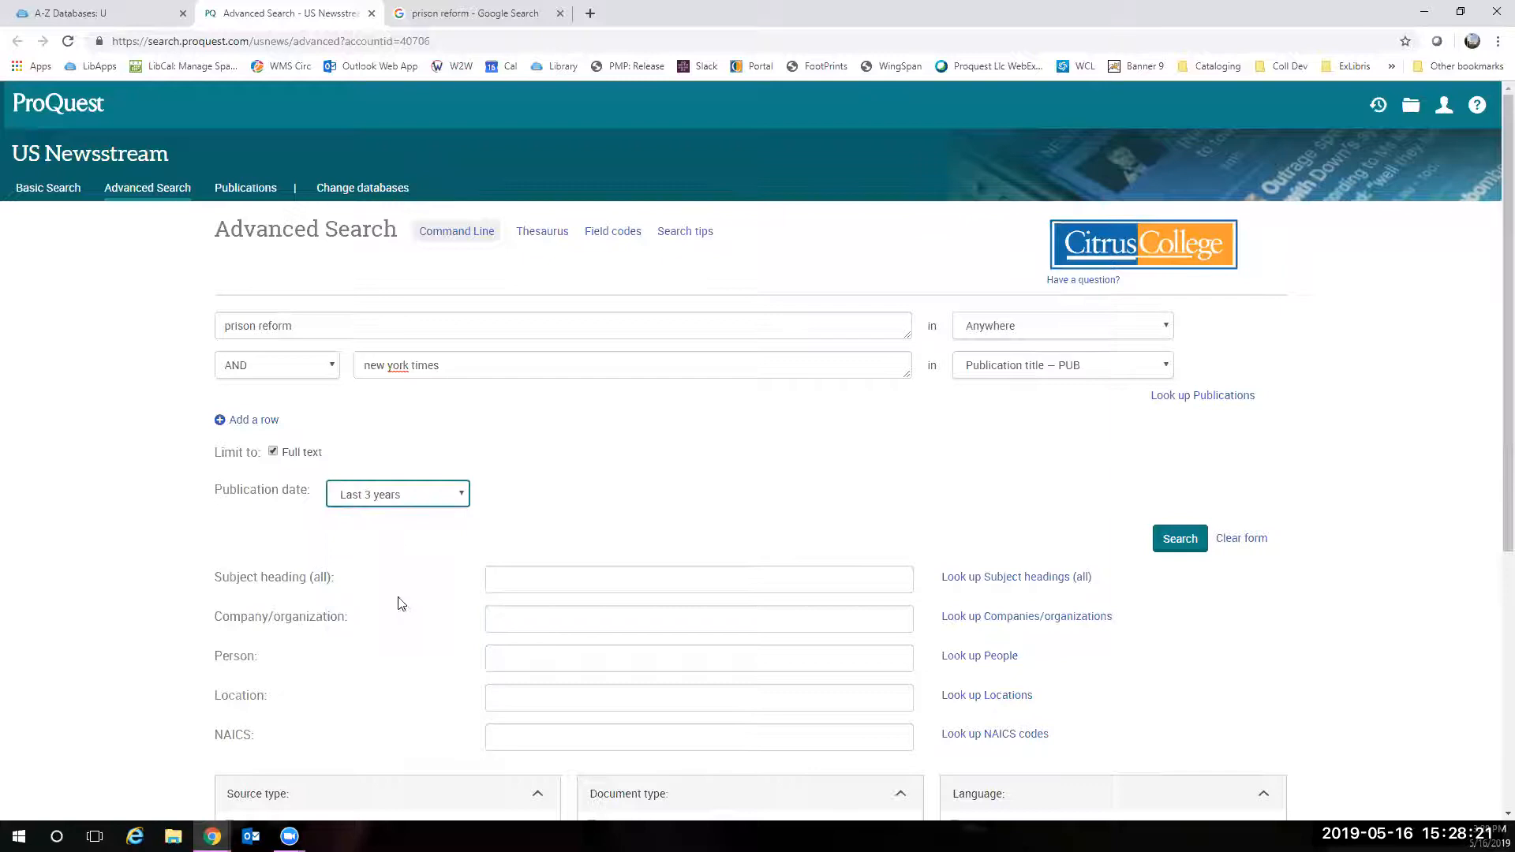
left_click(396, 494)
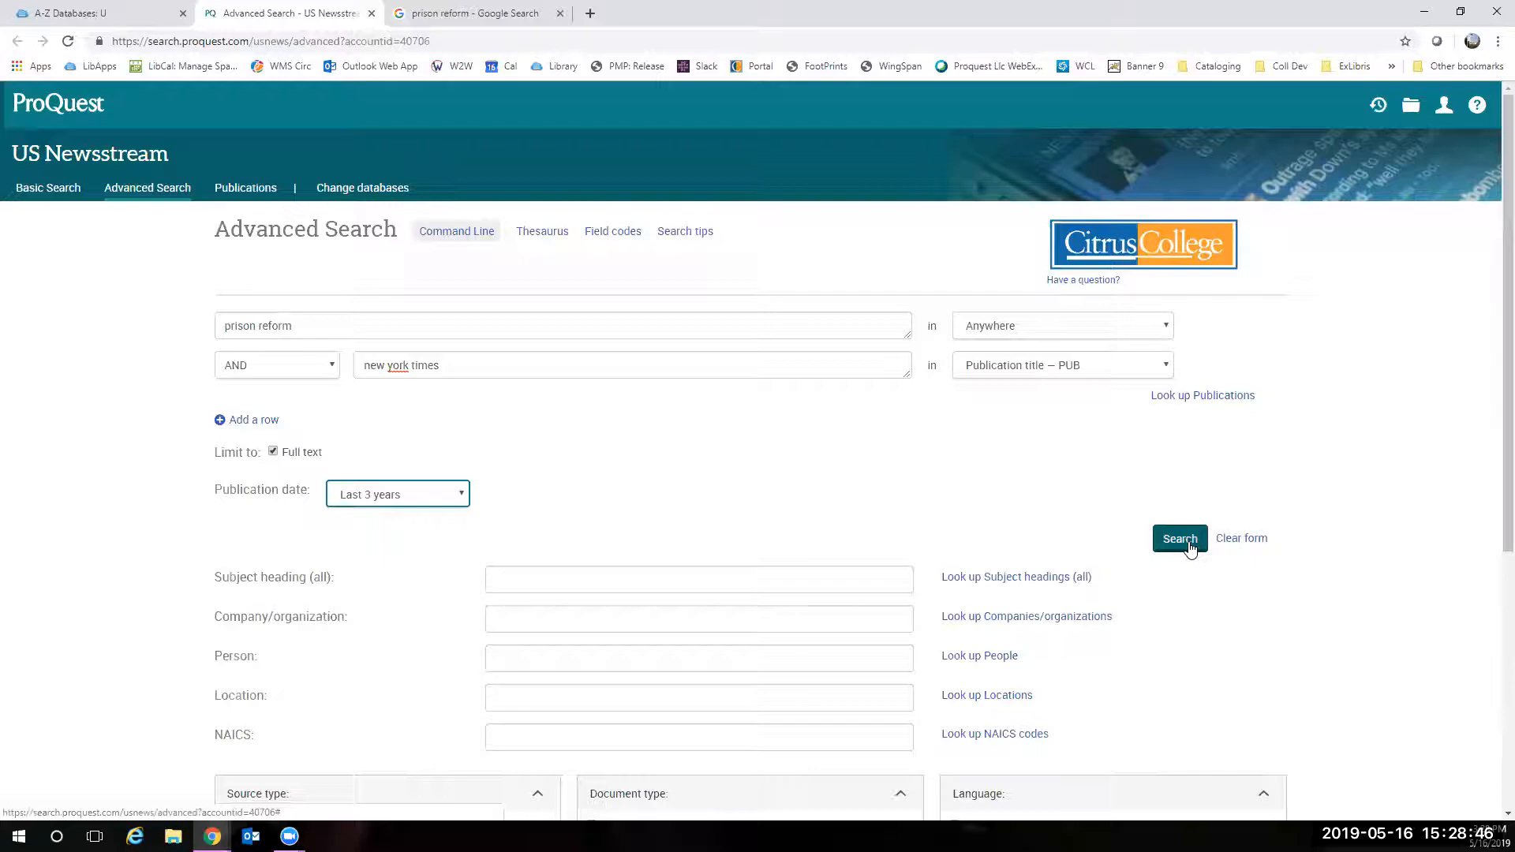
- Run the search and browse the 1,702 full-text results led by 'Federal Prison Reform'
left_click(1179, 538)
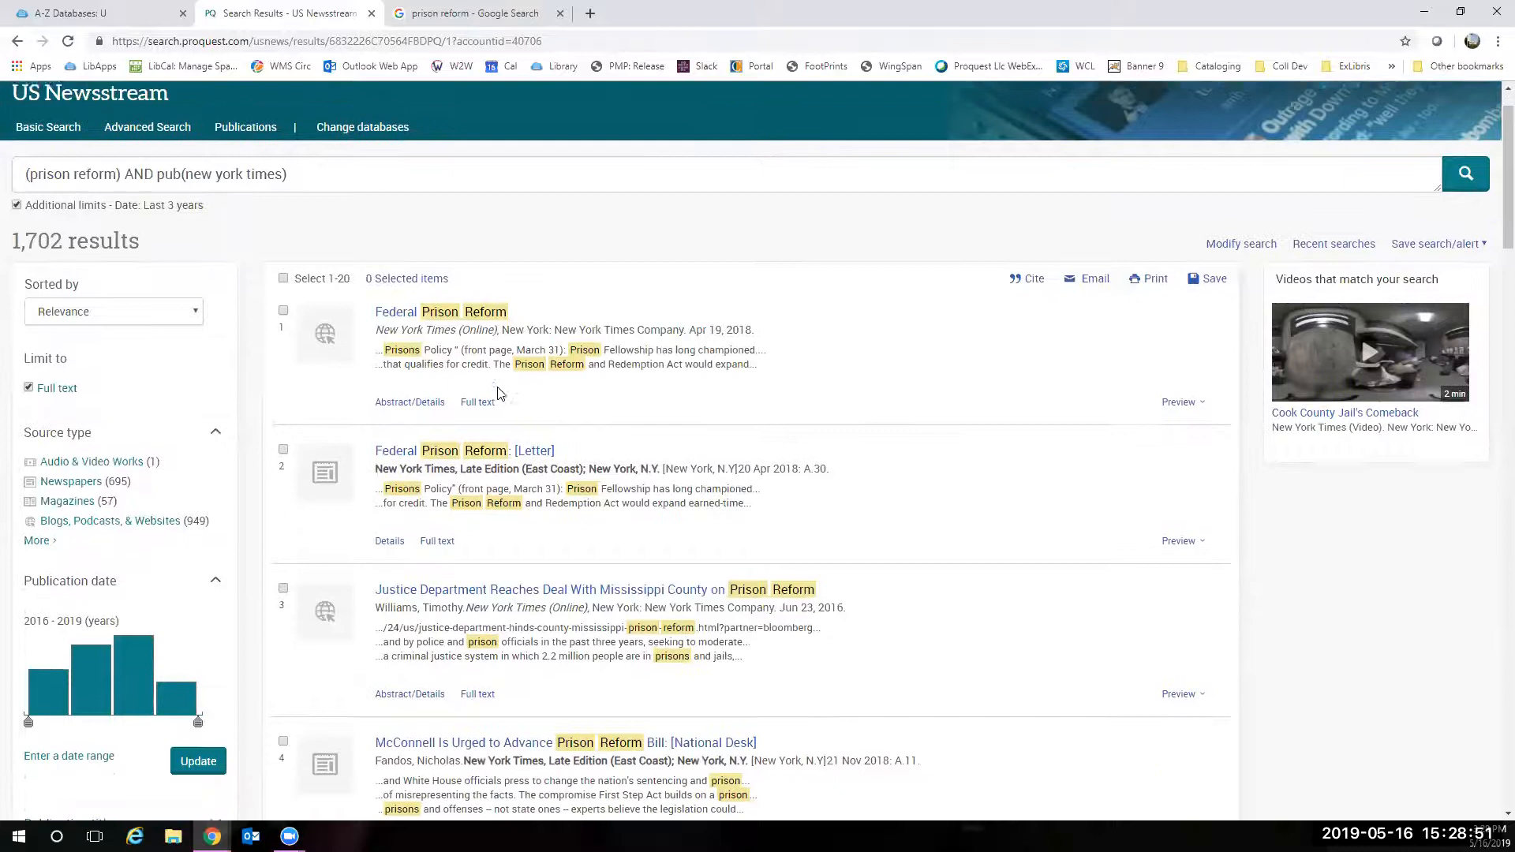
scroll("down", 3)
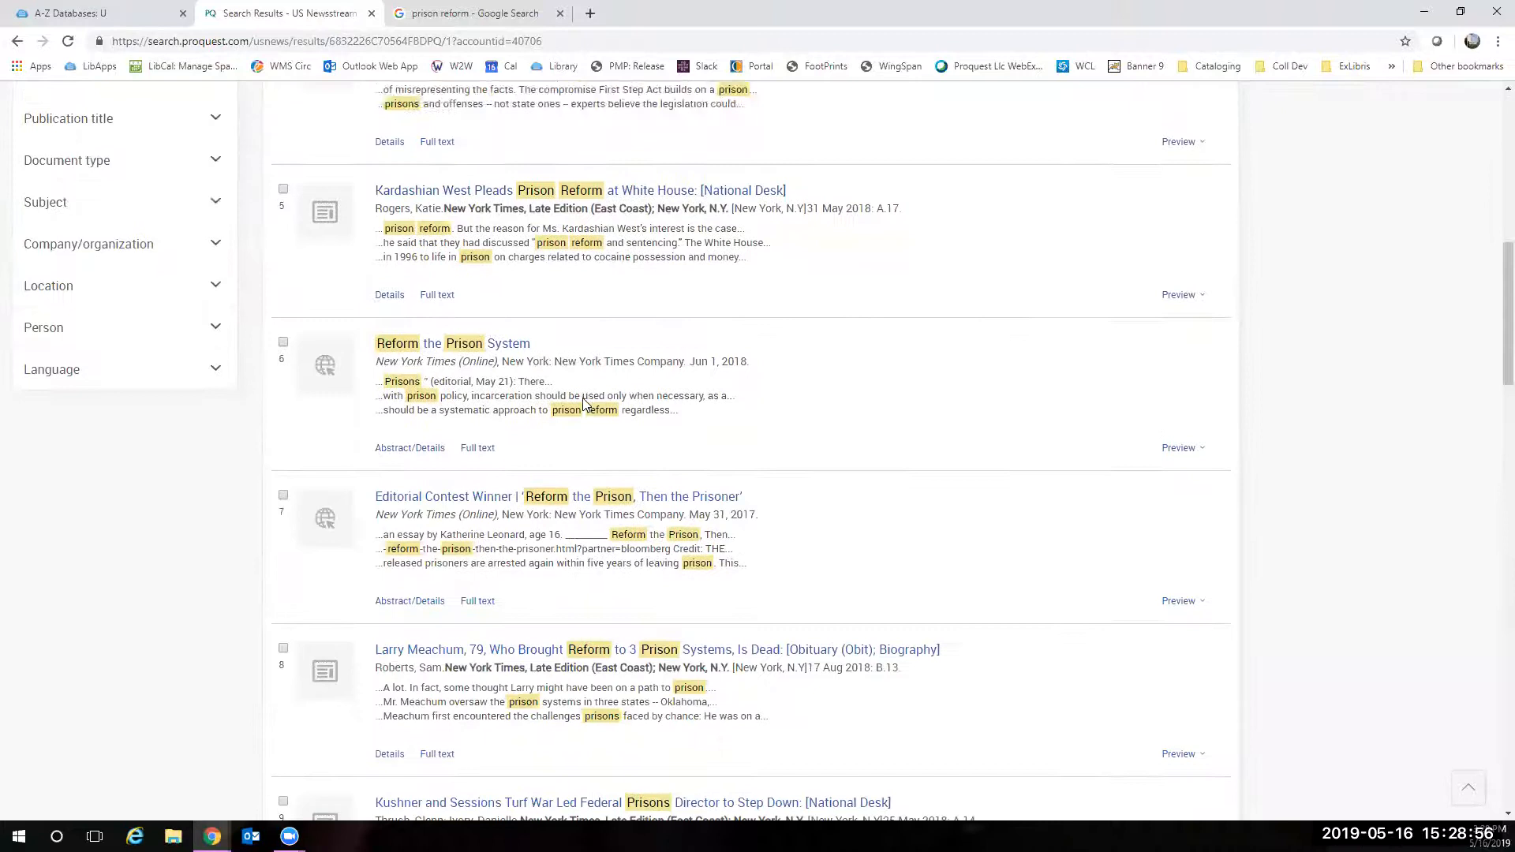
scroll("up", 3)
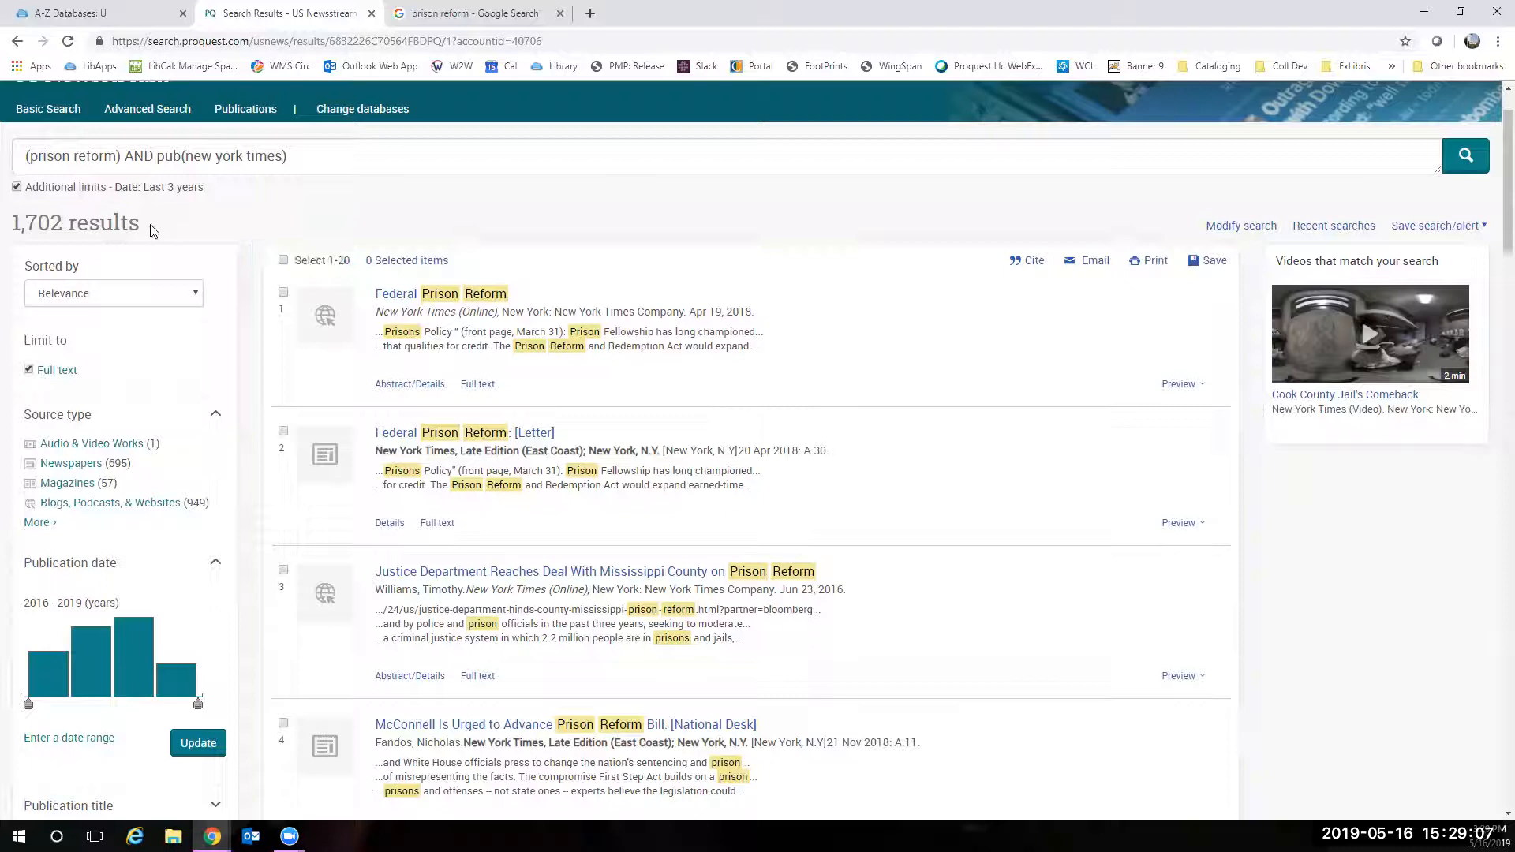
mouse_move(166, 232)
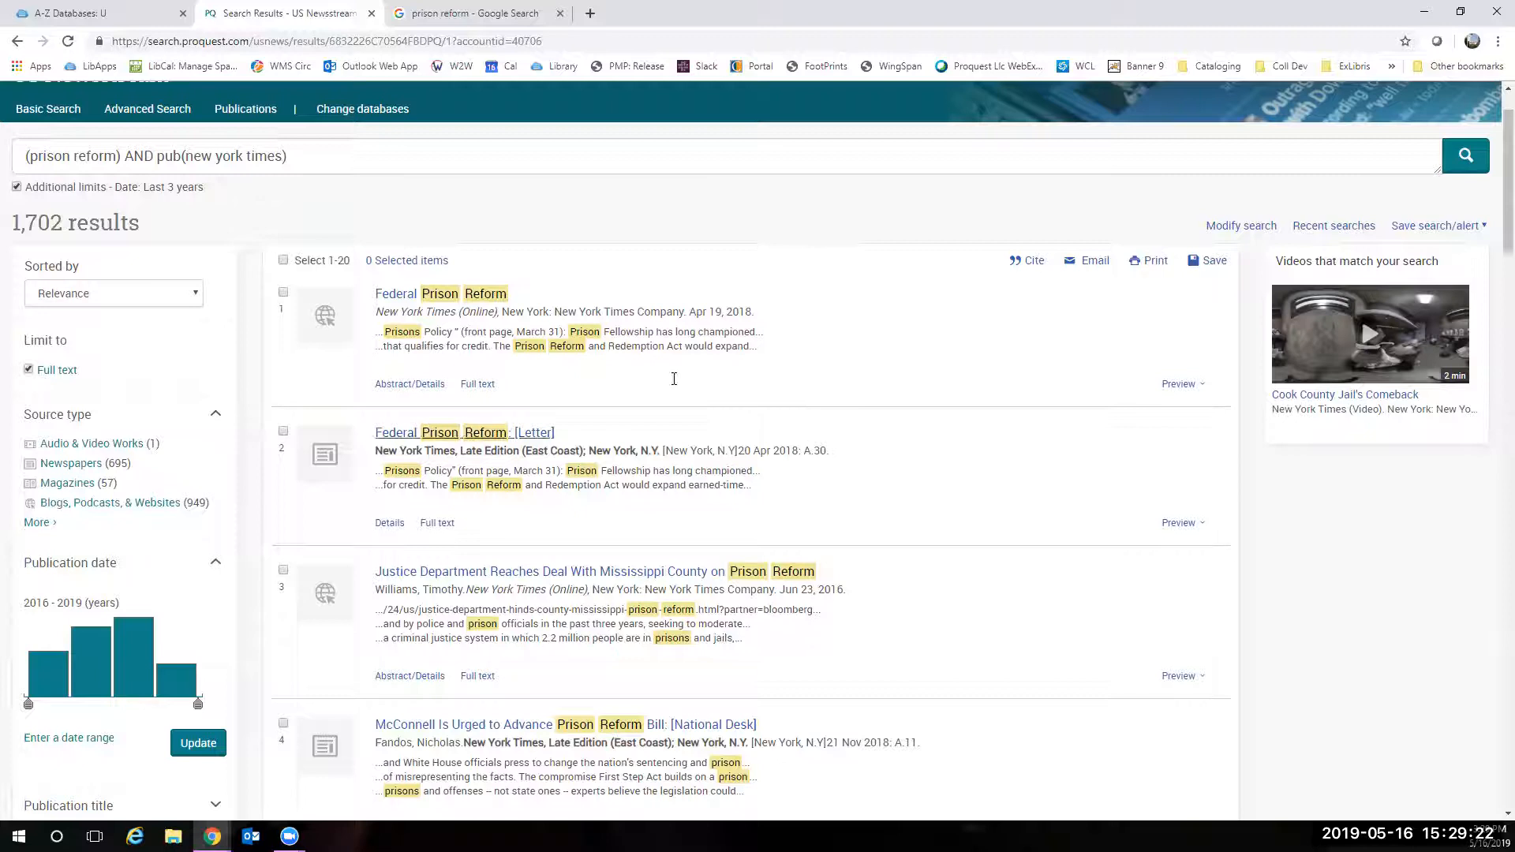
mouse_move(420, 406)
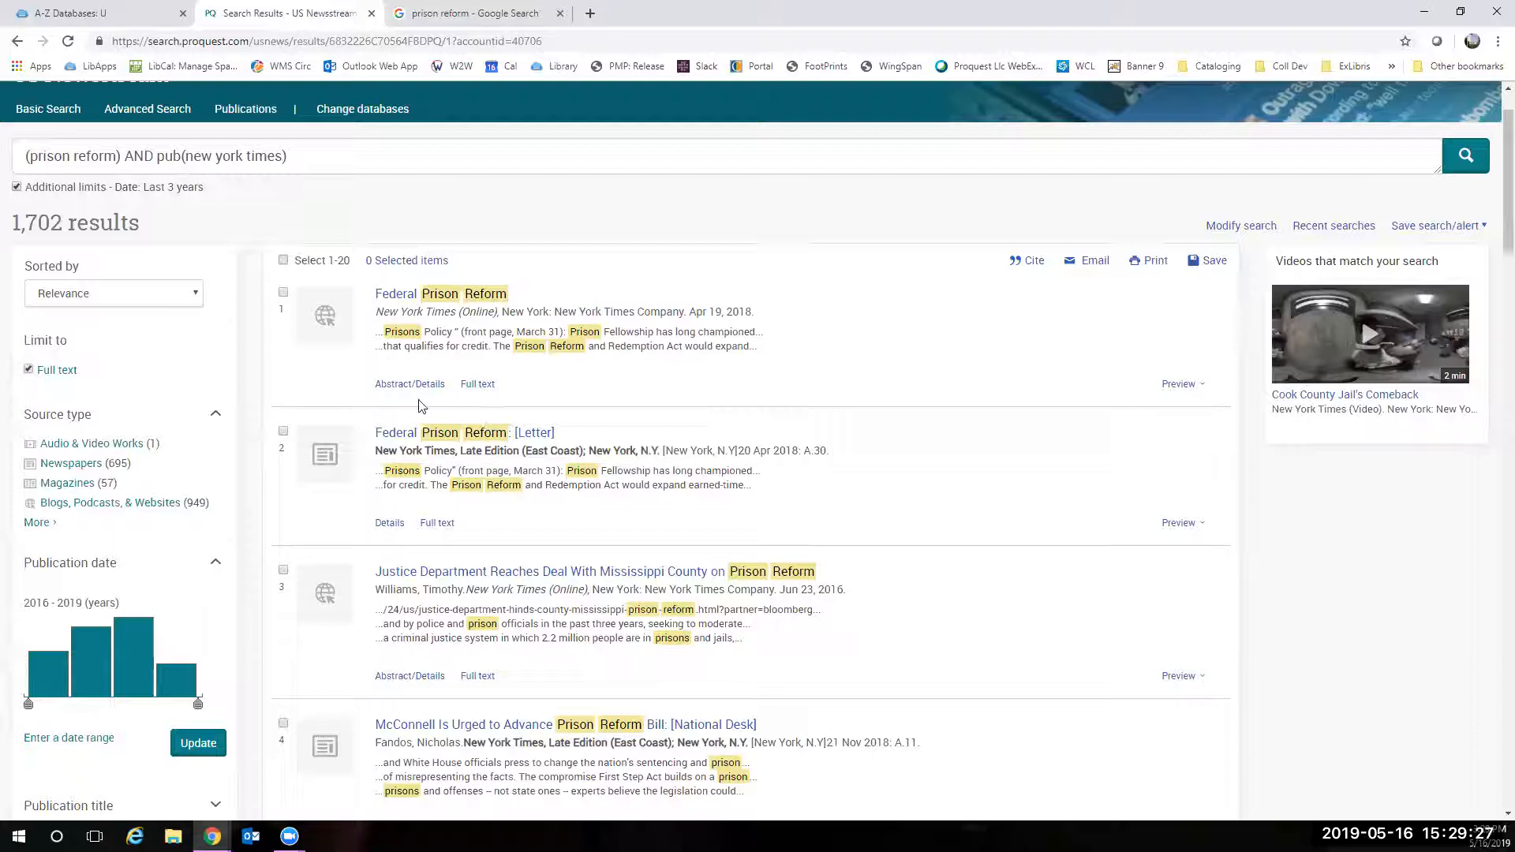
scroll("down", 3)
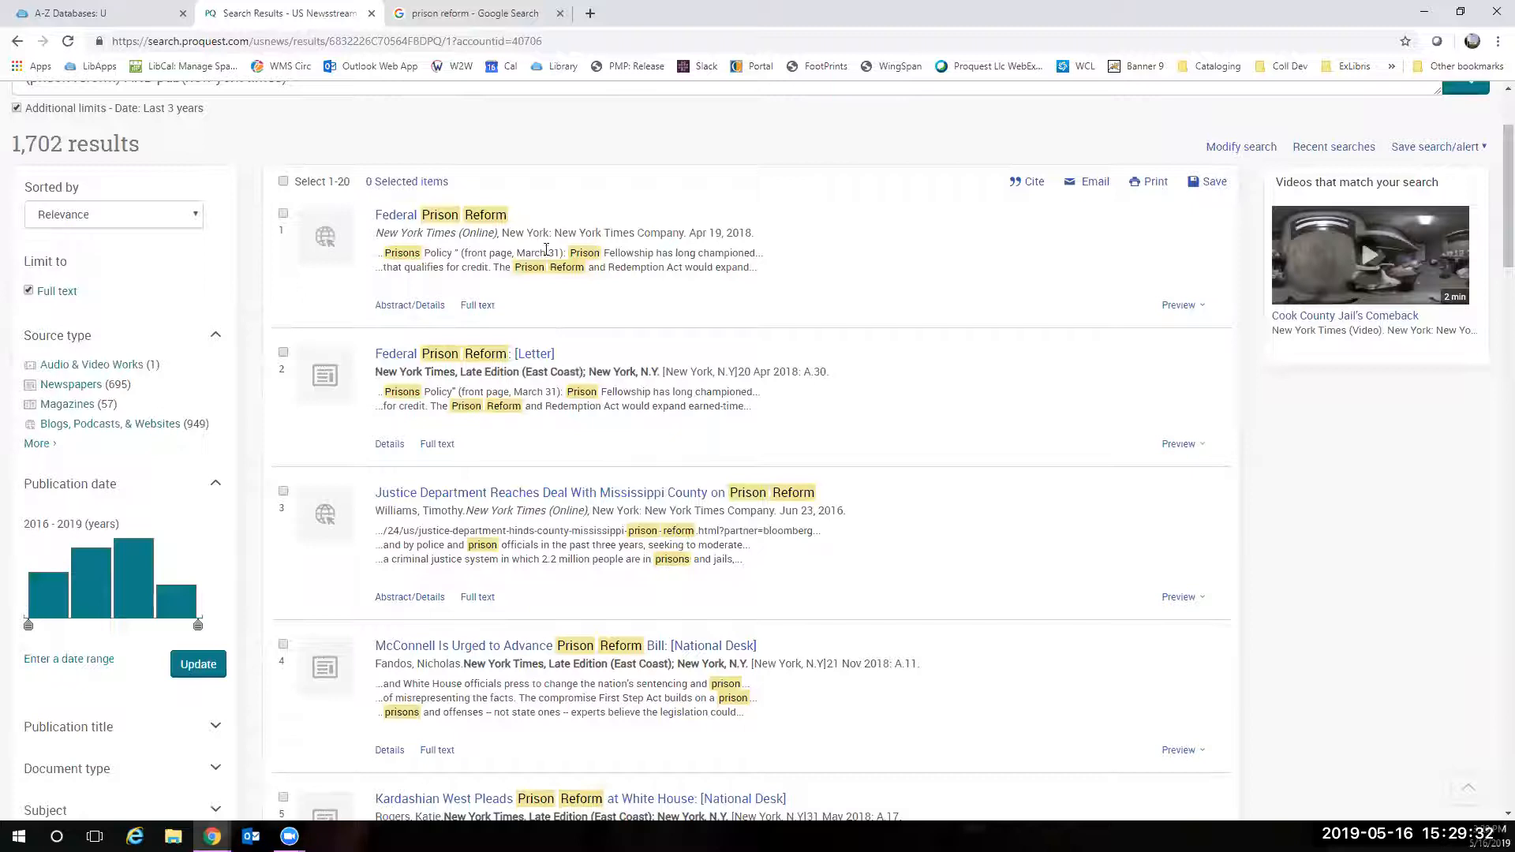
- View the 'Federal Prison Reform' result's Abstract/Details page and show its full text
left_click(441, 215)
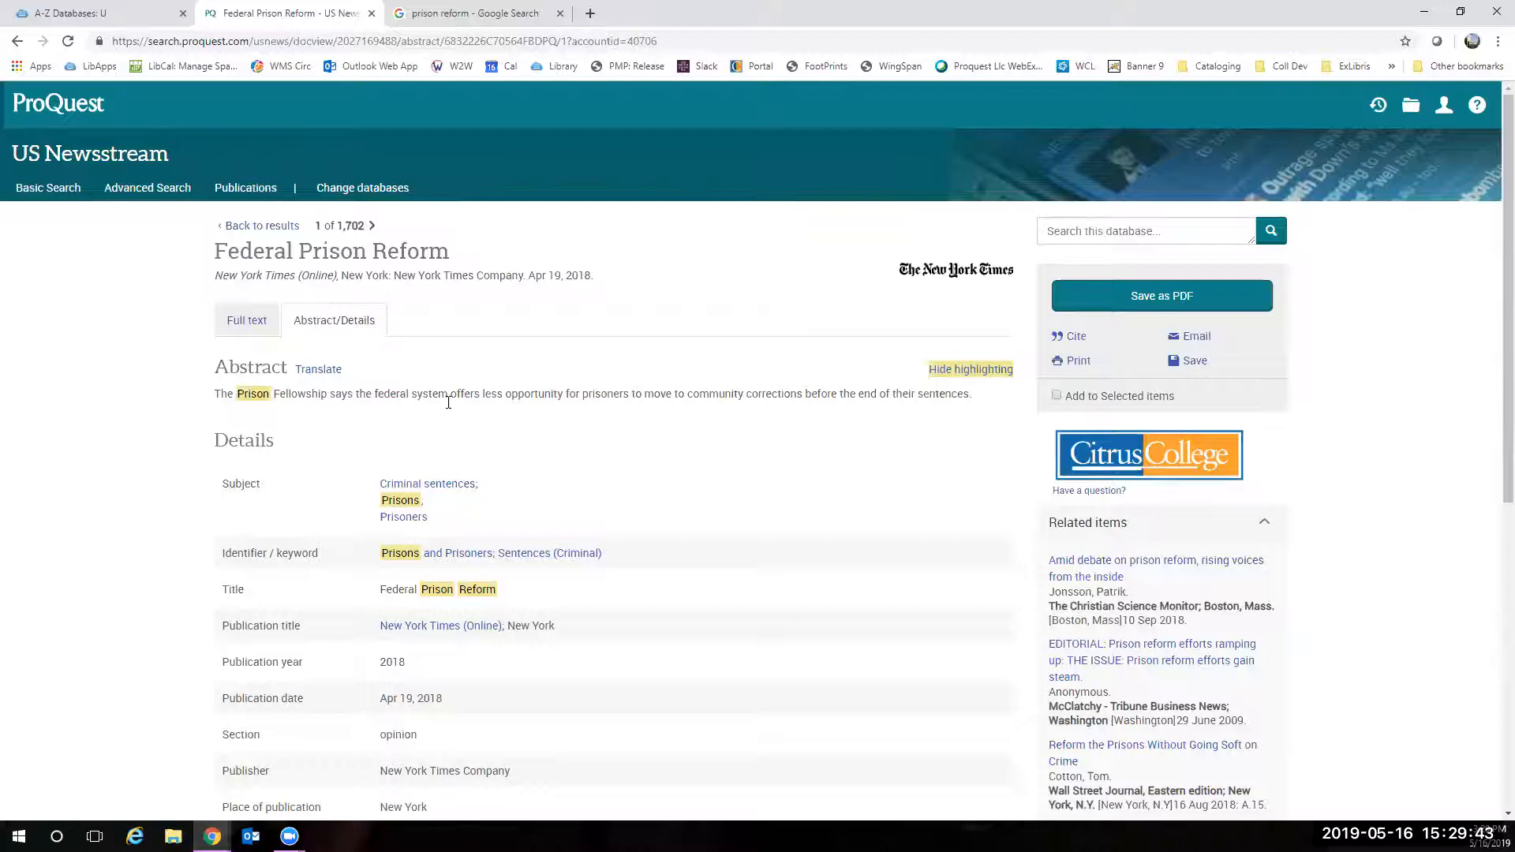
scroll("down", 3)
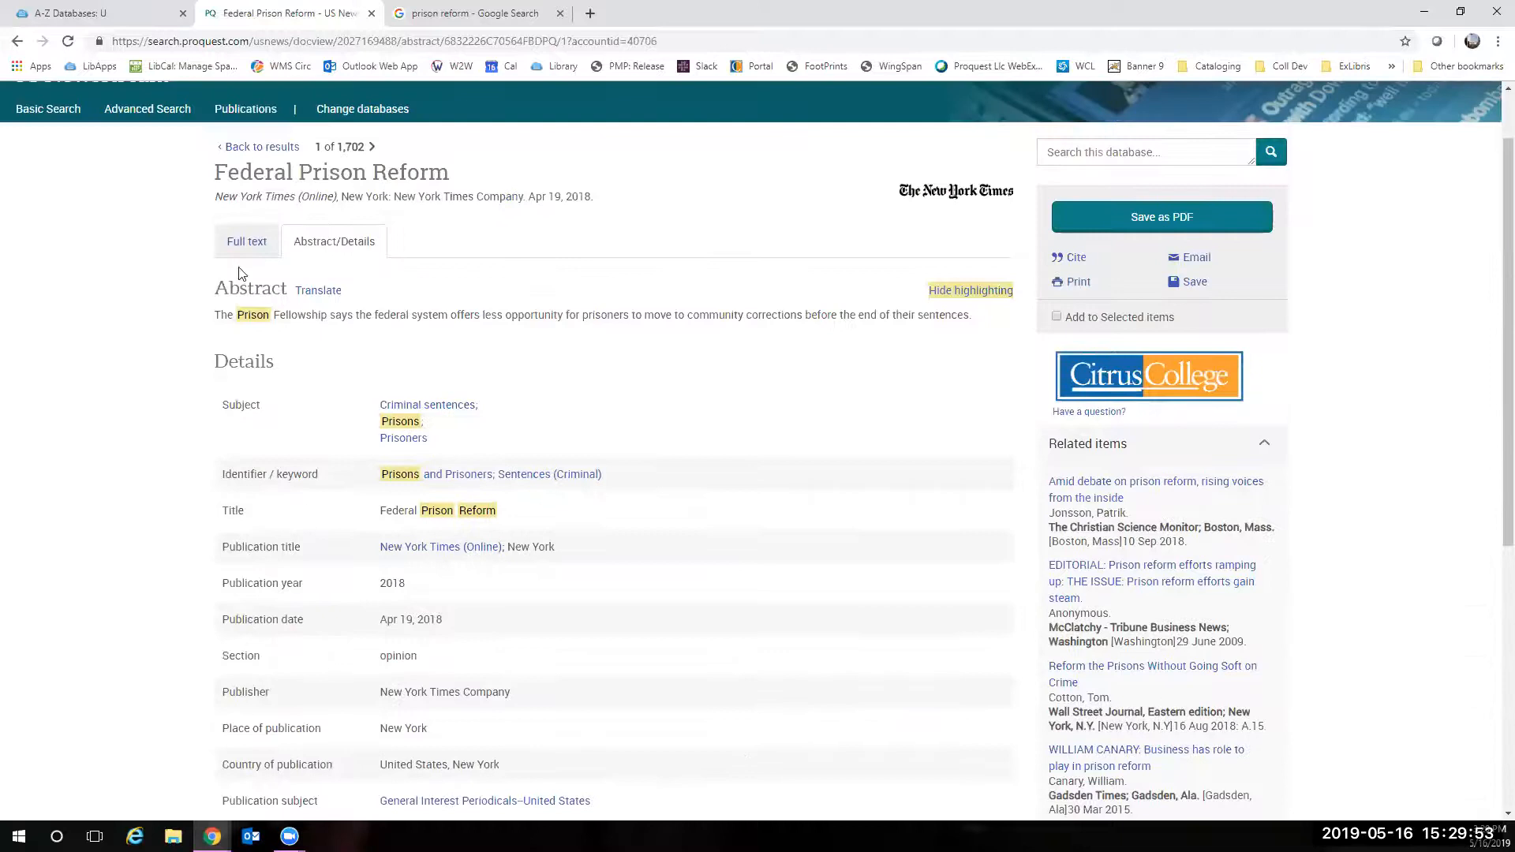
left_click(246, 240)
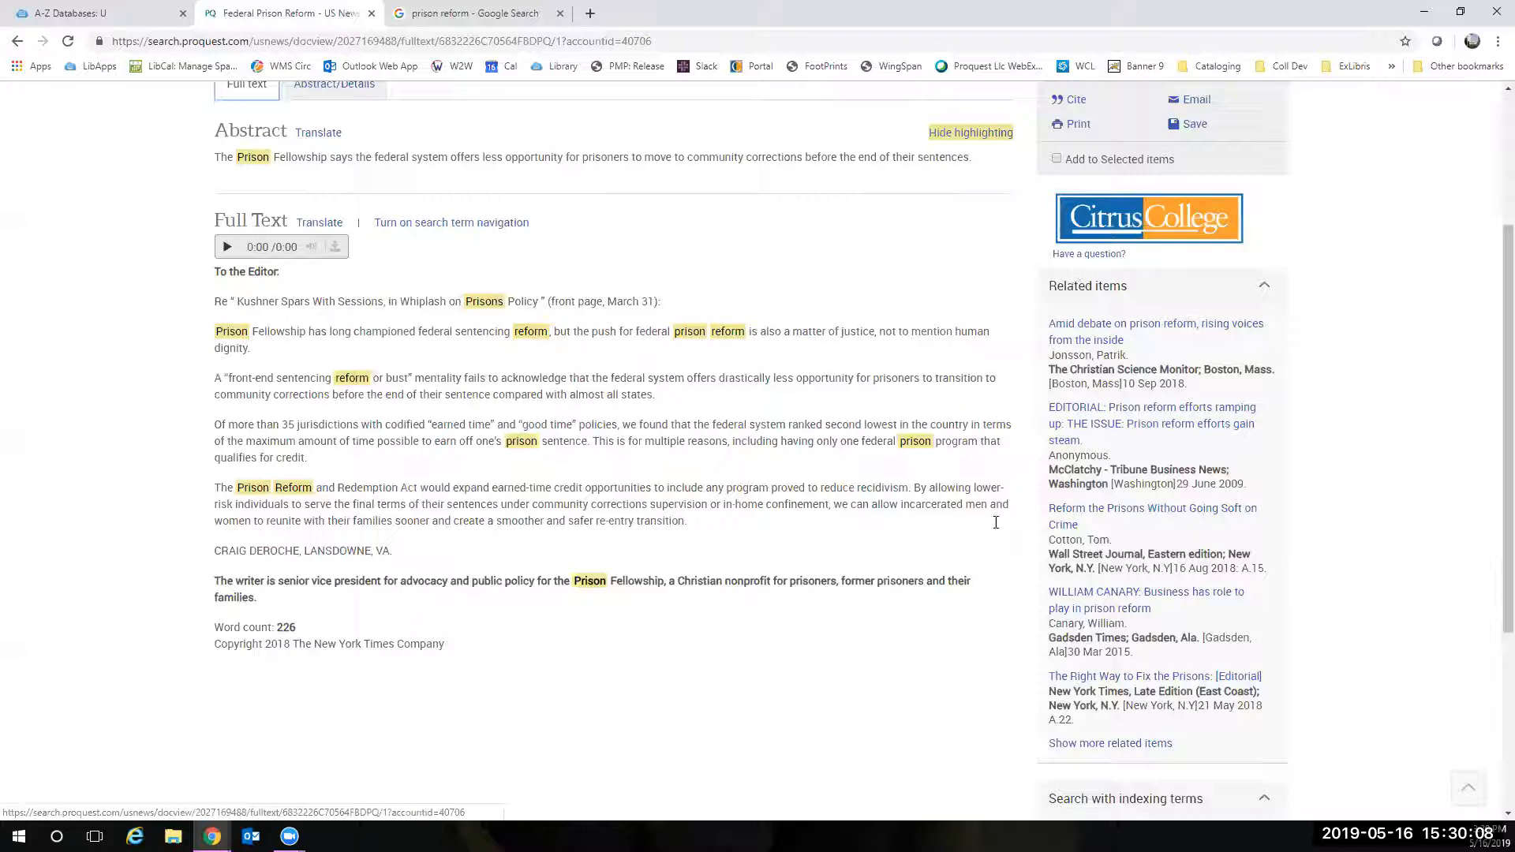
mouse_move(1015, 666)
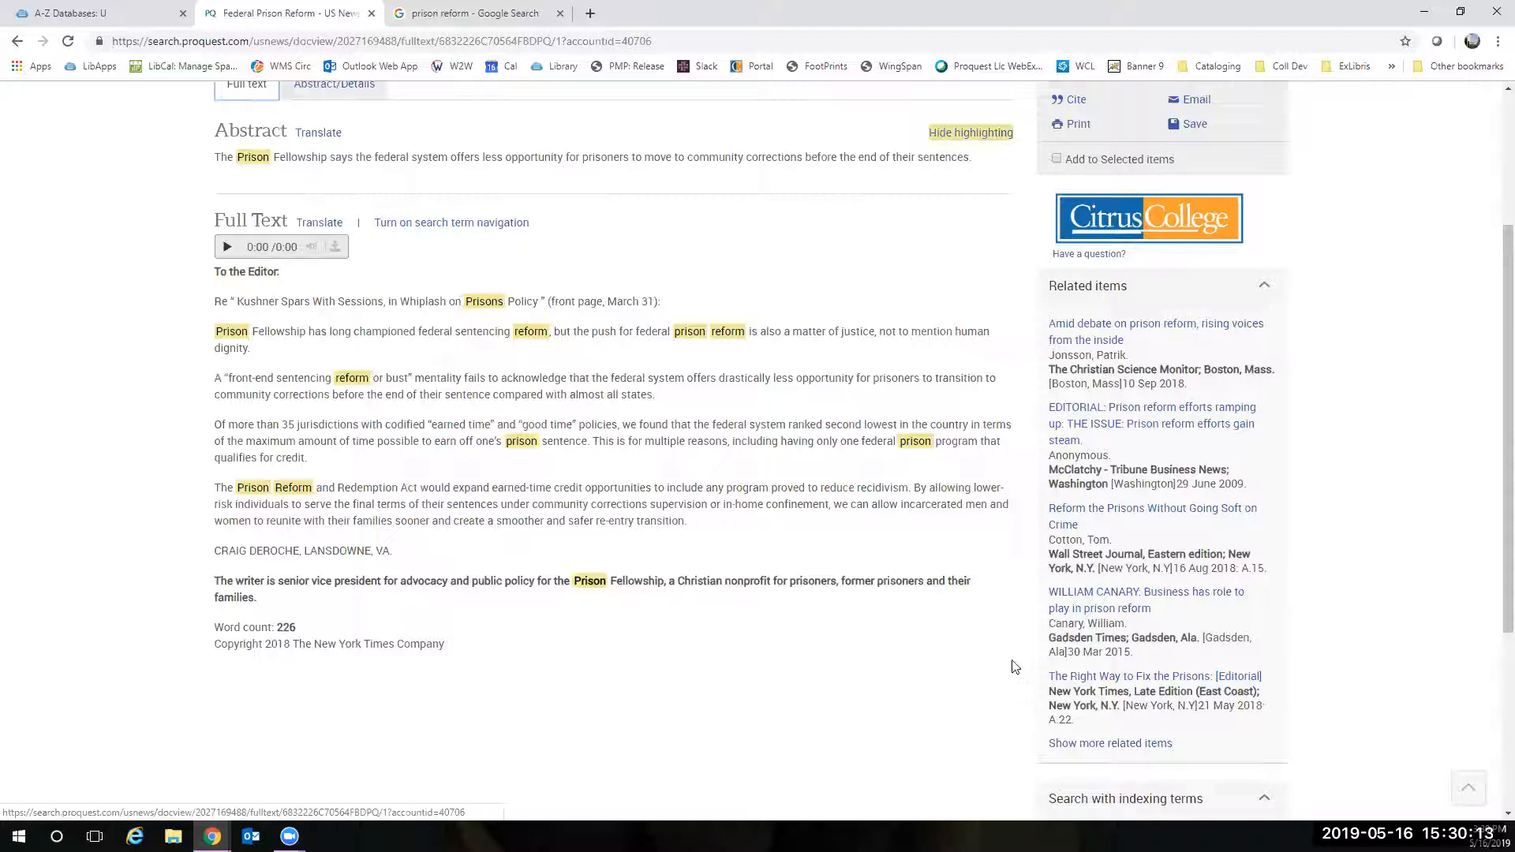
mouse_move(1189, 532)
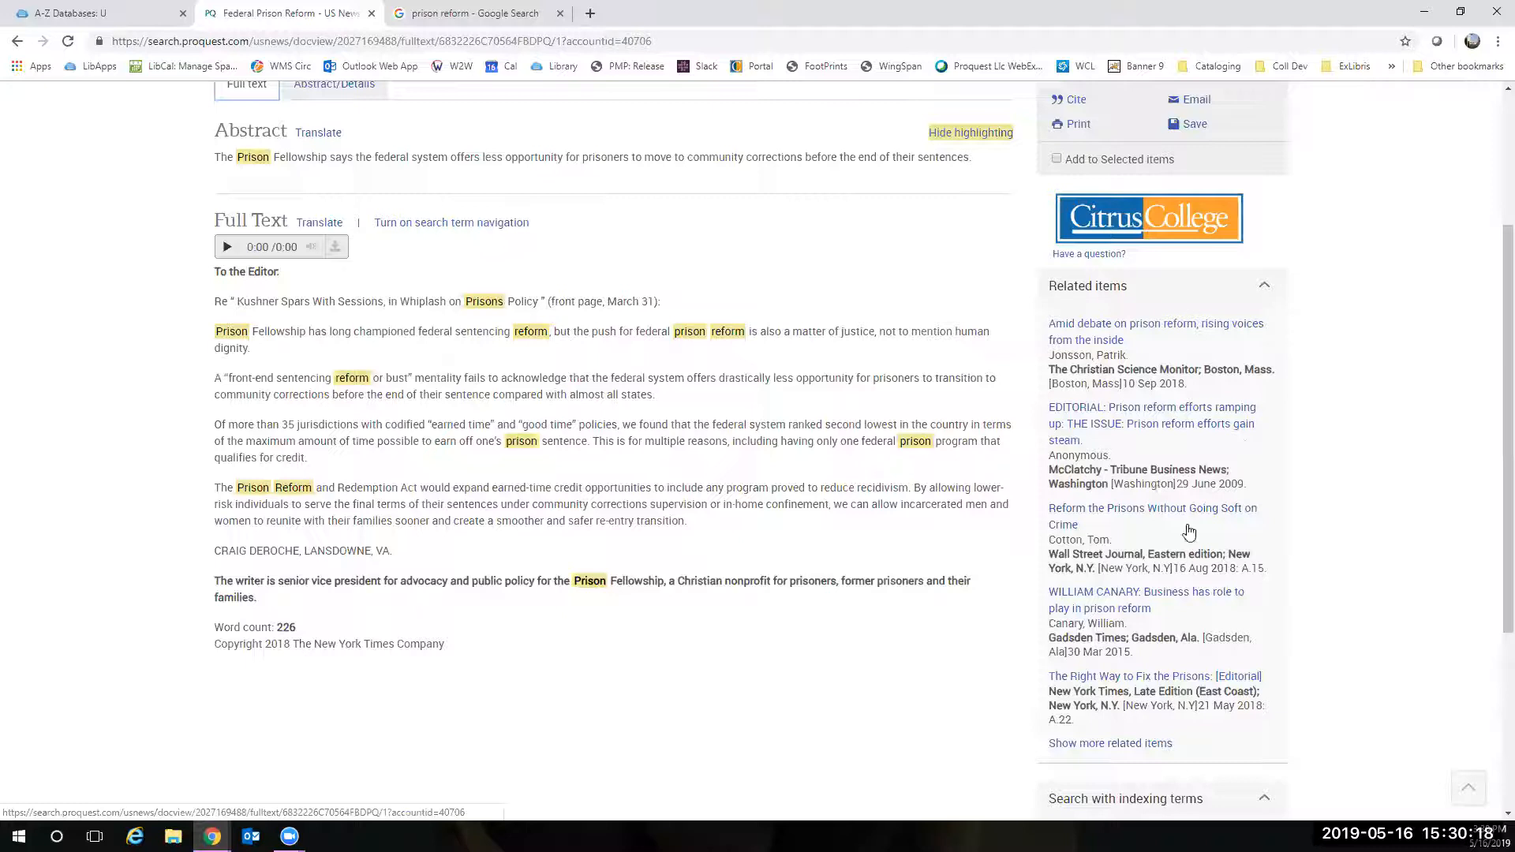
mouse_move(1143, 777)
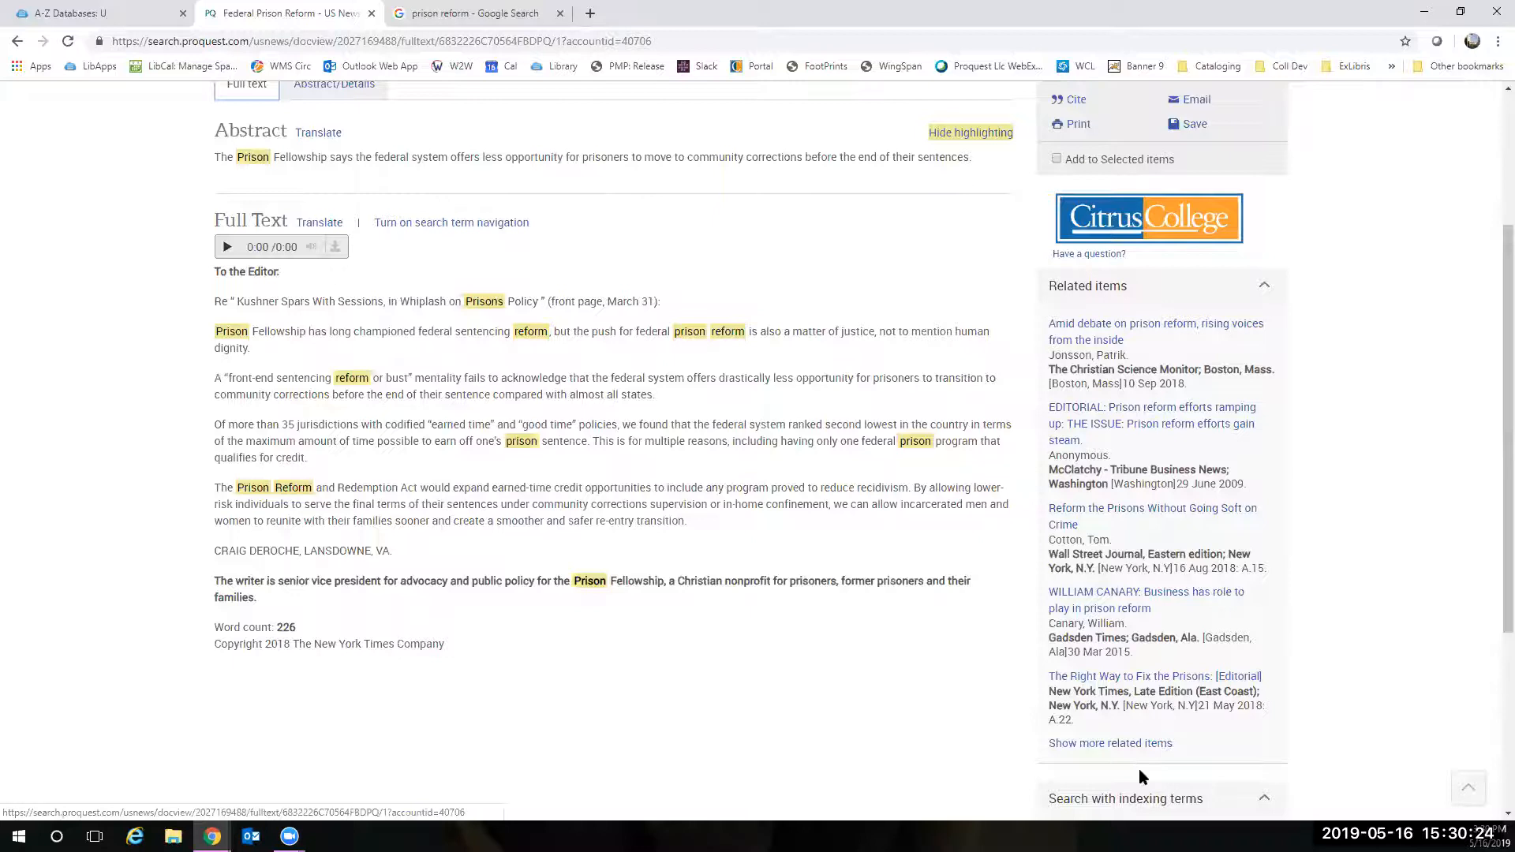
- Generate the MLA 7th Edition citation for 'Federal Prison Reform' via Cite
scroll("down", 3)
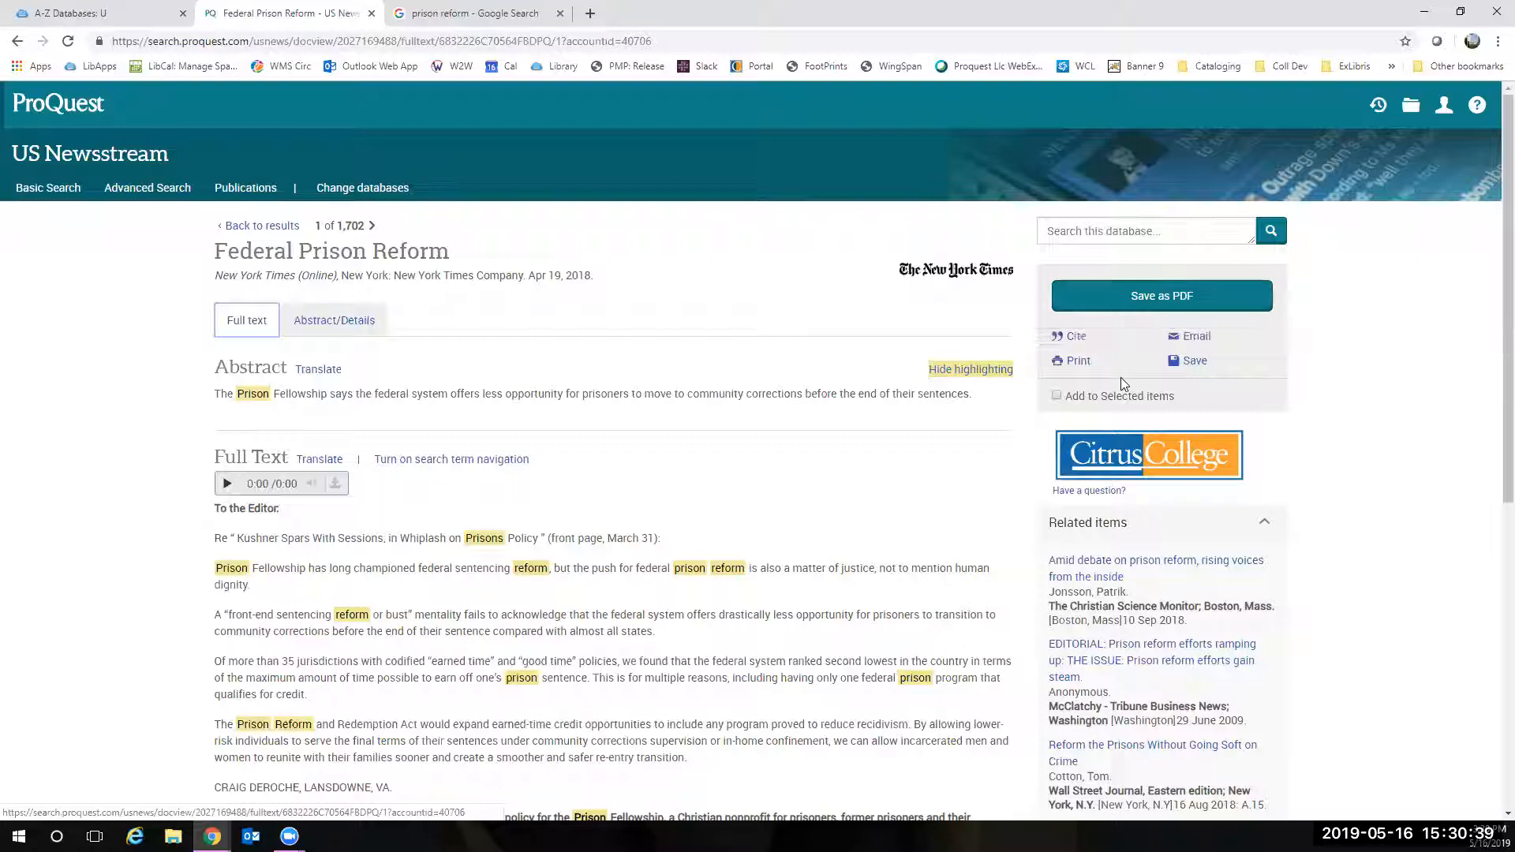
left_click(1075, 334)
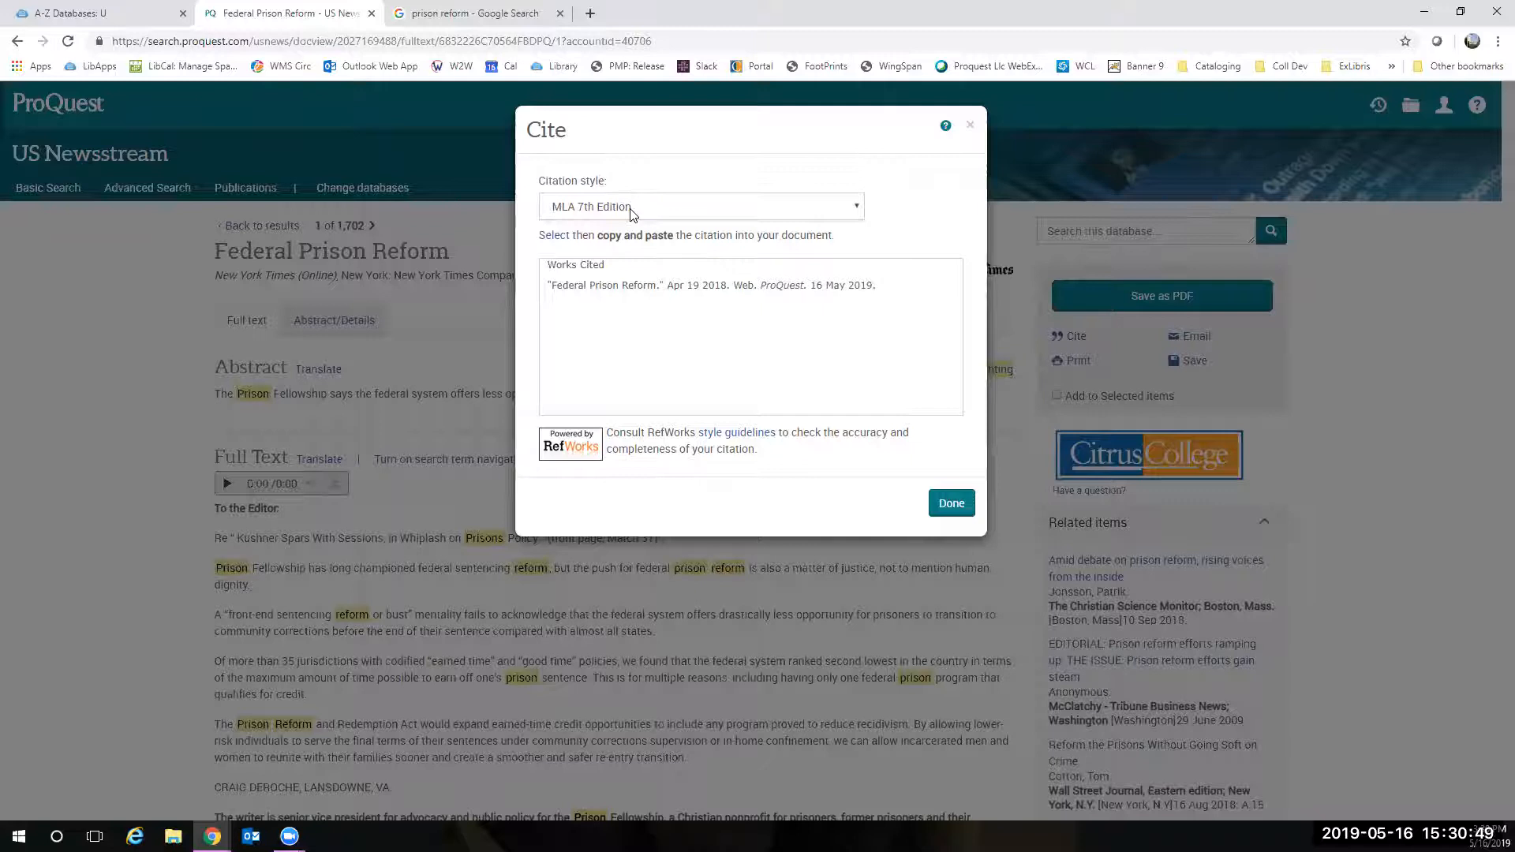
mouse_move(815, 199)
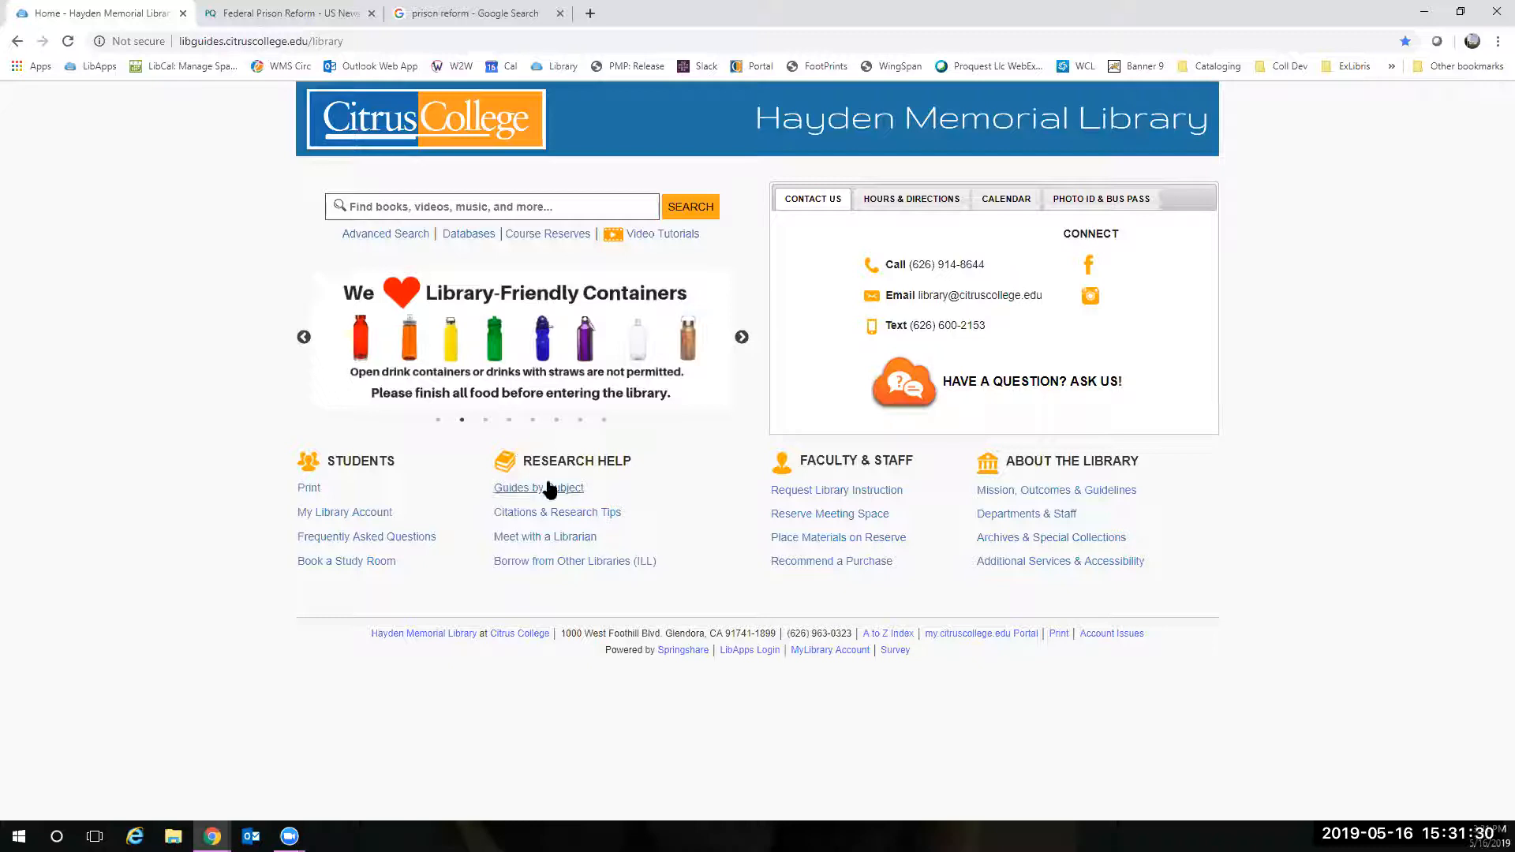
- Reach the ENGL 101/S Non-Fiction Resources guide via Guides by Subject and its Print Books & eBooks page
left_click(539, 488)
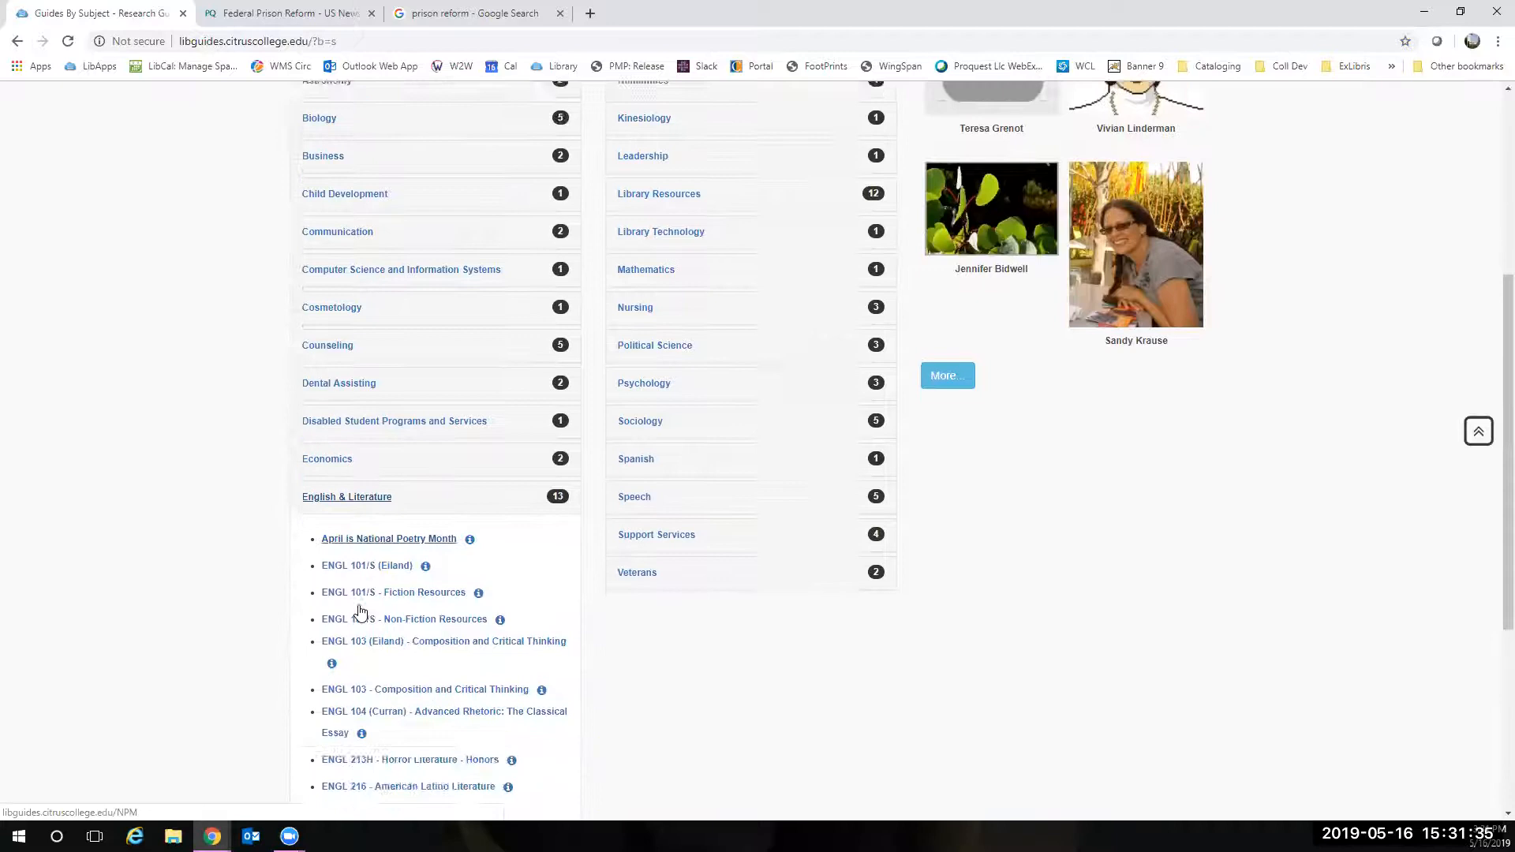
left_click(393, 618)
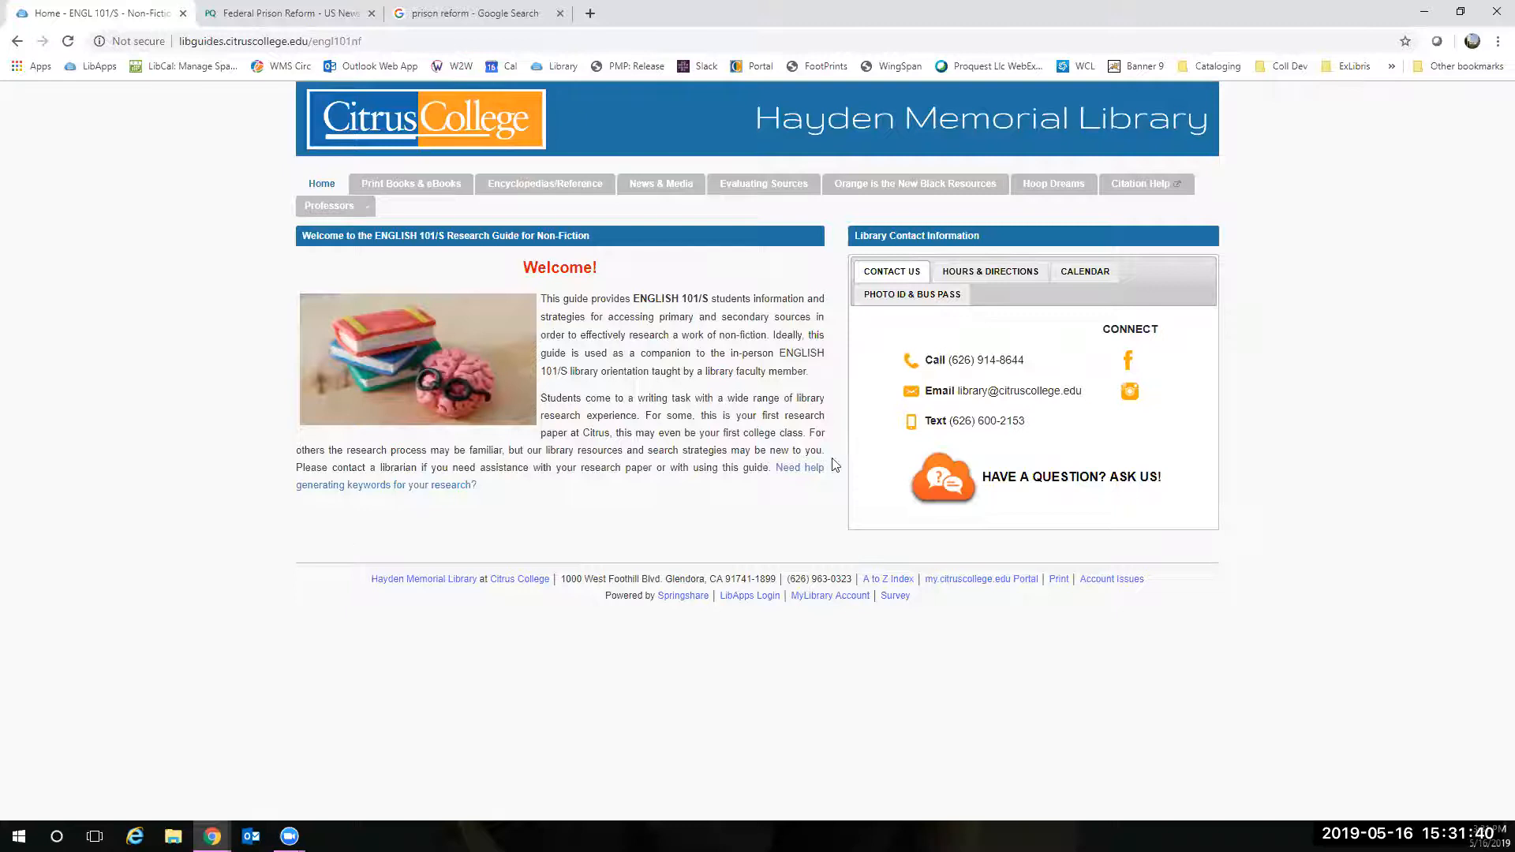
left_click(411, 184)
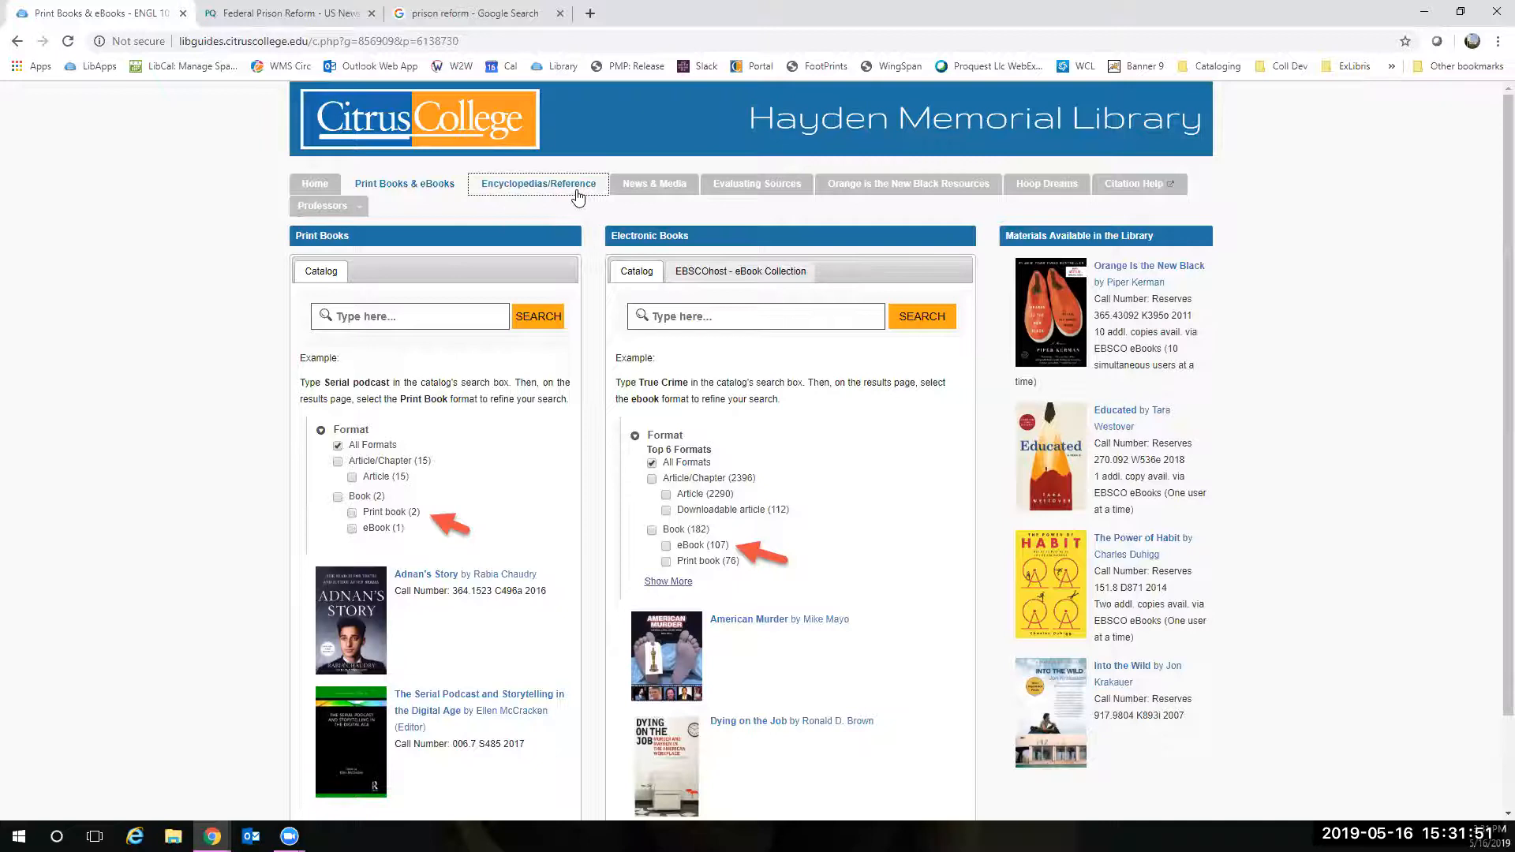
- Visit the News & Media page, then the Evaluating Sources page with the CRAAP checklist
left_click(660, 184)
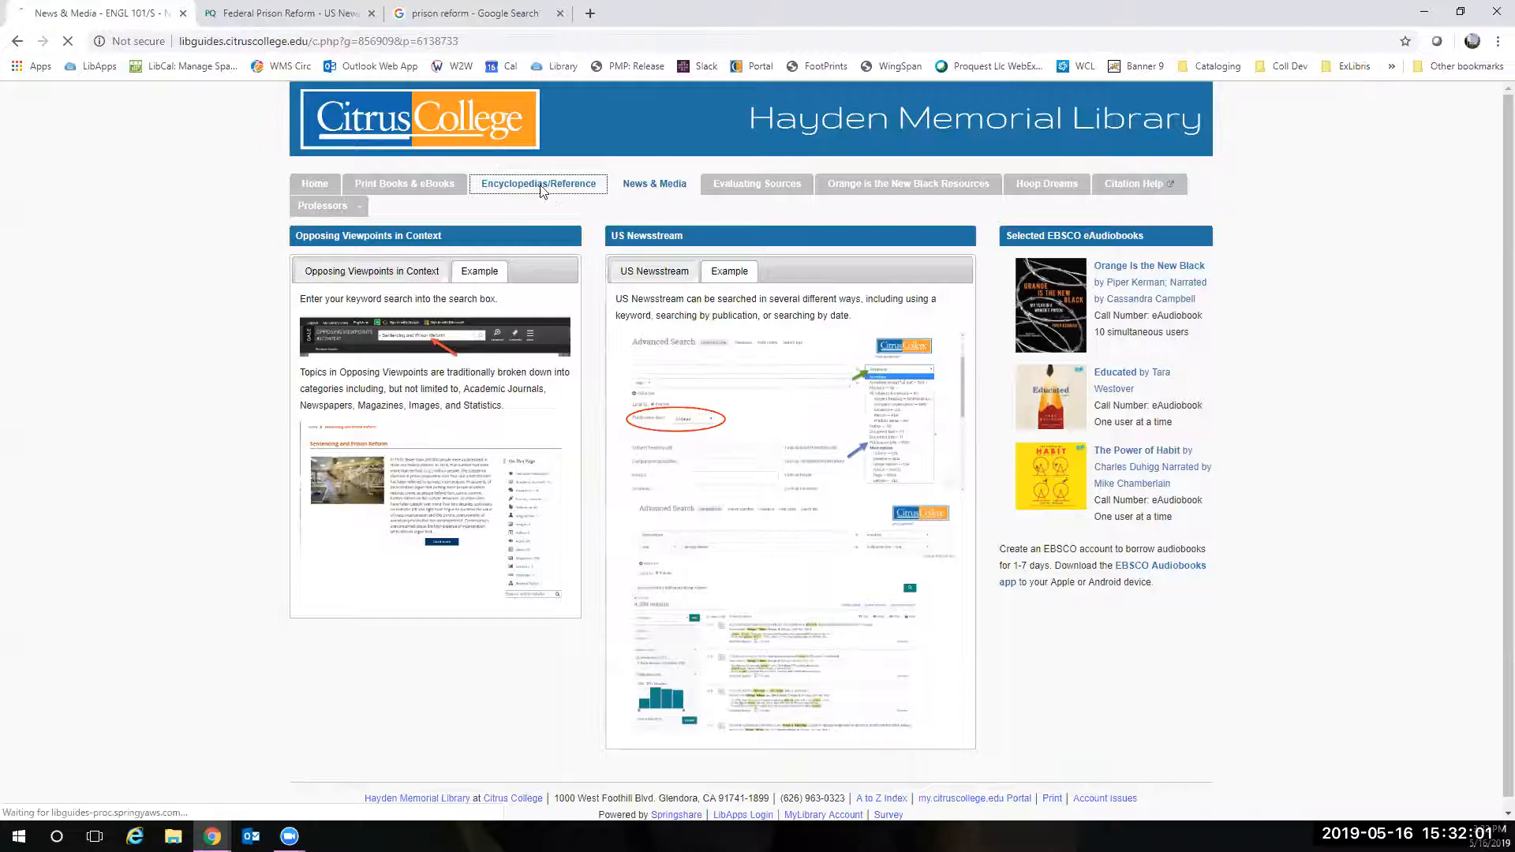
left_click(538, 183)
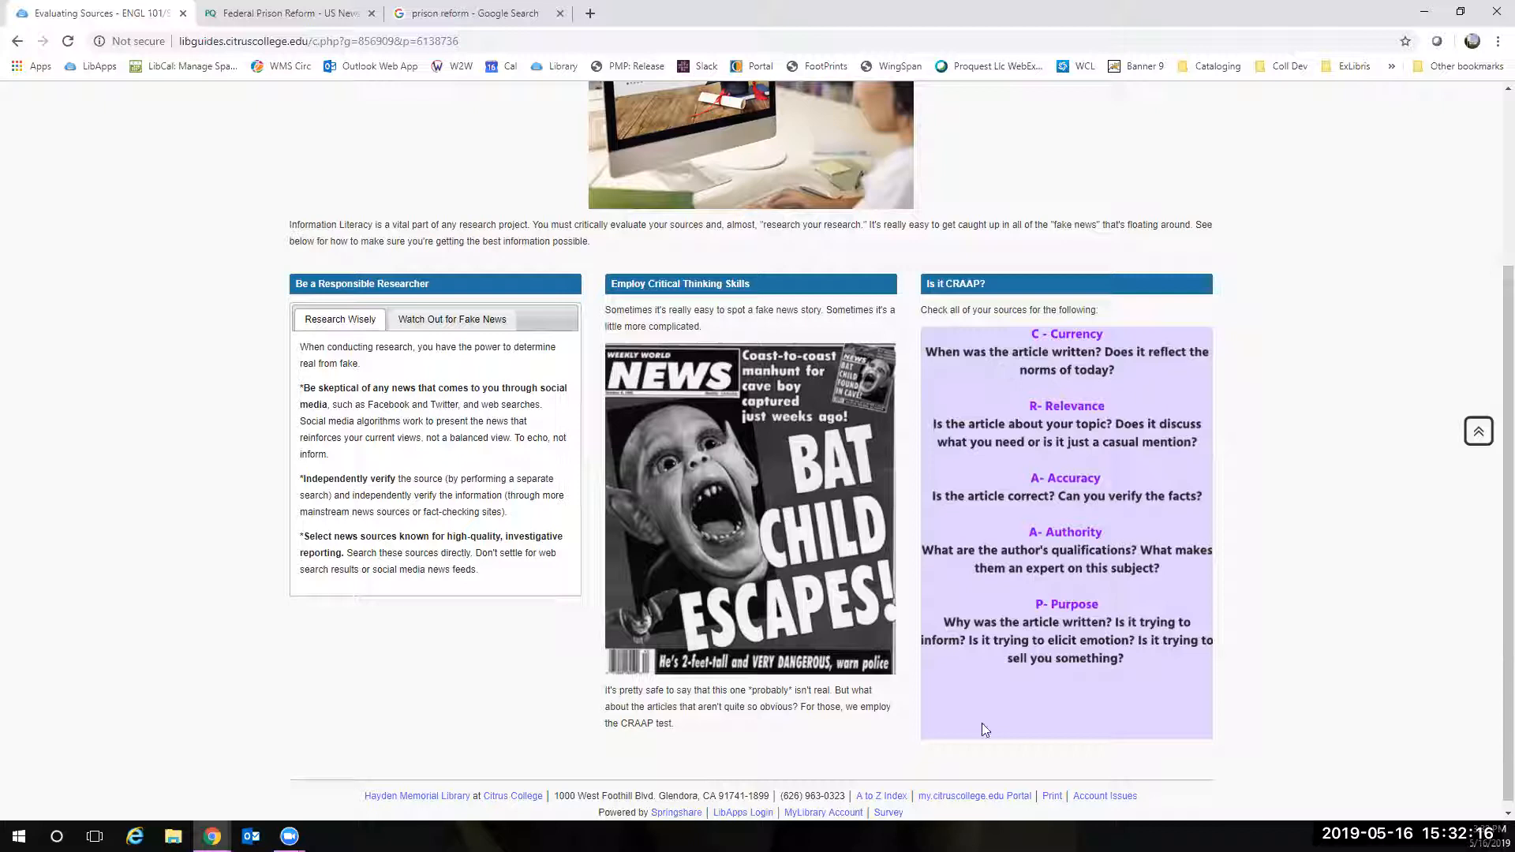
scroll("up", 3)
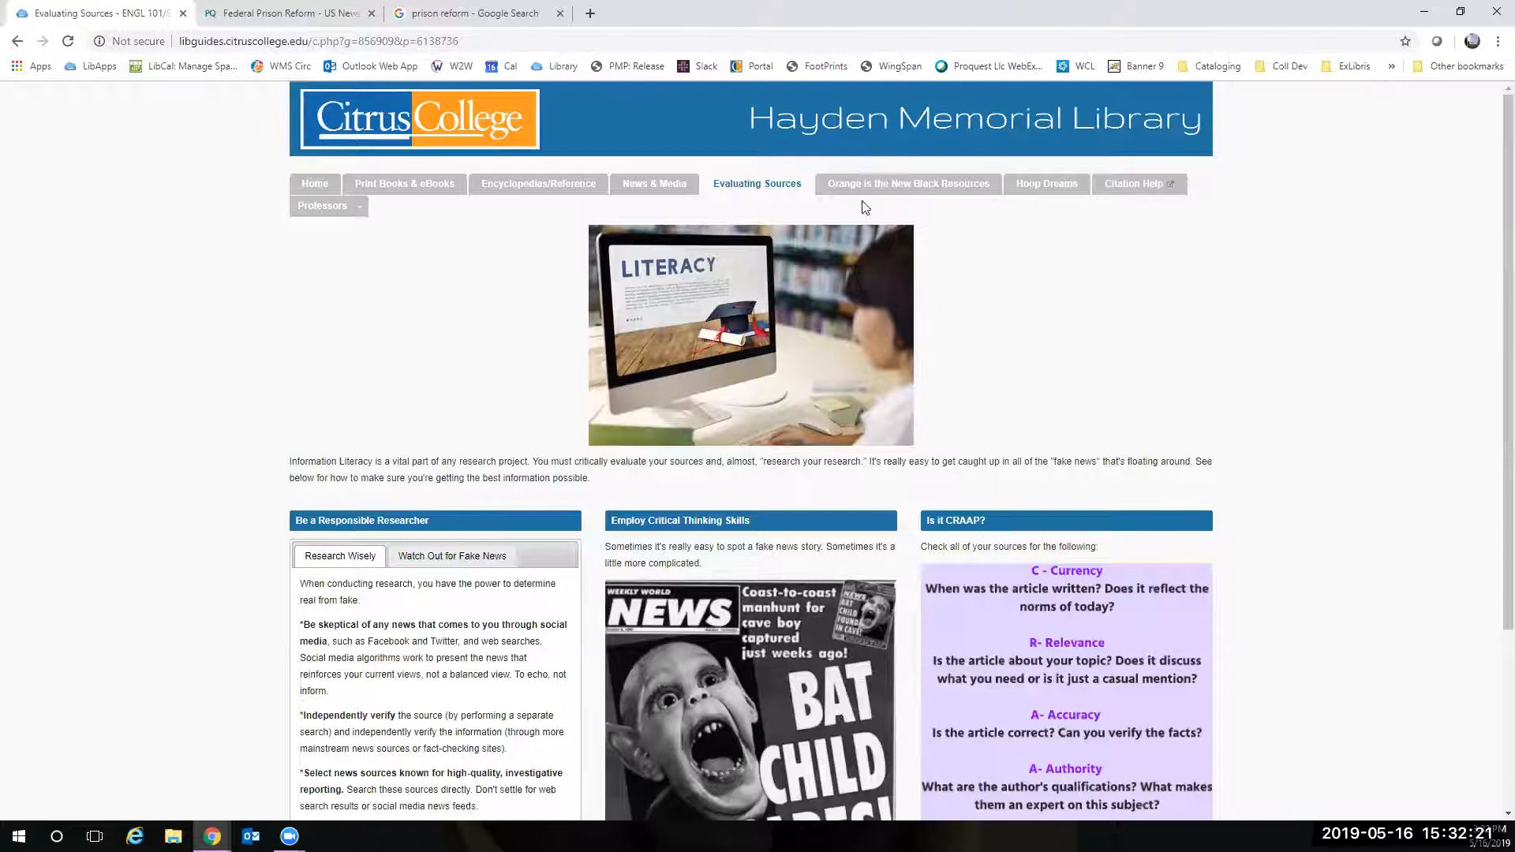
- Review the Orange is the New Black Resources page, then go to the MLA 8 Citation Help page
left_click(906, 183)
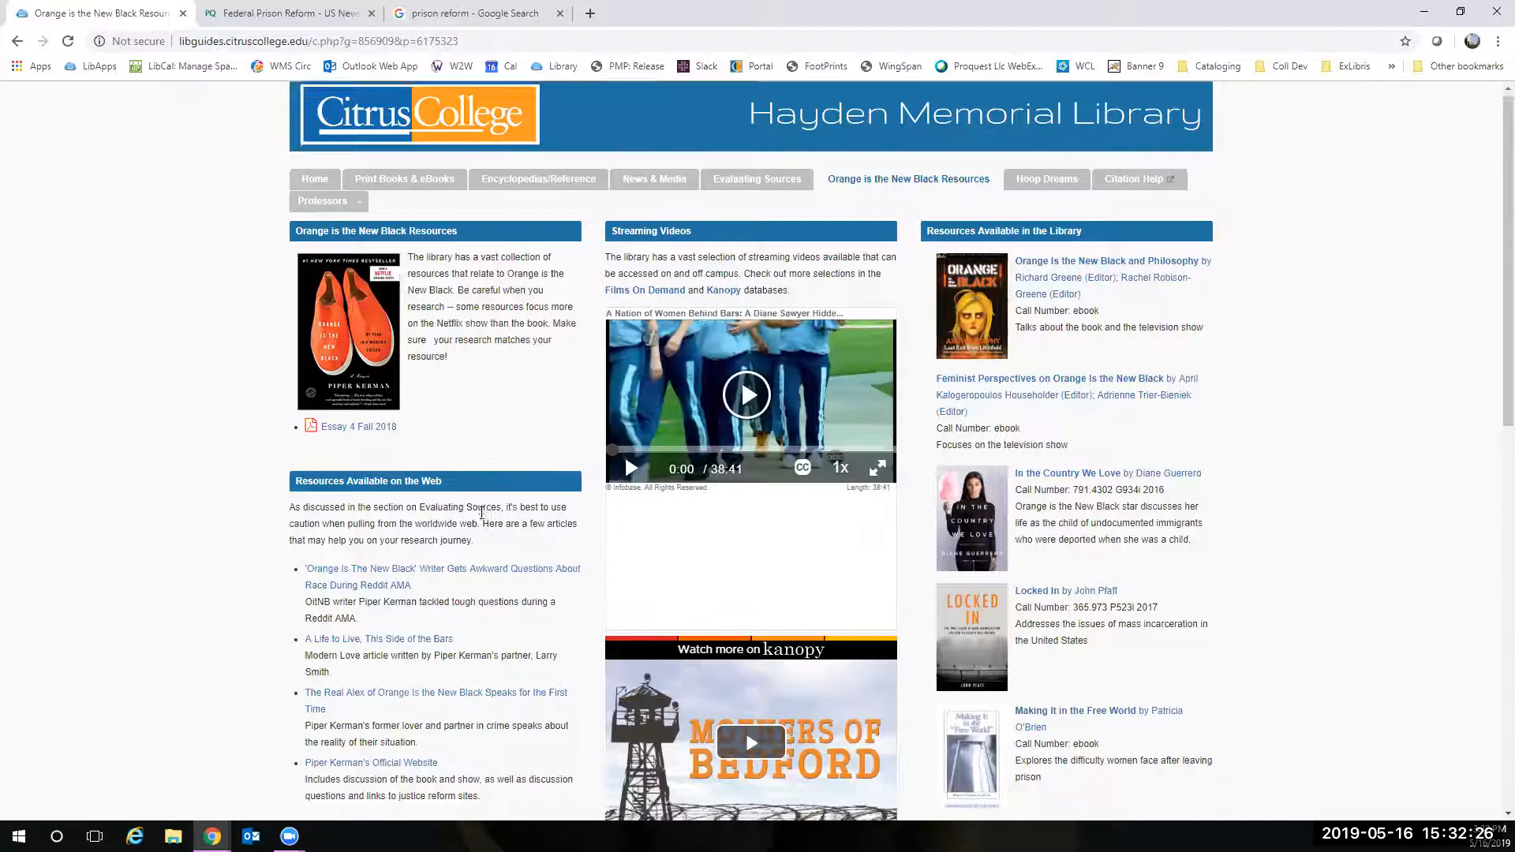
left_click(1133, 178)
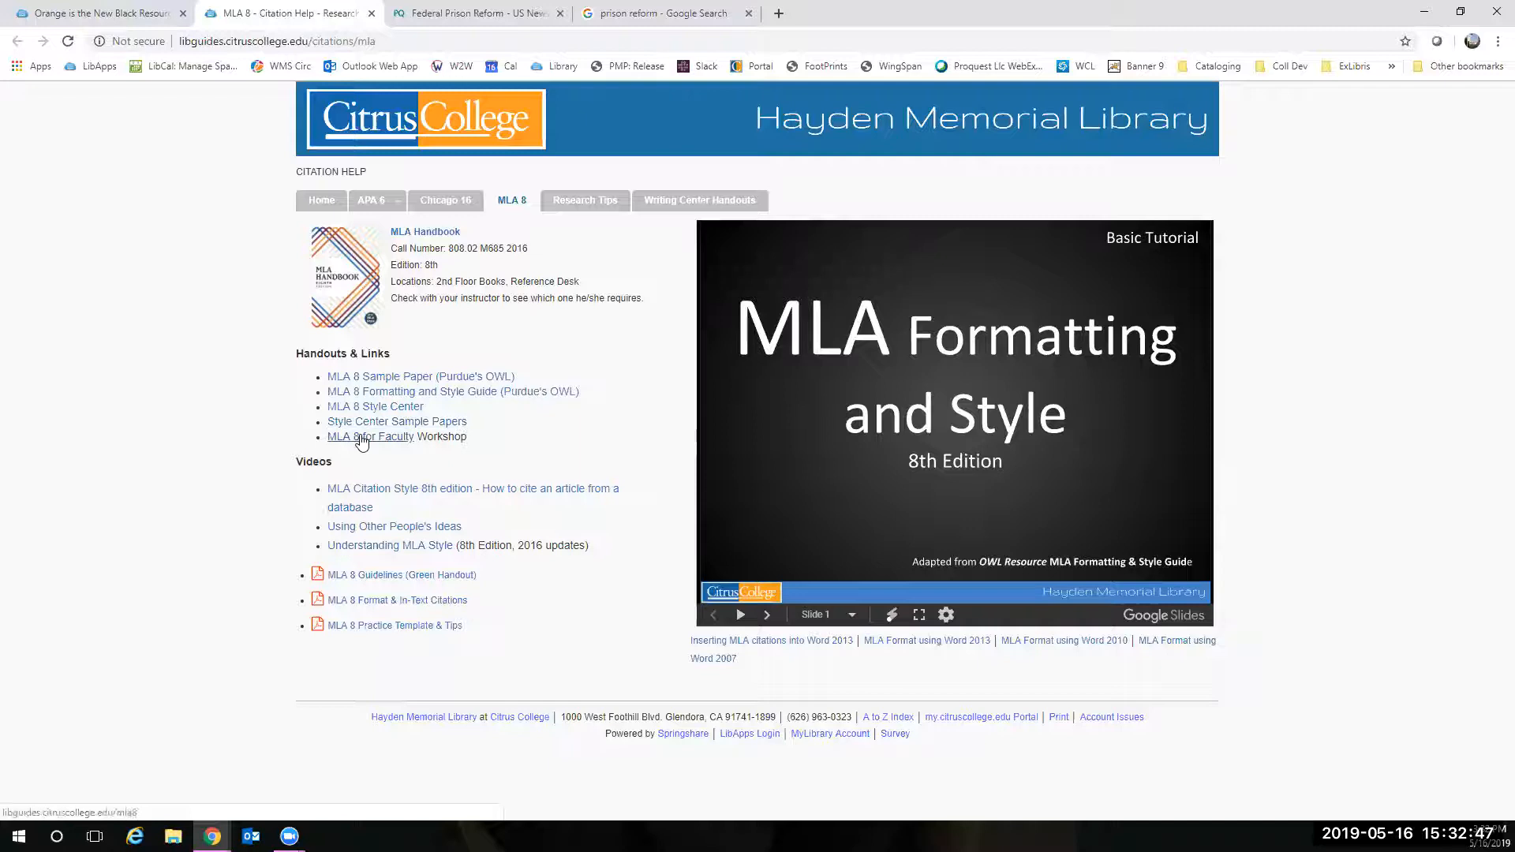
- Step the MLA 8 Google Slides tutorial forward to the In-Text Citations slide
left_click(767, 614)
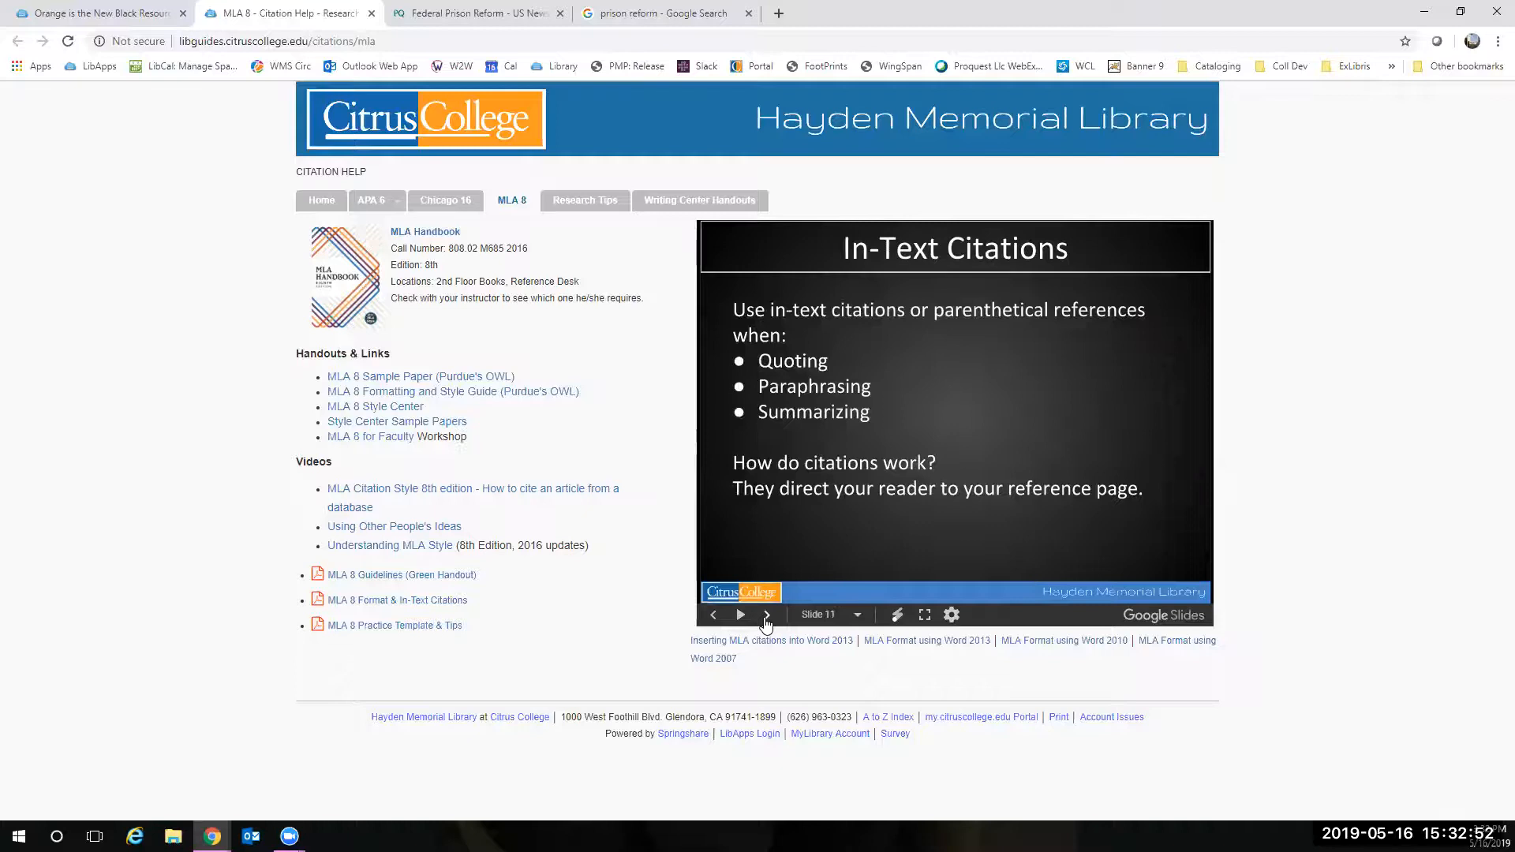
left_click(767, 614)
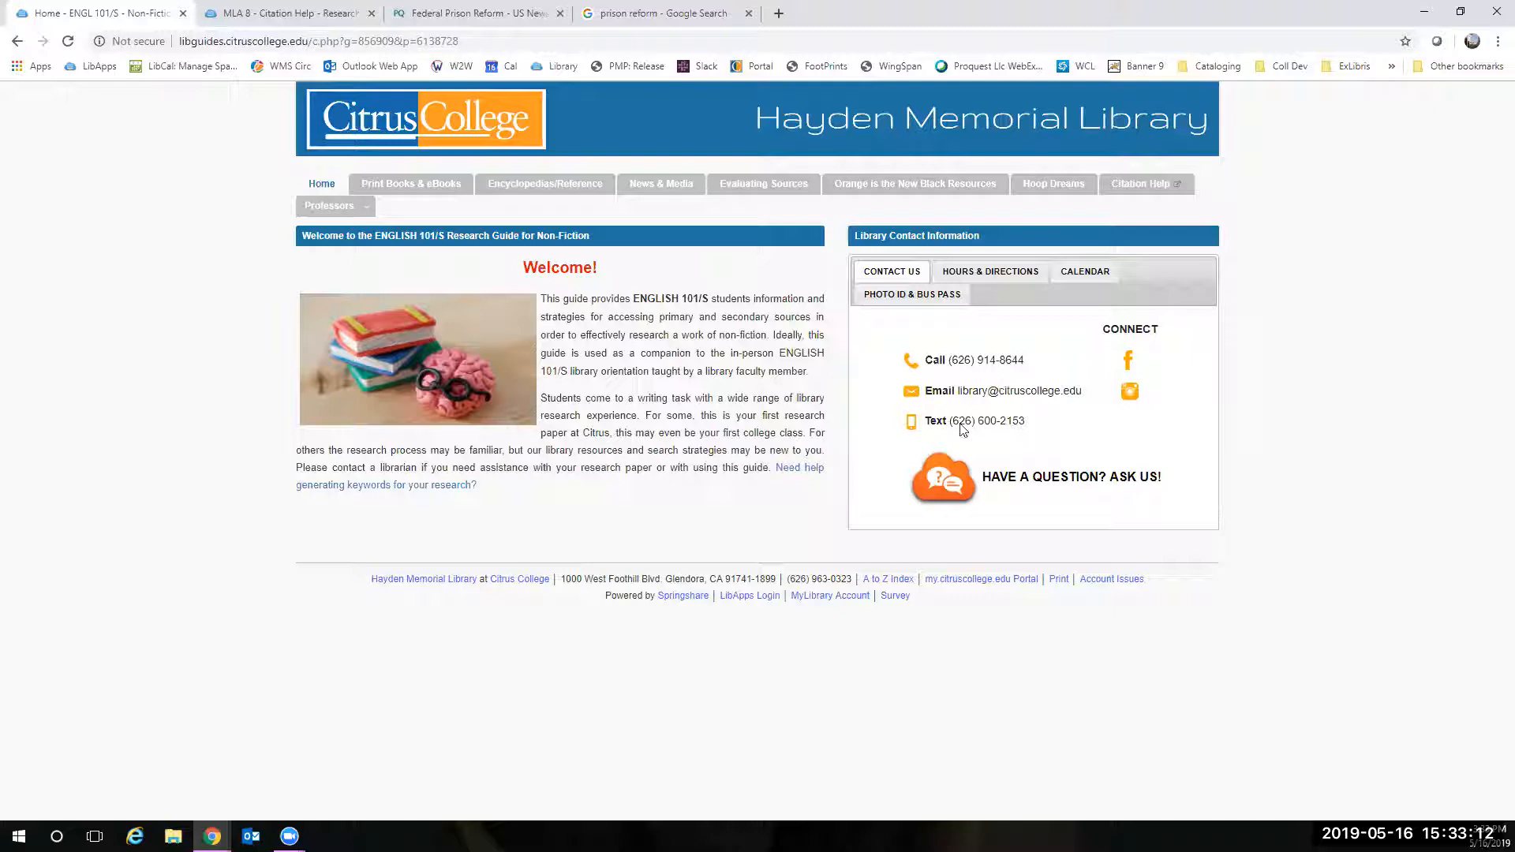
mouse_move(213, 129)
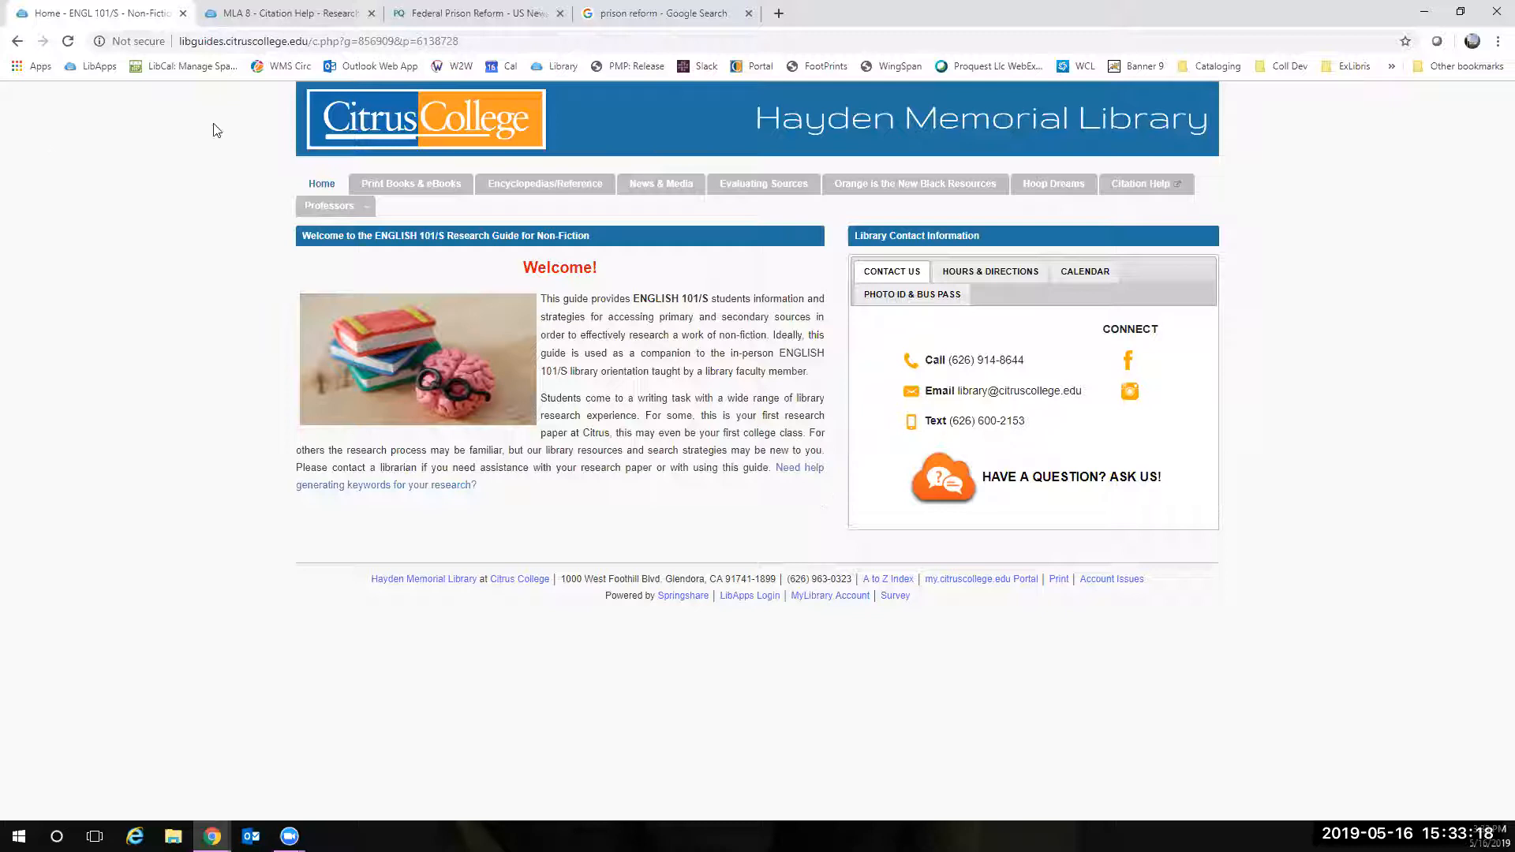
mouse_move(841, 467)
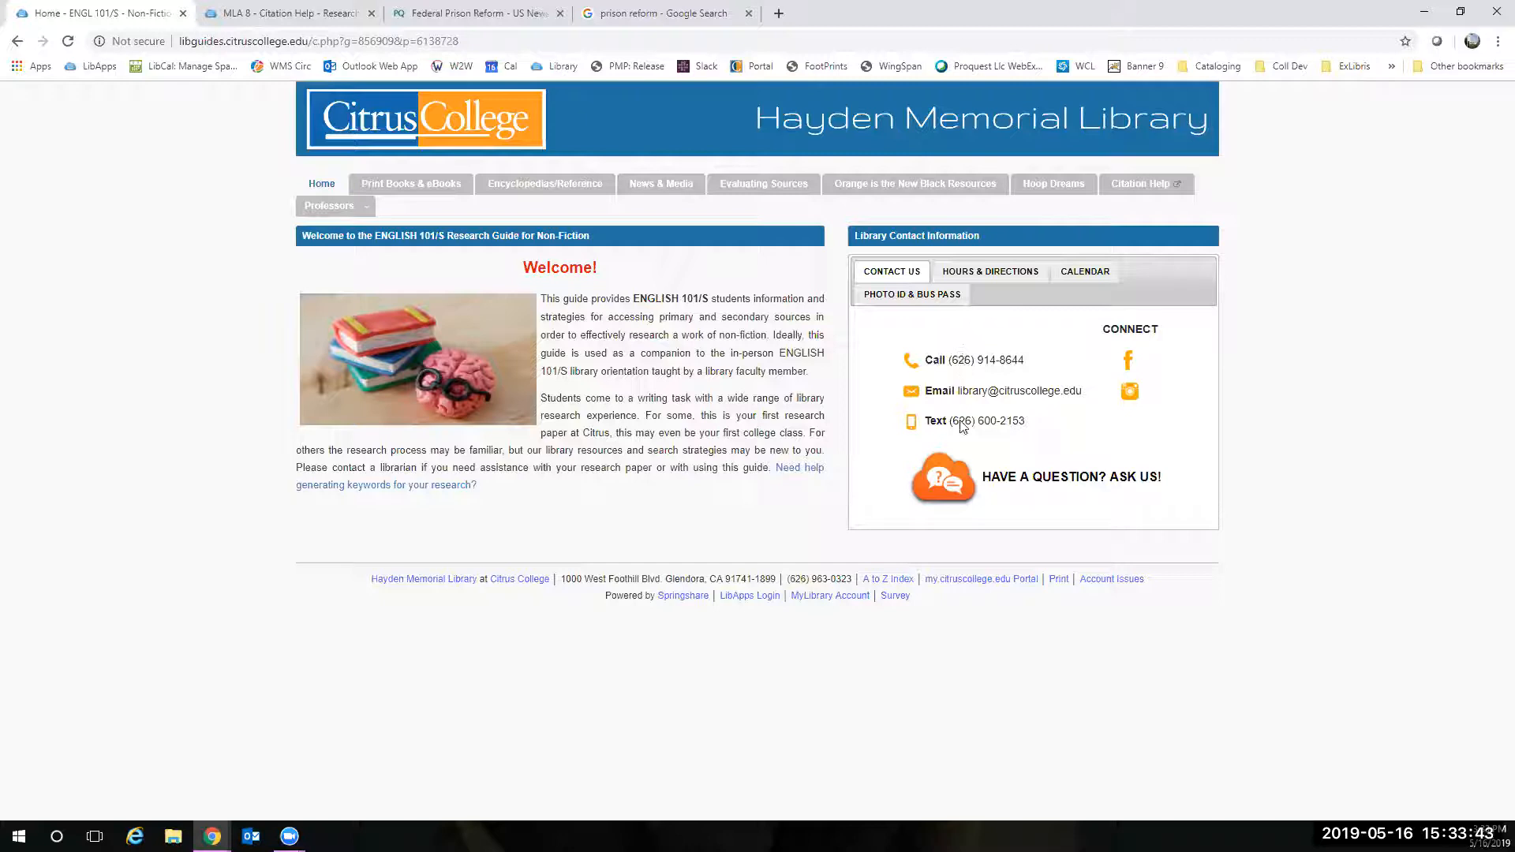
mouse_move(1127, 360)
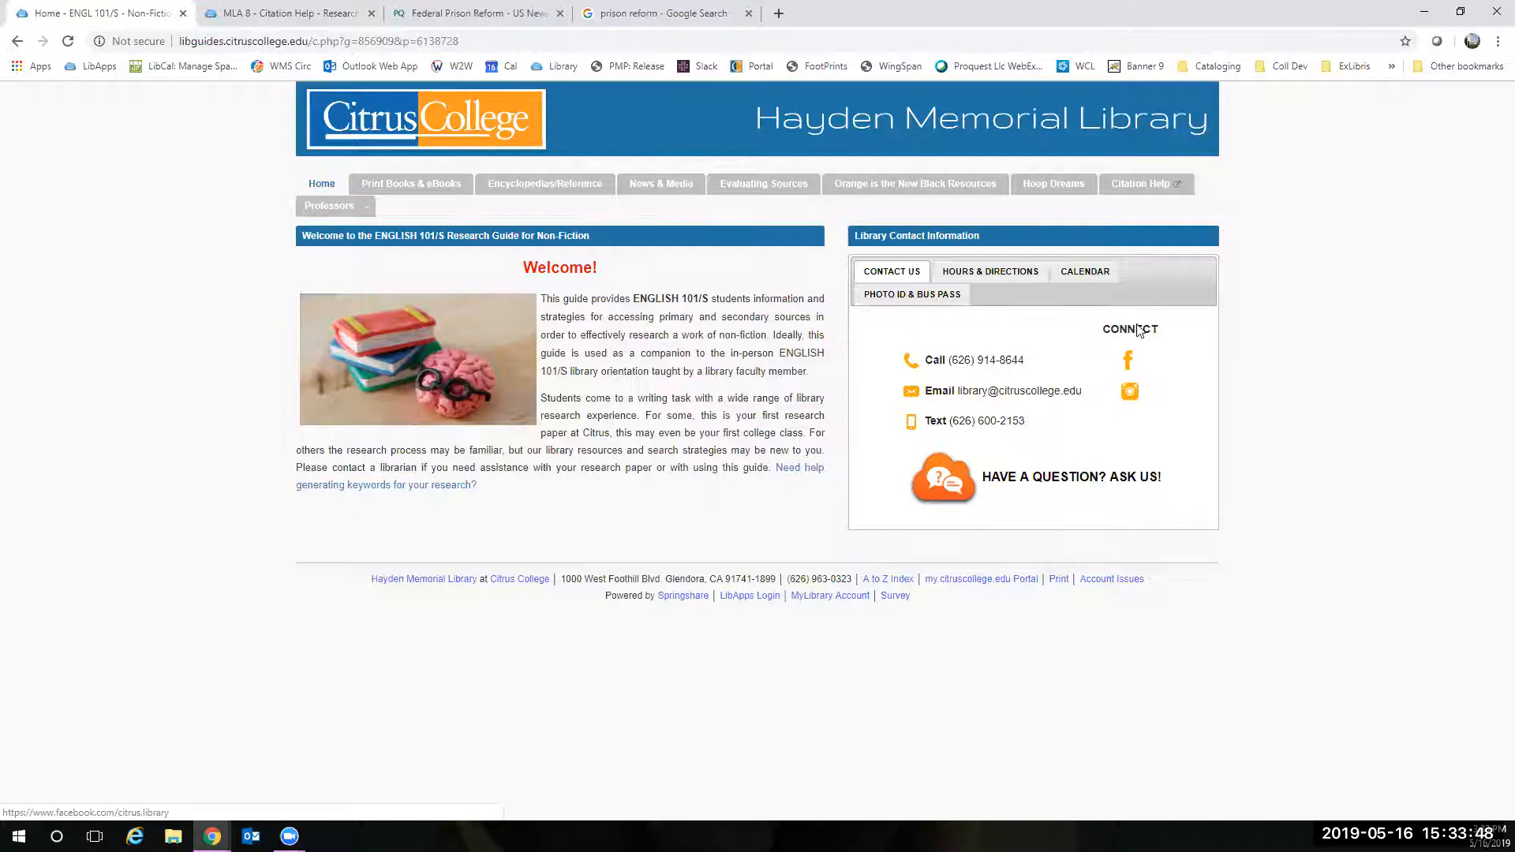
mouse_move(1034, 360)
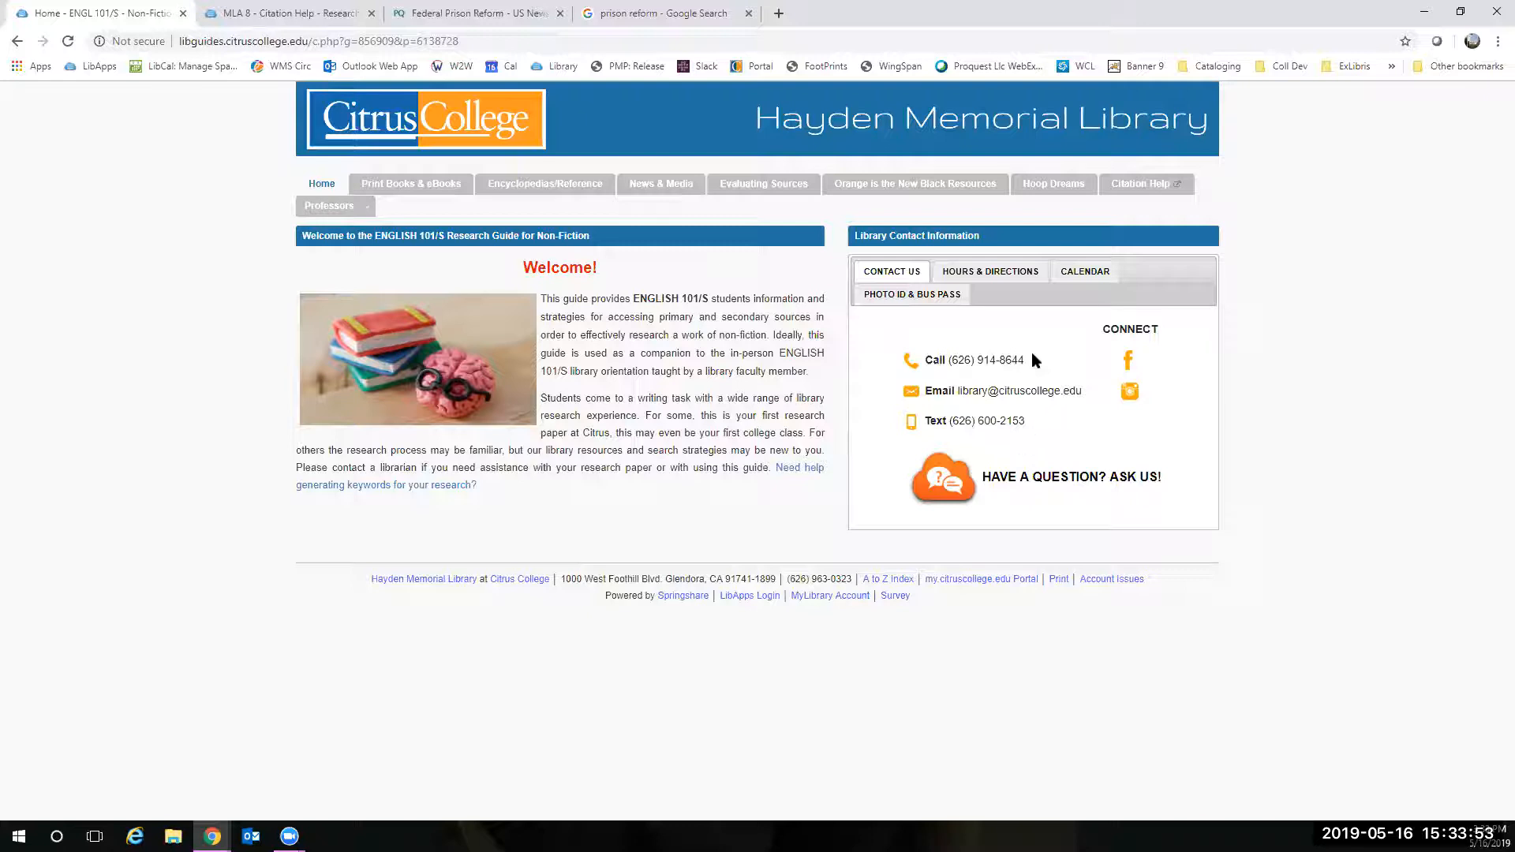
mouse_move(1117, 402)
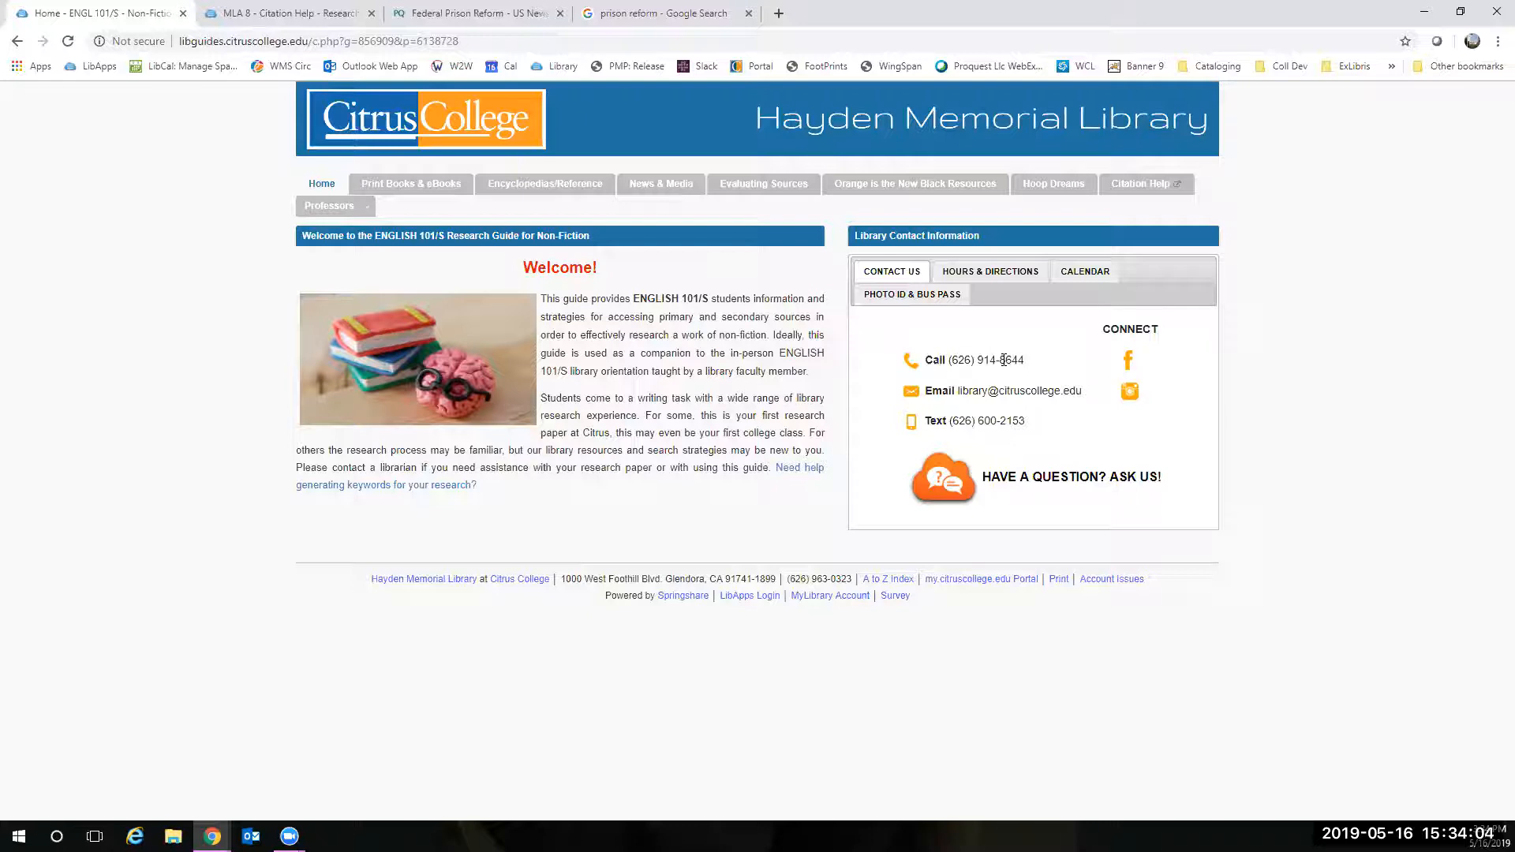
mouse_move(1033, 436)
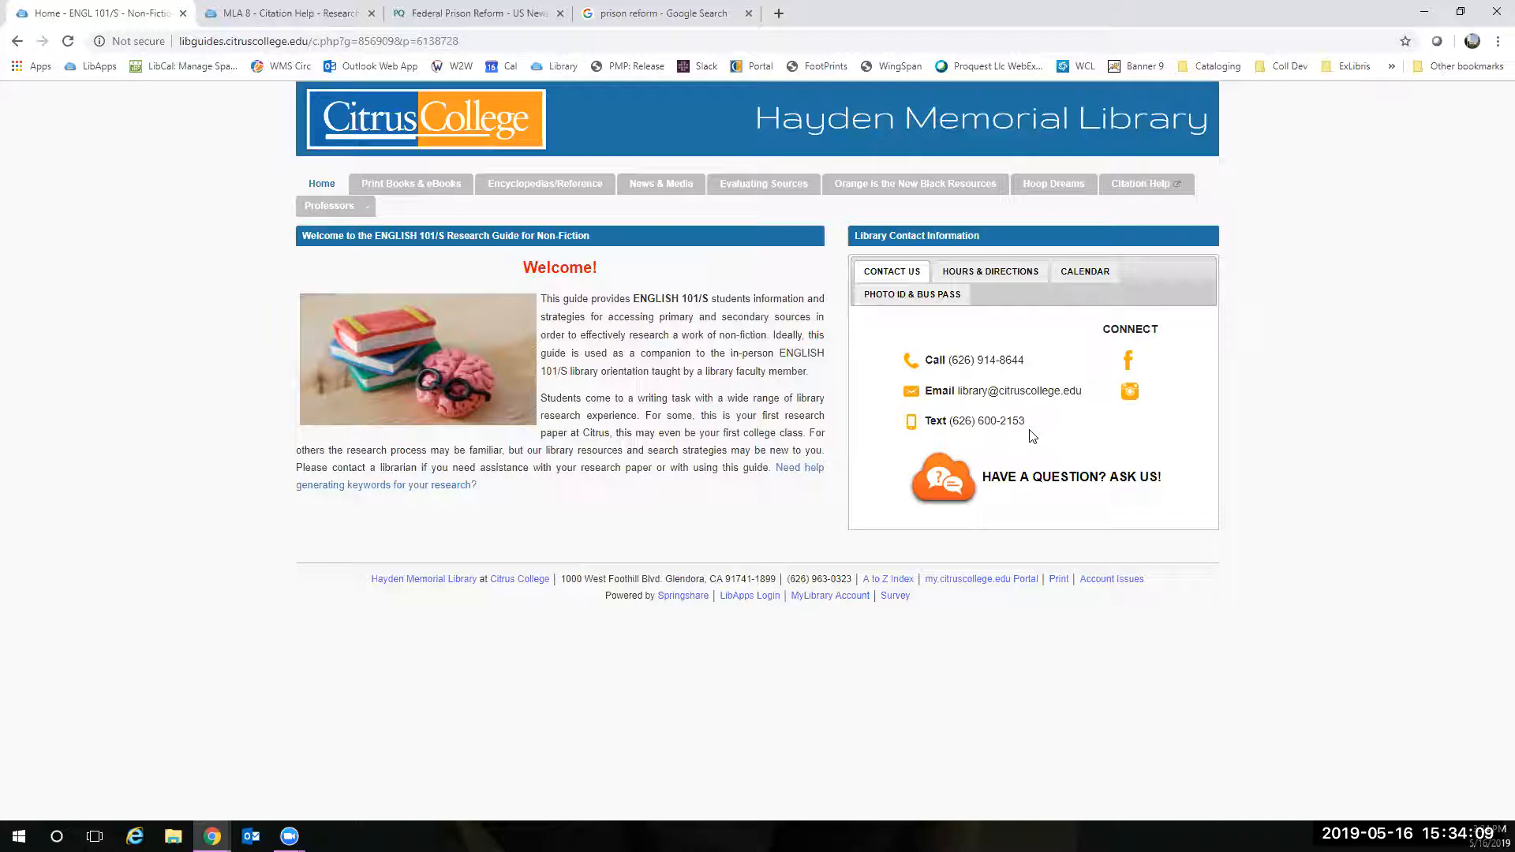
mouse_move(920, 441)
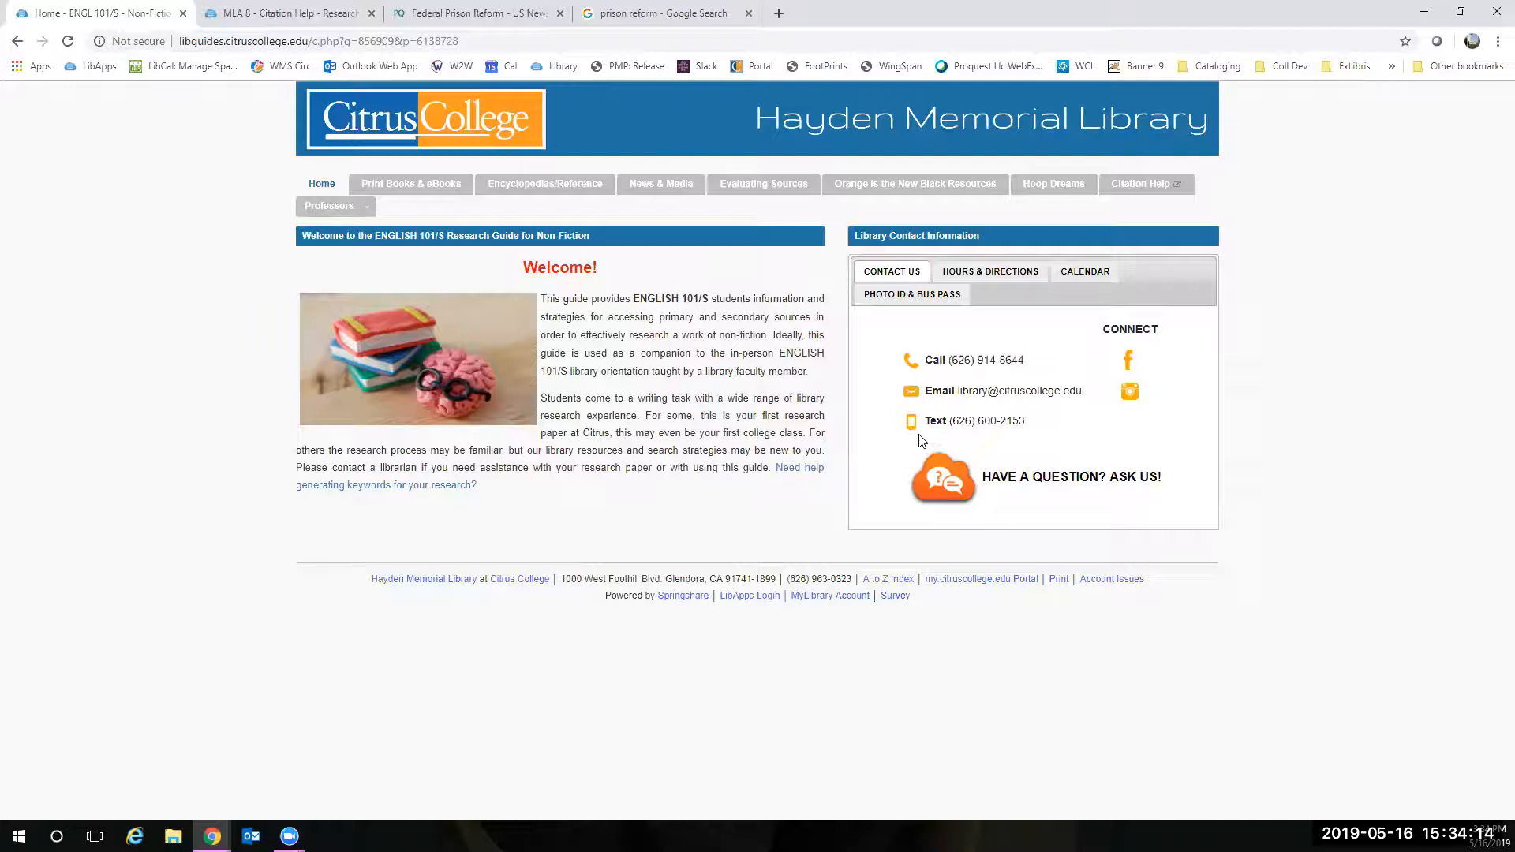
mouse_move(549, 382)
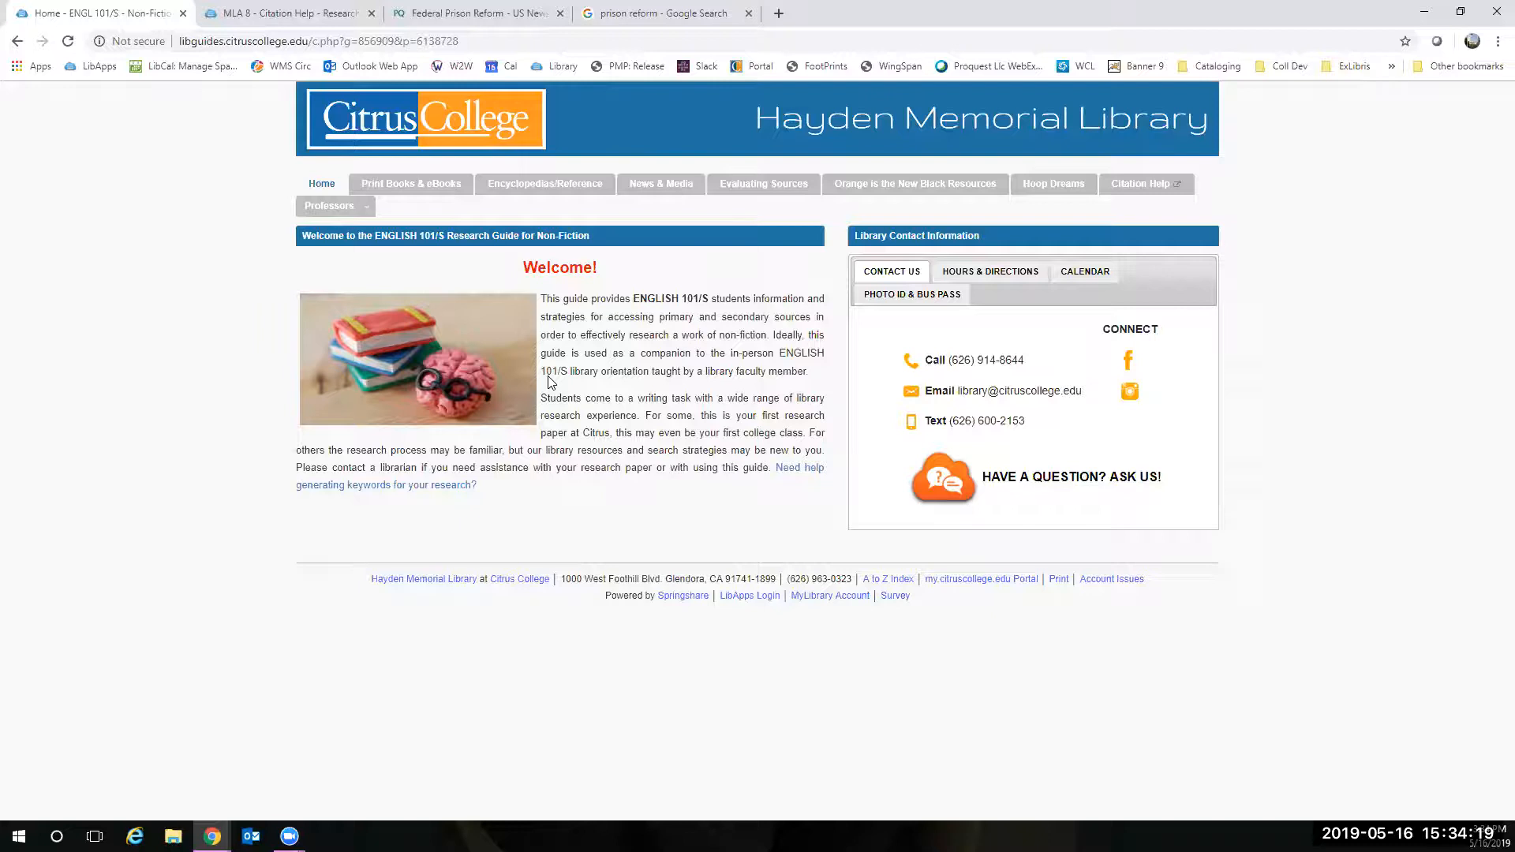
mouse_move(604, 399)
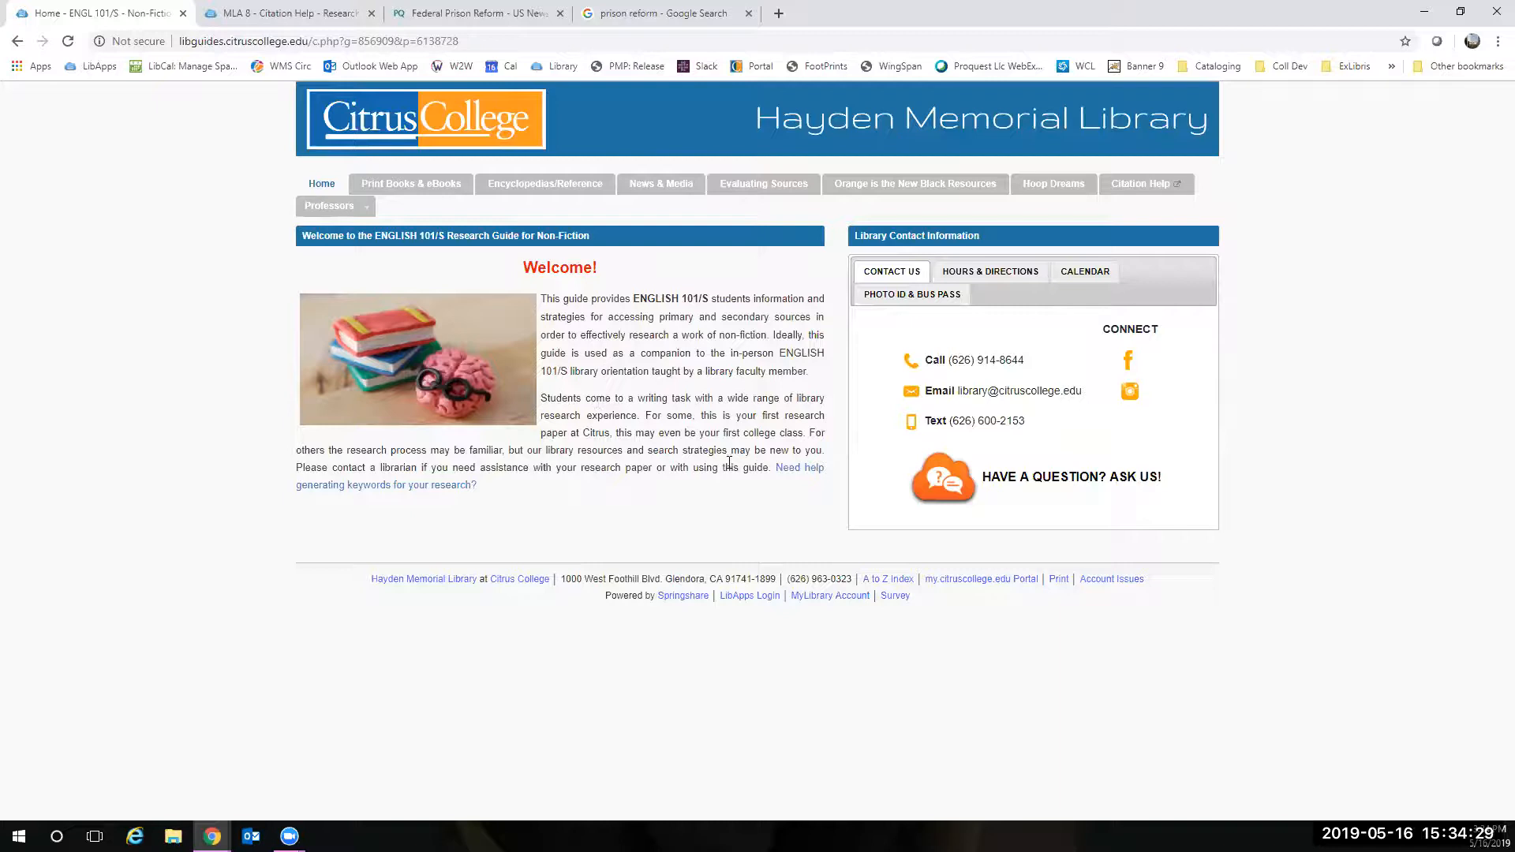
mouse_move(909, 496)
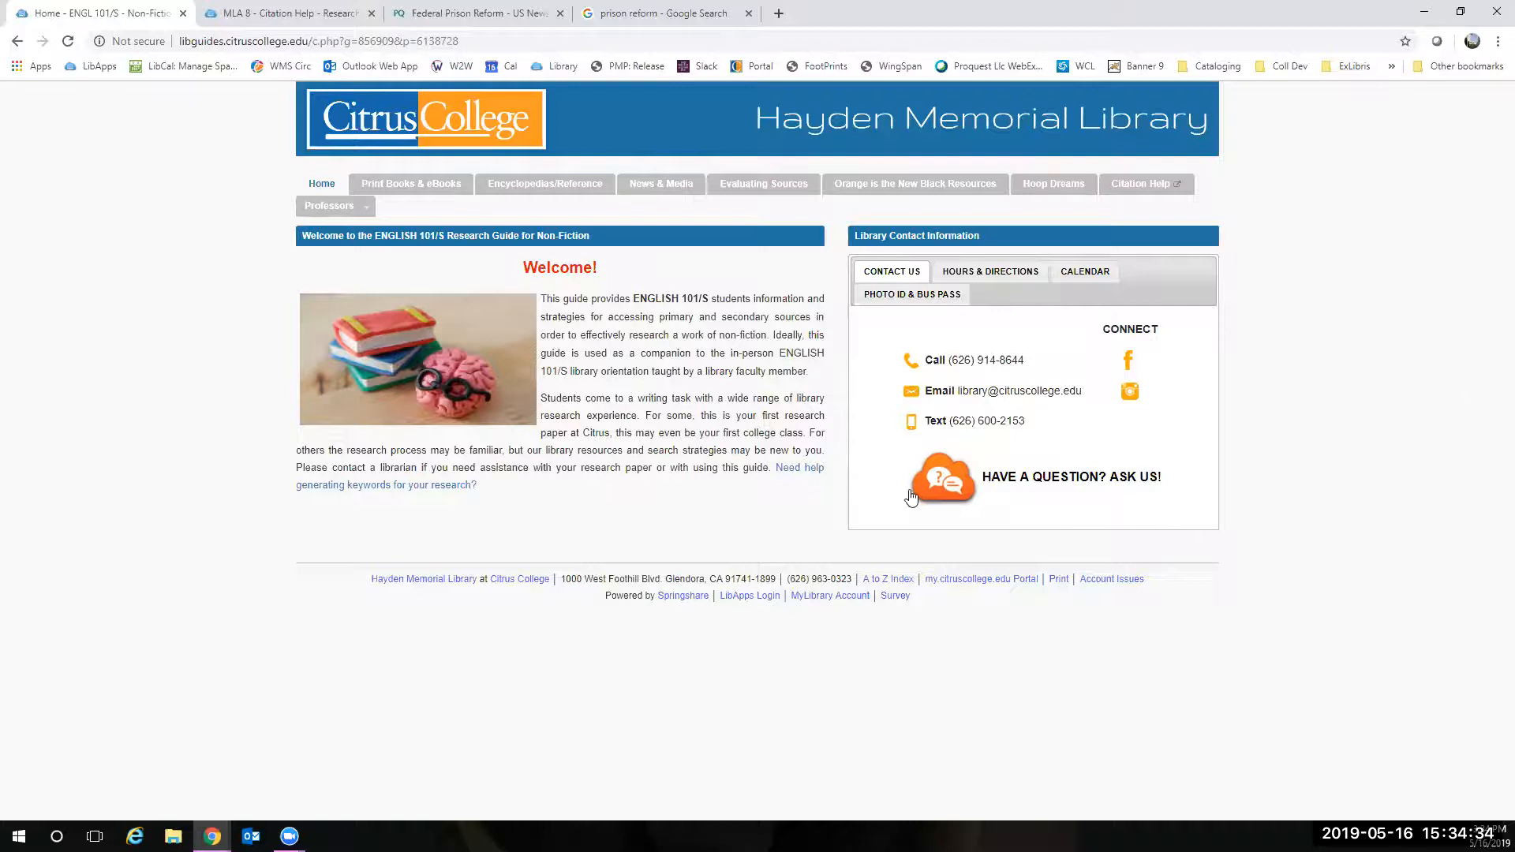